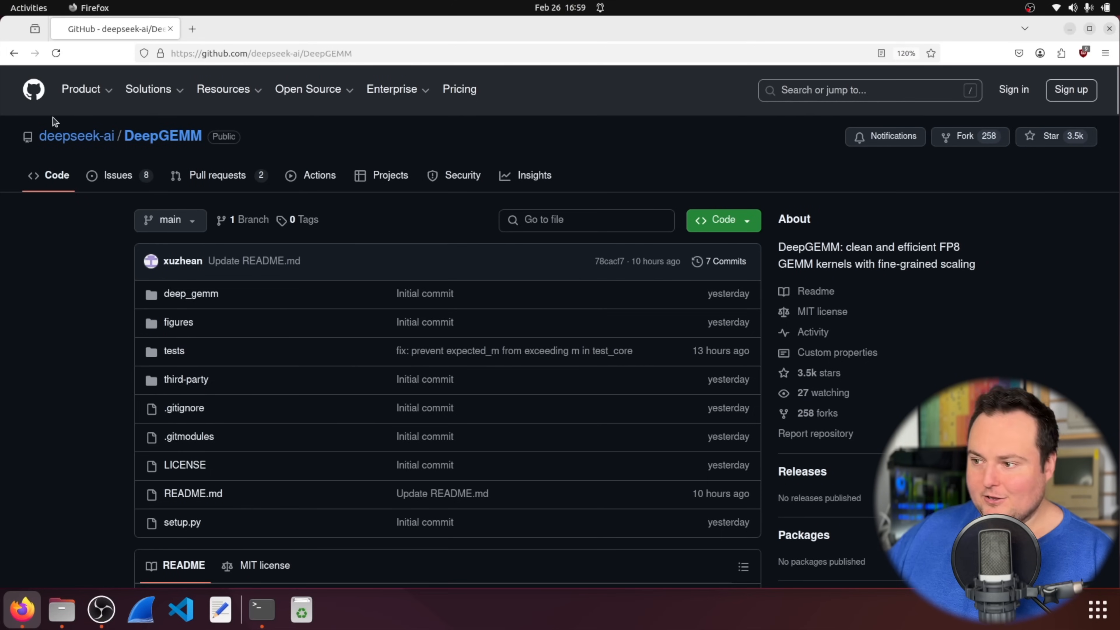
Step: Scroll past the file list to the DeepGEMM README introduction and Performance heading
{"action": "scroll", "scroll_direction": "down", "scroll_amount": 3}
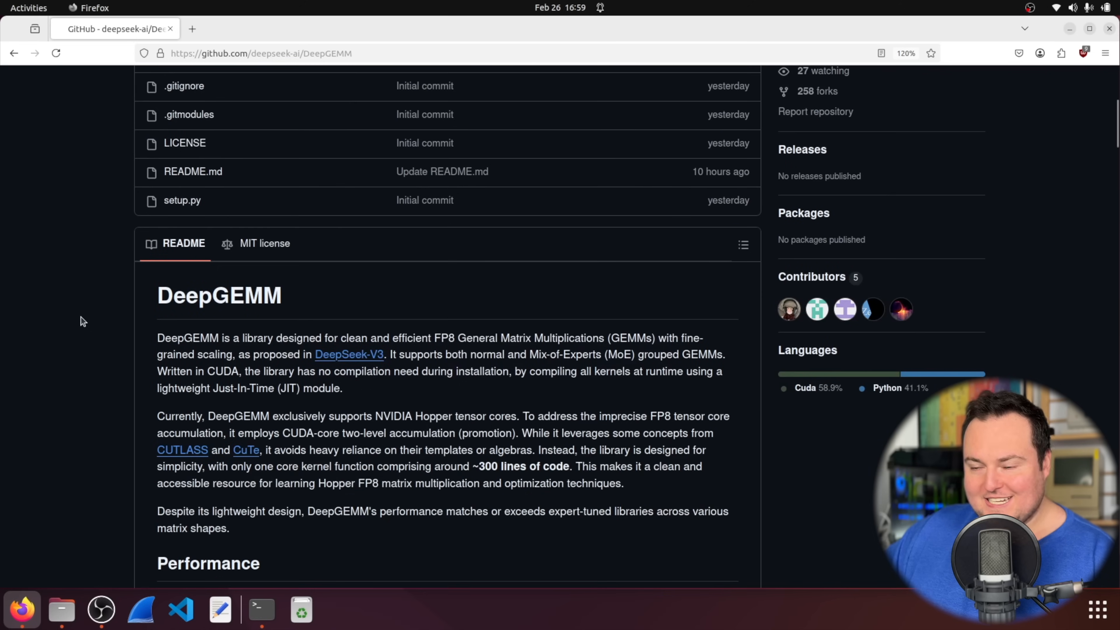
{"action": "scroll", "scroll_direction": "down", "scroll_amount": 3}
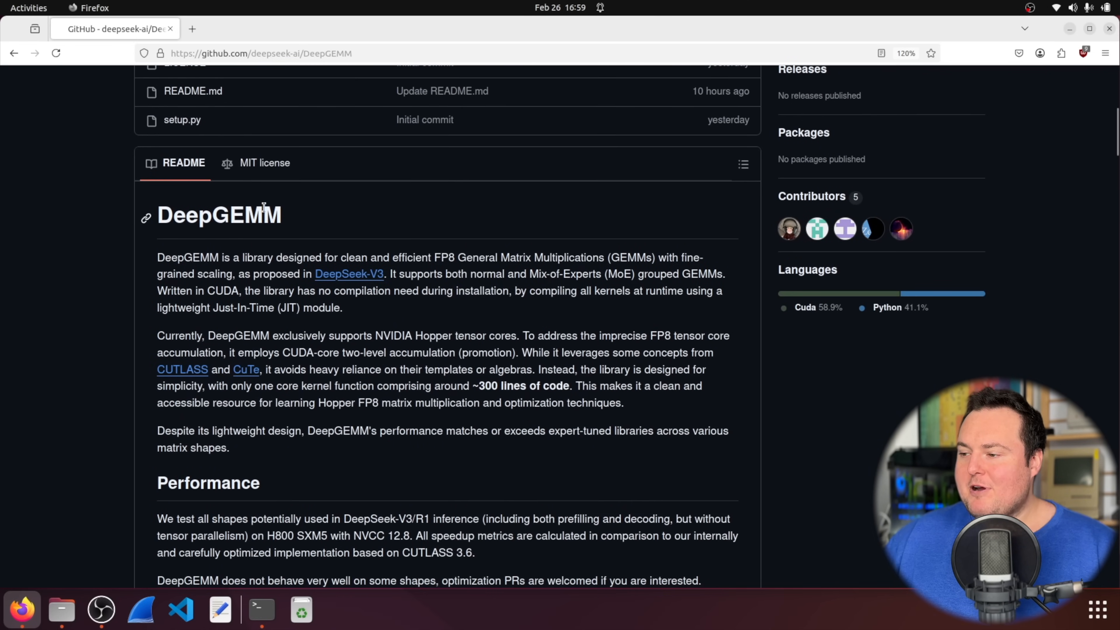
{"action": "mouse_move", "coordinate": [331, 210]}
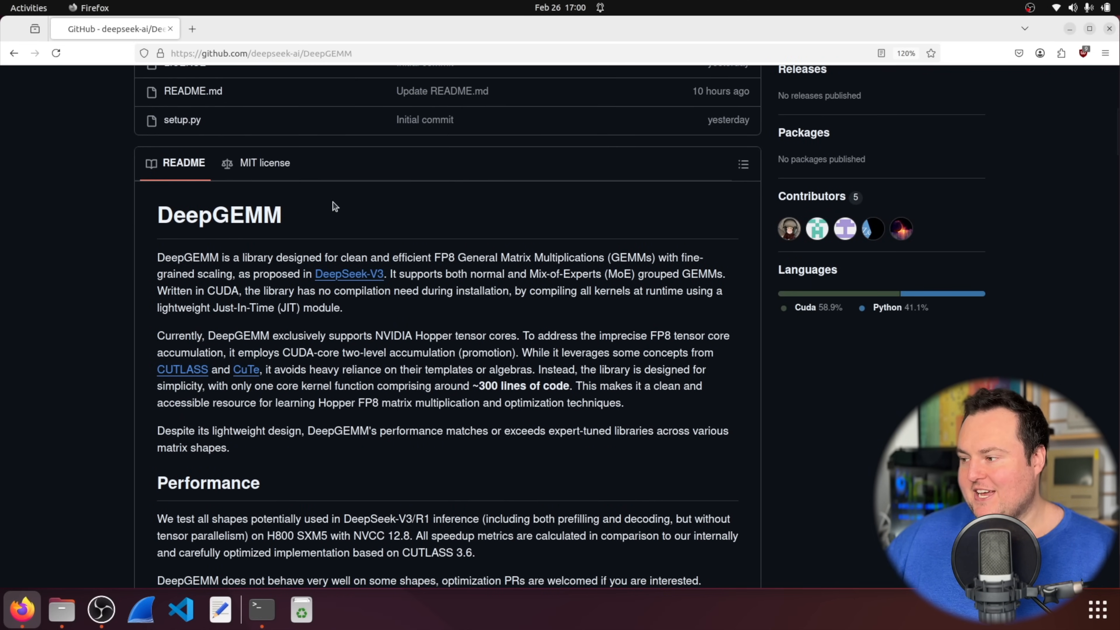
{"action": "mouse_move", "coordinate": [290, 273]}
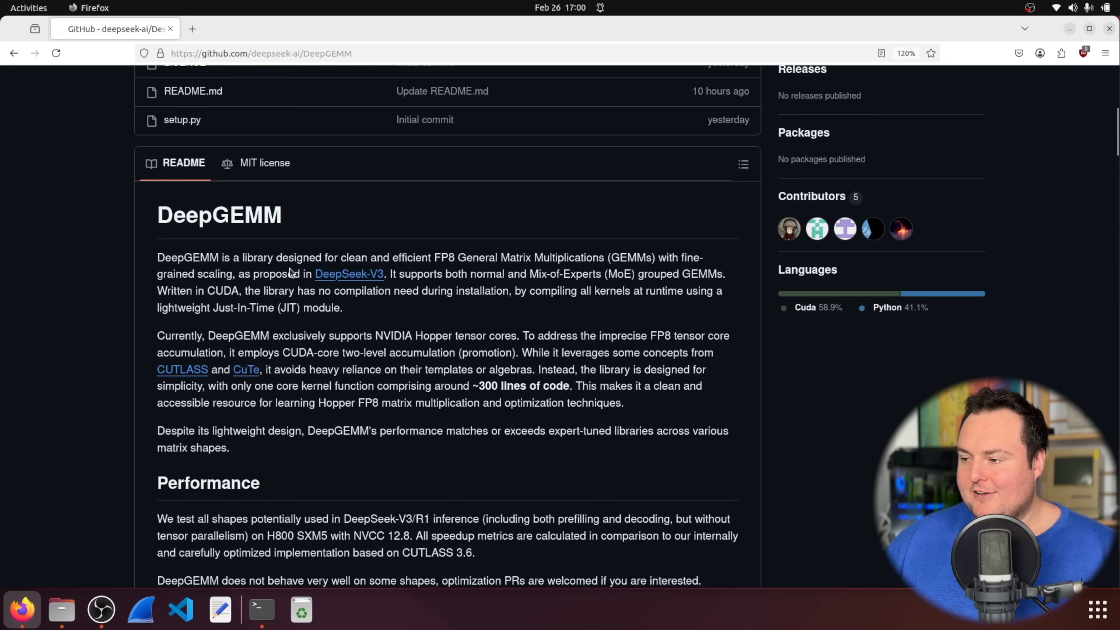
{"action": "mouse_move", "coordinate": [82, 211]}
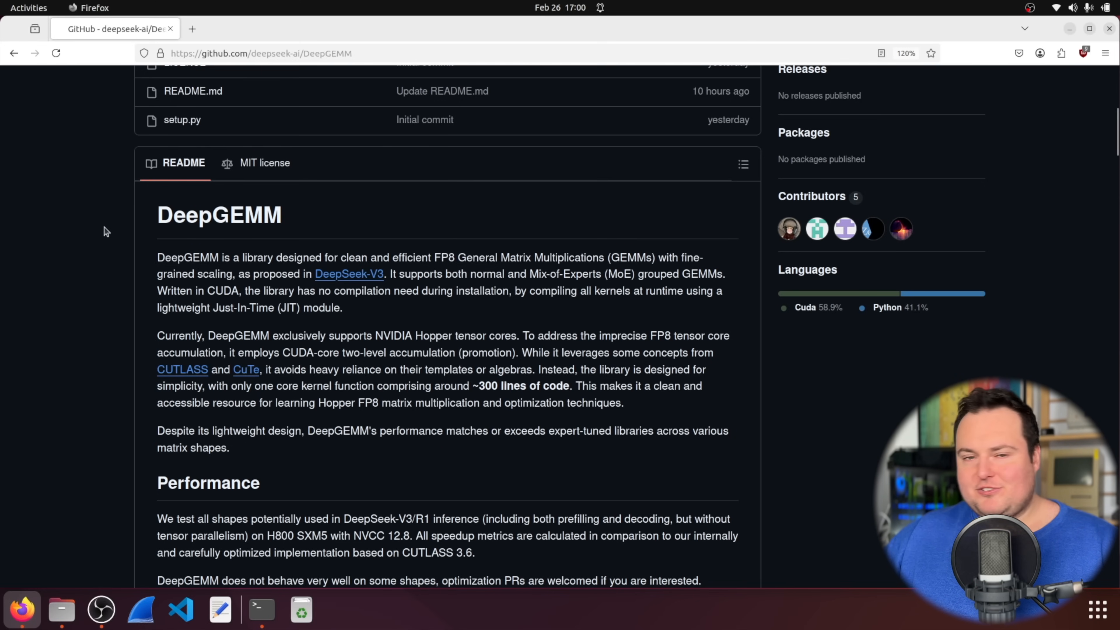
{"action": "mouse_move", "coordinate": [91, 253]}
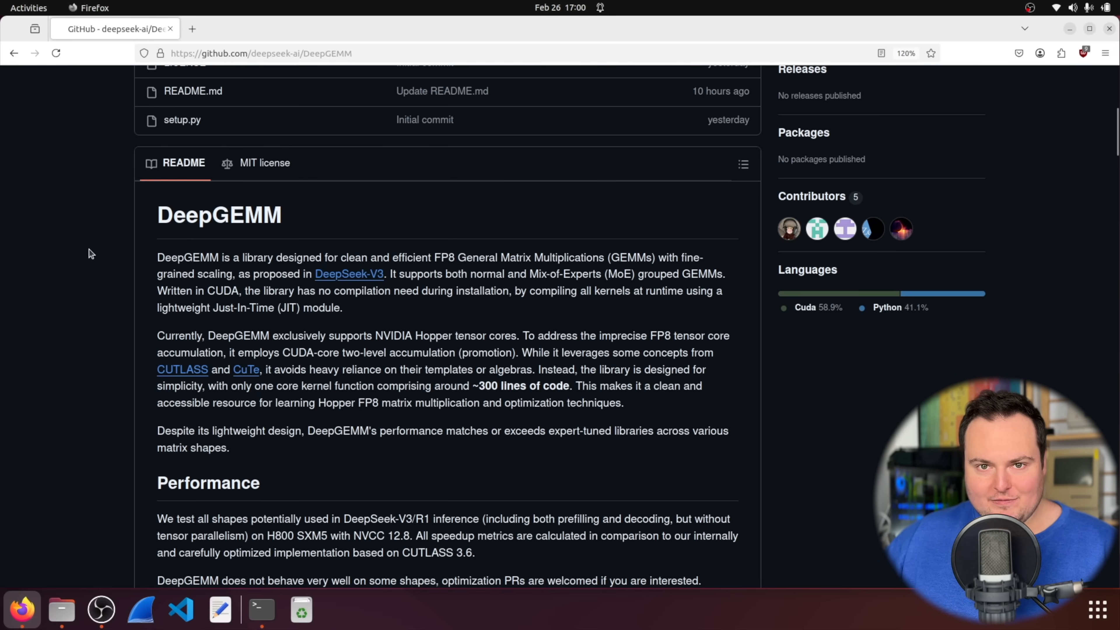
{"action": "mouse_move", "coordinate": [430, 273]}
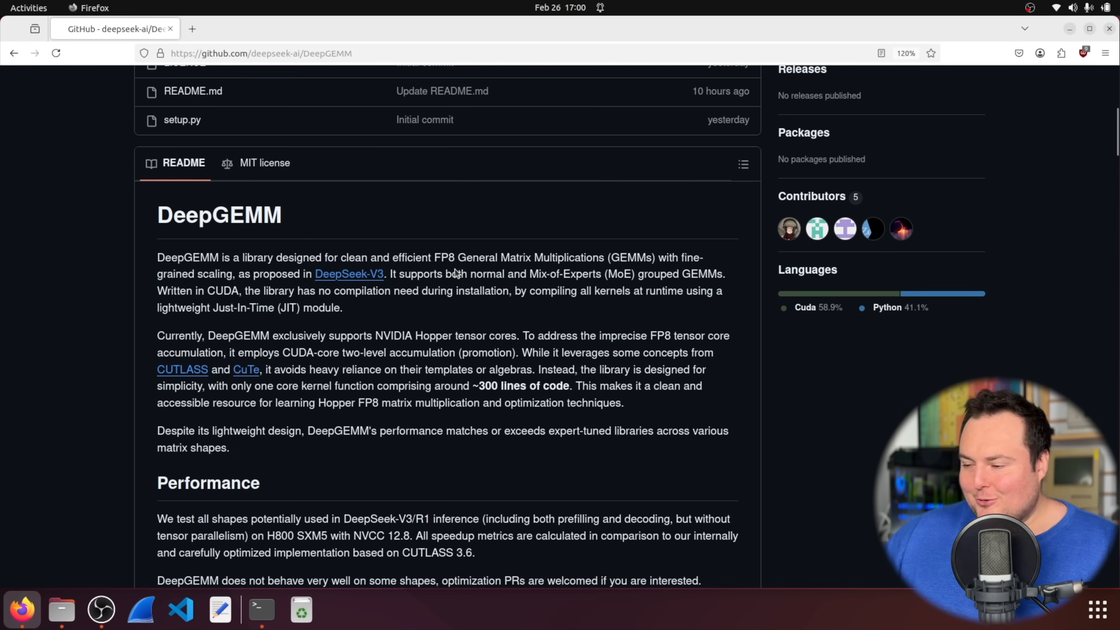
{"action": "mouse_move", "coordinate": [513, 275]}
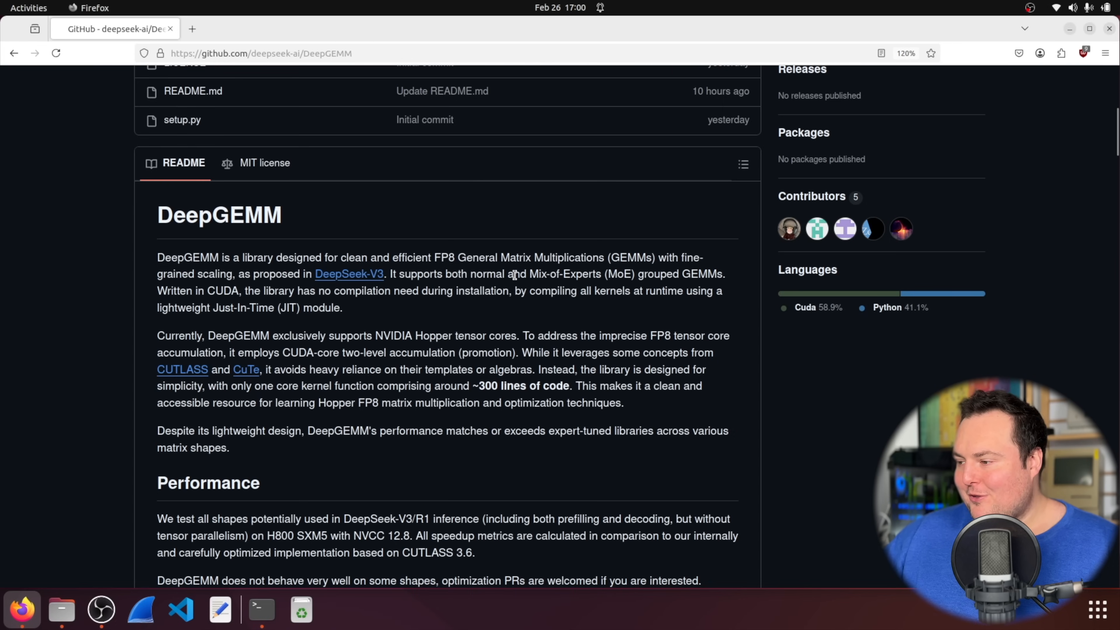
{"action": "mouse_move", "coordinate": [666, 276]}
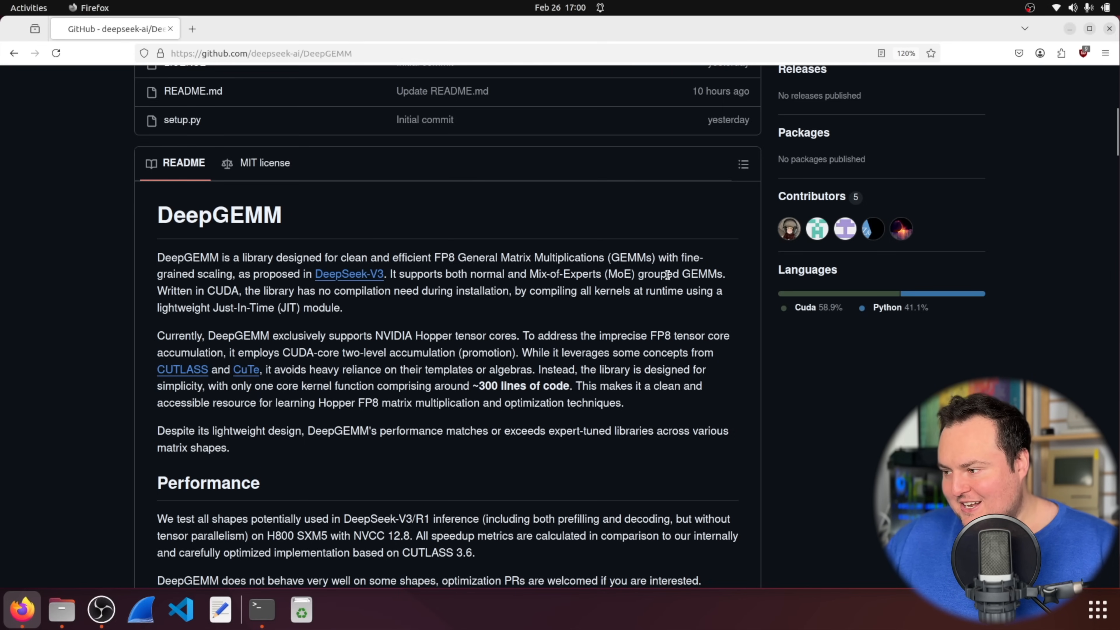
{"action": "mouse_move", "coordinate": [566, 241]}
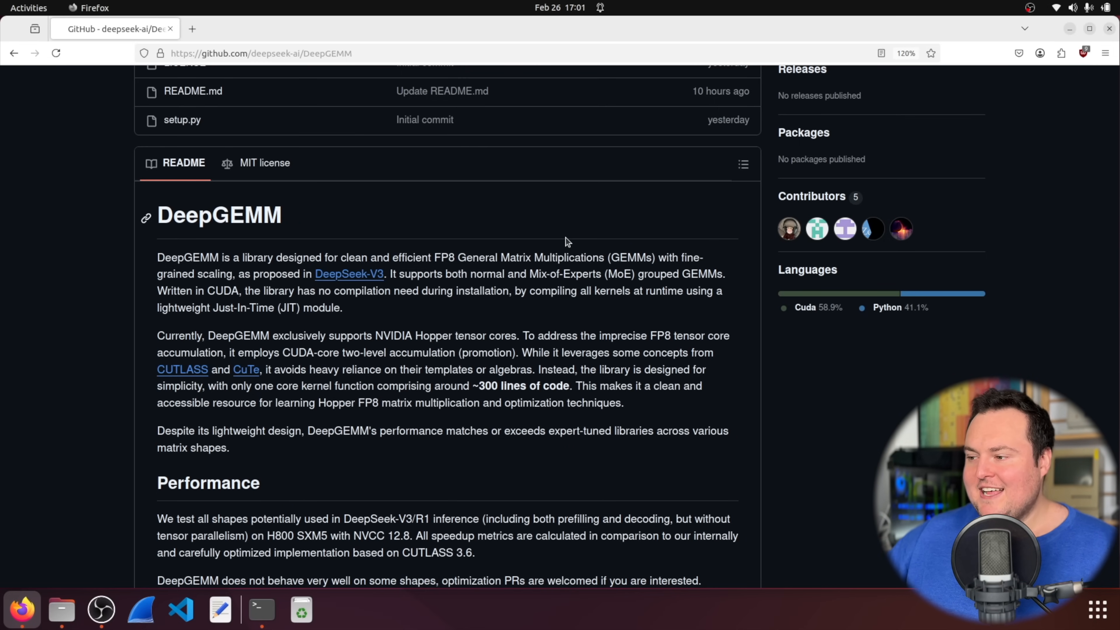
{"action": "mouse_move", "coordinate": [560, 230]}
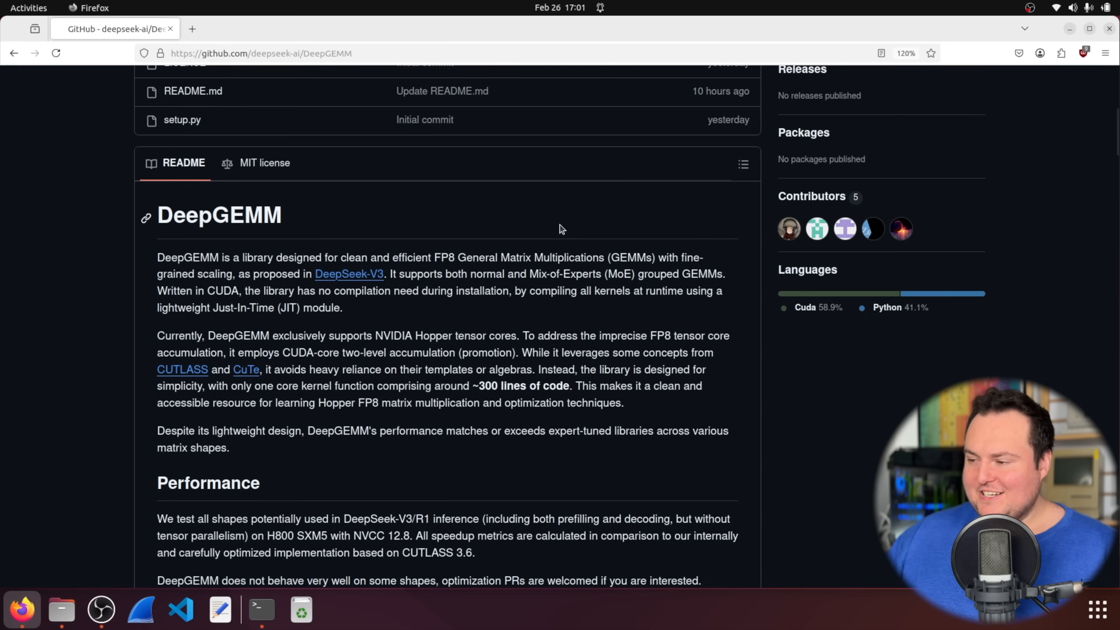
{"action": "mouse_move", "coordinate": [60, 222]}
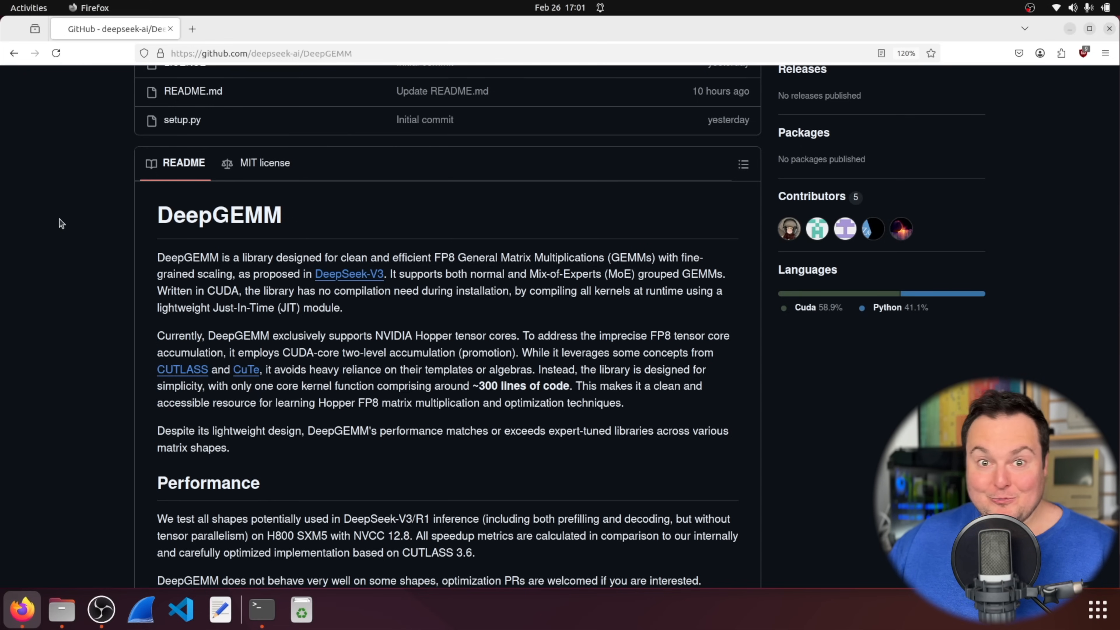
{"action": "scroll", "scroll_direction": "down", "scroll_amount": 3}
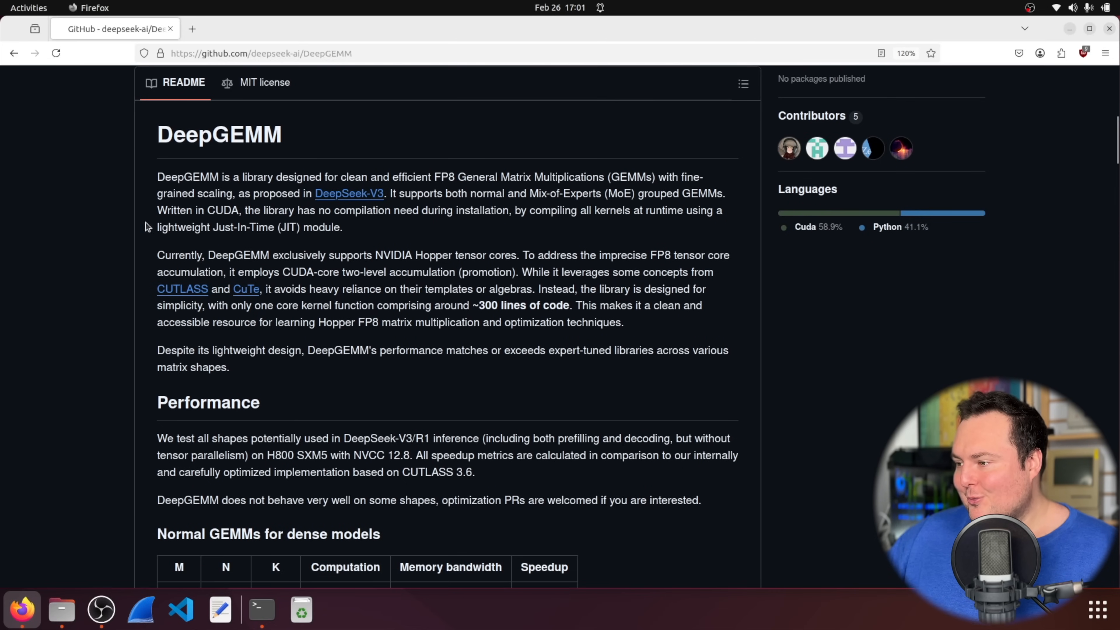
{"action": "mouse_move", "coordinate": [170, 197]}
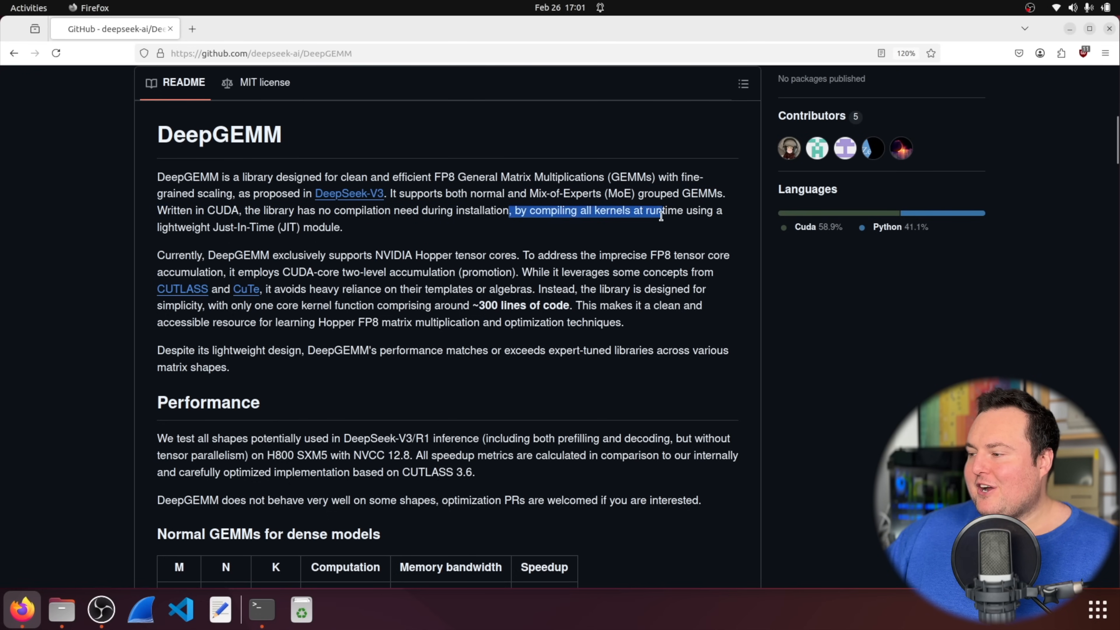
{"action": "mouse_move", "coordinate": [371, 224]}
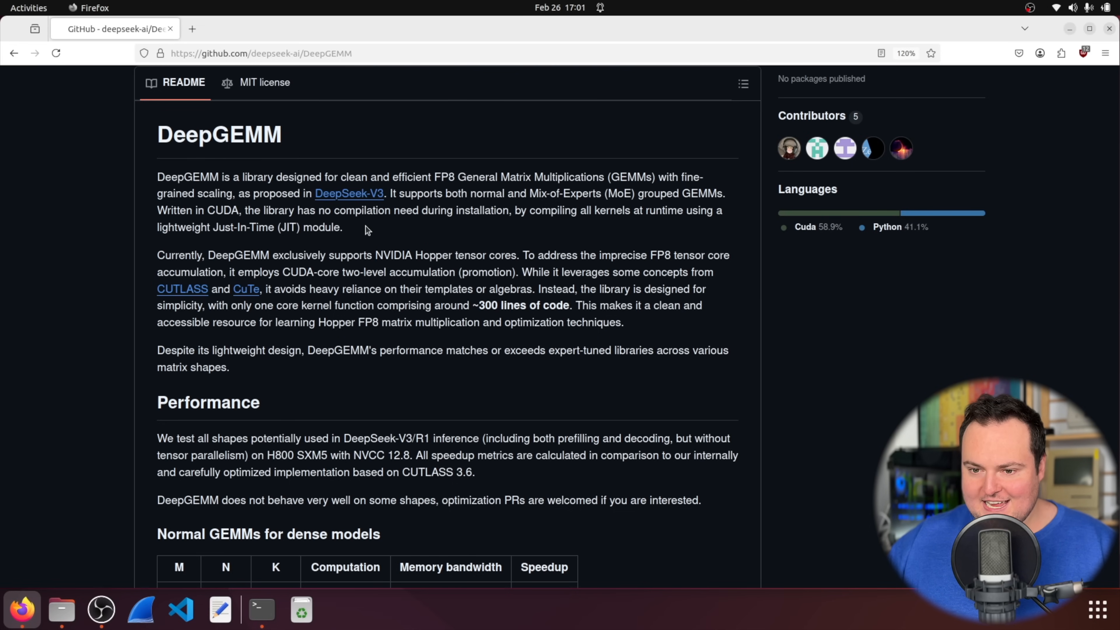
{"action": "mouse_move", "coordinate": [292, 170]}
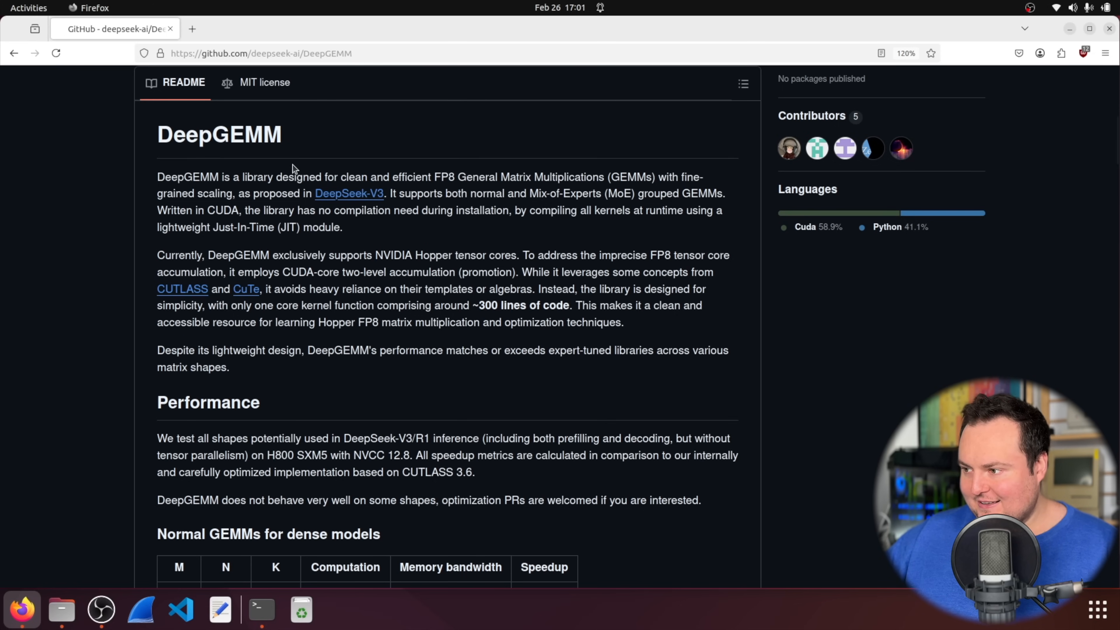
{"action": "mouse_move", "coordinate": [405, 174]}
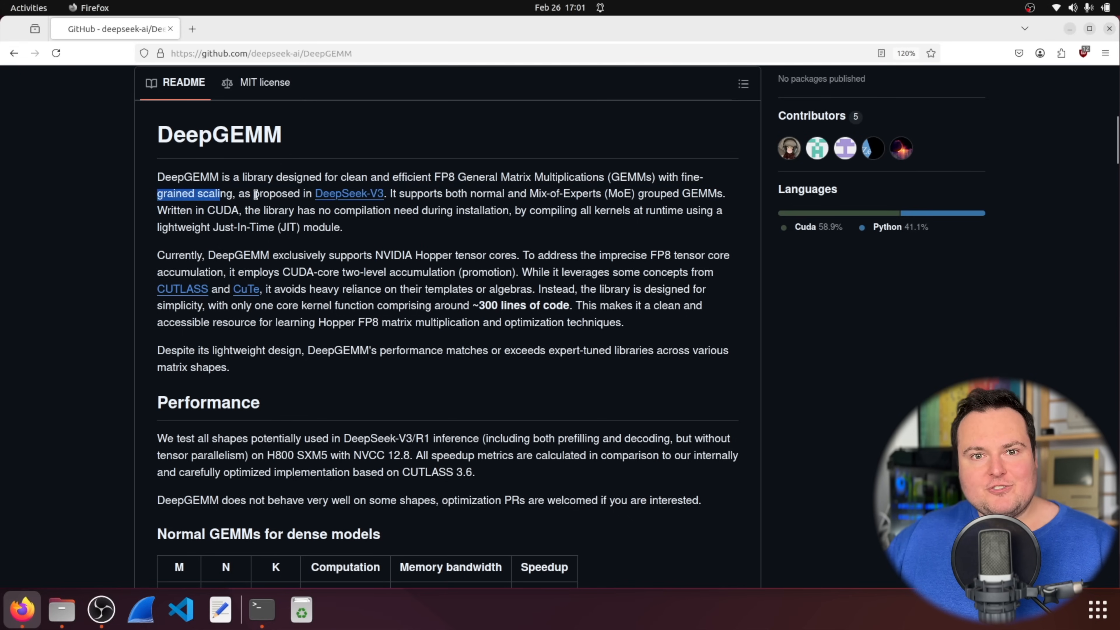
{"action": "mouse_move", "coordinate": [367, 163]}
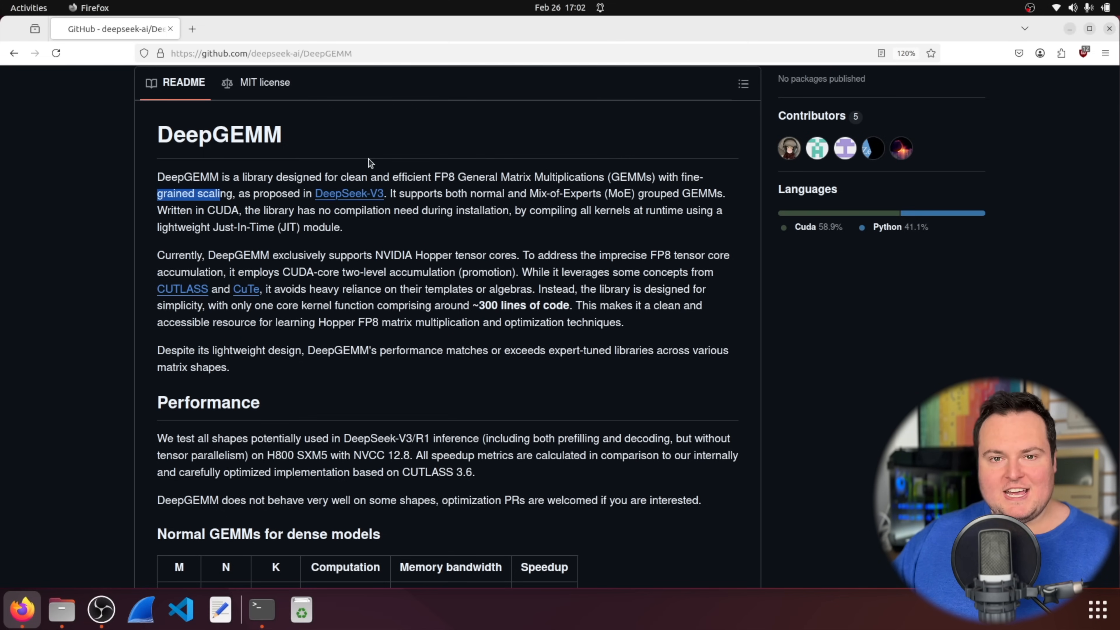
{"action": "mouse_move", "coordinate": [159, 255]}
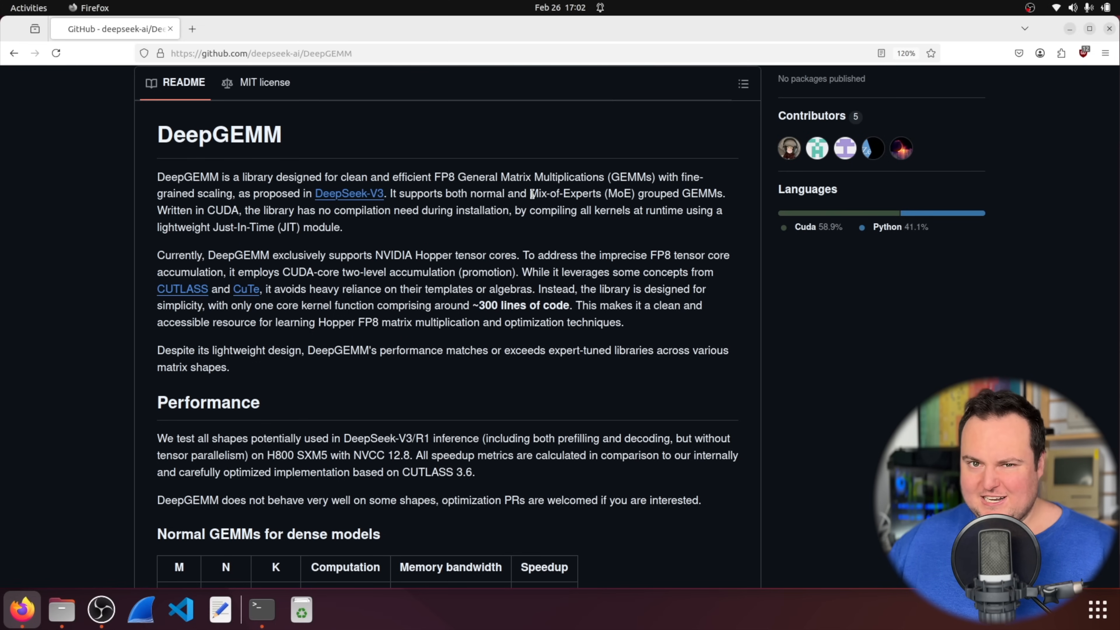
{"action": "mouse_move", "coordinate": [532, 230]}
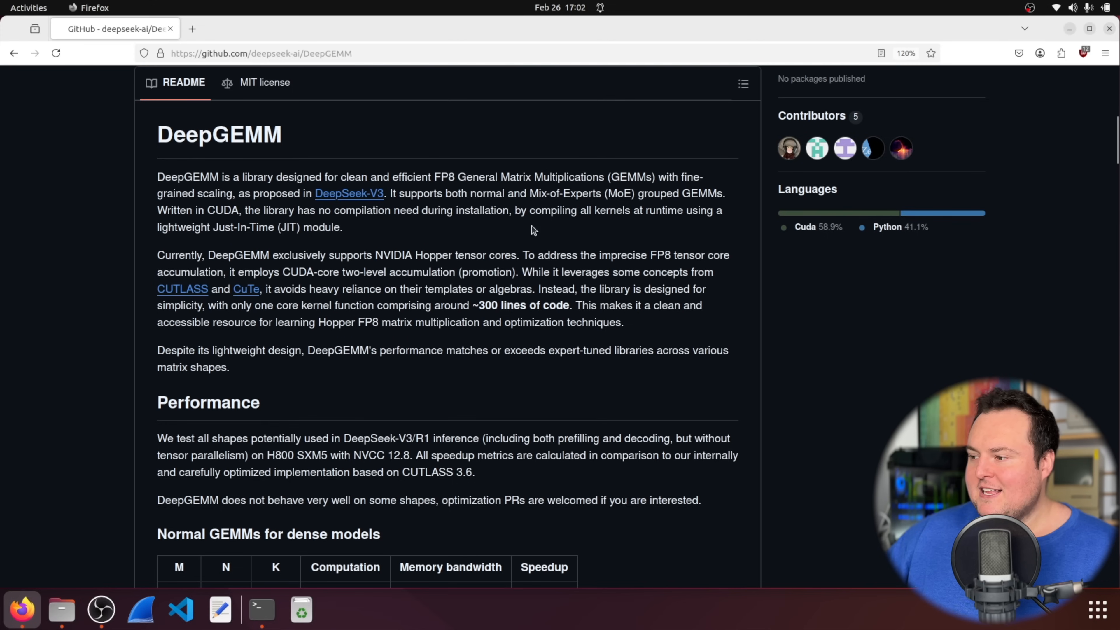
{"action": "mouse_move", "coordinate": [608, 269]}
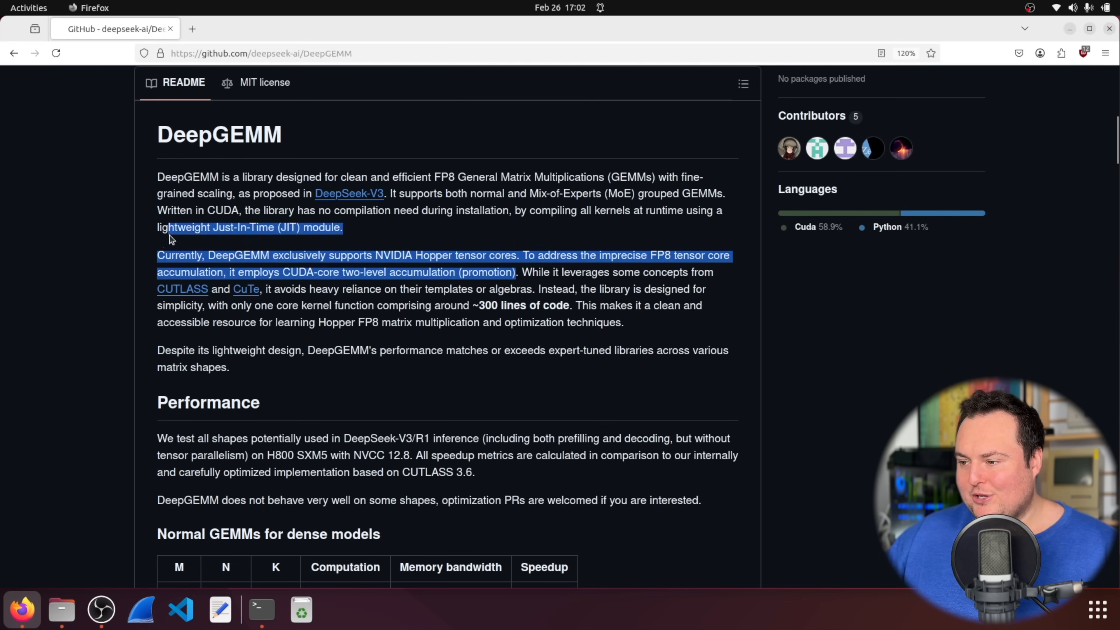
{"action": "left_click", "coordinate": [127, 251]}
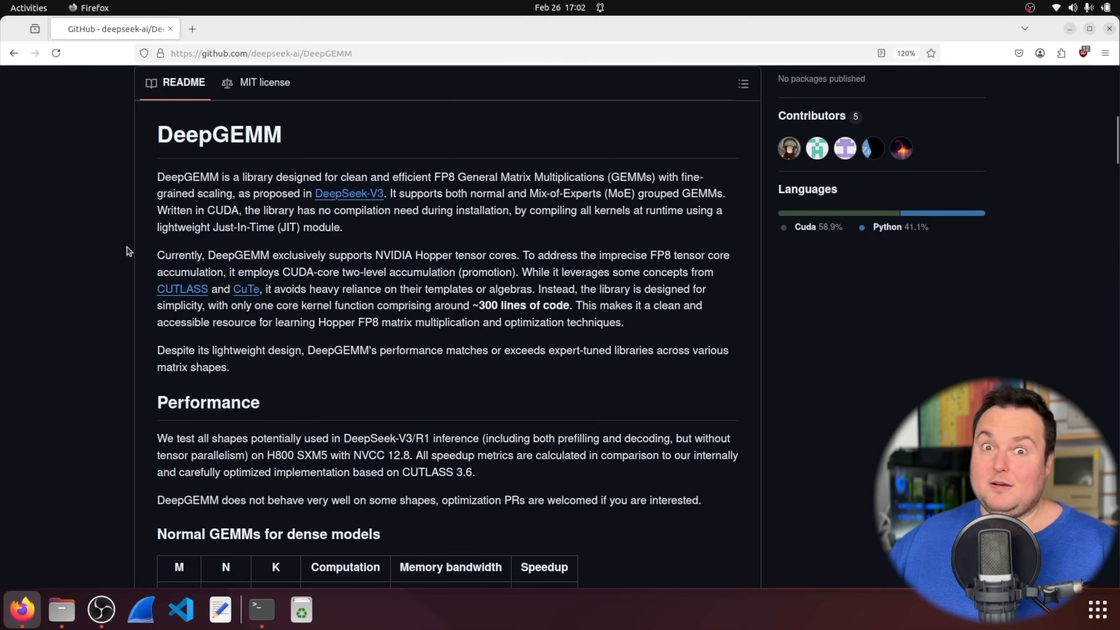
{"action": "mouse_move", "coordinate": [249, 246]}
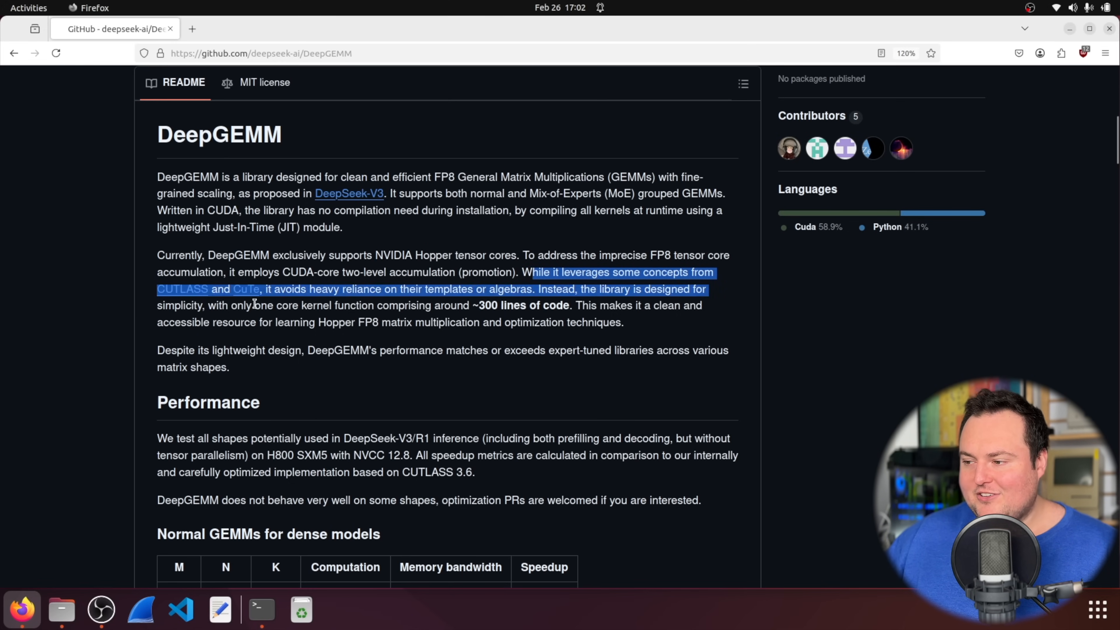
{"action": "left_click", "coordinate": [496, 292]}
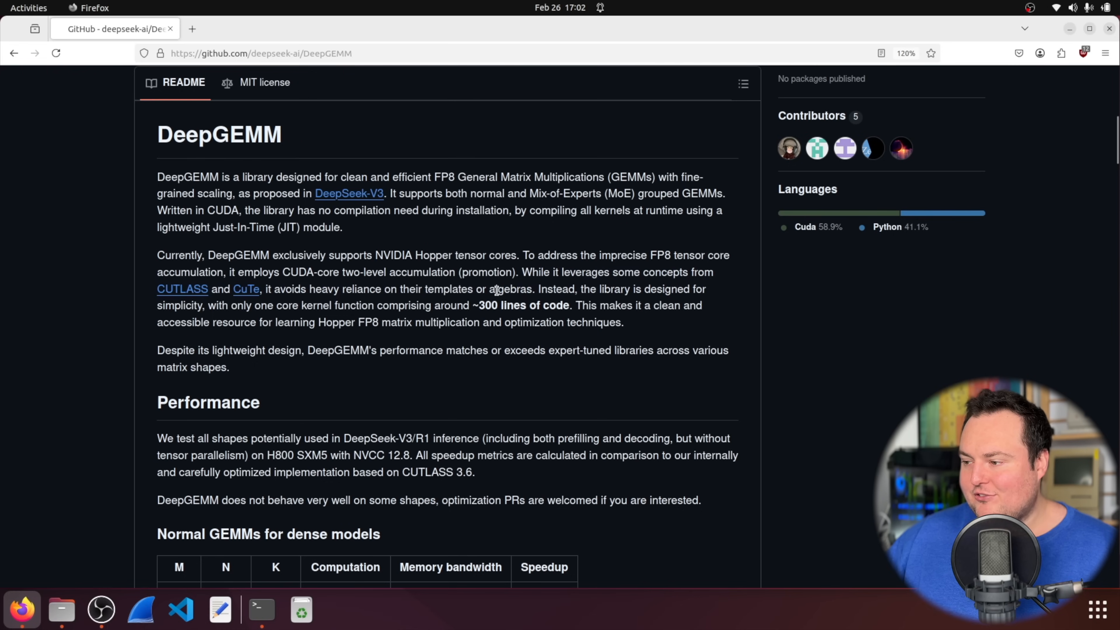
Step: Open the CUTLASS link in a new tab, then go to the NVIDIA organization profile
{"action": "right_click", "coordinate": [182, 289]}
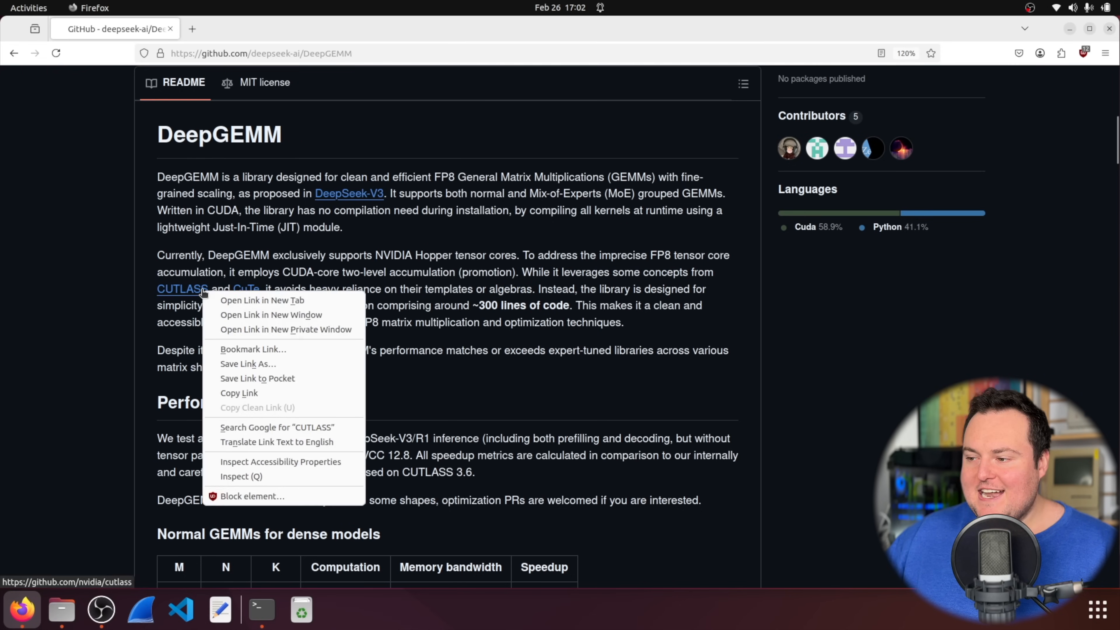
{"action": "left_click", "coordinate": [259, 300]}
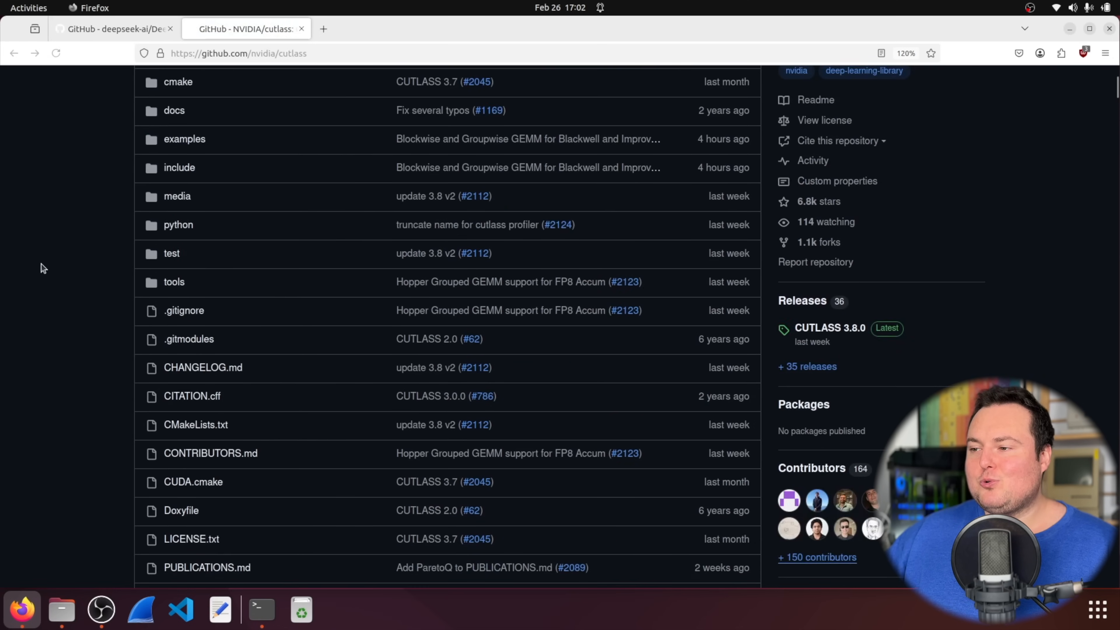
{"action": "scroll", "scroll_direction": "down", "scroll_amount": 3}
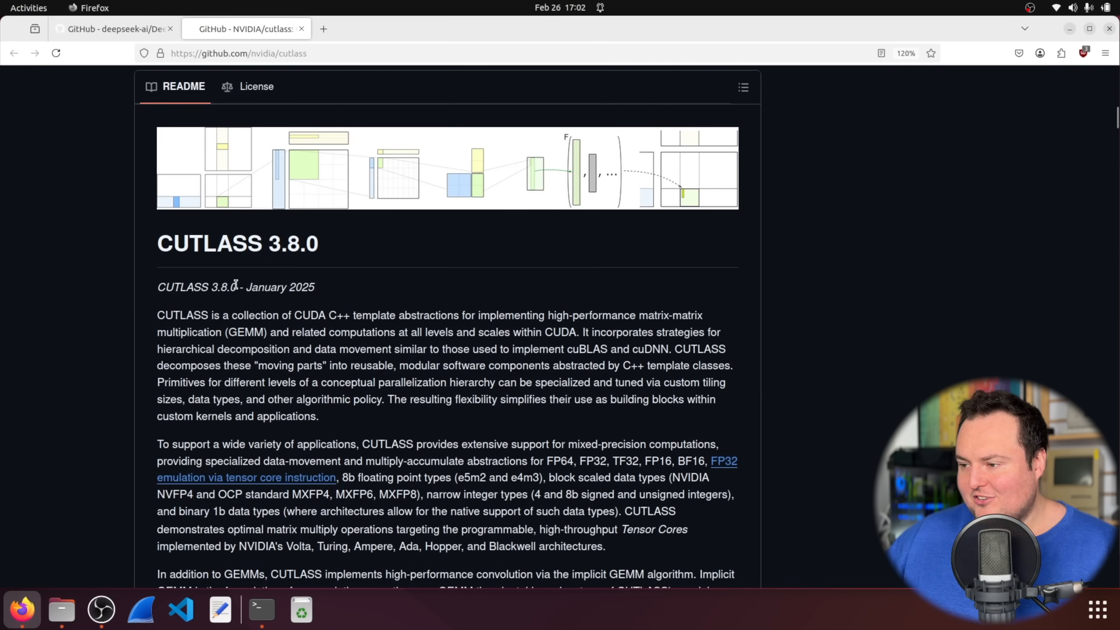
{"action": "mouse_move", "coordinate": [292, 312]}
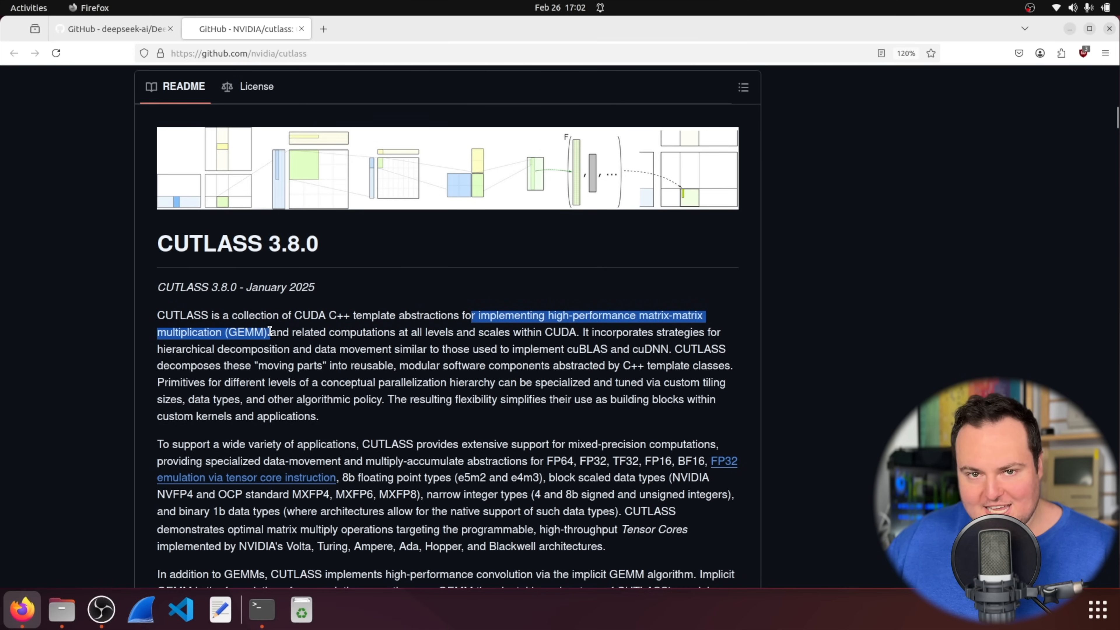
{"action": "mouse_move", "coordinate": [68, 254]}
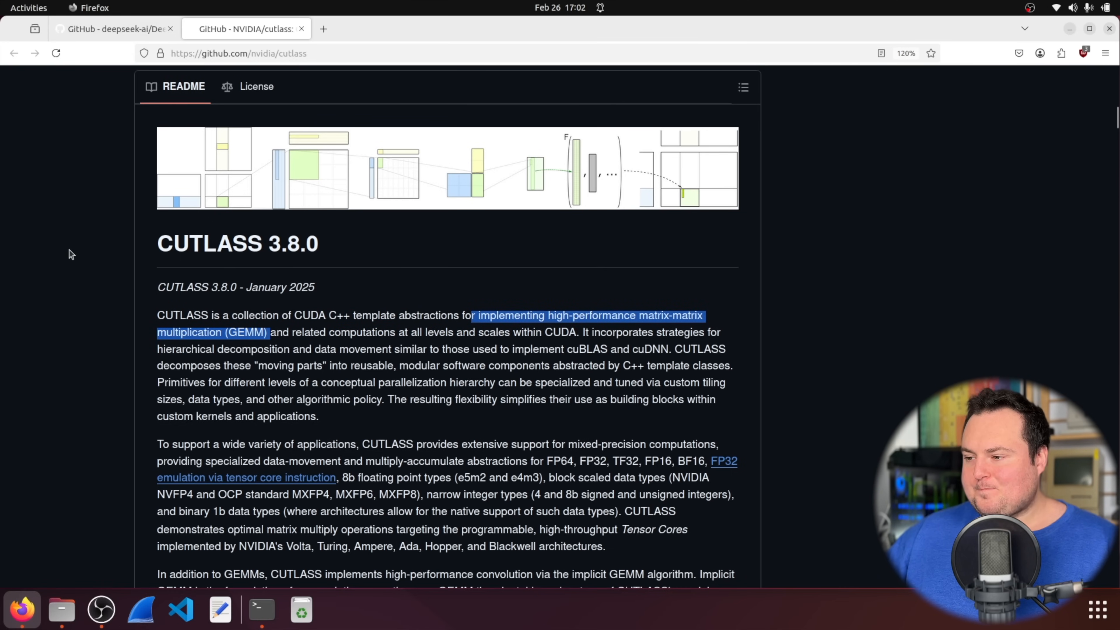
{"action": "scroll", "scroll_direction": "up", "scroll_amount": 3}
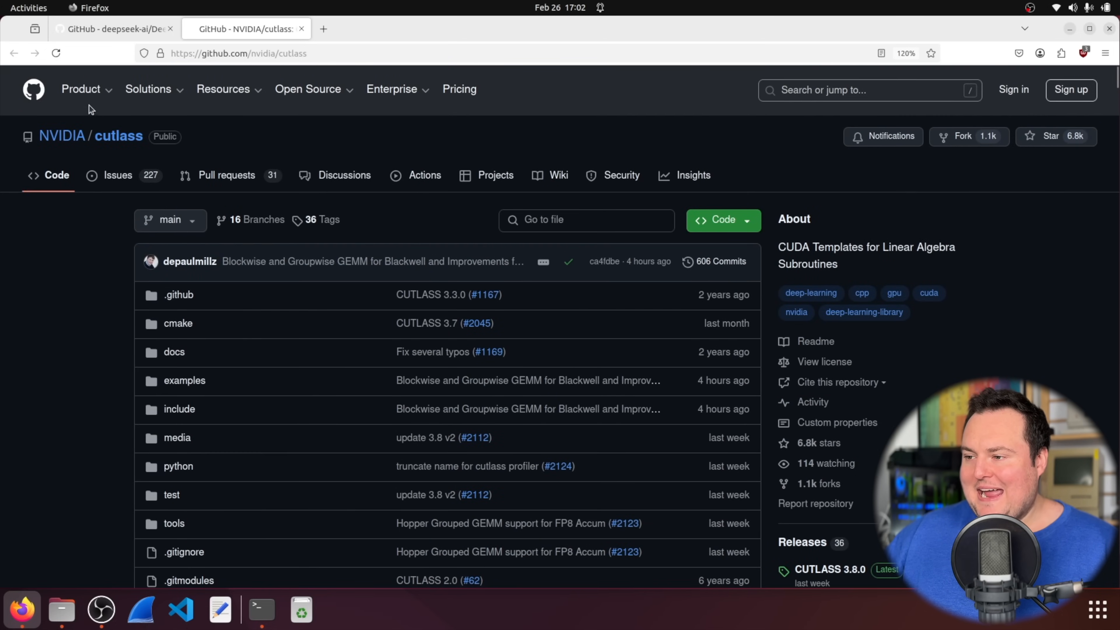
{"action": "left_click", "coordinate": [63, 136]}
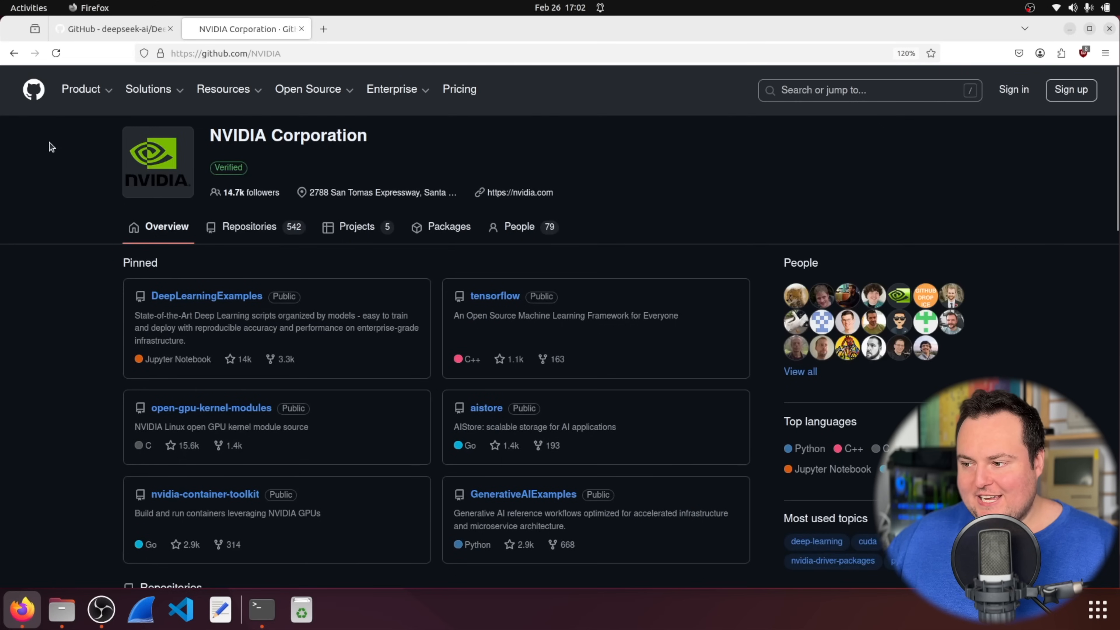
{"action": "mouse_move", "coordinate": [111, 29]}
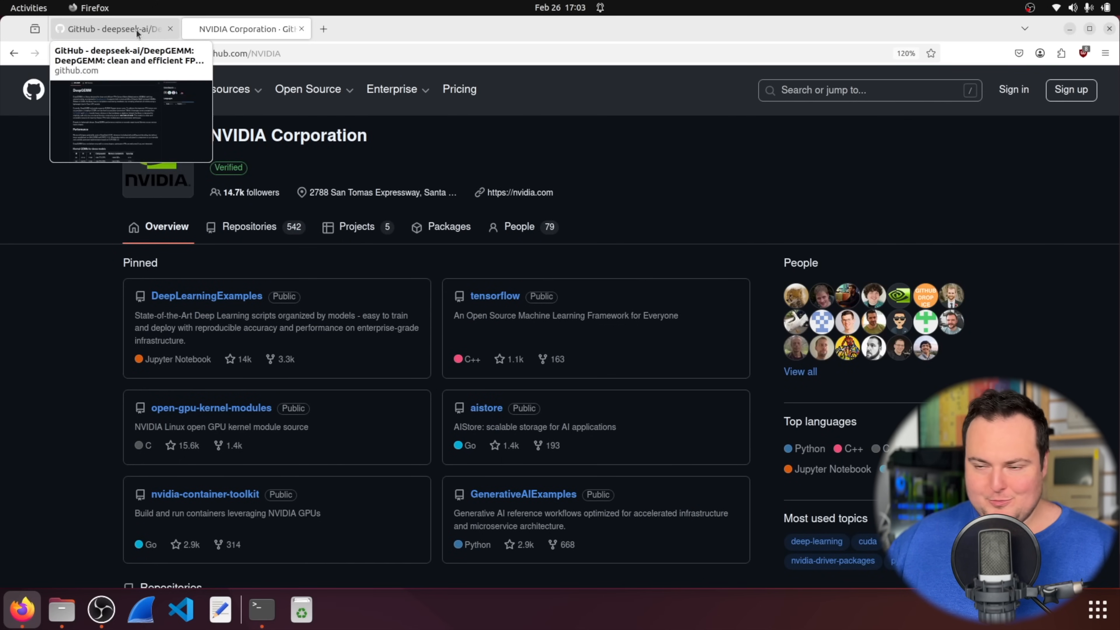
Step: Return to the DeepGEMM tab and review the README introduction sentences
{"action": "left_click", "coordinate": [110, 29]}
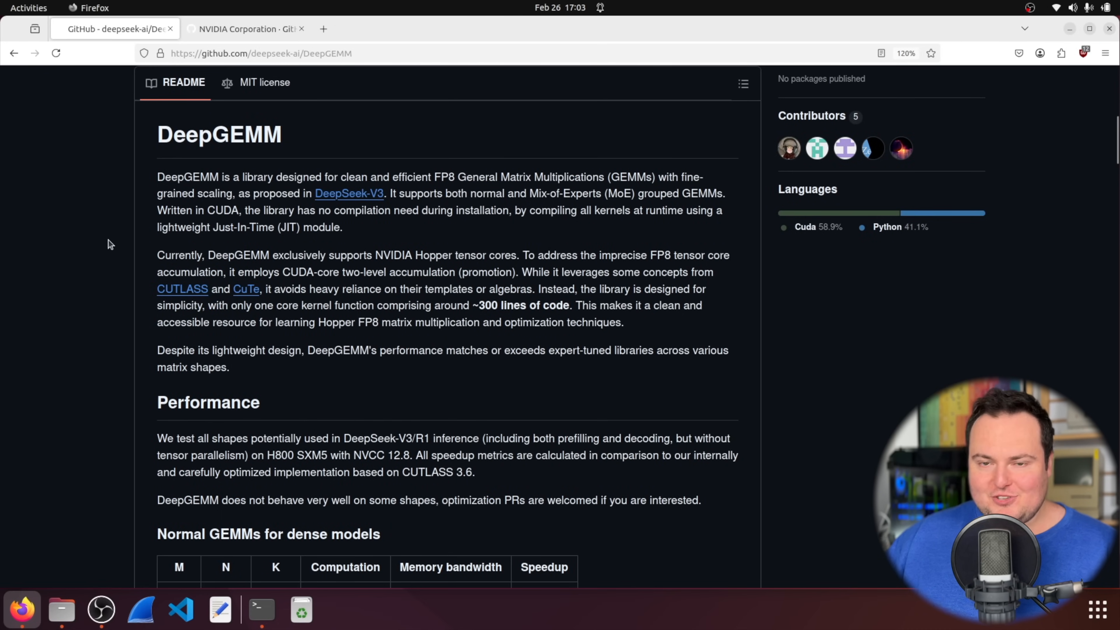
{"action": "mouse_move", "coordinate": [622, 288]}
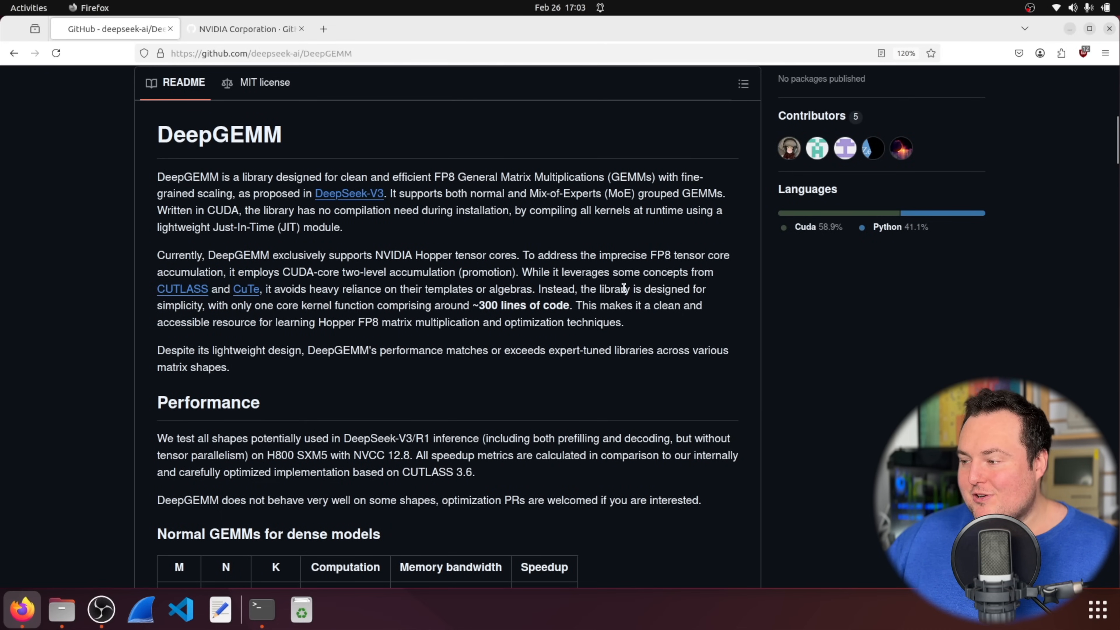
{"action": "mouse_move", "coordinate": [350, 284]}
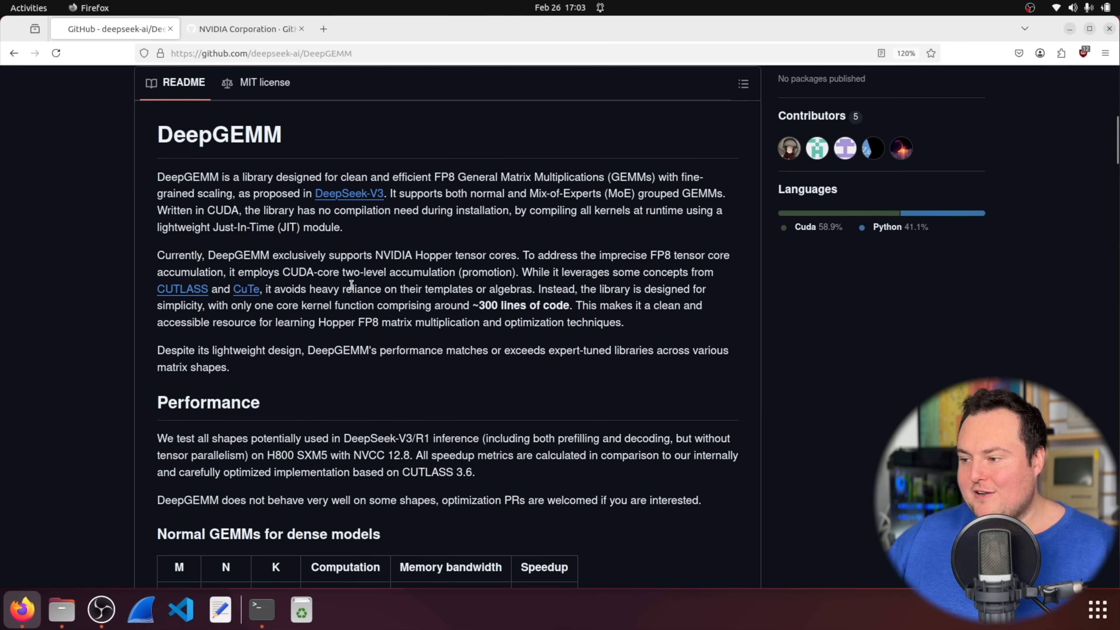
{"action": "mouse_move", "coordinate": [477, 285]}
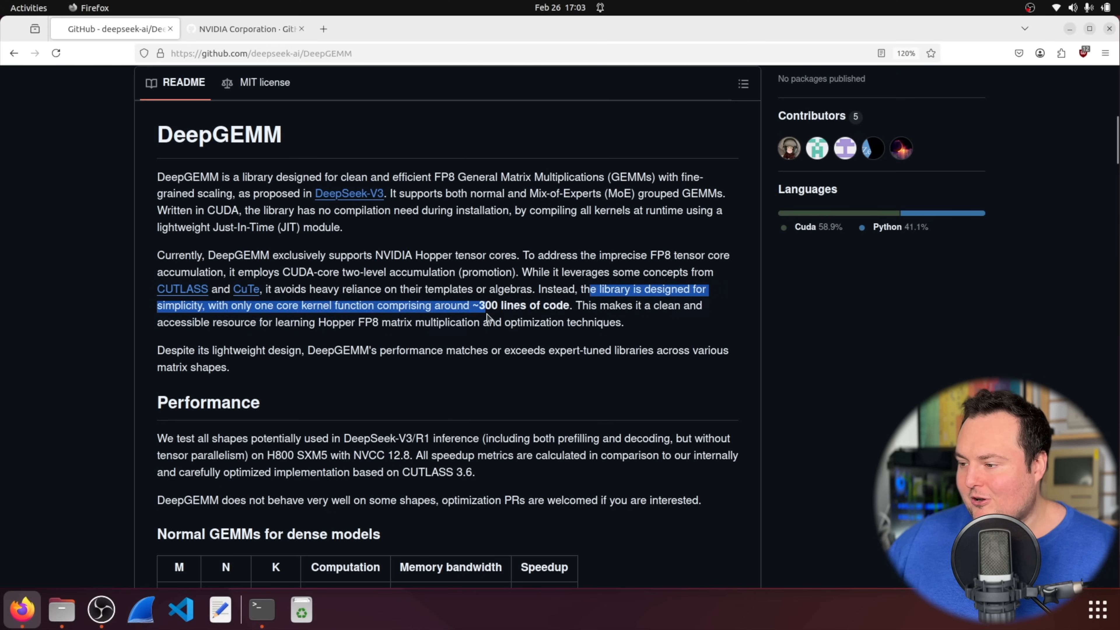
{"action": "left_click", "coordinate": [586, 305]}
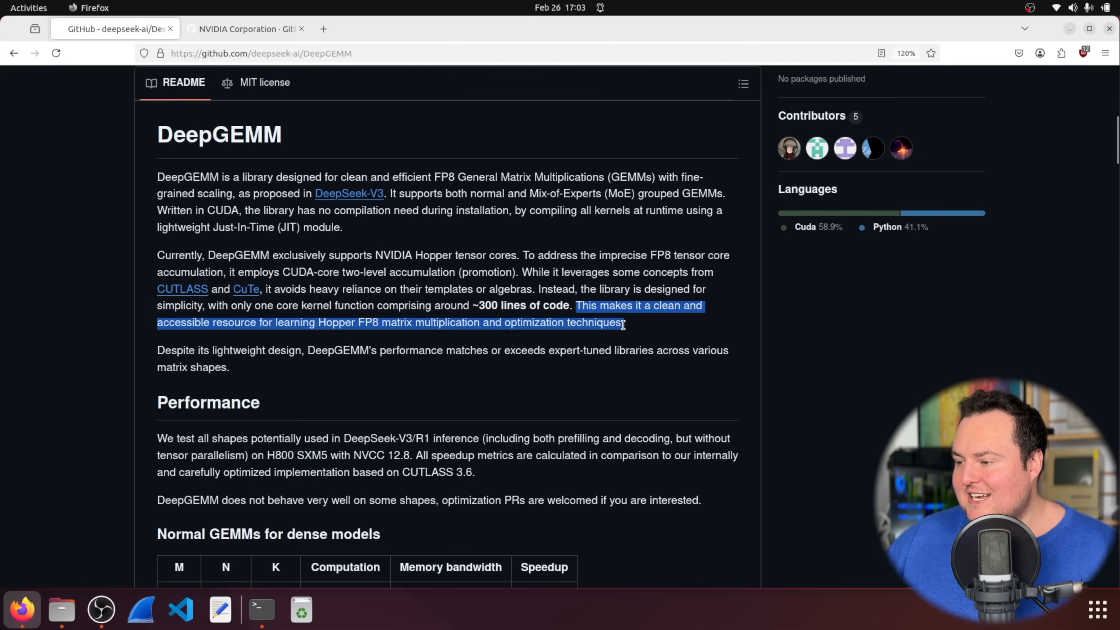
{"action": "left_click", "coordinate": [320, 321]}
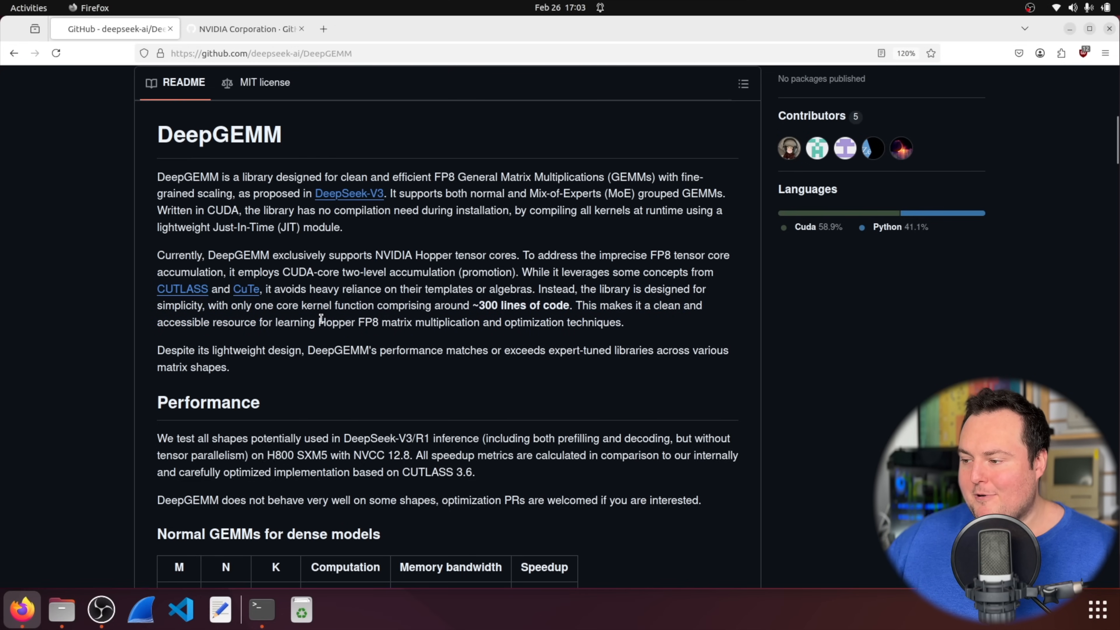
{"action": "mouse_move", "coordinate": [626, 335]}
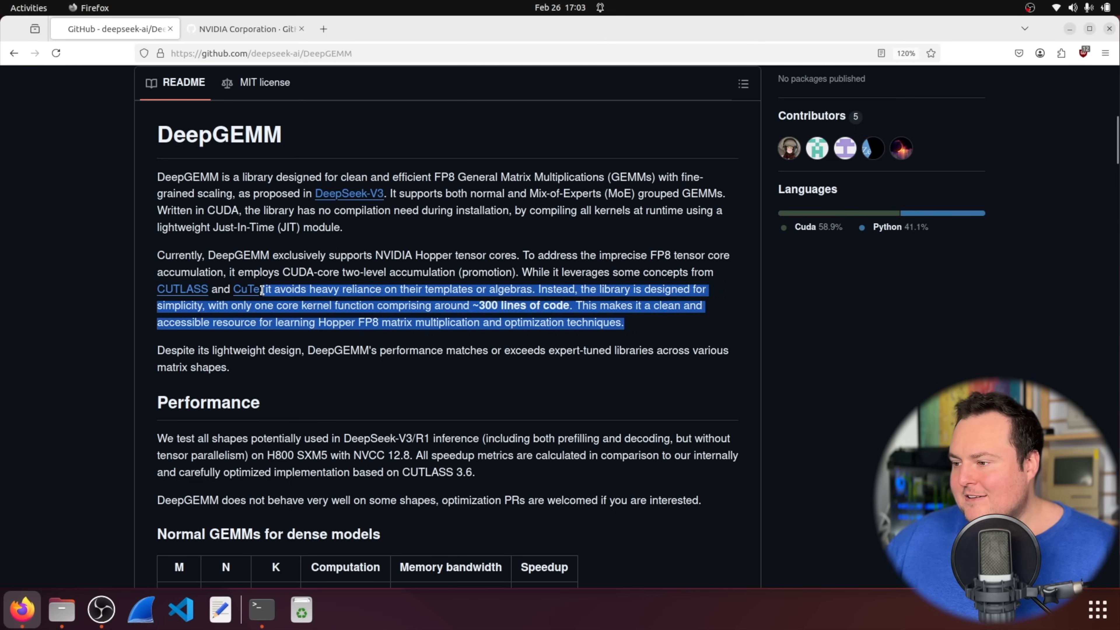
{"action": "left_click", "coordinate": [420, 238]}
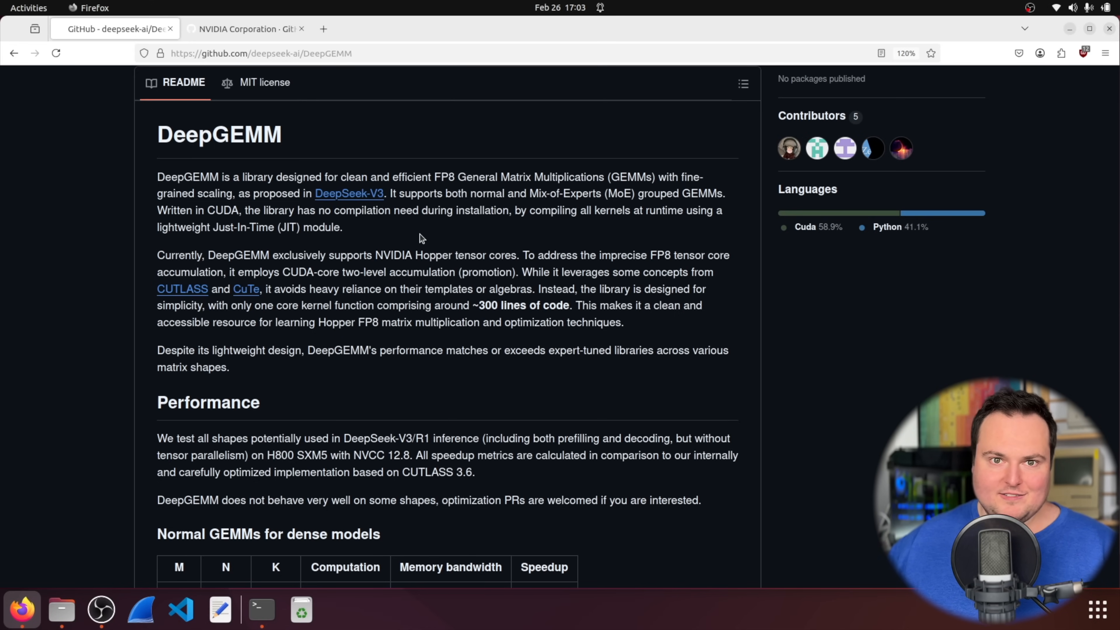
{"action": "mouse_move", "coordinate": [441, 237]}
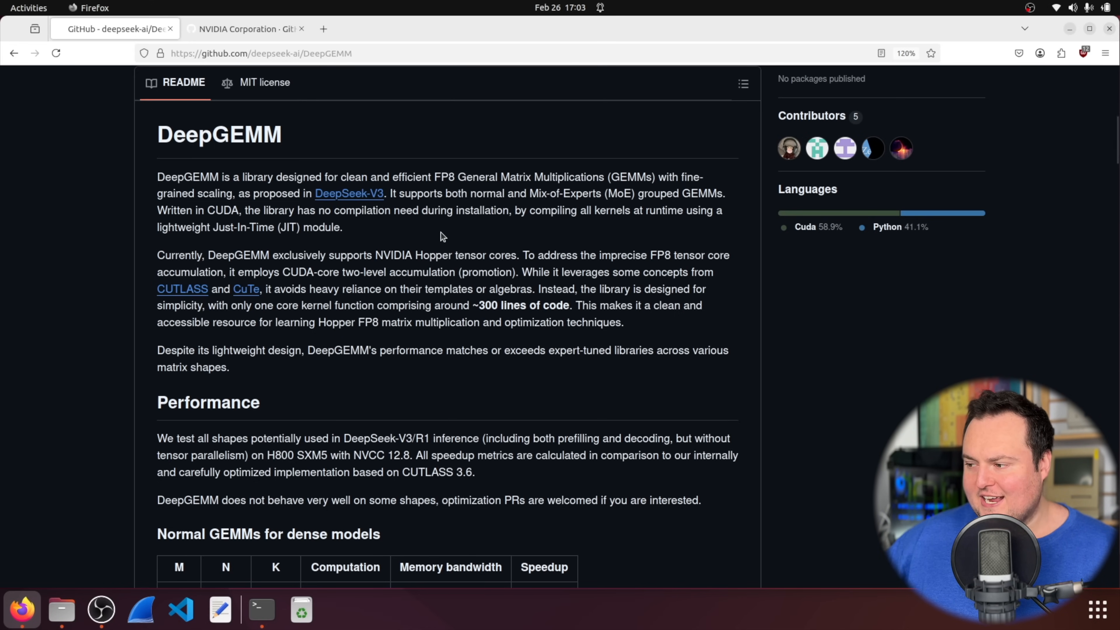
Step: Read the performance claim and scroll through the dense and MoE benchmark tables
{"action": "scroll", "scroll_direction": "down", "scroll_amount": 3}
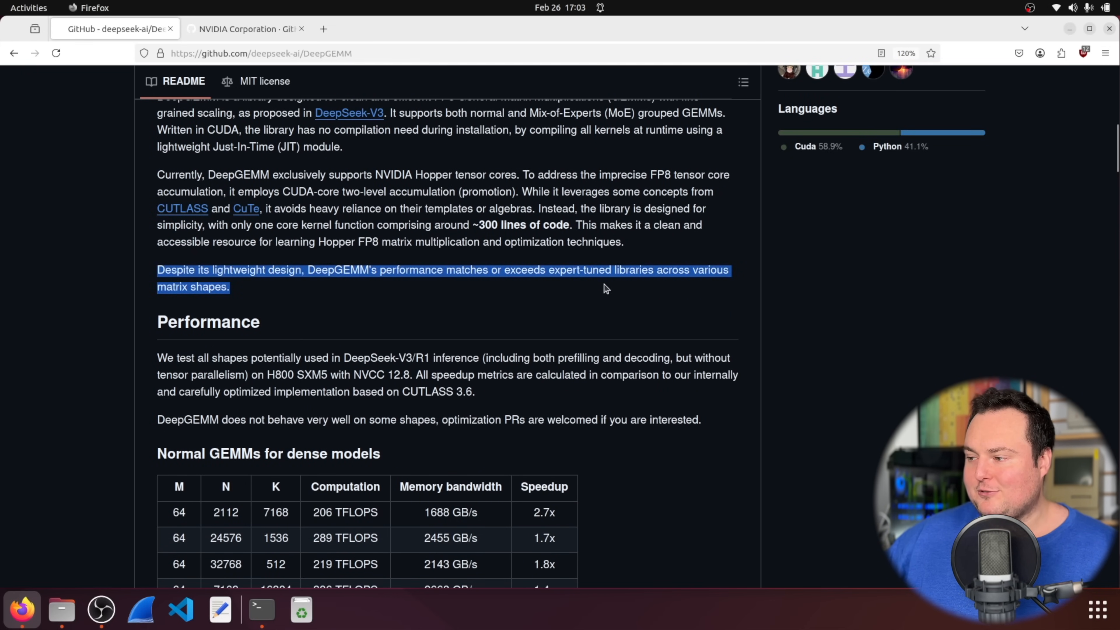
{"action": "mouse_move", "coordinate": [153, 284]}
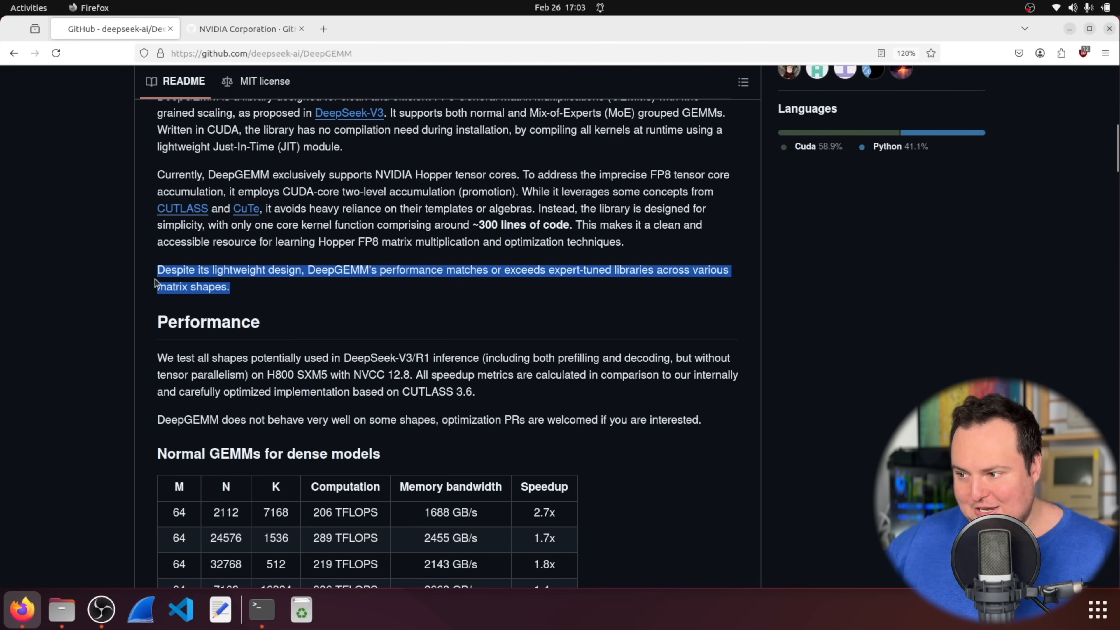
{"action": "left_click", "coordinate": [406, 233]}
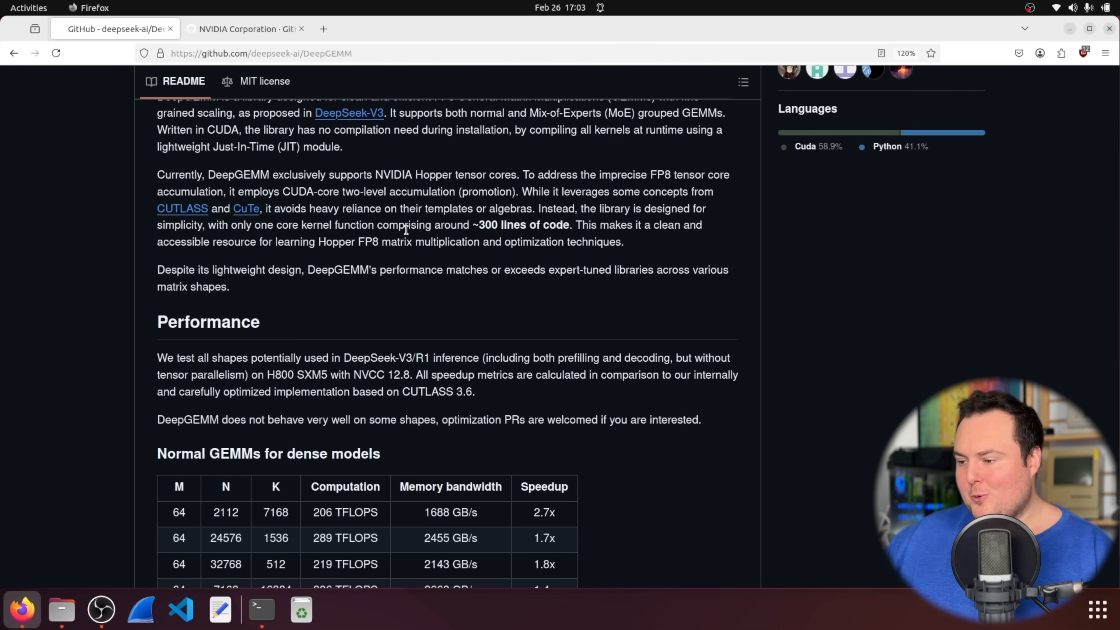
{"action": "scroll", "scroll_direction": "down", "scroll_amount": 3}
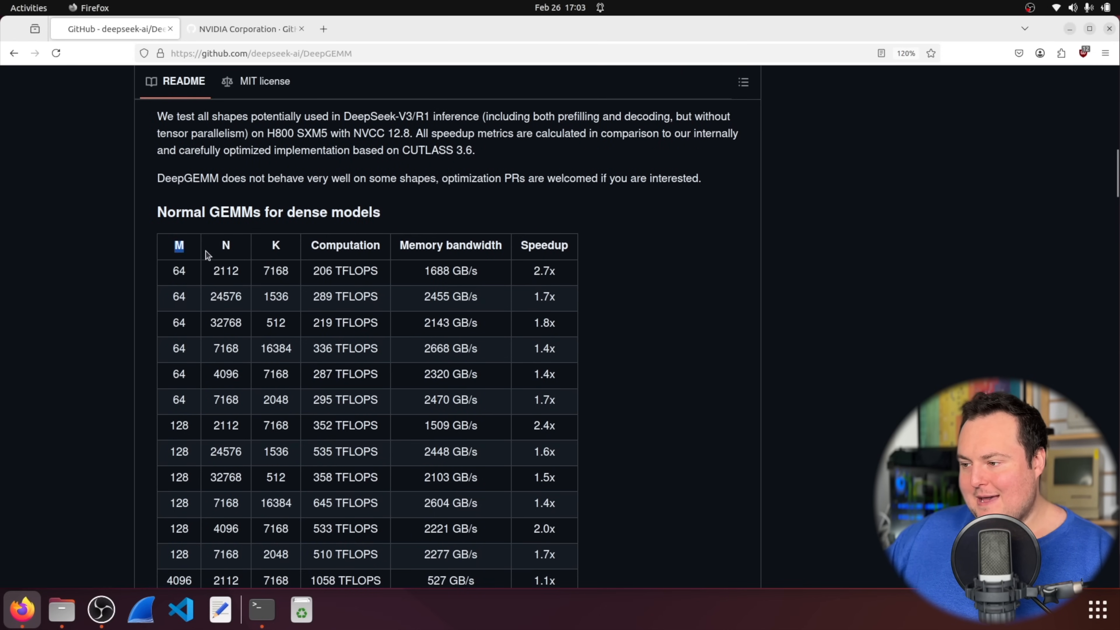
{"action": "scroll", "scroll_direction": "down", "scroll_amount": 3}
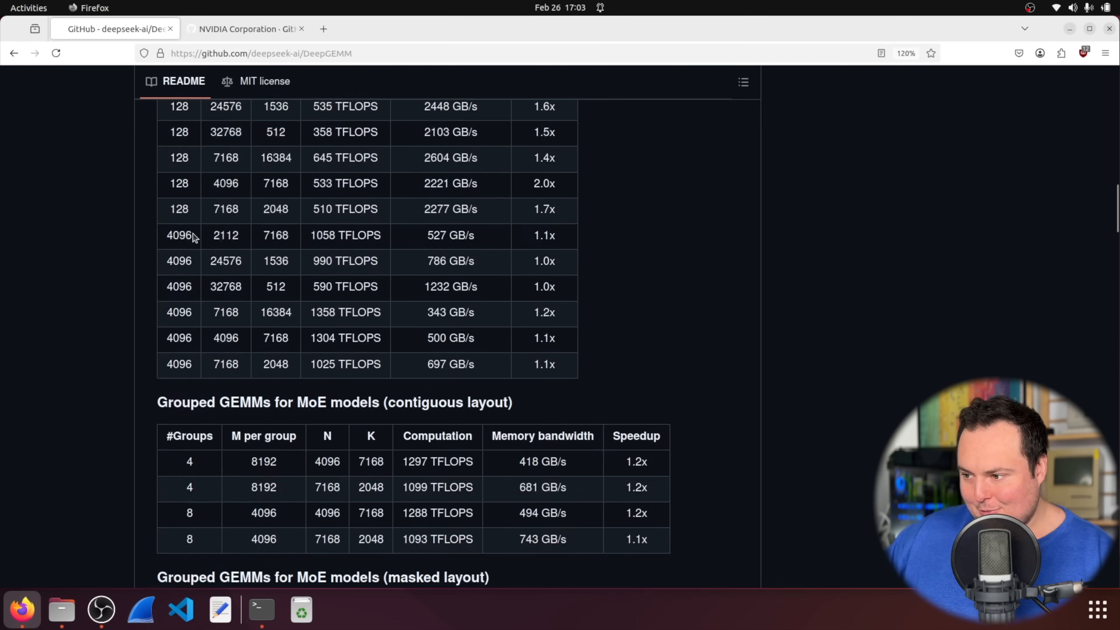
{"action": "scroll", "scroll_direction": "down", "scroll_amount": 3}
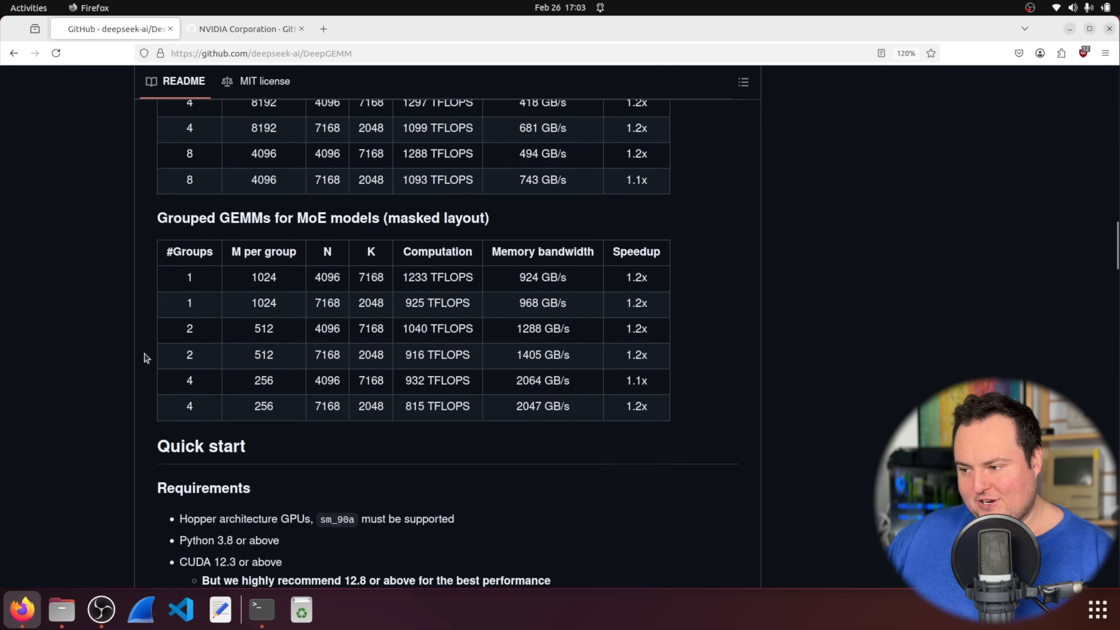
{"action": "scroll", "scroll_direction": "up", "scroll_amount": 3}
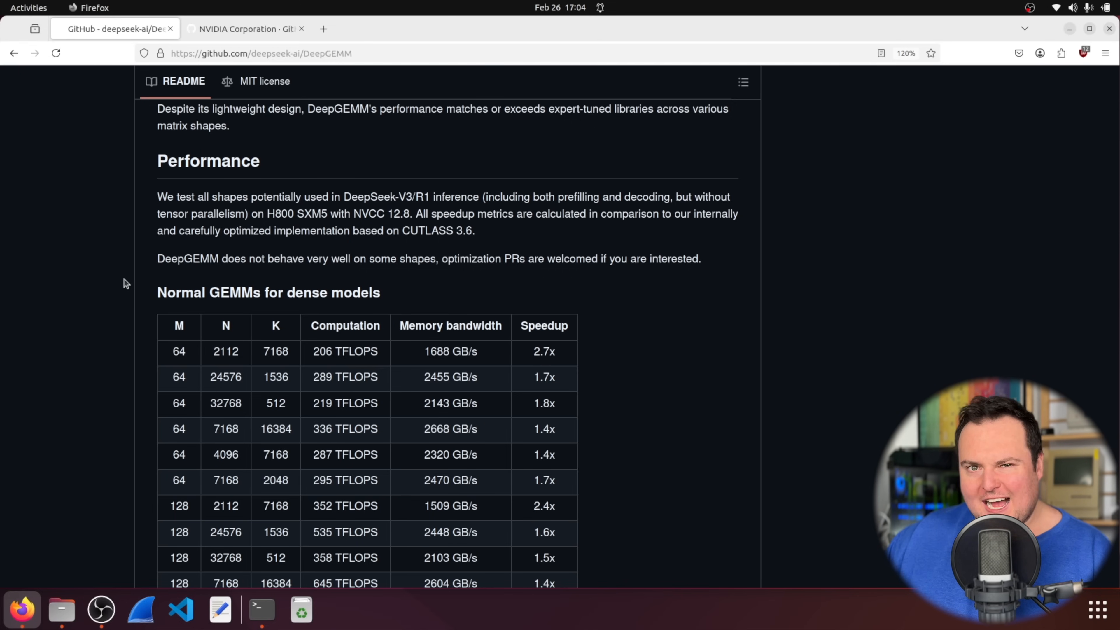
{"action": "mouse_move", "coordinate": [98, 178]}
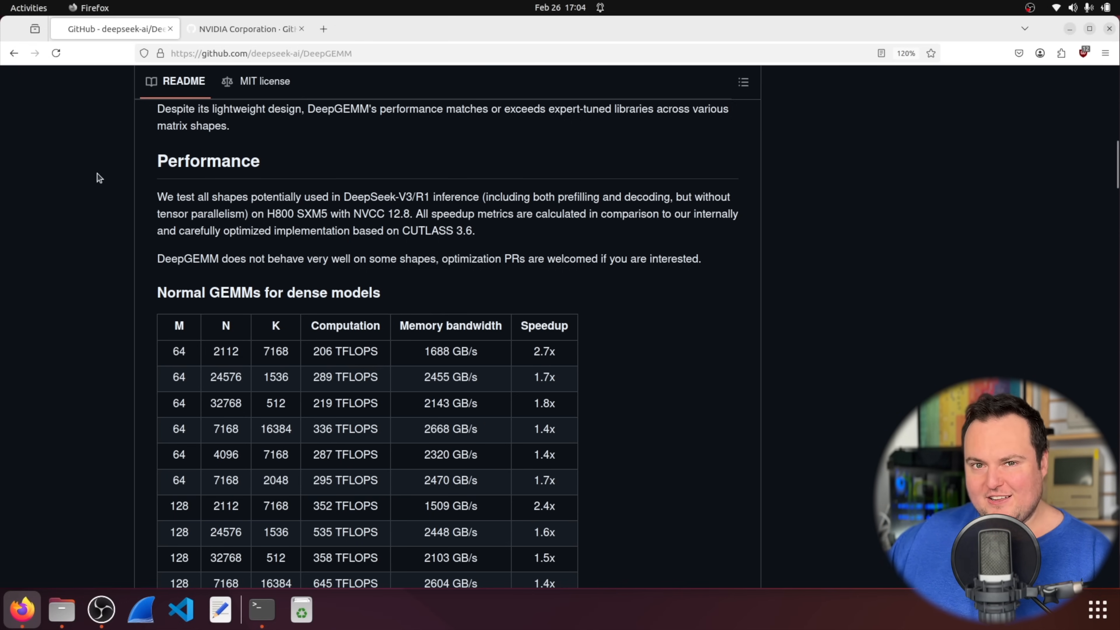
{"action": "mouse_move", "coordinate": [129, 166]}
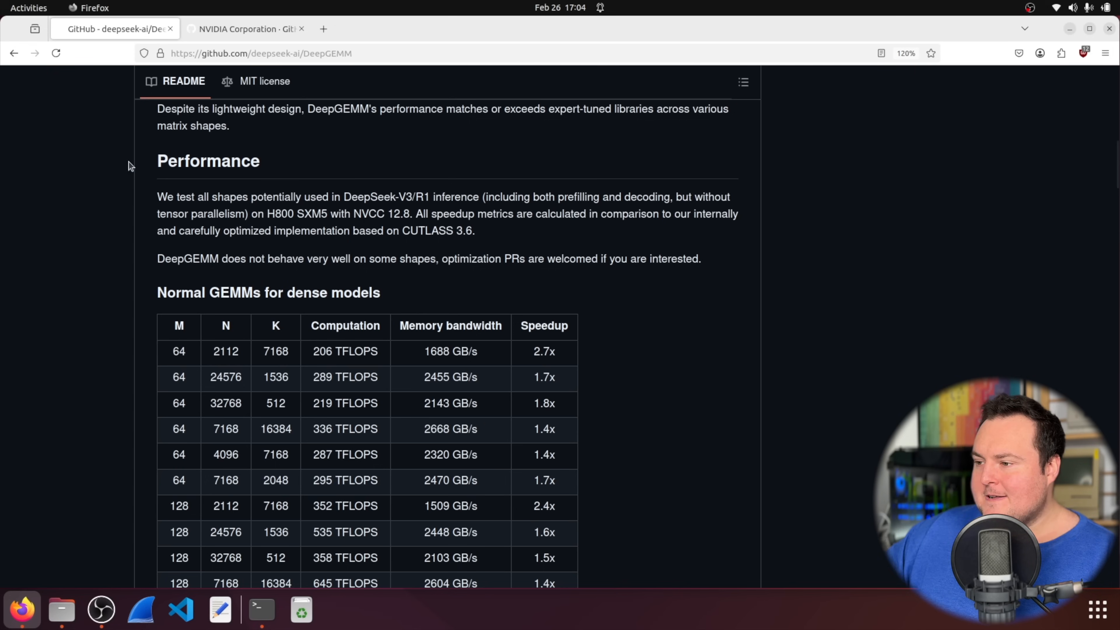
{"action": "mouse_move", "coordinate": [183, 198]}
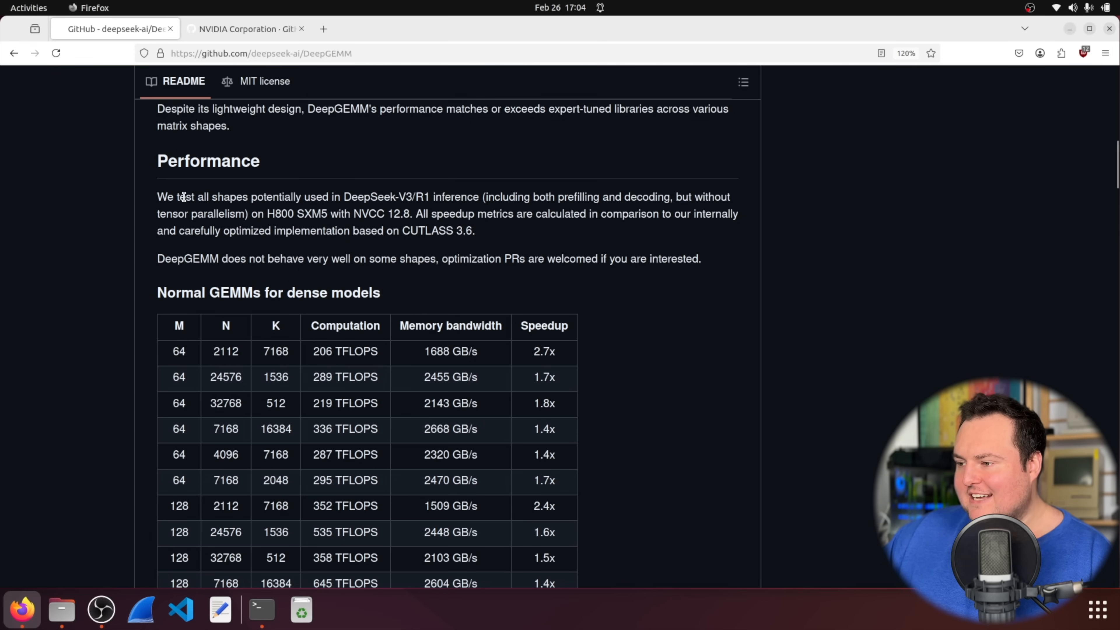
Step: Highlight the benchmark methodology paragraph about tested shapes, then deselect it
{"action": "left_click_drag", "start_coordinate": [184, 197], "coordinate": [428, 197]}
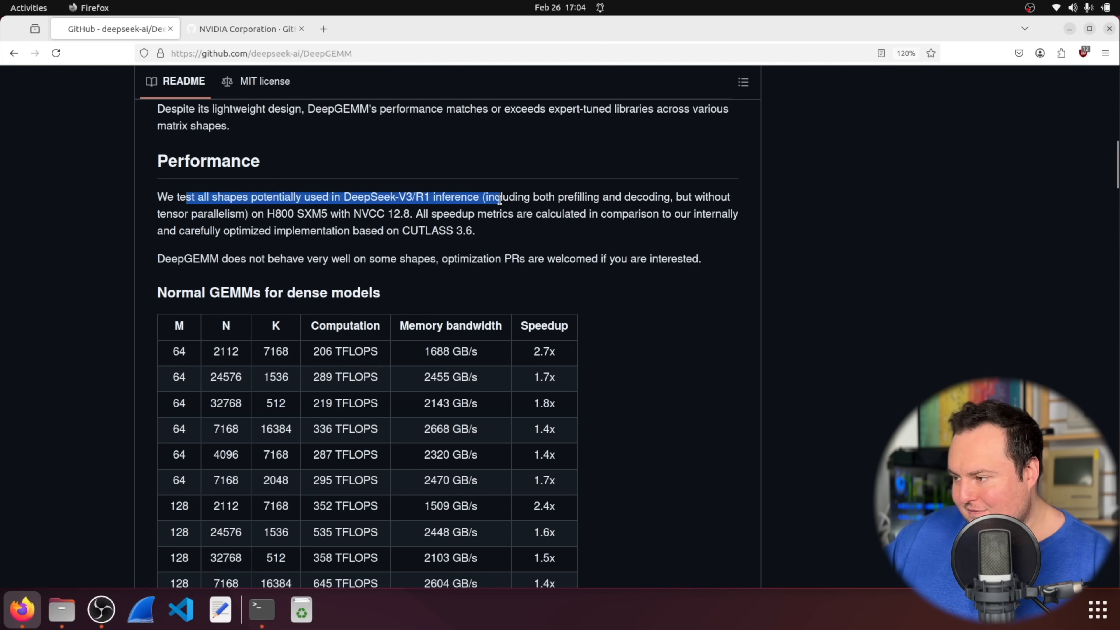
{"action": "left_click_drag", "start_coordinate": [496, 197], "coordinate": [450, 213]}
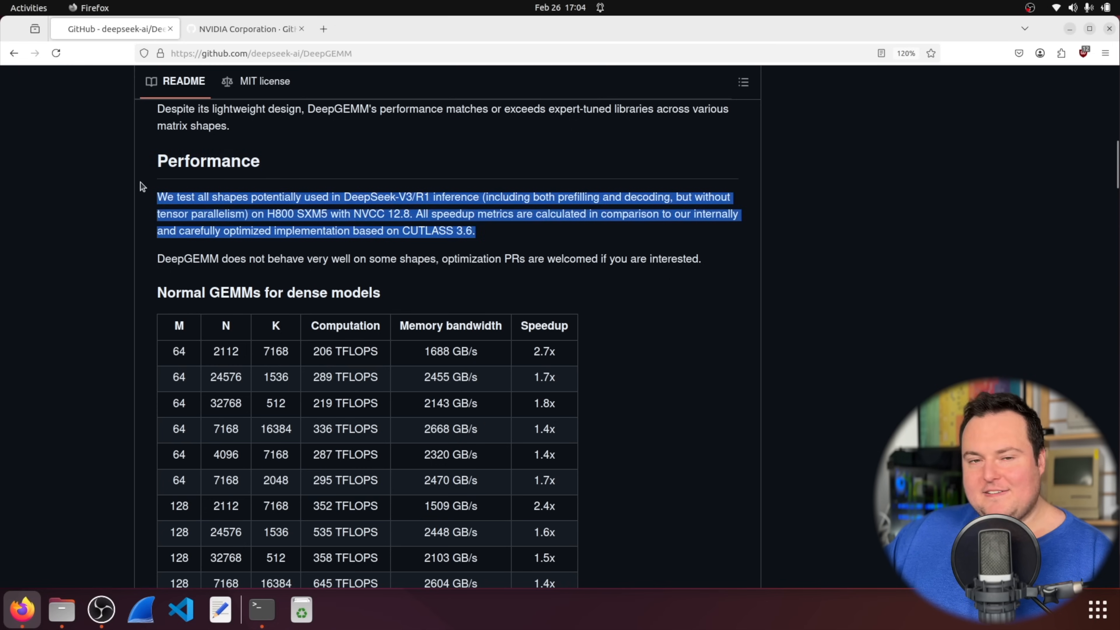
{"action": "left_click", "coordinate": [346, 213]}
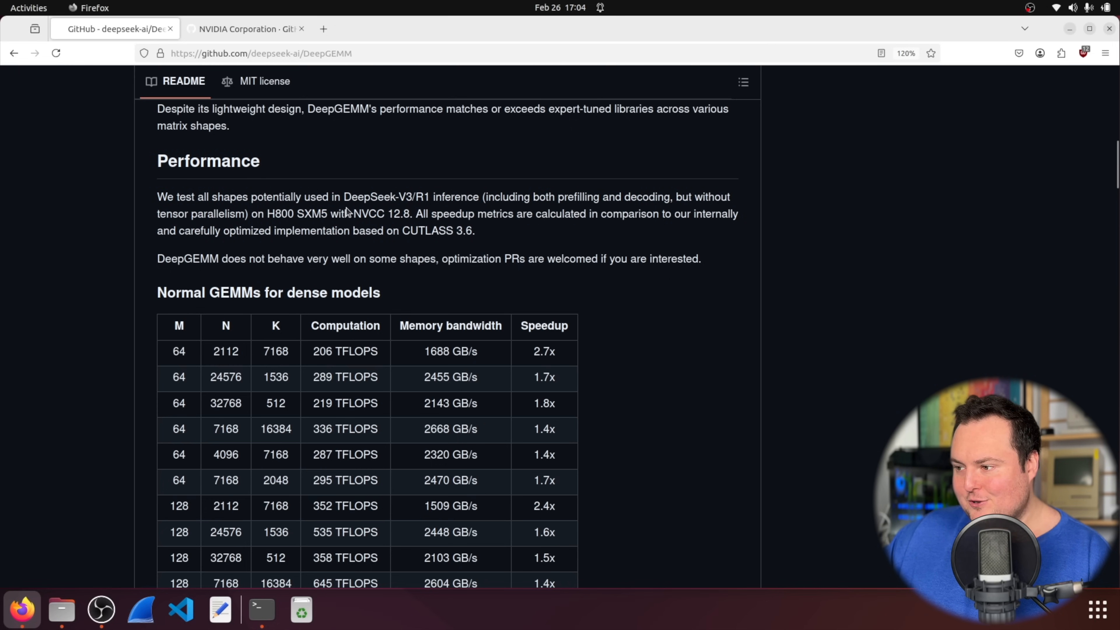
Step: Scroll through the dense-model rows down to the Grouped GEMMs tables
{"action": "scroll", "scroll_direction": "down", "scroll_amount": 3}
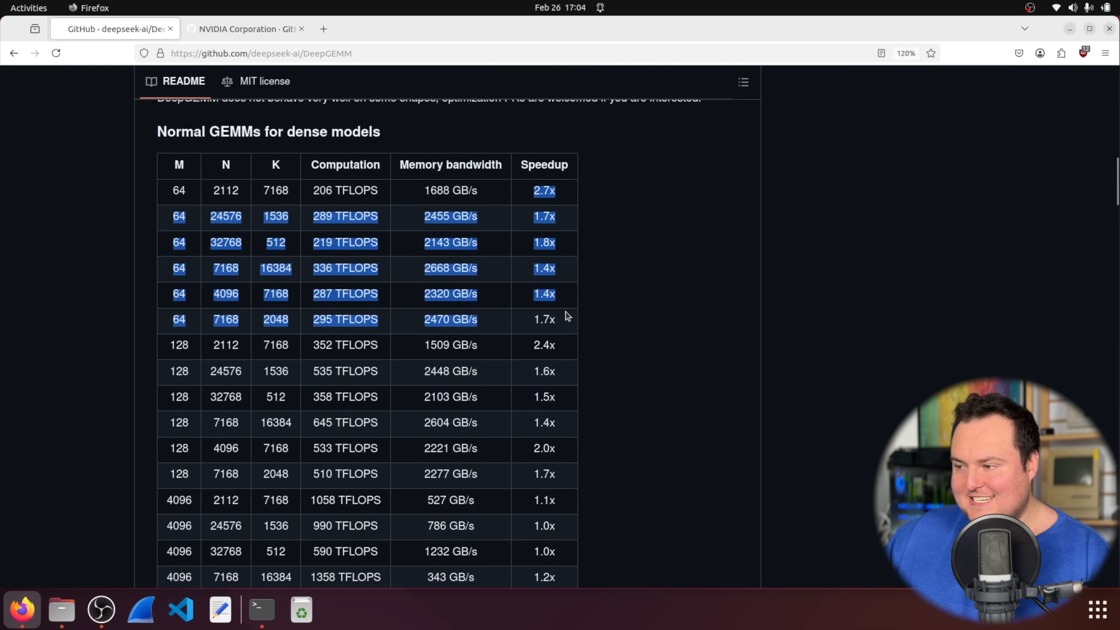
{"action": "scroll", "scroll_direction": "down", "scroll_amount": 3}
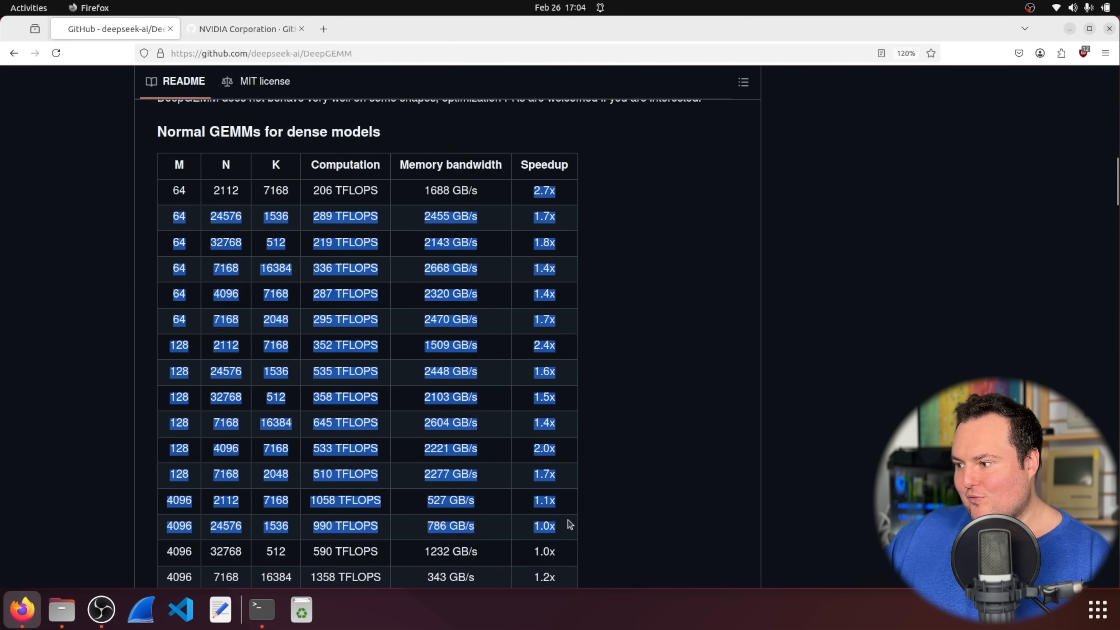
{"action": "scroll", "scroll_direction": "down", "scroll_amount": 3}
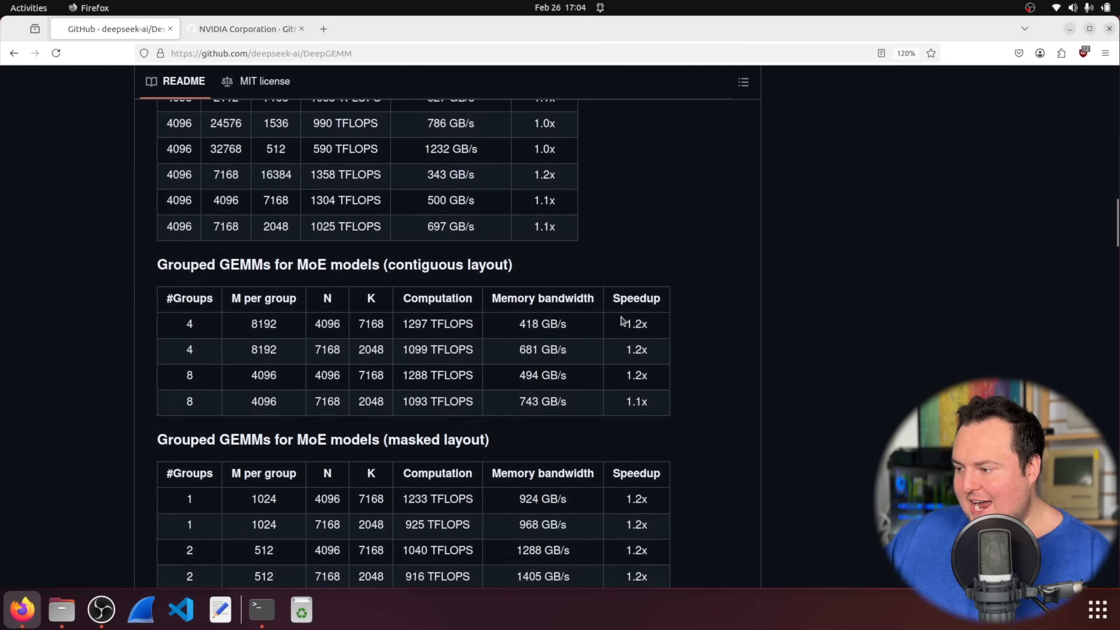
{"action": "scroll", "scroll_direction": "down", "scroll_amount": 3}
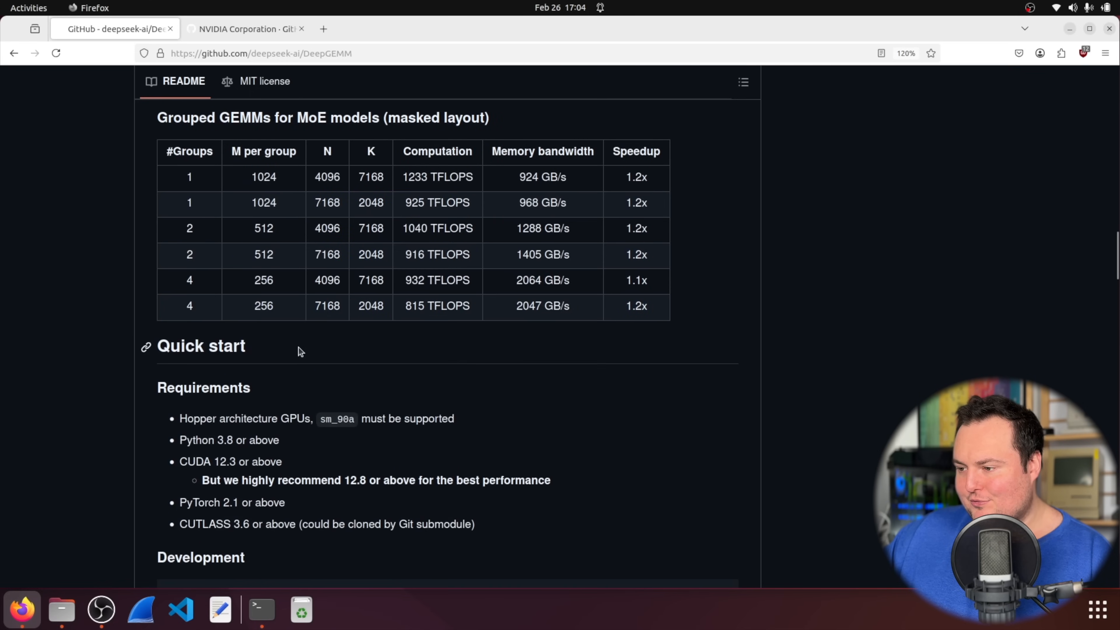
{"action": "scroll", "scroll_direction": "down", "scroll_amount": 3}
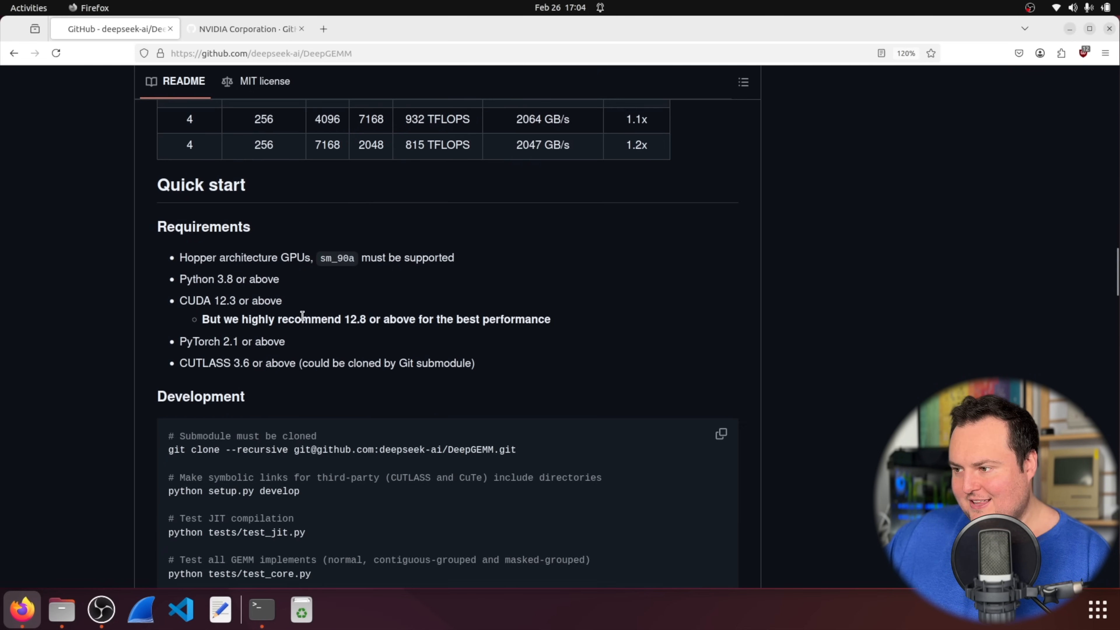
{"action": "scroll", "scroll_direction": "up", "scroll_amount": 3}
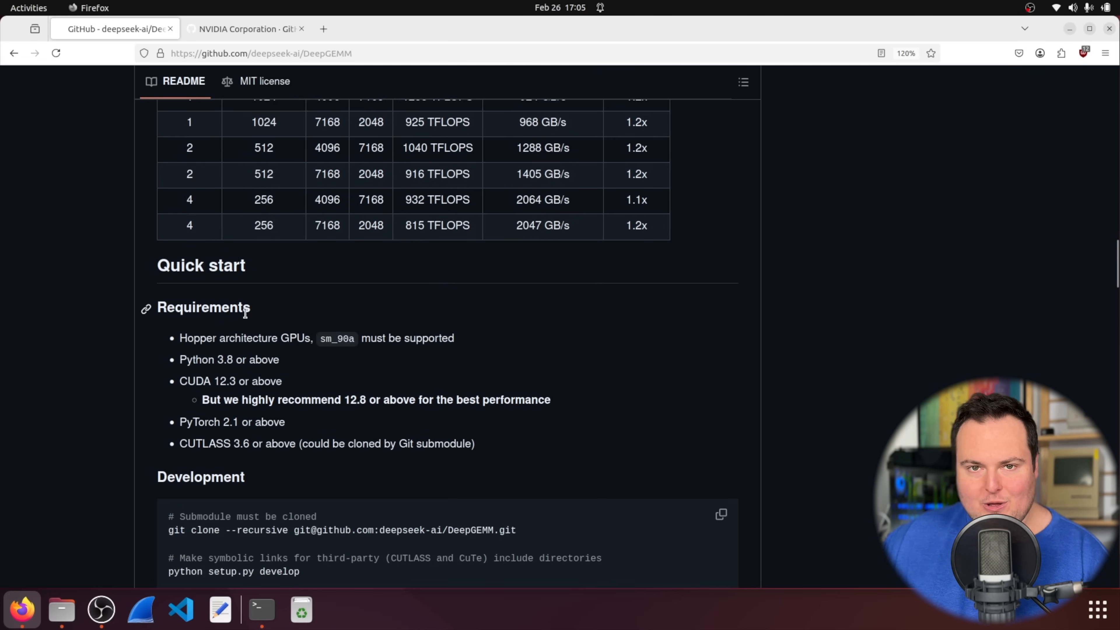
{"action": "scroll", "scroll_direction": "down", "scroll_amount": 3}
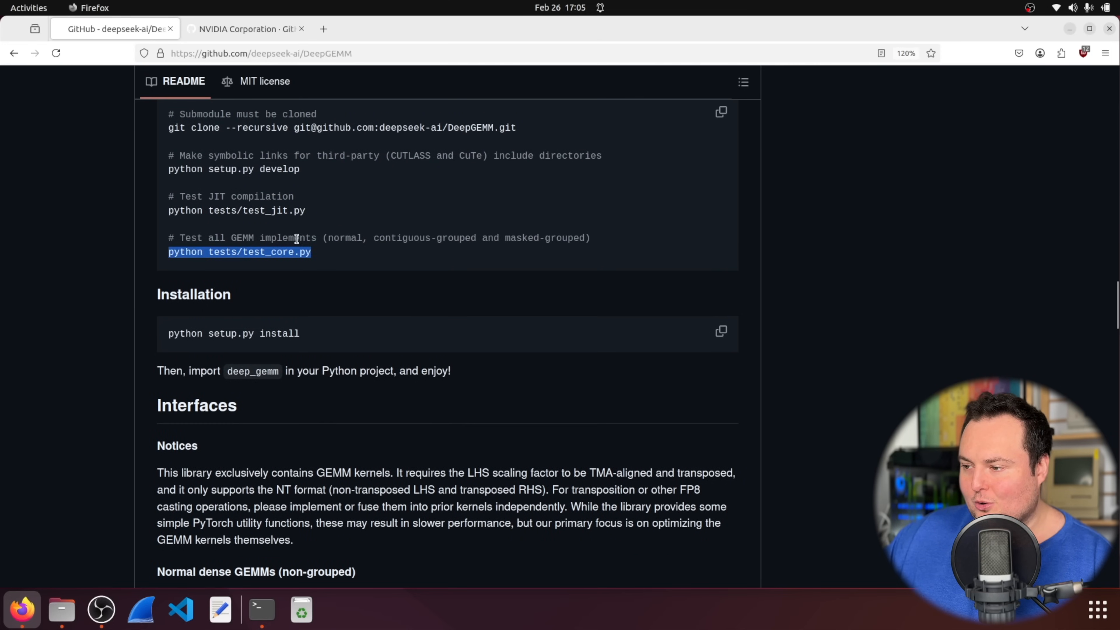
{"action": "scroll", "scroll_direction": "down", "scroll_amount": 3}
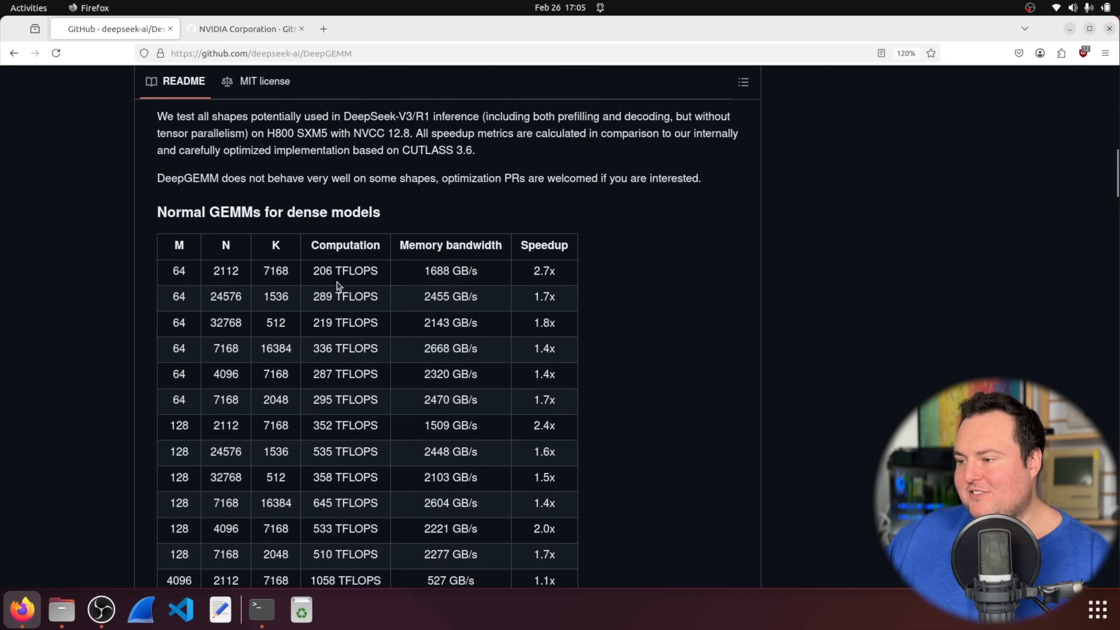
{"action": "mouse_move", "coordinate": [166, 270]}
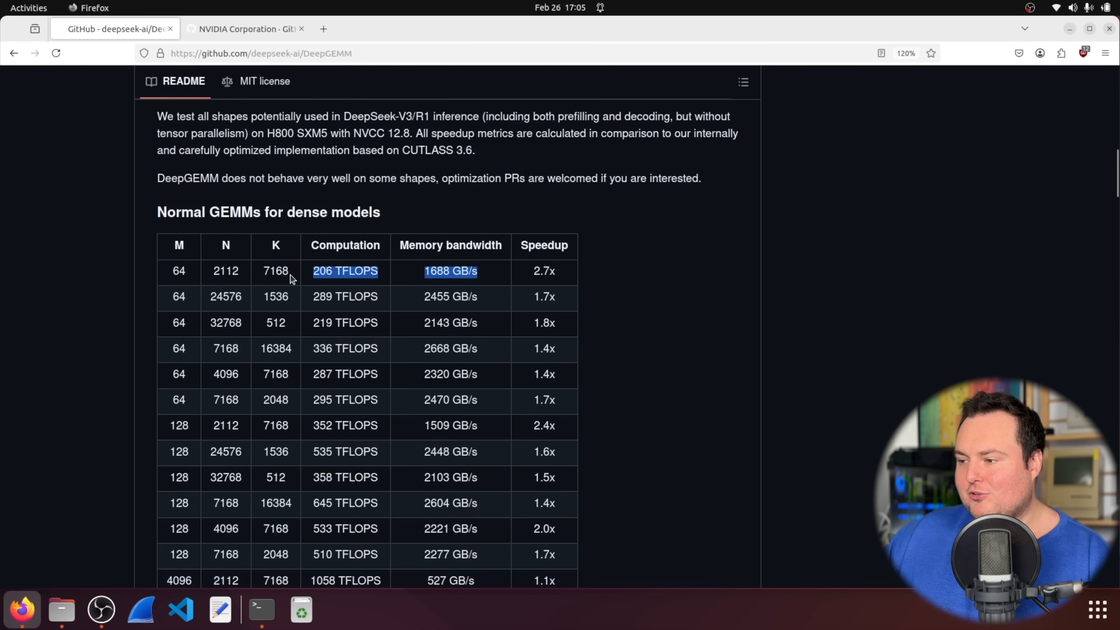
{"action": "scroll", "scroll_direction": "down", "scroll_amount": 3}
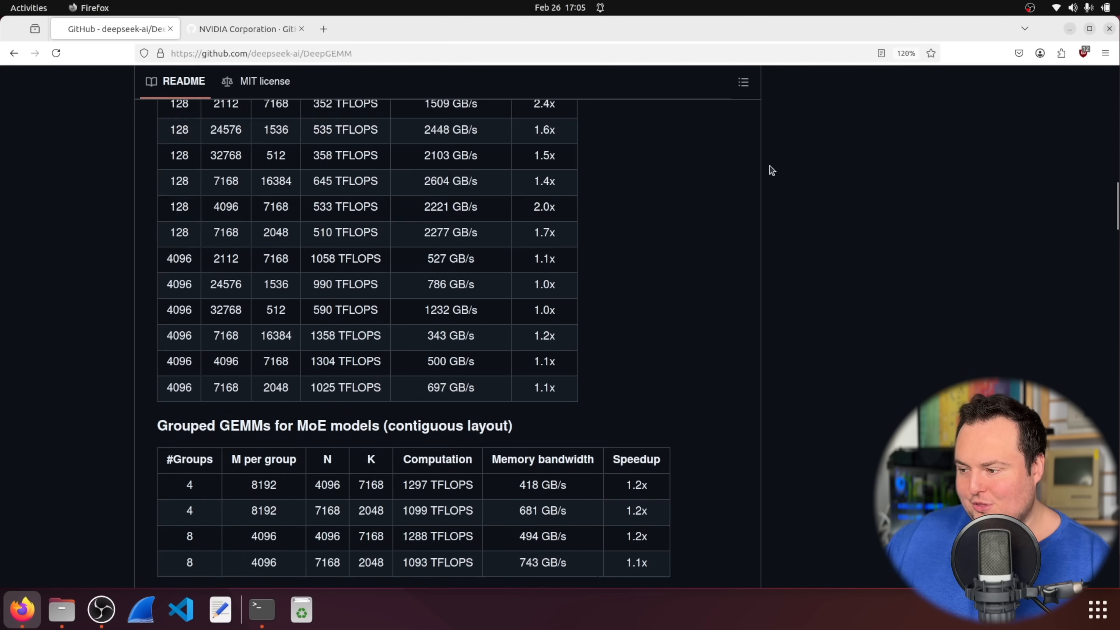
{"action": "scroll", "scroll_direction": "down", "scroll_amount": 3}
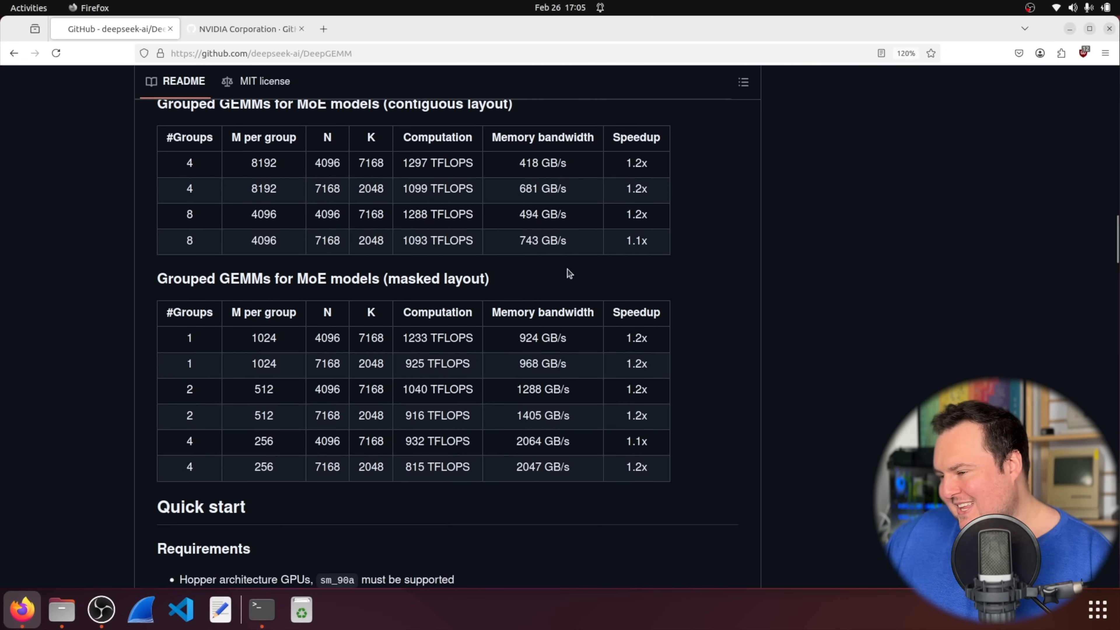
{"action": "mouse_move", "coordinate": [589, 205]}
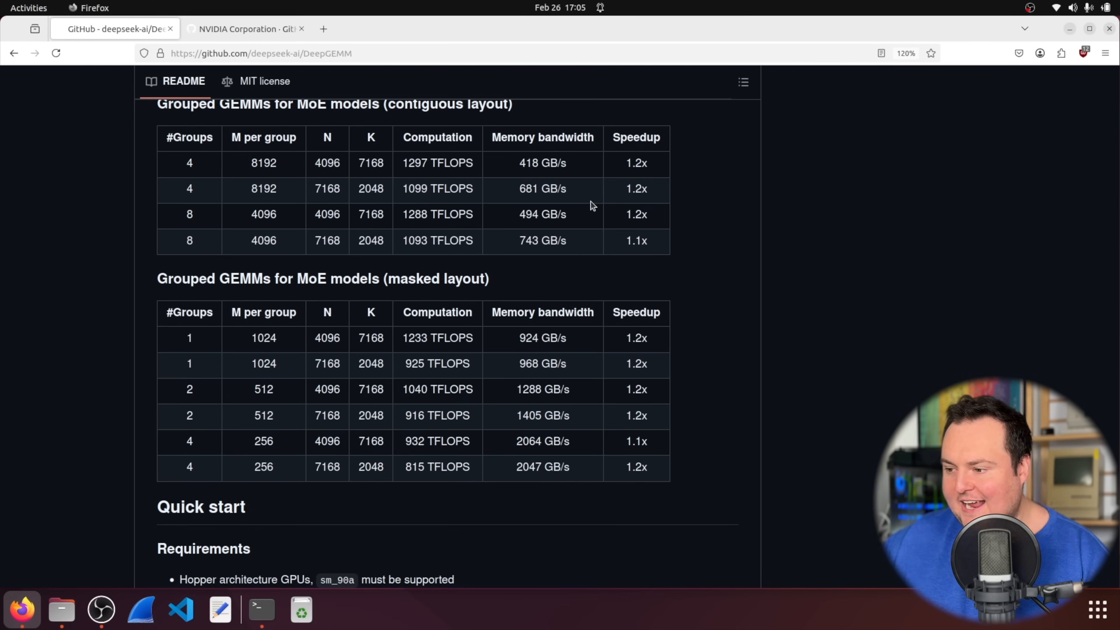
{"action": "scroll", "scroll_direction": "down", "scroll_amount": 3}
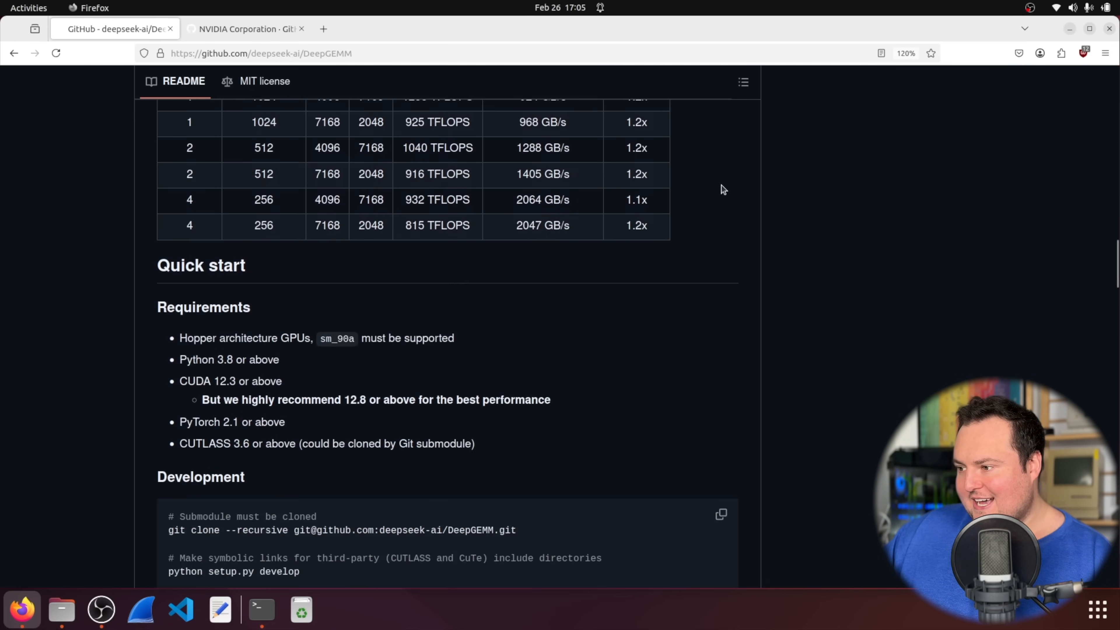
{"action": "scroll", "scroll_direction": "down", "scroll_amount": 3}
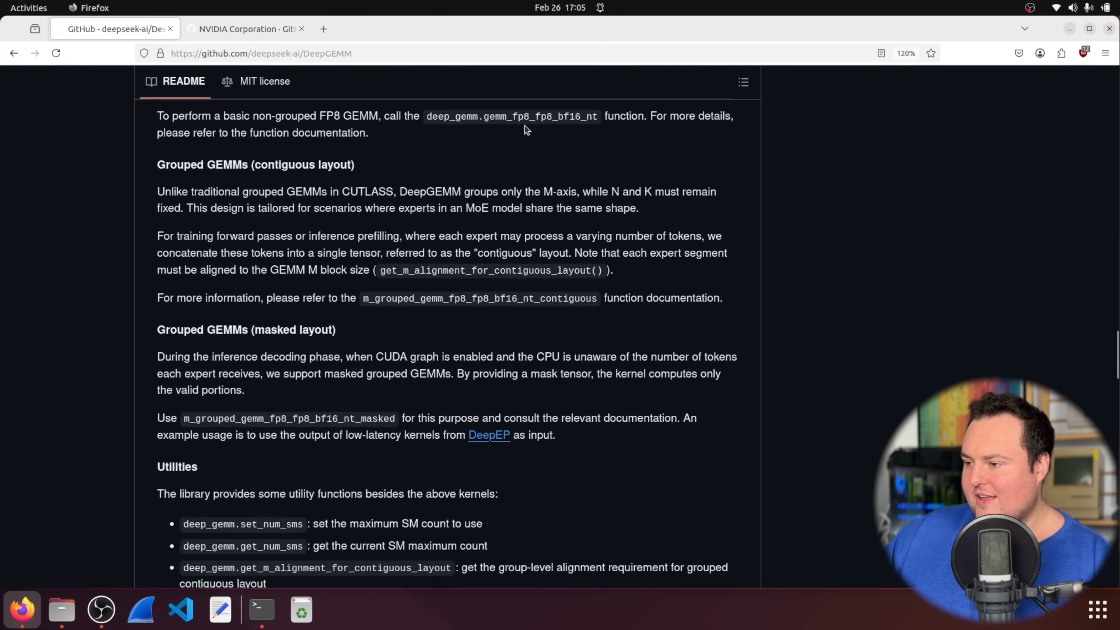
{"action": "scroll", "scroll_direction": "down", "scroll_amount": 3}
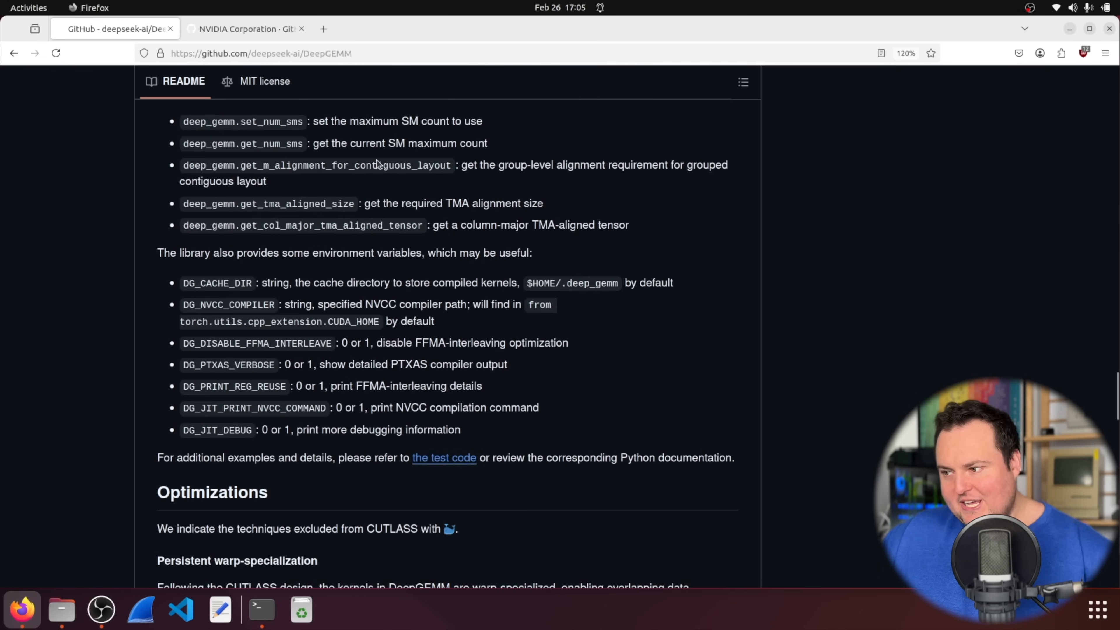
{"action": "scroll", "scroll_direction": "down", "scroll_amount": 3}
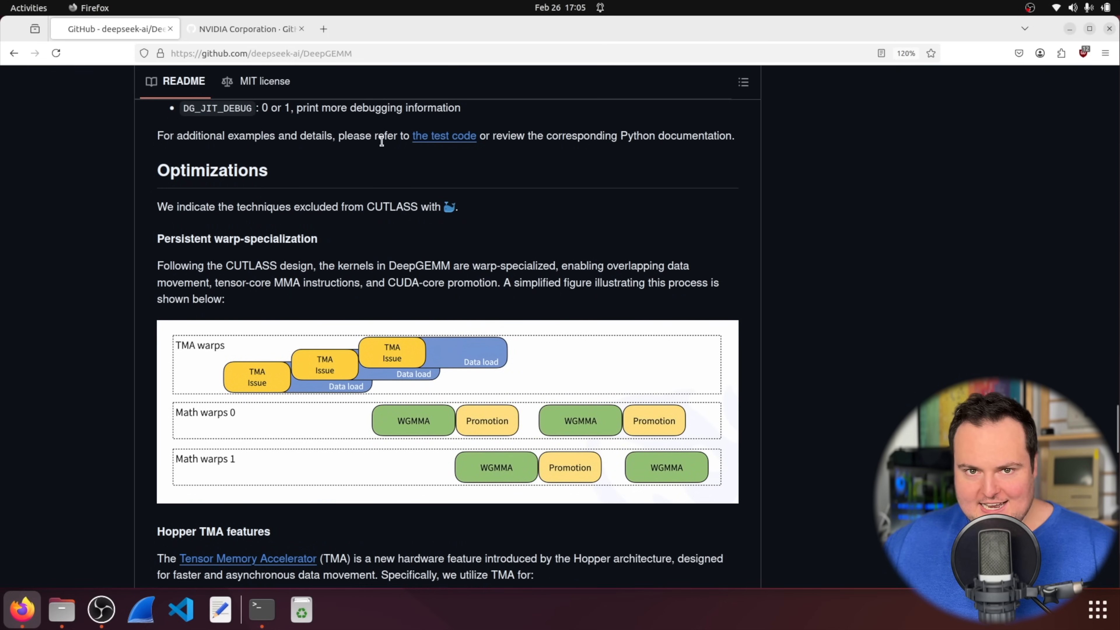
{"action": "scroll", "scroll_direction": "up", "scroll_amount": 3}
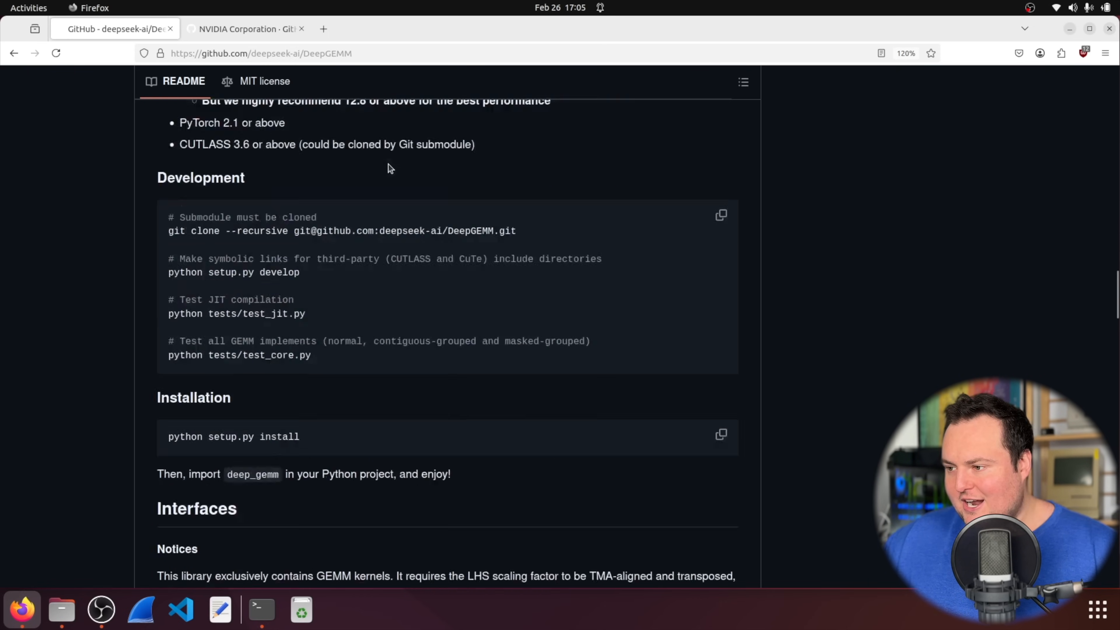
{"action": "scroll", "scroll_direction": "up", "scroll_amount": 3}
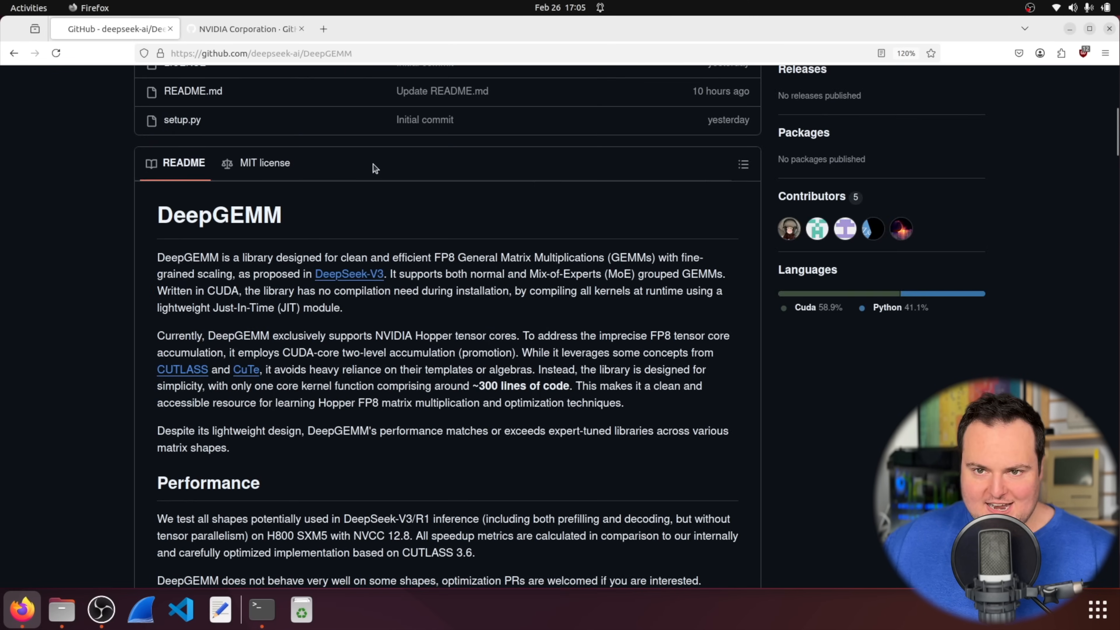
{"action": "scroll", "scroll_direction": "down", "scroll_amount": 3}
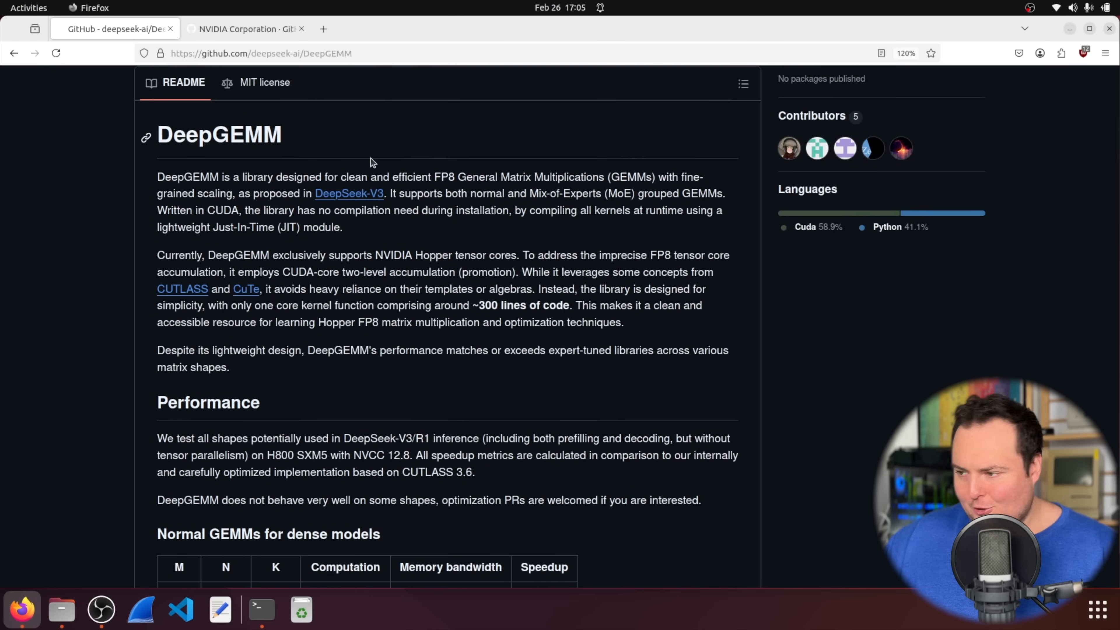
{"action": "scroll", "scroll_direction": "down", "scroll_amount": 3}
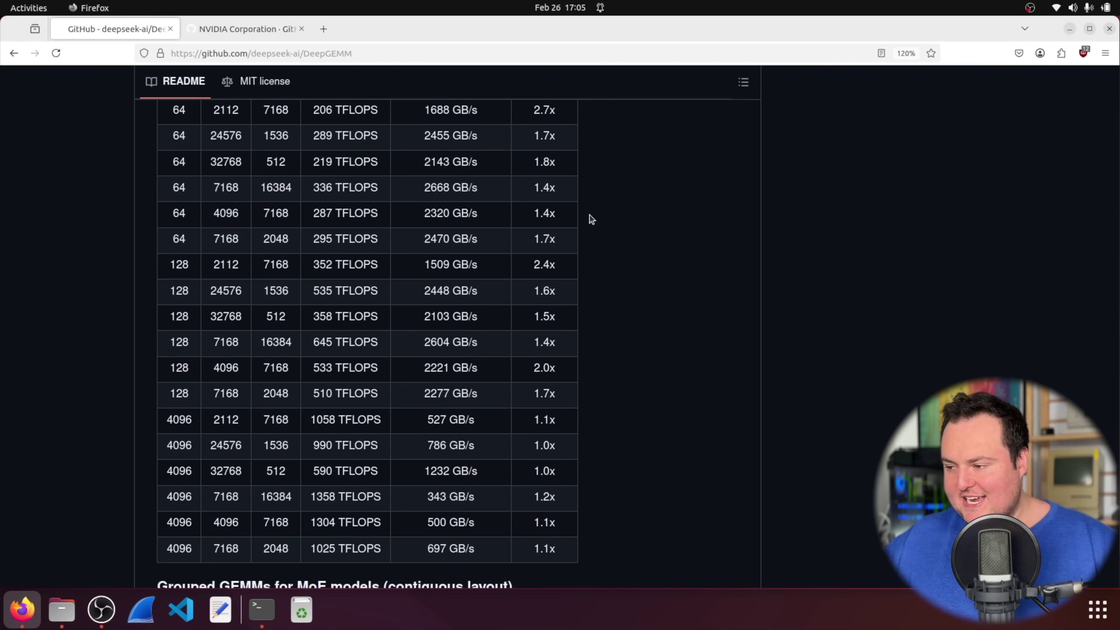
{"action": "scroll", "scroll_direction": "up", "scroll_amount": 3}
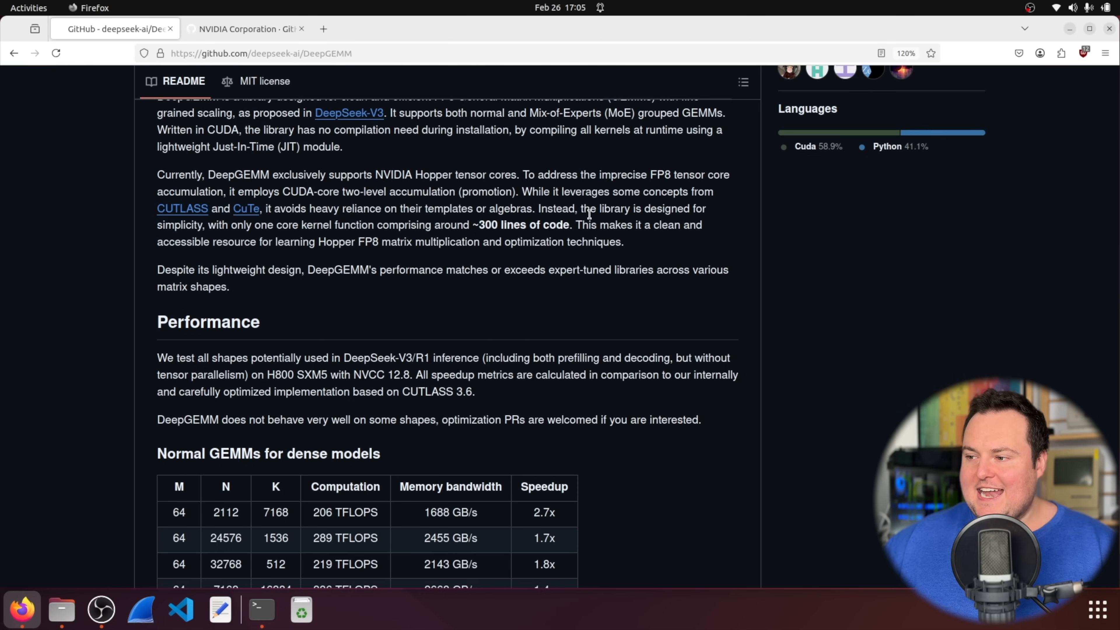
{"action": "mouse_move", "coordinate": [182, 208]}
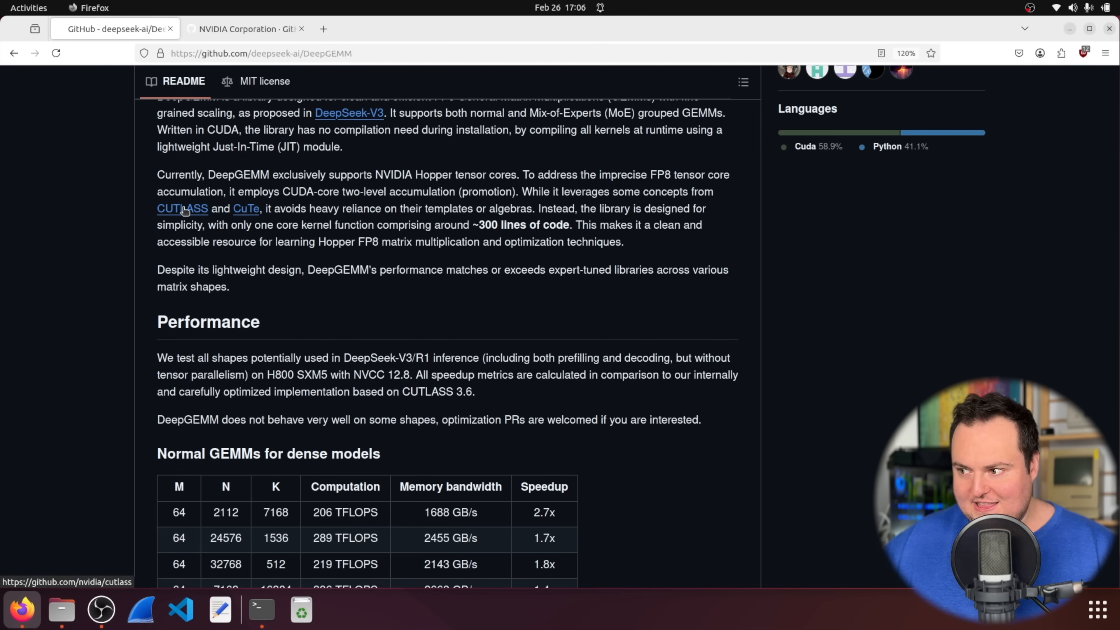
{"action": "mouse_move", "coordinate": [147, 172]}
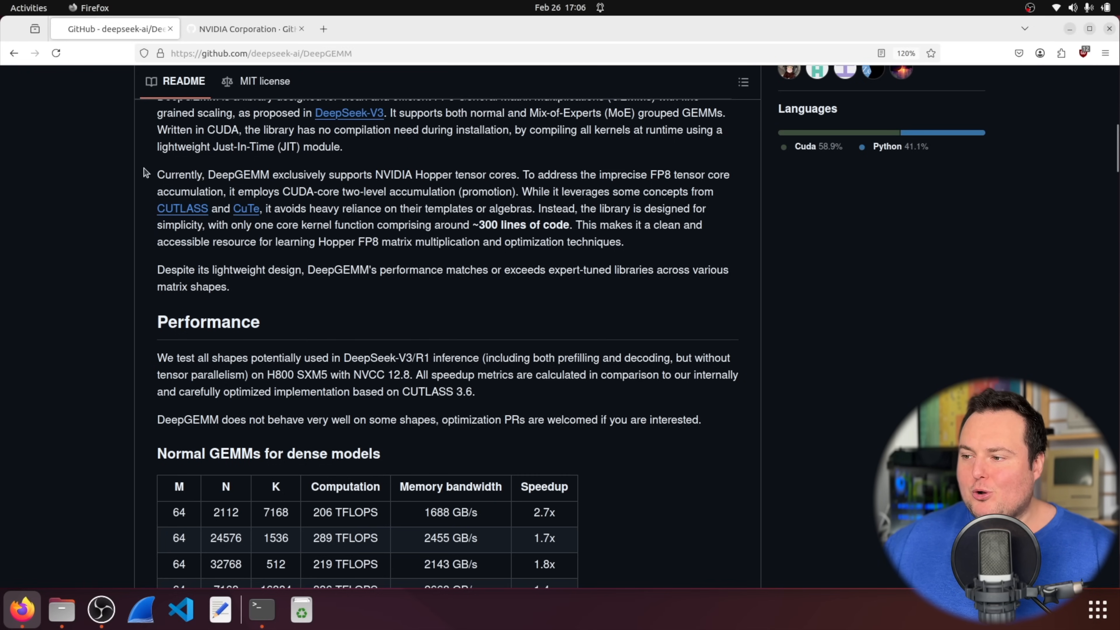
{"action": "scroll", "scroll_direction": "down", "scroll_amount": 3}
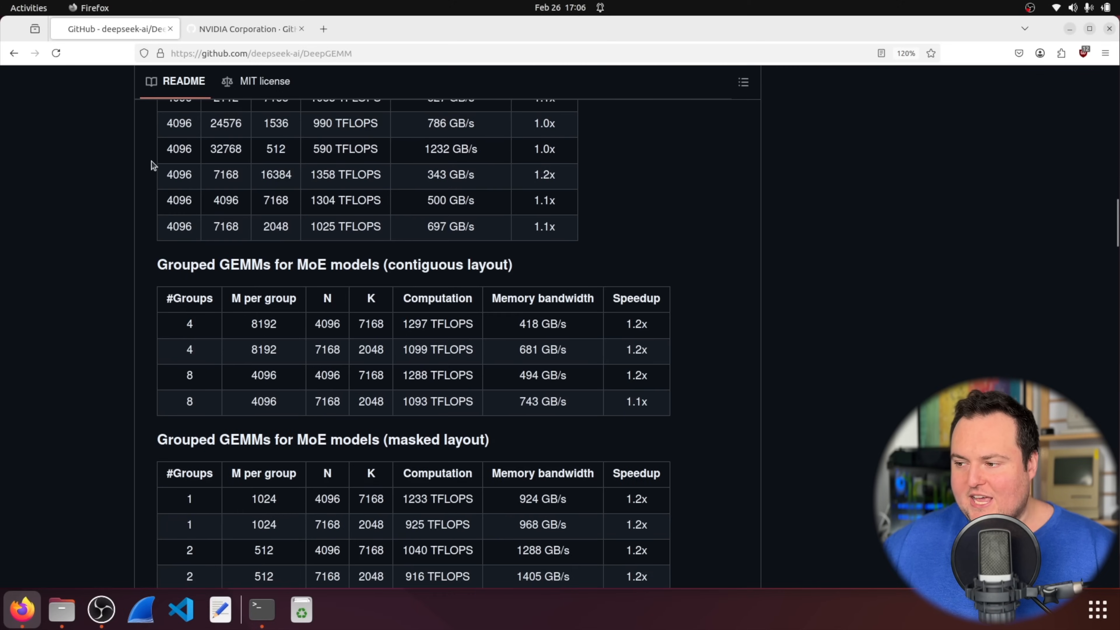
{"action": "scroll", "scroll_direction": "down", "scroll_amount": 3}
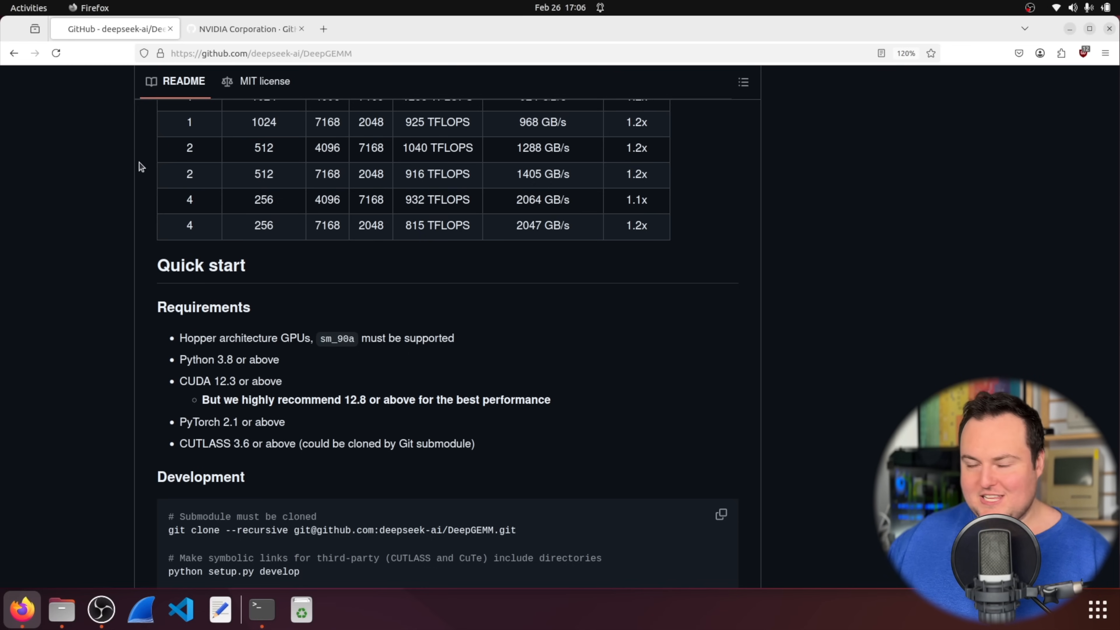
{"action": "left_click", "coordinate": [260, 609]}
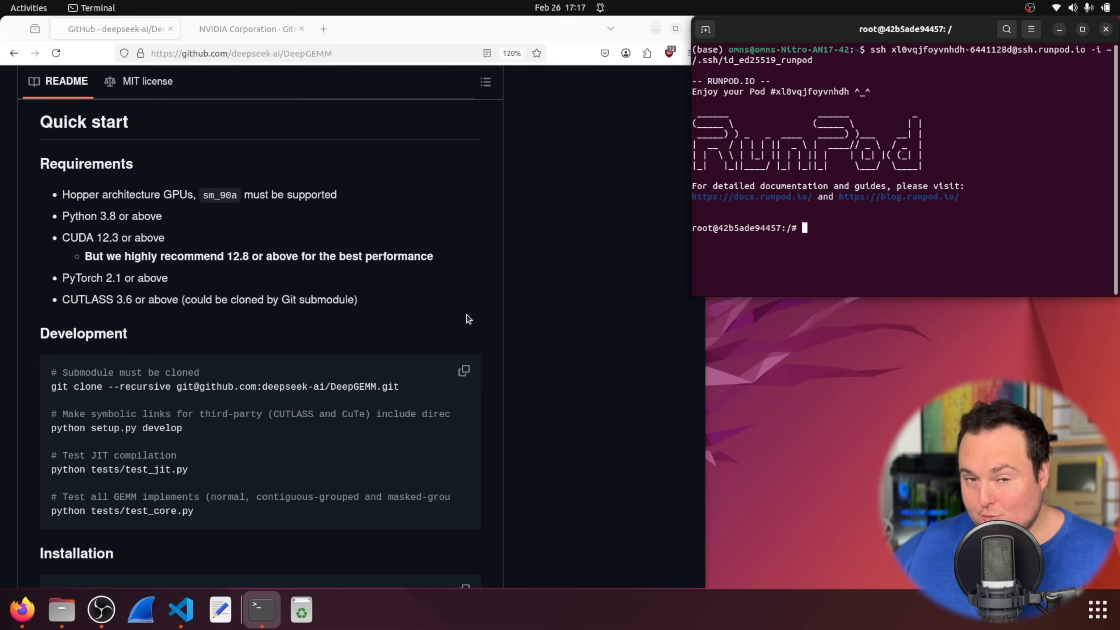
Step: Run nvidia-smi to confirm an H100 80GB GPU with no running processes
{"action": "type", "text": "n"}
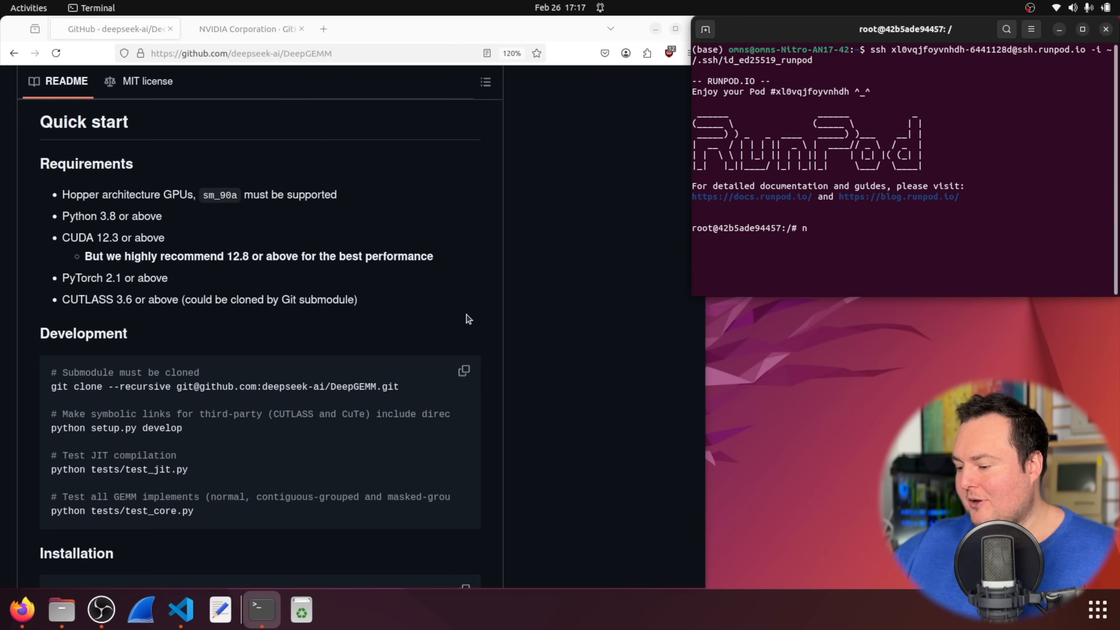
{"action": "type", "text": "vidia"}
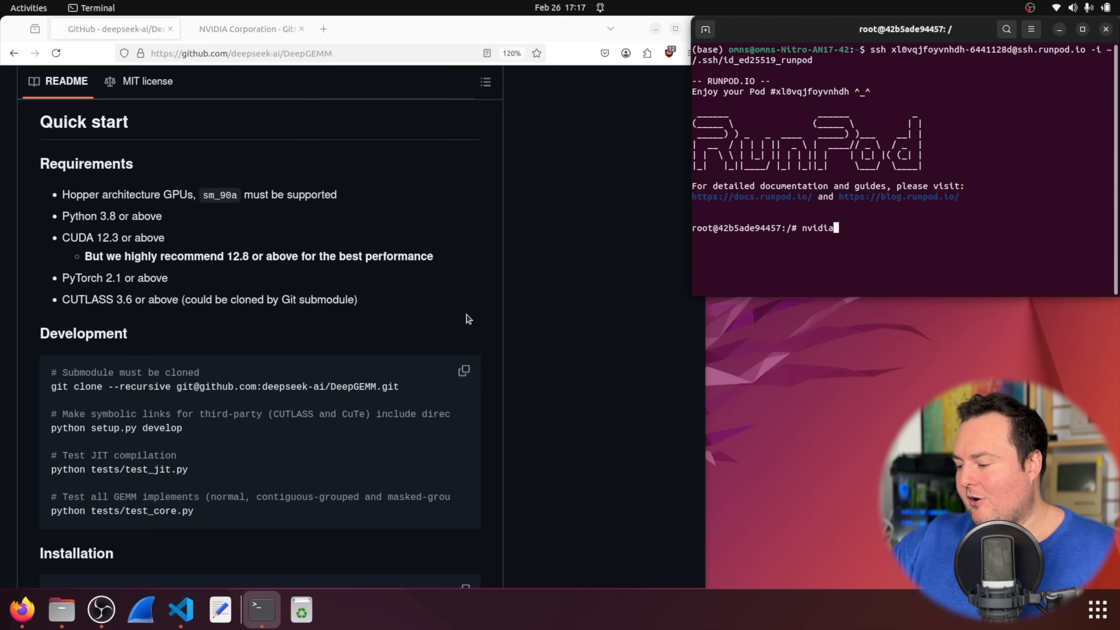
{"action": "key", "text": "Return"}
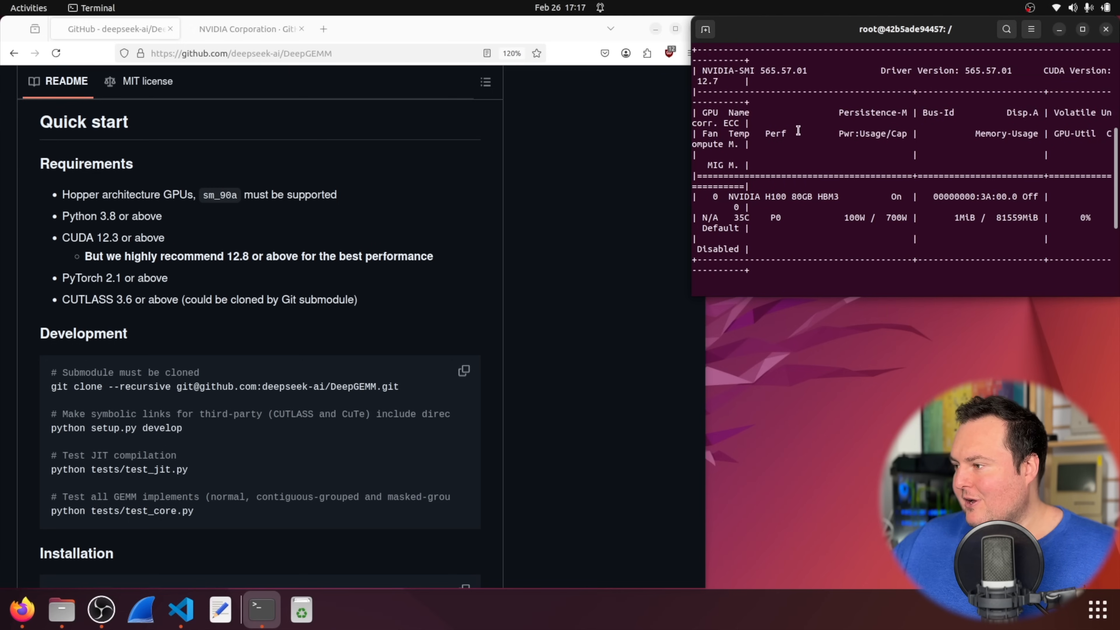
{"action": "mouse_move", "coordinate": [922, 64]}
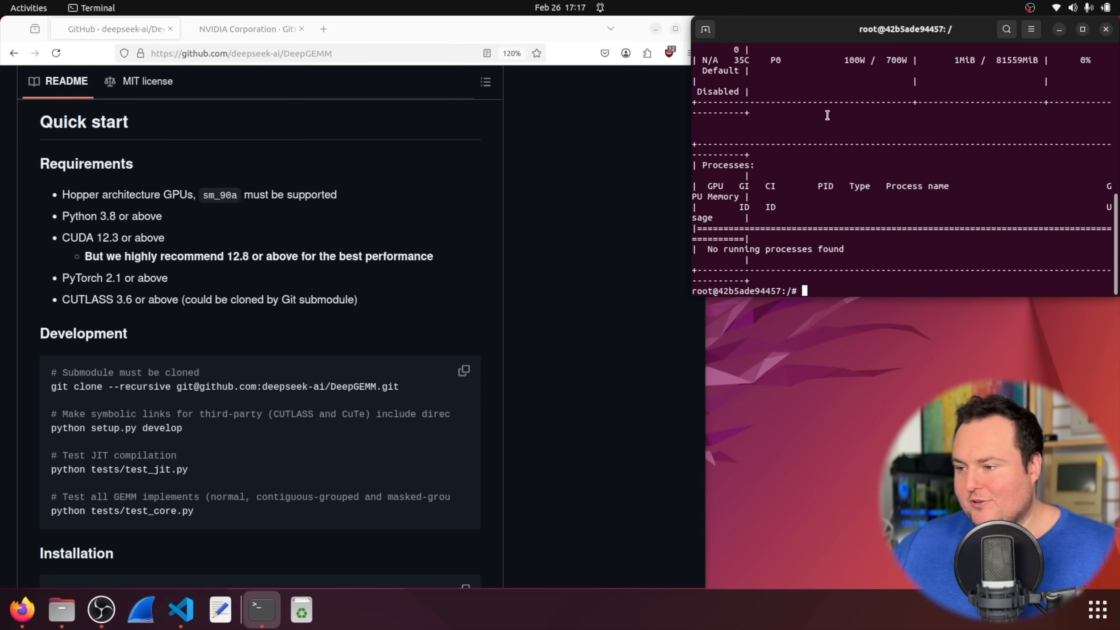
{"action": "mouse_move", "coordinate": [113, 268]}
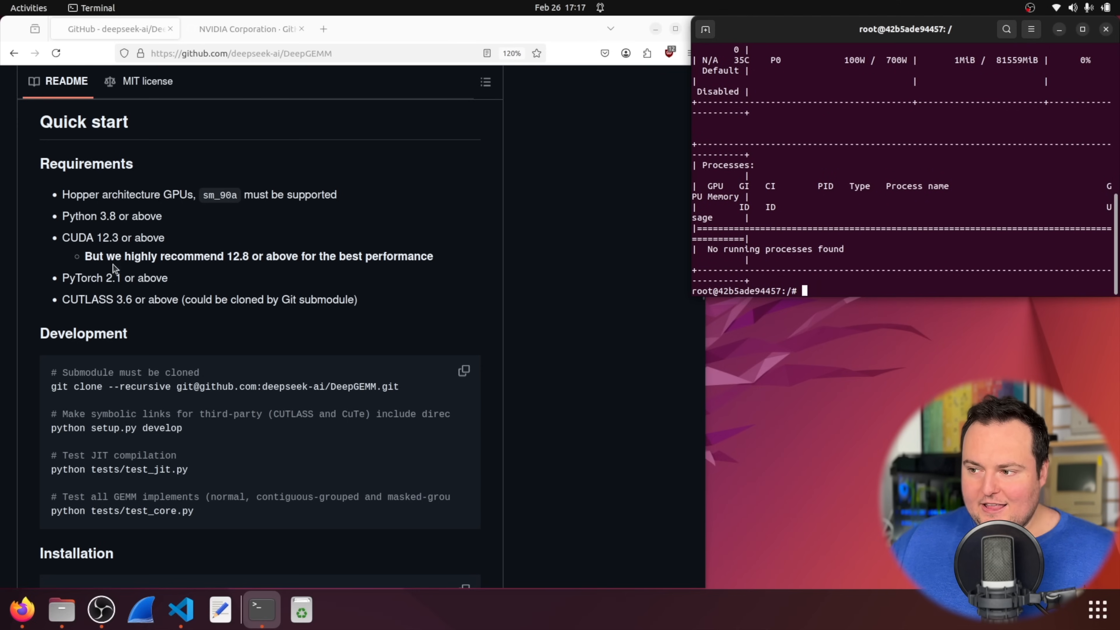
{"action": "mouse_move", "coordinate": [221, 219]}
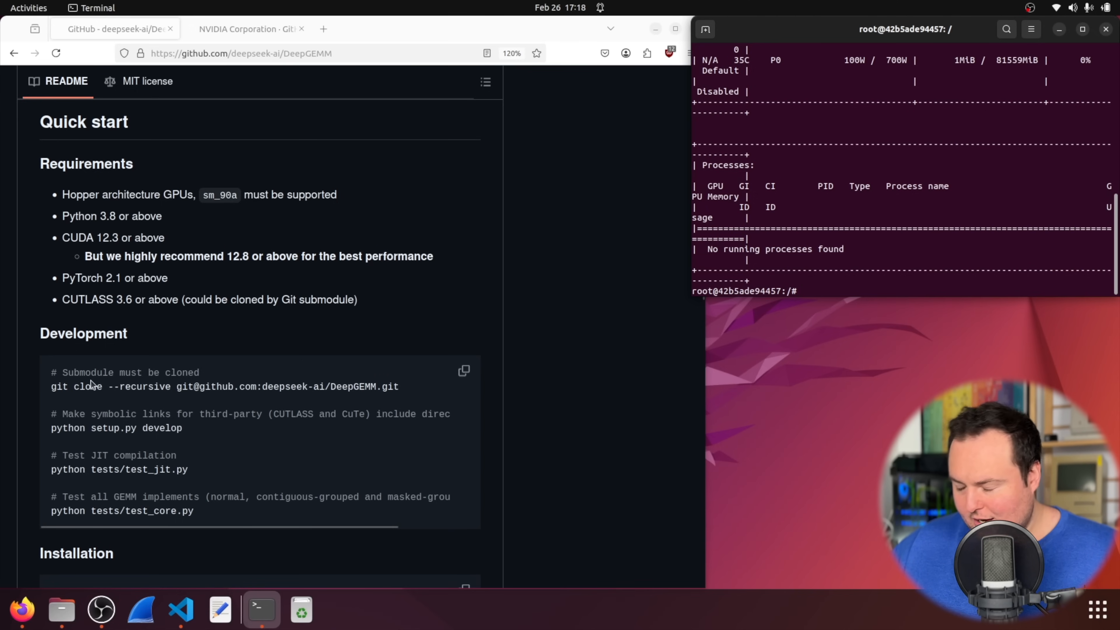
Step: Run git clone --recursive on the DeepGEMM URL to fetch it with the cutlass submodule
{"action": "scroll", "scroll_direction": "up", "scroll_amount": 3}
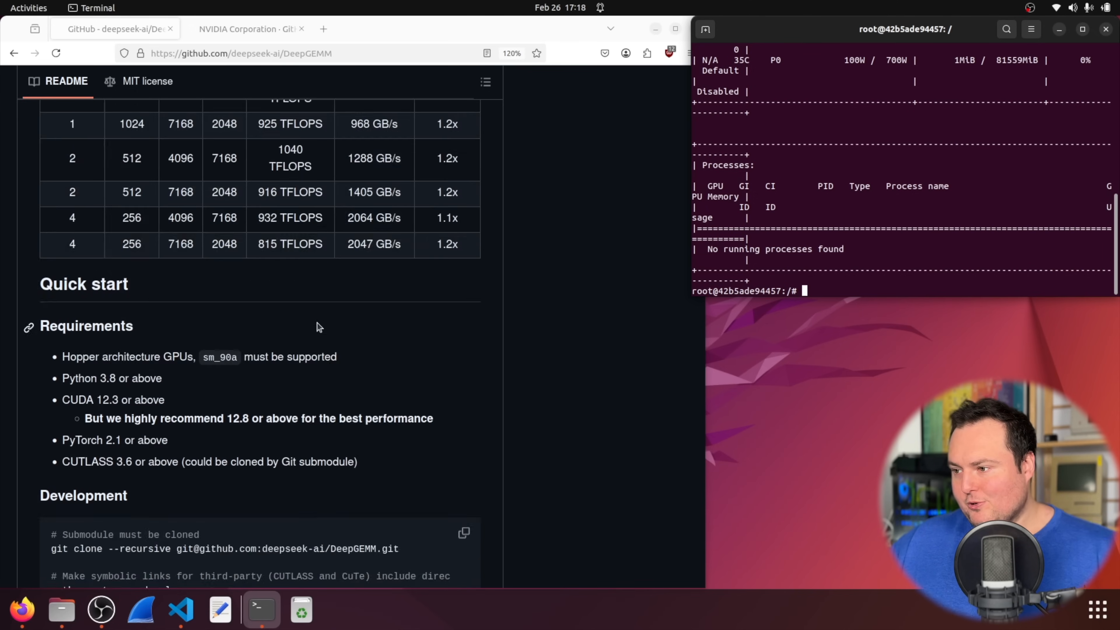
{"action": "scroll", "scroll_direction": "up", "scroll_amount": 3}
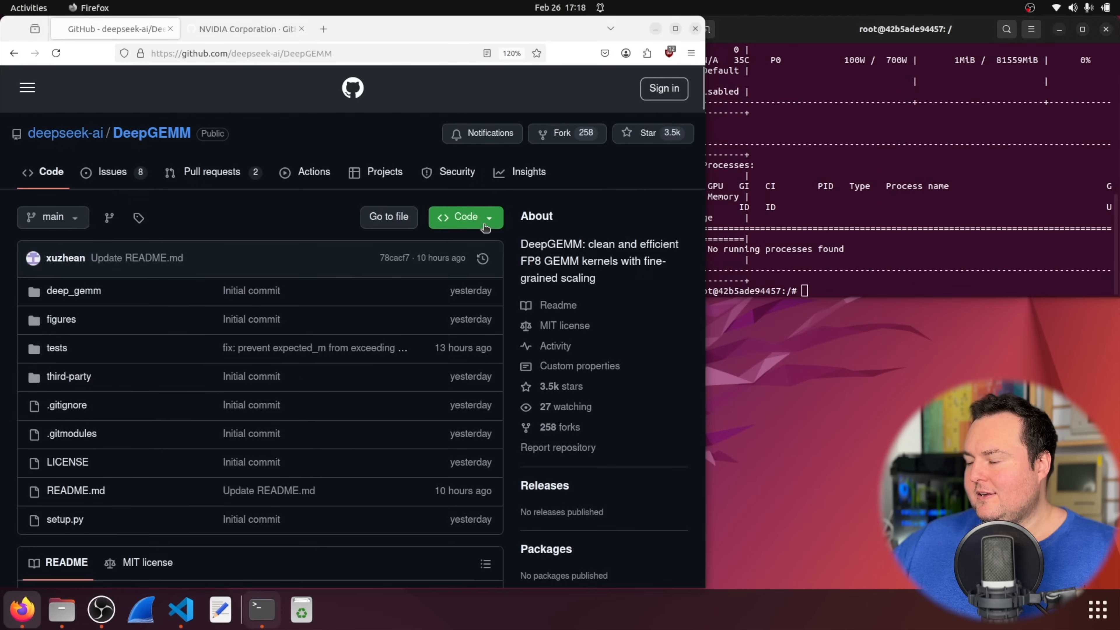
{"action": "left_click", "coordinate": [465, 217]}
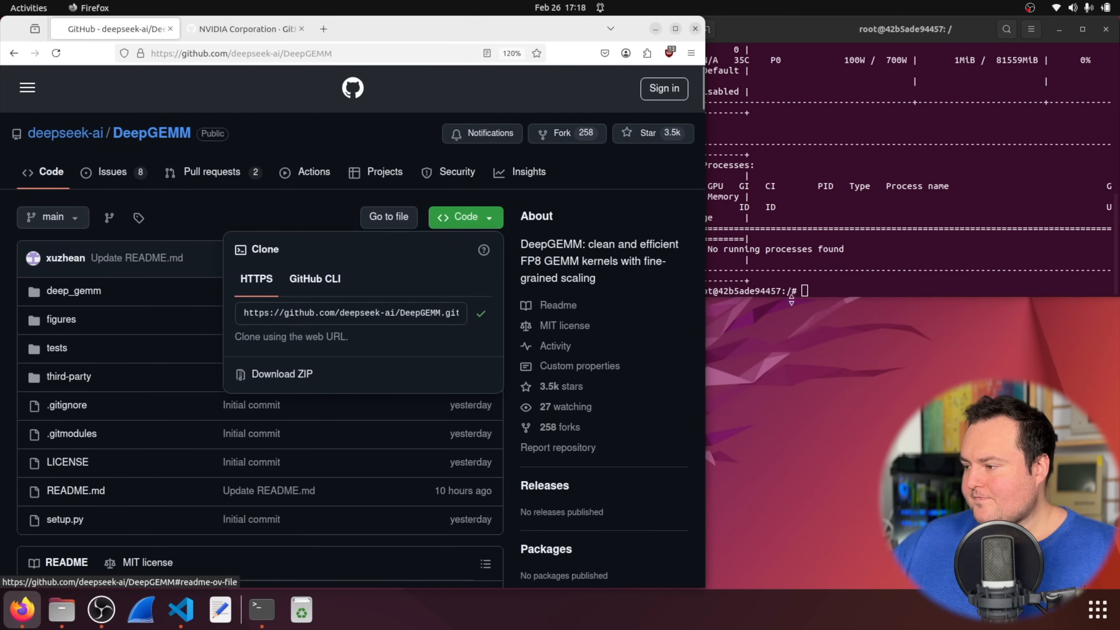
{"action": "type", "text": "git"}
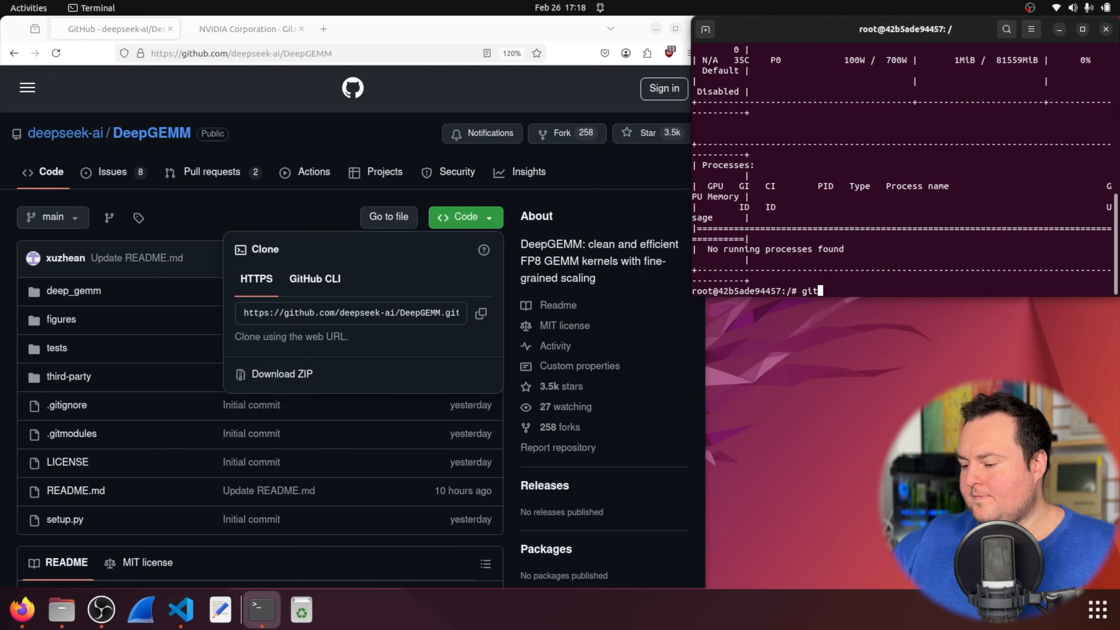
{"action": "type", "text": "clone"}
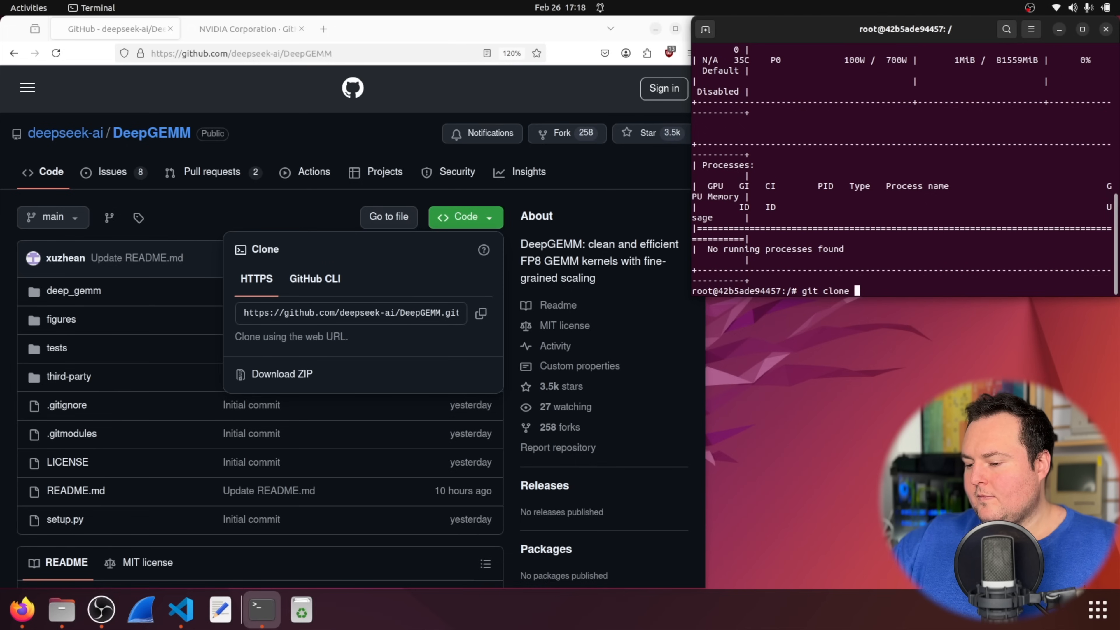
{"action": "type", "text": "-"}
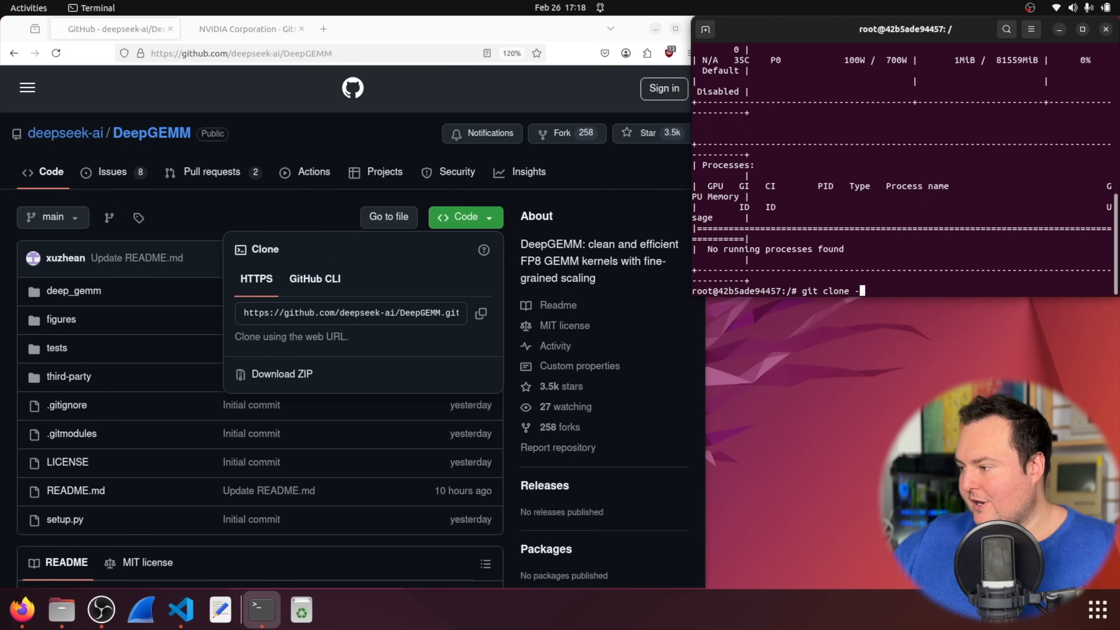
{"action": "type", "text": "-recur"}
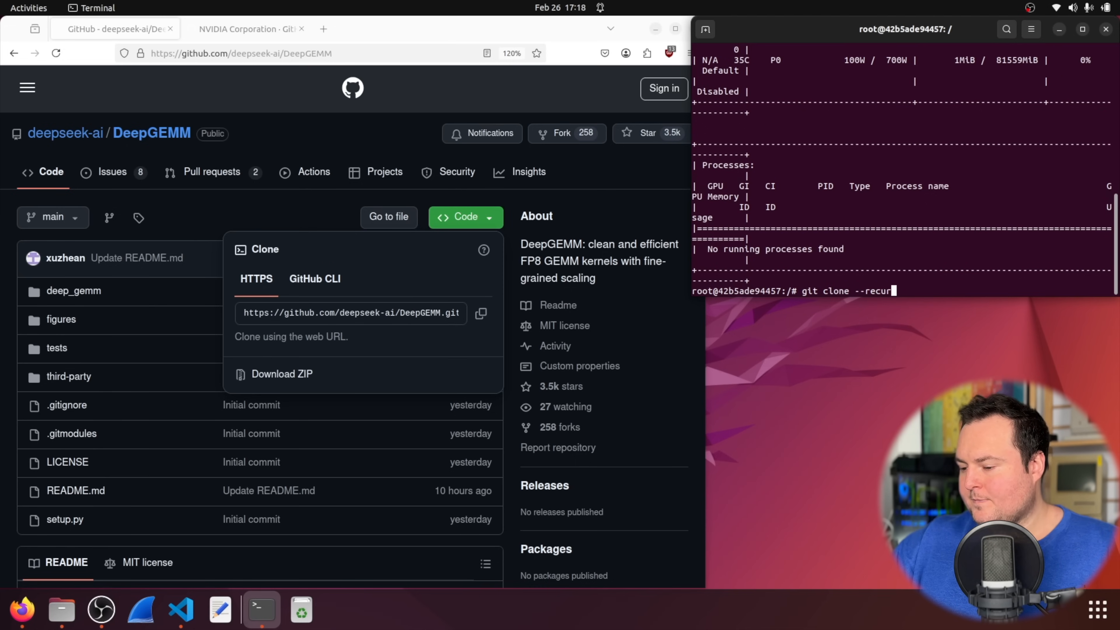
{"action": "type", "text": "sive"}
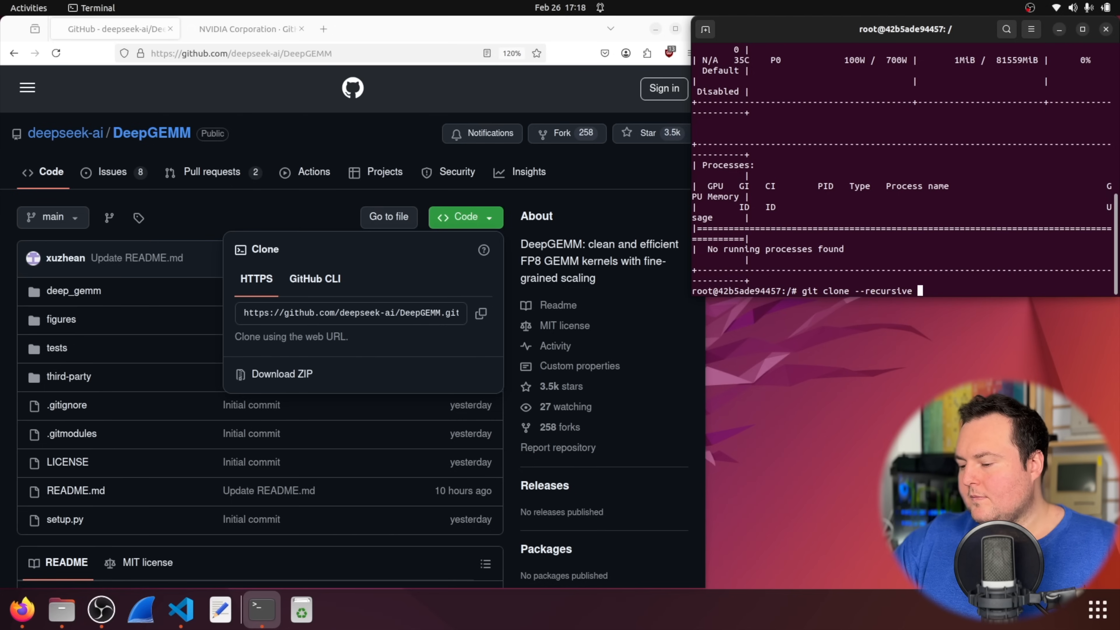
{"action": "key", "text": "Return"}
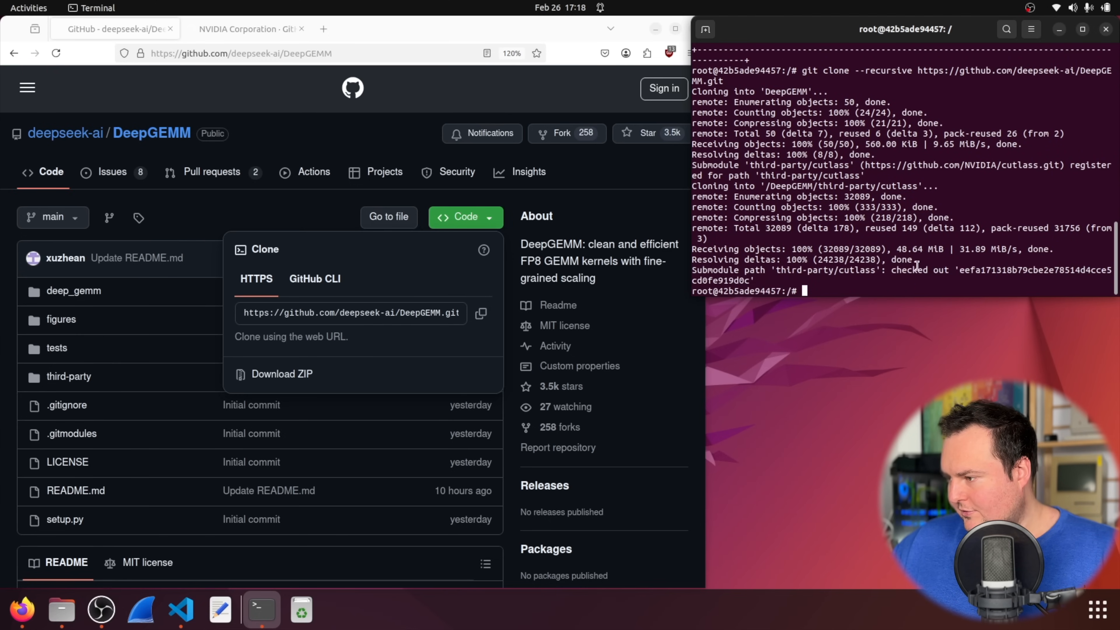
Step: Copy the 'python setup.py develop' command from the README
{"action": "scroll", "scroll_direction": "down", "scroll_amount": 3}
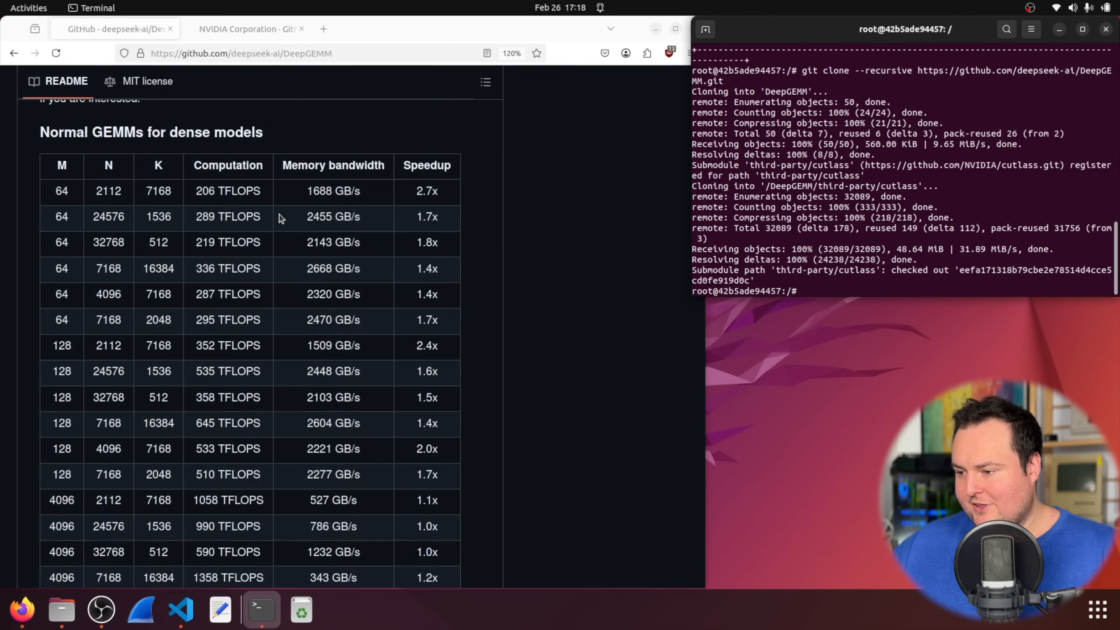
{"action": "scroll", "scroll_direction": "up", "scroll_amount": 3}
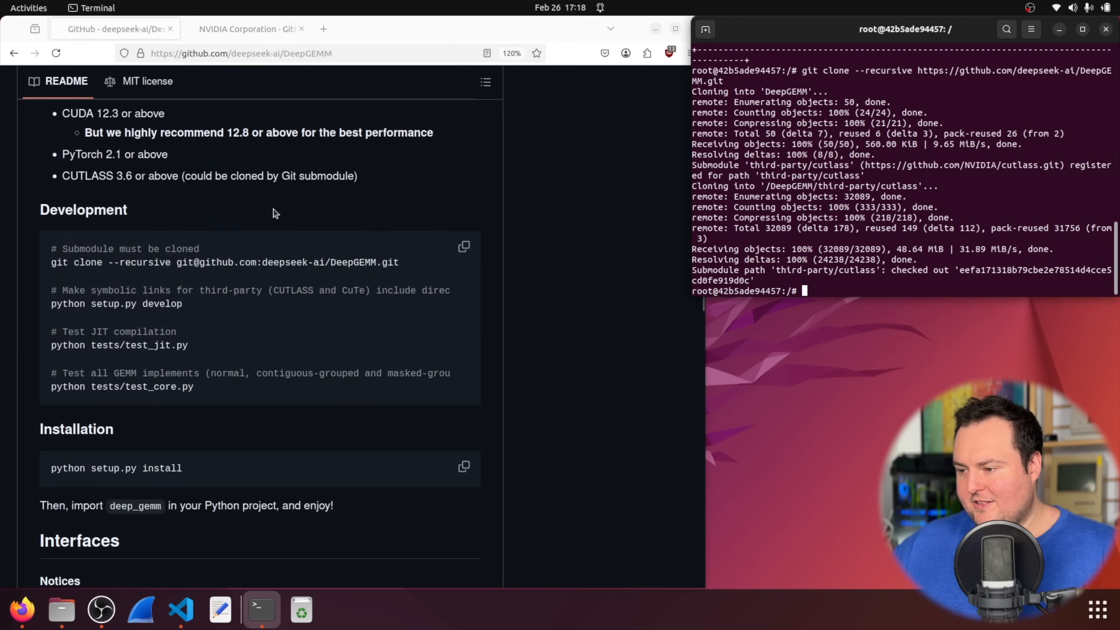
{"action": "scroll", "scroll_direction": "up", "scroll_amount": 3}
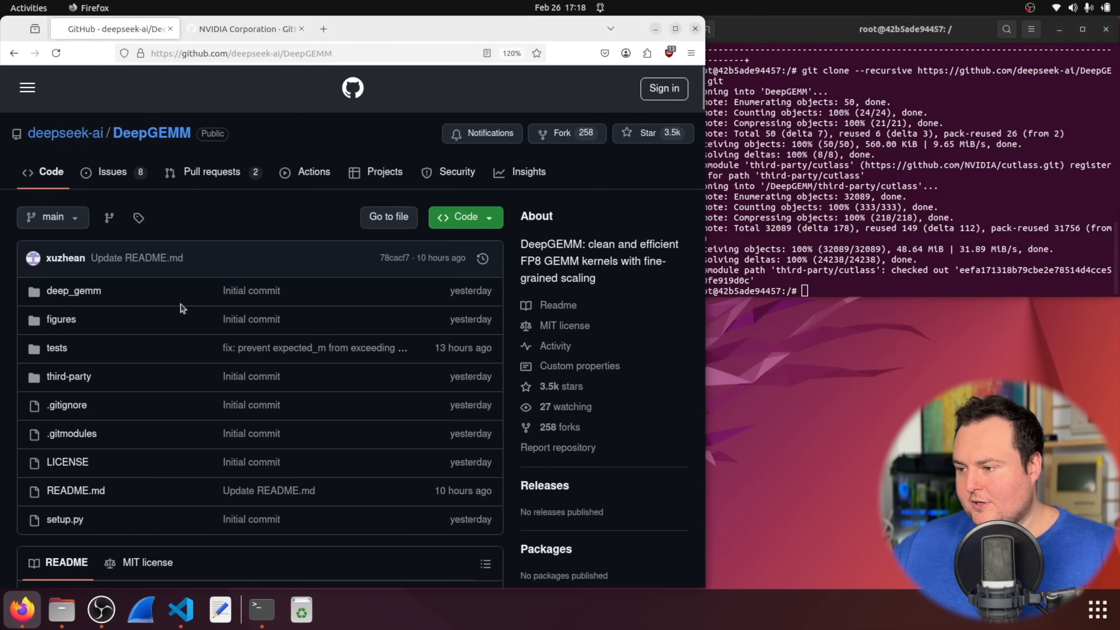
{"action": "scroll", "scroll_direction": "down", "scroll_amount": 3}
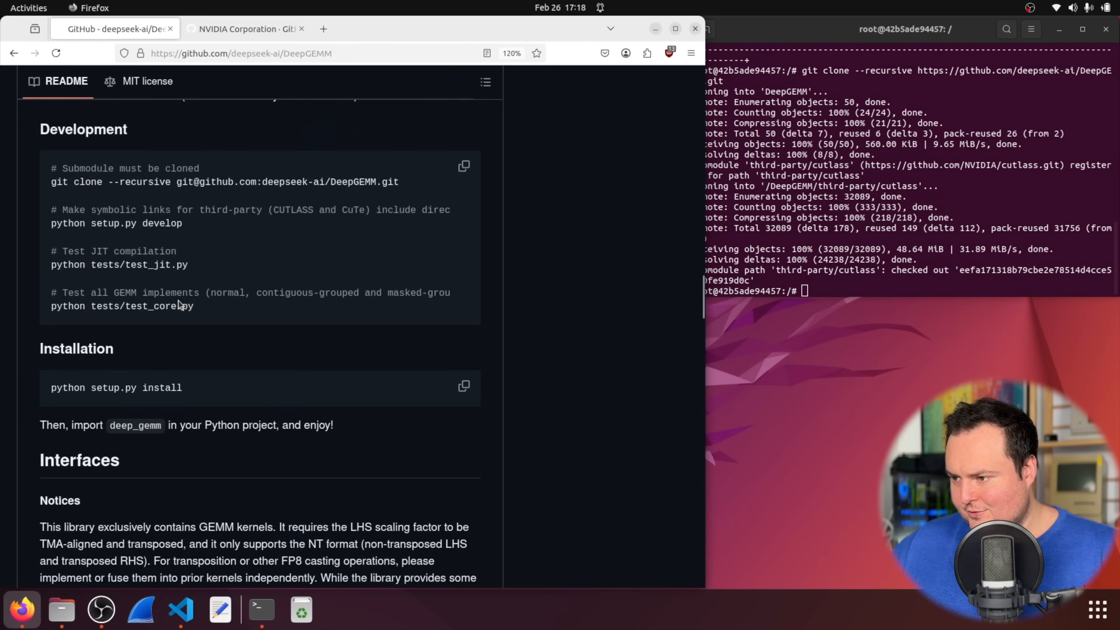
{"action": "left_click_drag", "start_coordinate": [66, 210], "coordinate": [181, 223]}
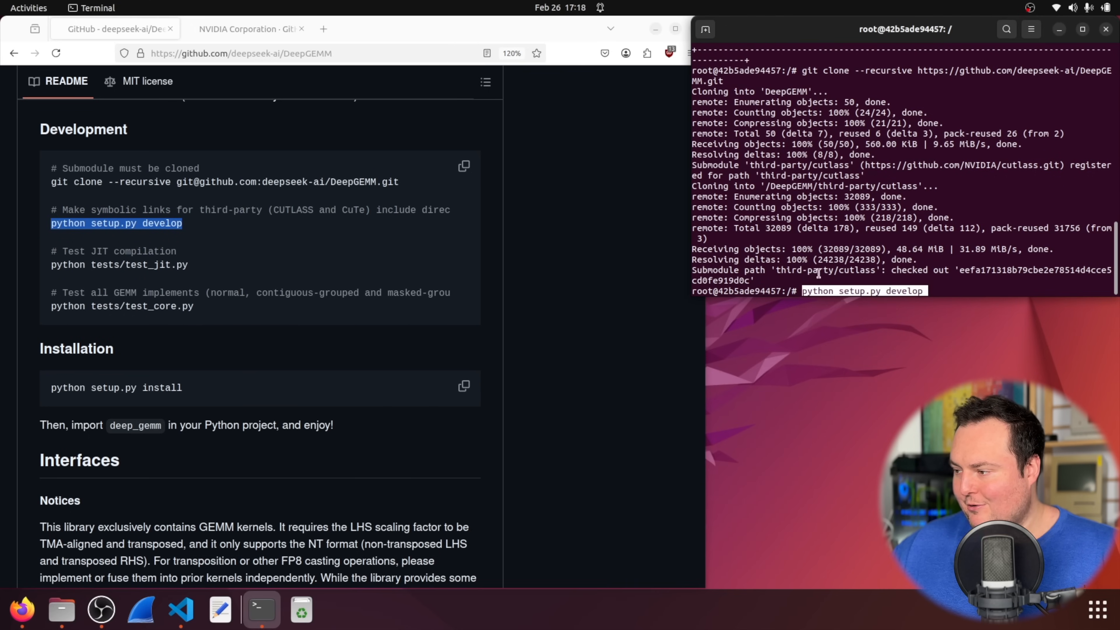
{"action": "key", "text": "Return"}
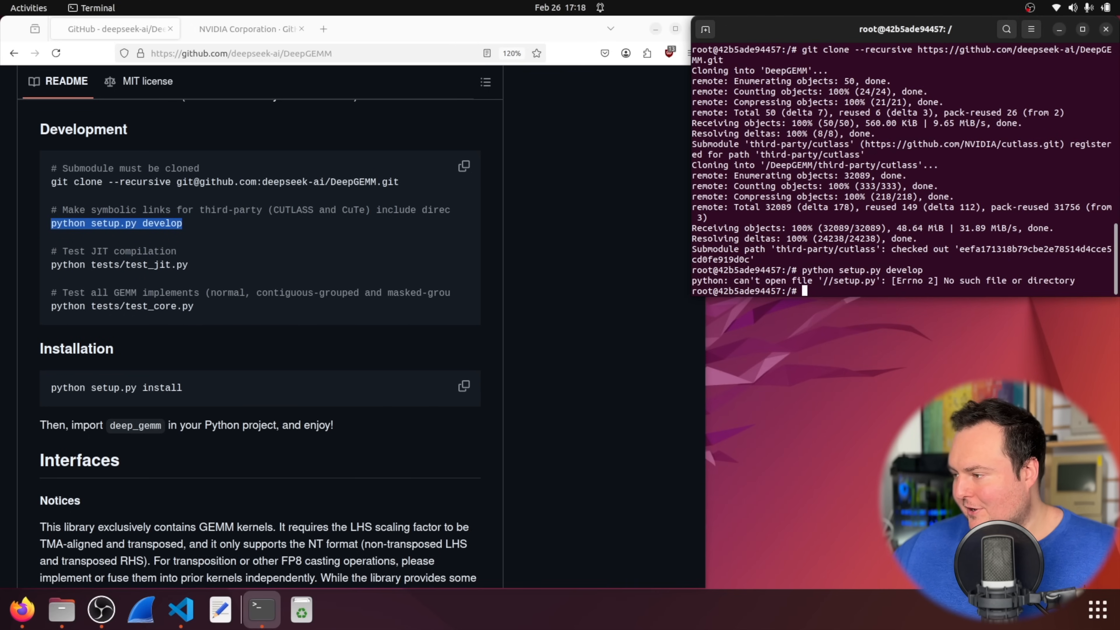
Step: cd into the DeepGEMM folder and run python setup.py develop
{"action": "type", "text": "cd"}
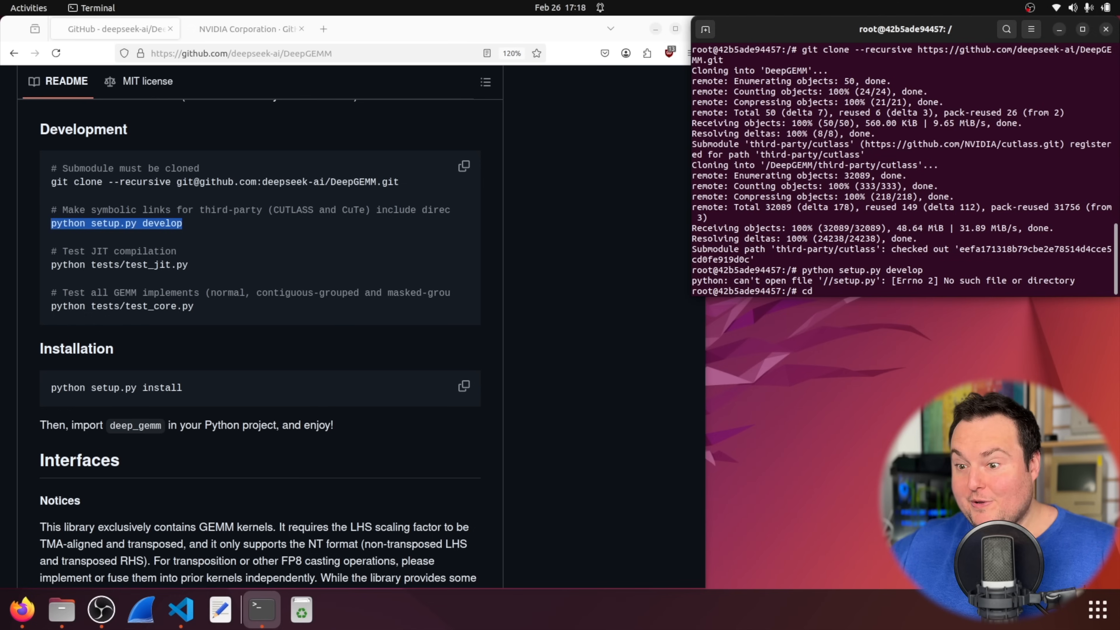
{"action": "type", "text": "Depp"}
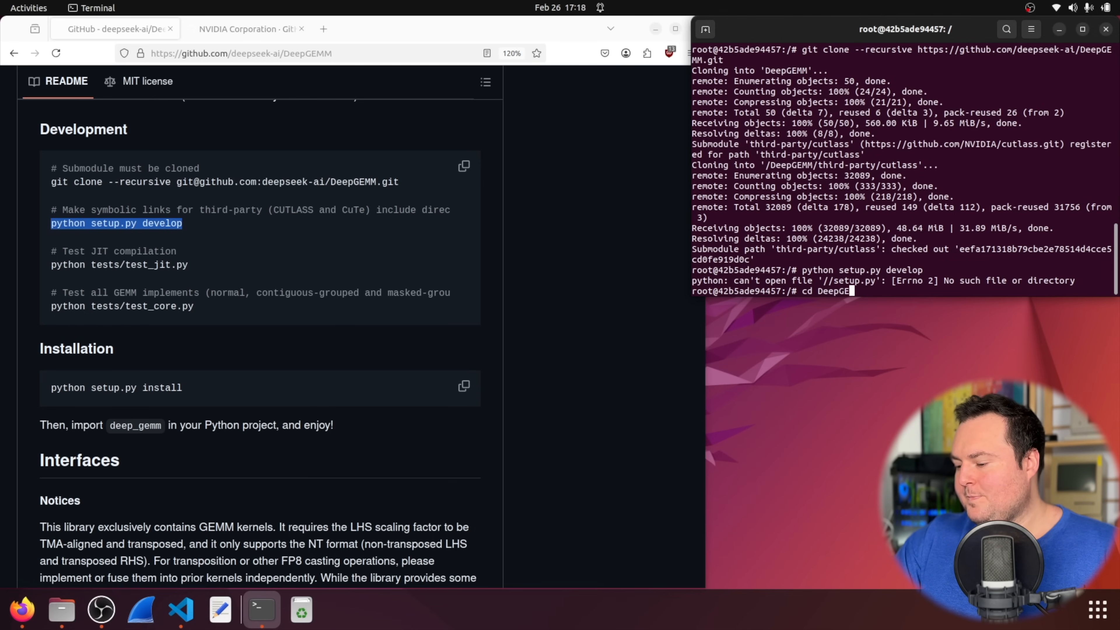
{"action": "key", "text": "Return"}
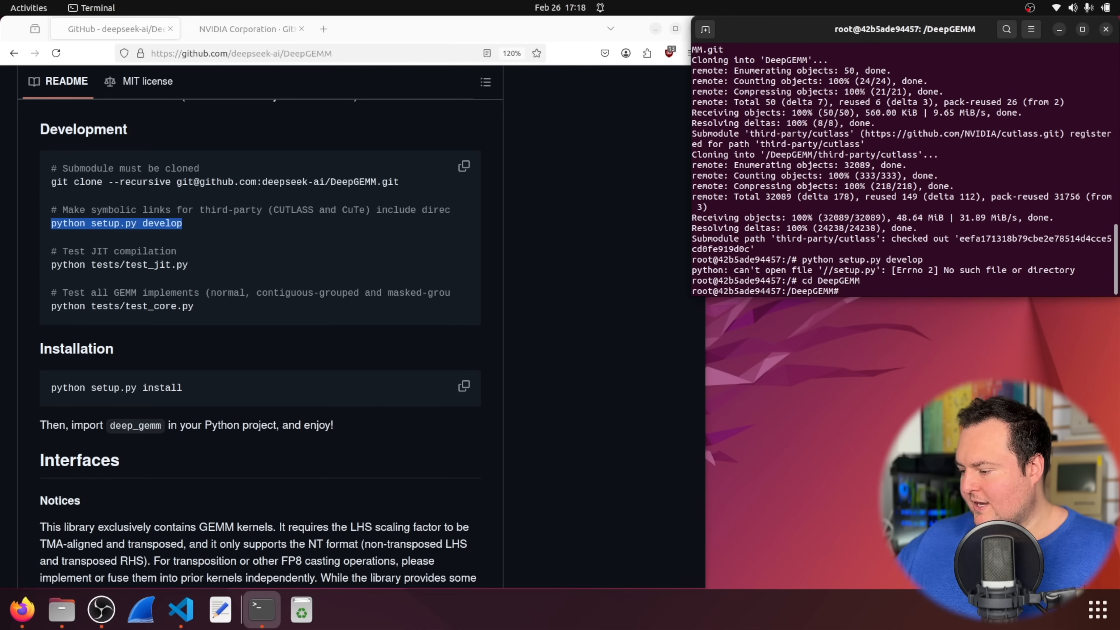
{"action": "type", "text": "python setup.py develop"}
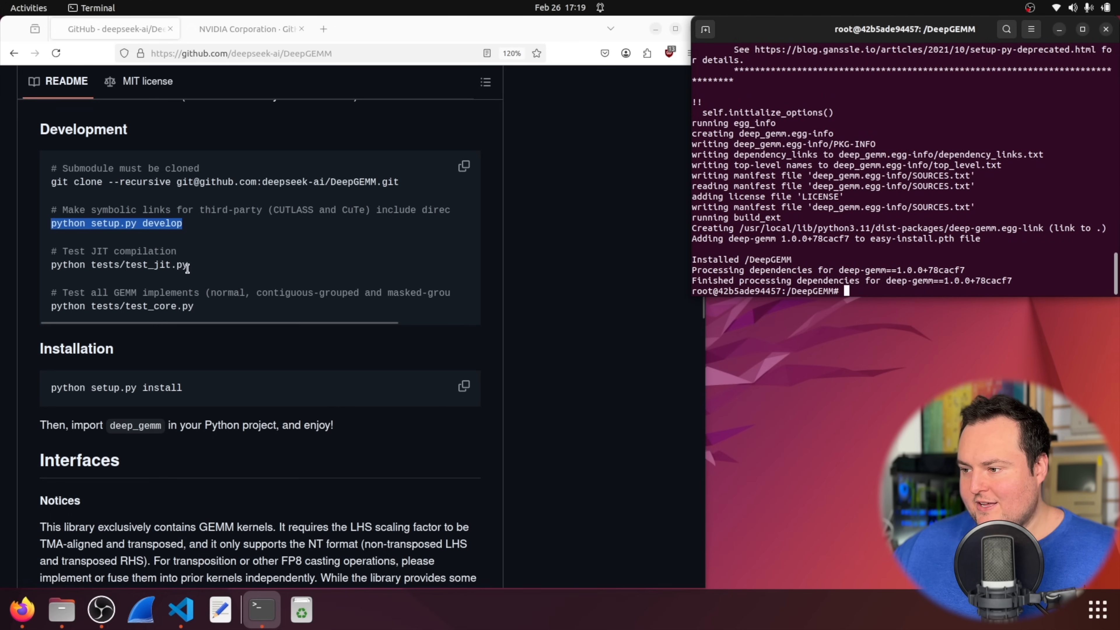
Step: Paste and run the test_jit.py command so it reports JIT test passed
{"action": "double_click", "coordinate": [119, 264]}
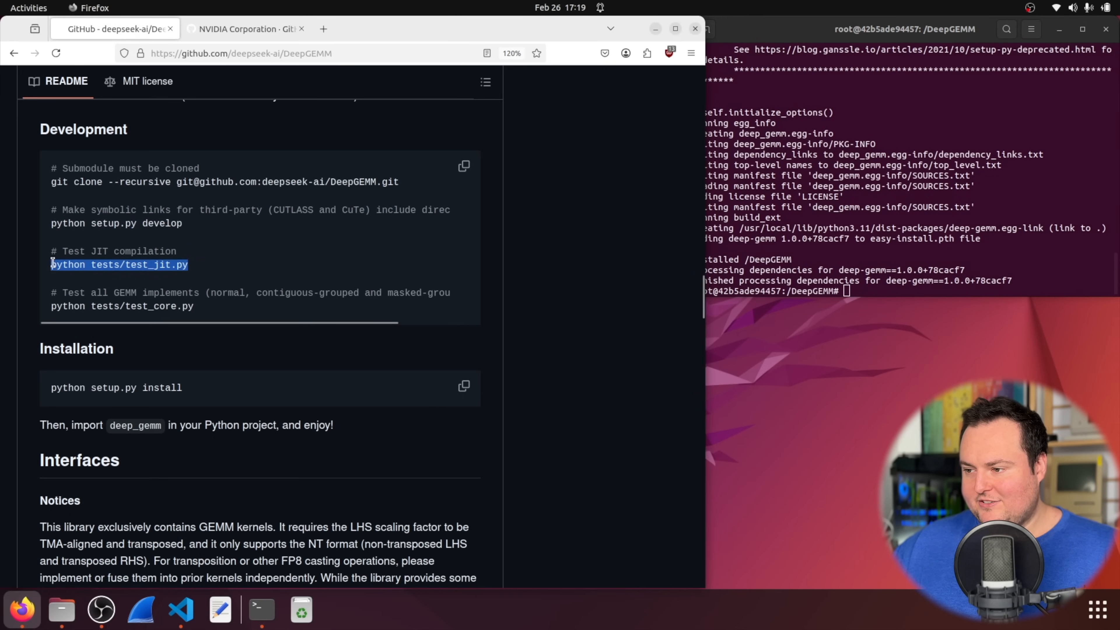
{"action": "mouse_move", "coordinate": [535, 322]}
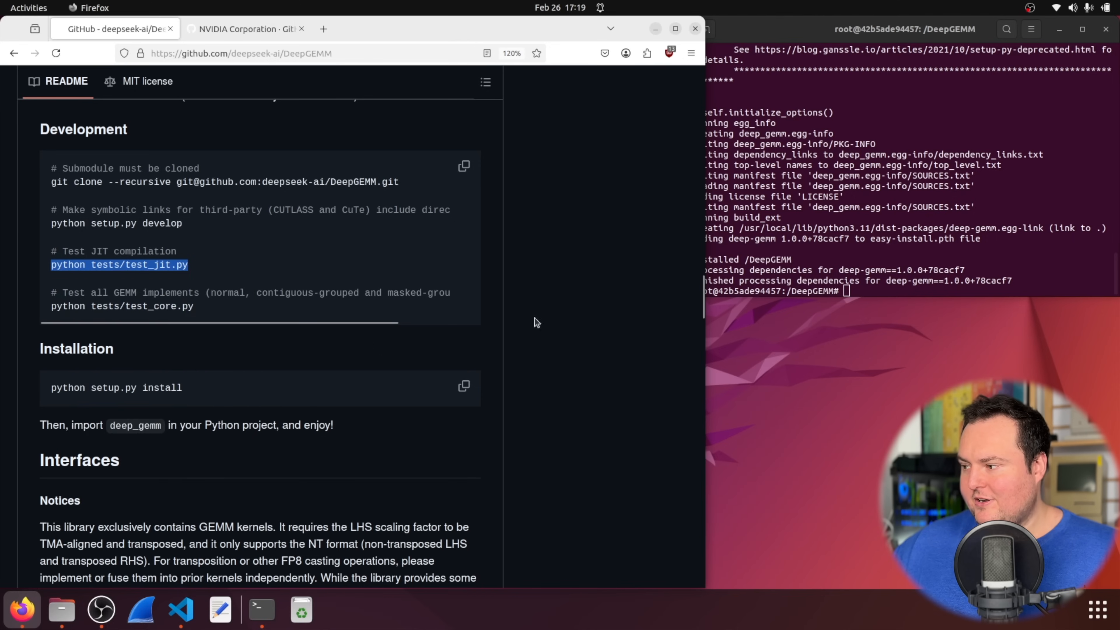
{"action": "right_click", "coordinate": [847, 290]}
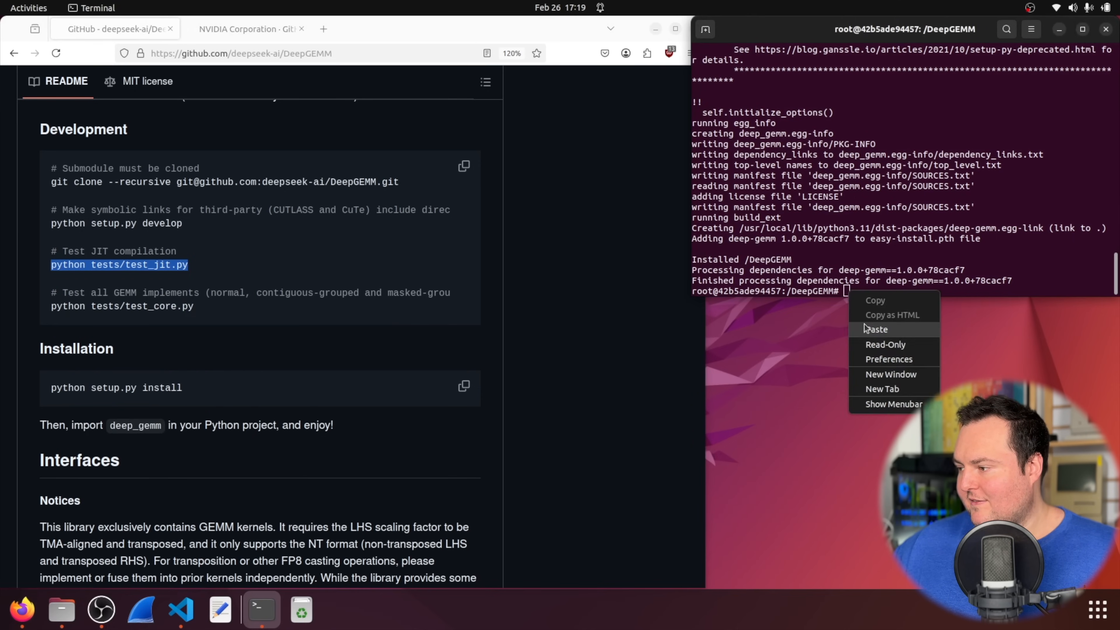
{"action": "left_click", "coordinate": [876, 329]}
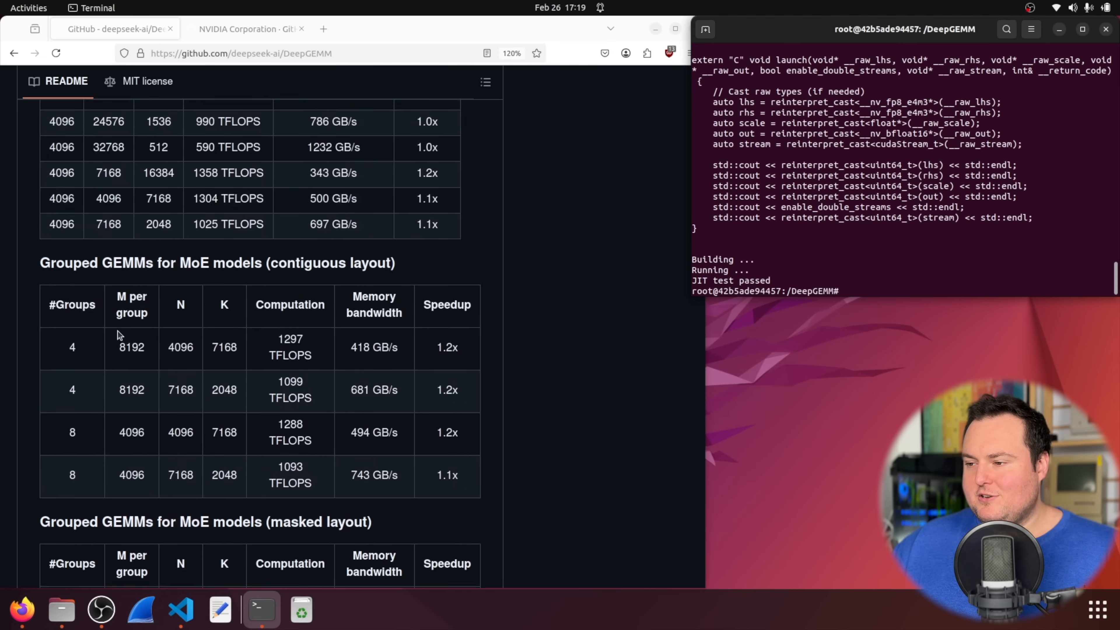
{"action": "scroll", "scroll_direction": "up", "scroll_amount": 3}
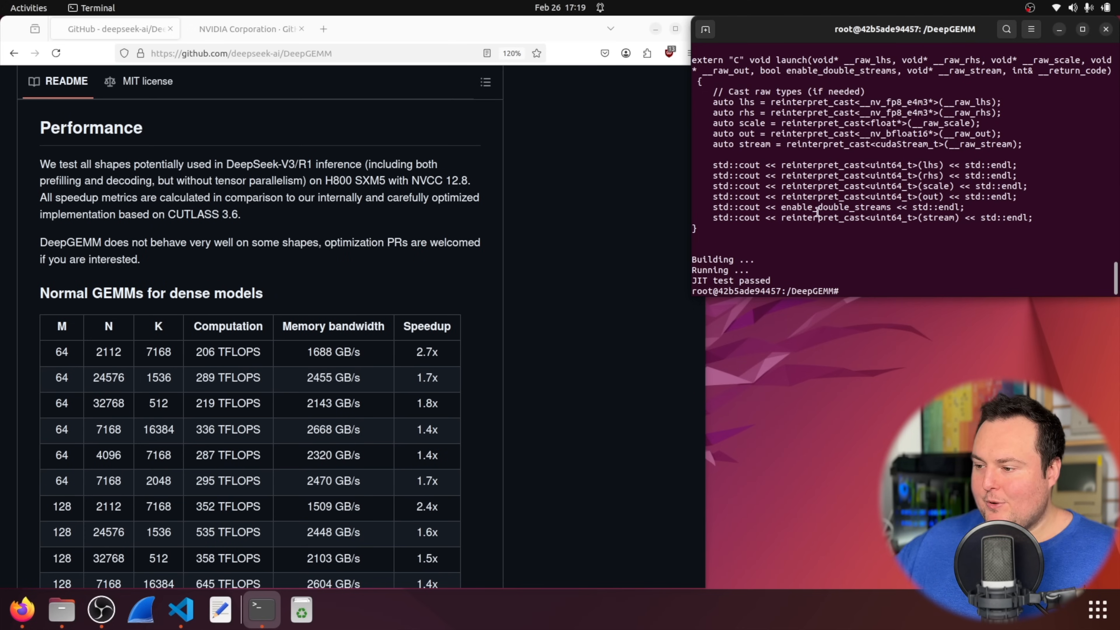
{"action": "scroll", "scroll_direction": "down", "scroll_amount": 3}
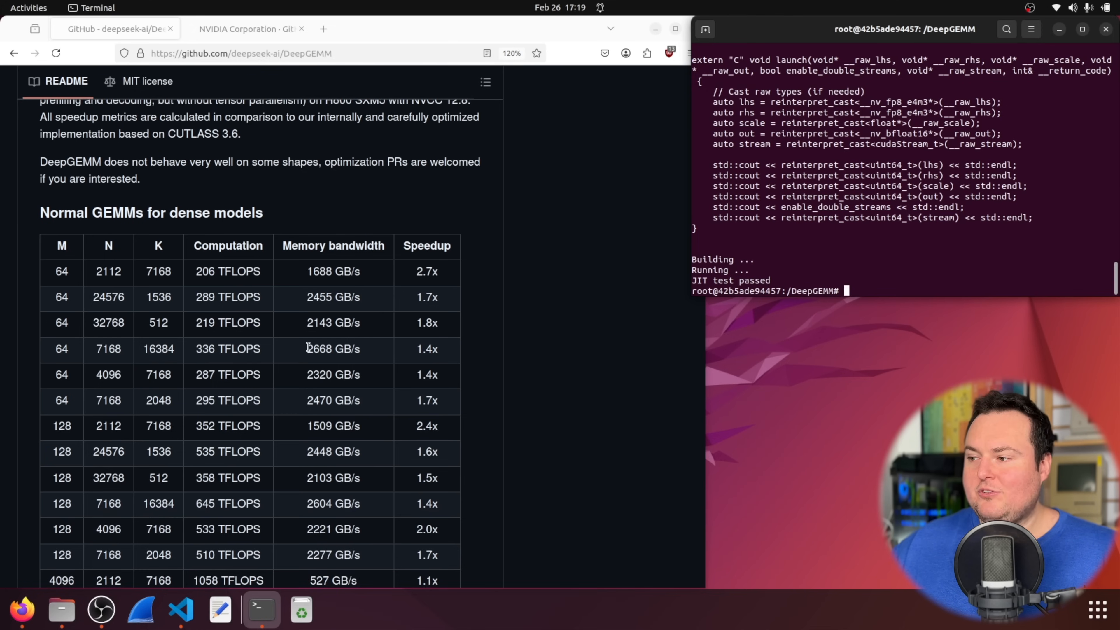
{"action": "scroll", "scroll_direction": "down", "scroll_amount": 3}
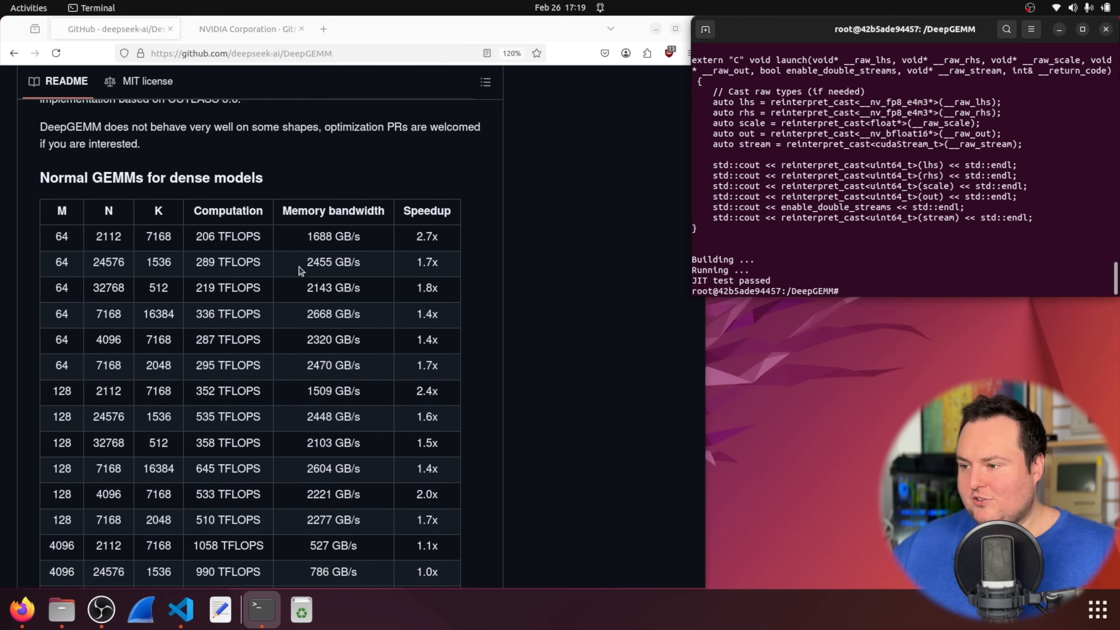
{"action": "scroll", "scroll_direction": "down", "scroll_amount": 3}
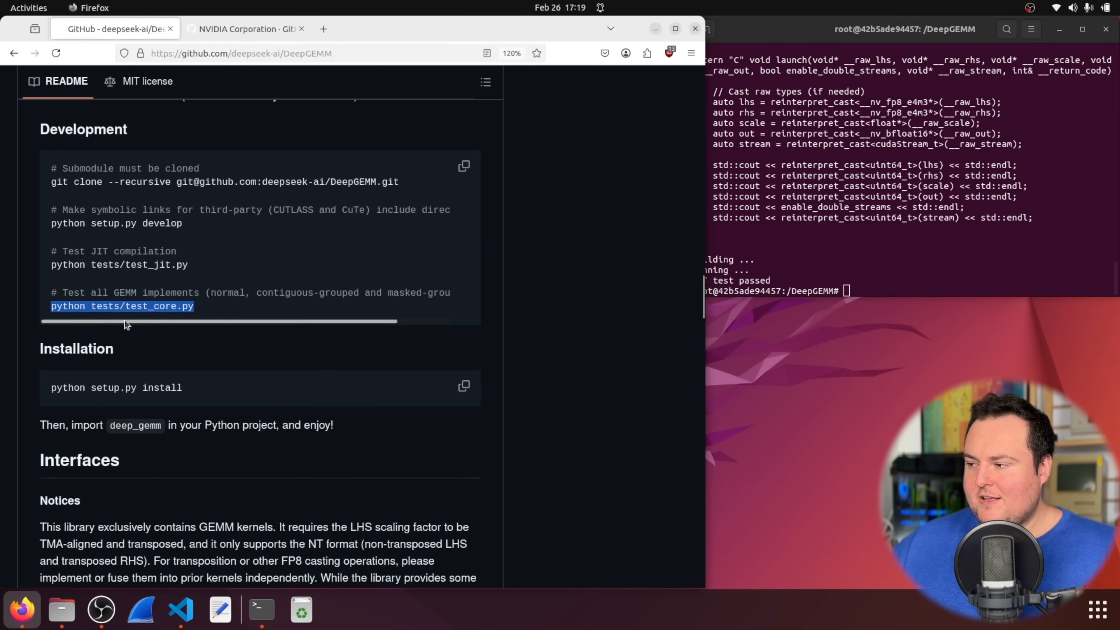
Step: Run python tests/test_core.py for normal, grouped contiguous and masked GEMM throughput
{"action": "right_click", "coordinate": [847, 291]}
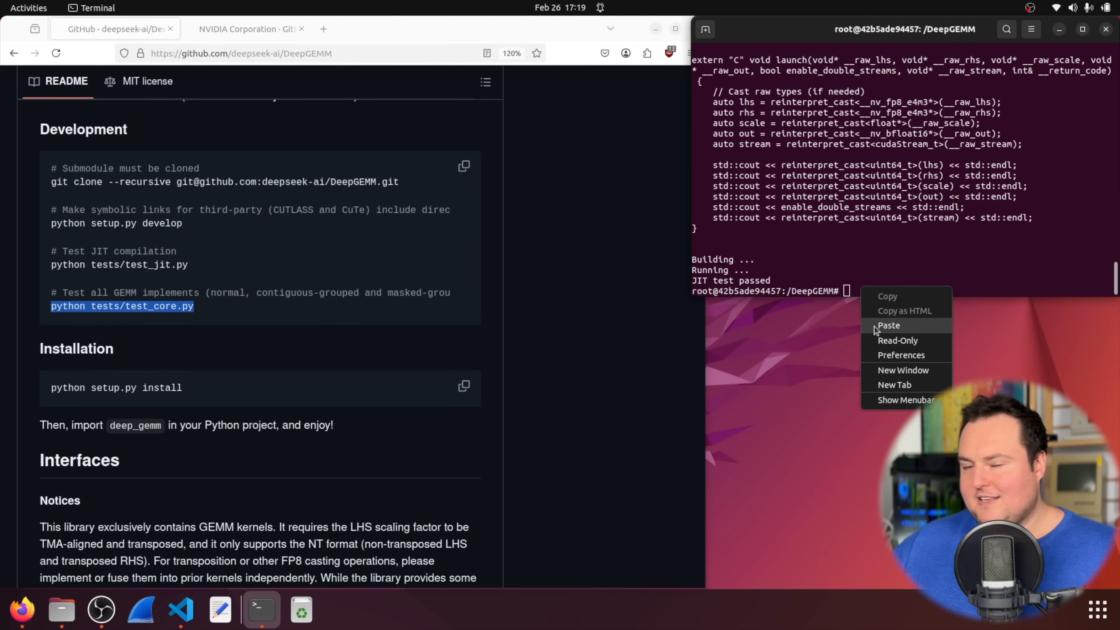
{"action": "left_click", "coordinate": [888, 325]}
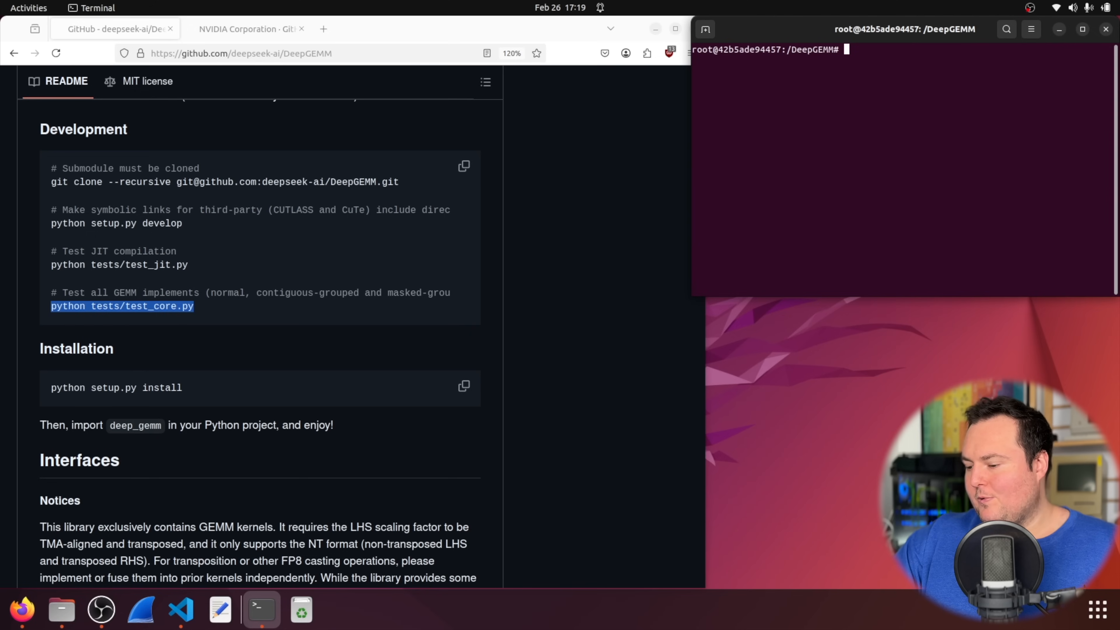
{"action": "type", "text": "python tests/test_core.py"}
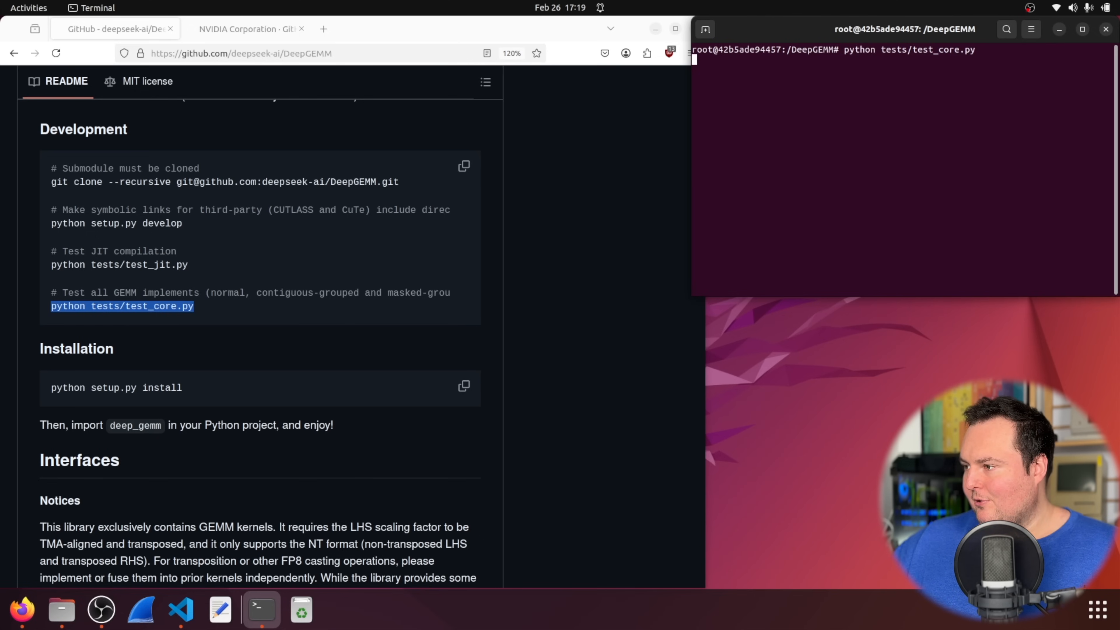
{"action": "key", "text": "Return"}
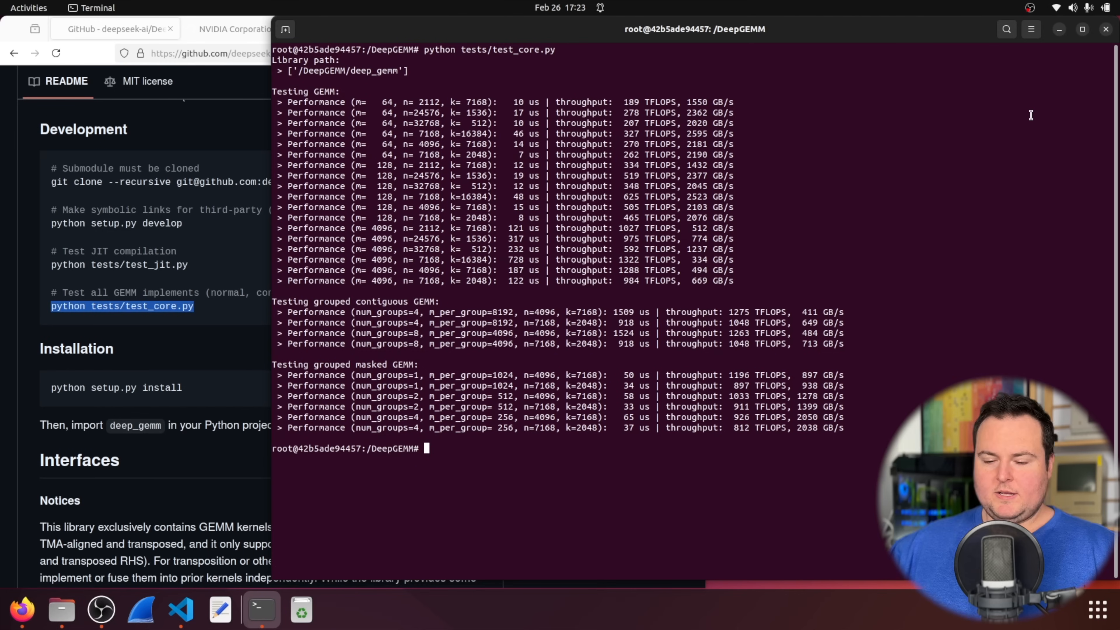
{"action": "mouse_move", "coordinate": [267, 192]}
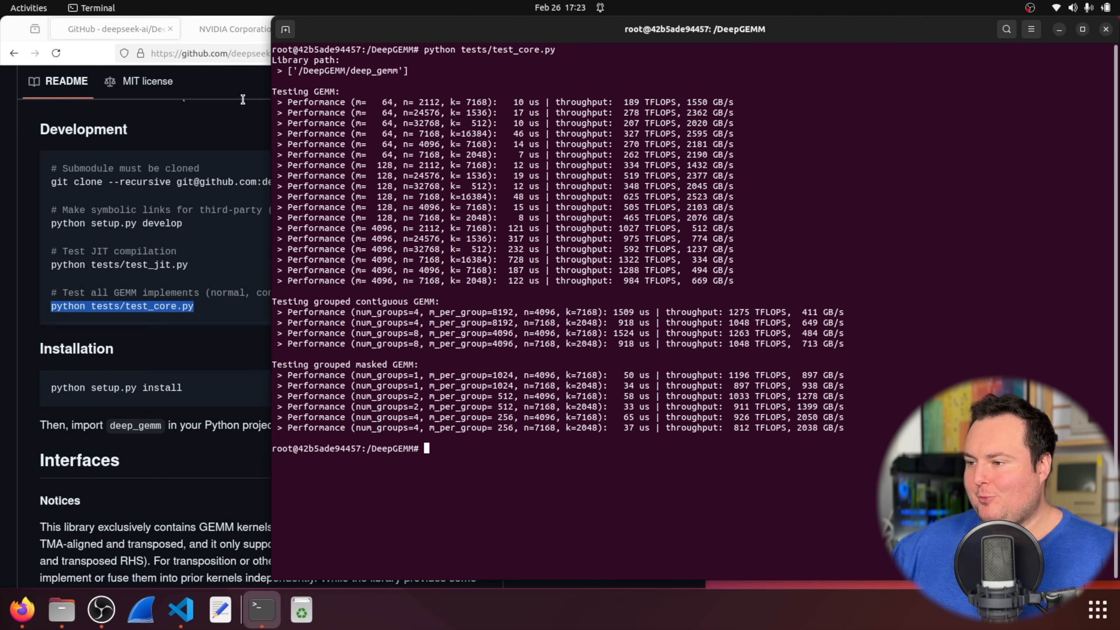
Step: Scroll the test results so they sit beside the README's dense-model benchmark table
{"action": "scroll", "scroll_direction": "down", "scroll_amount": 3}
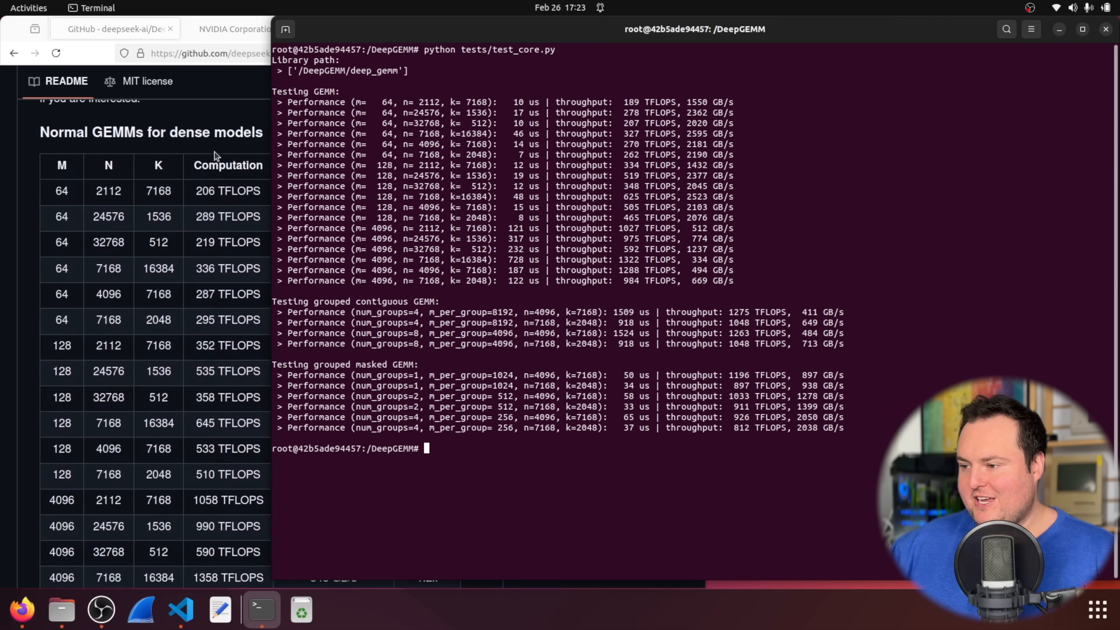
{"action": "mouse_move", "coordinate": [208, 191]}
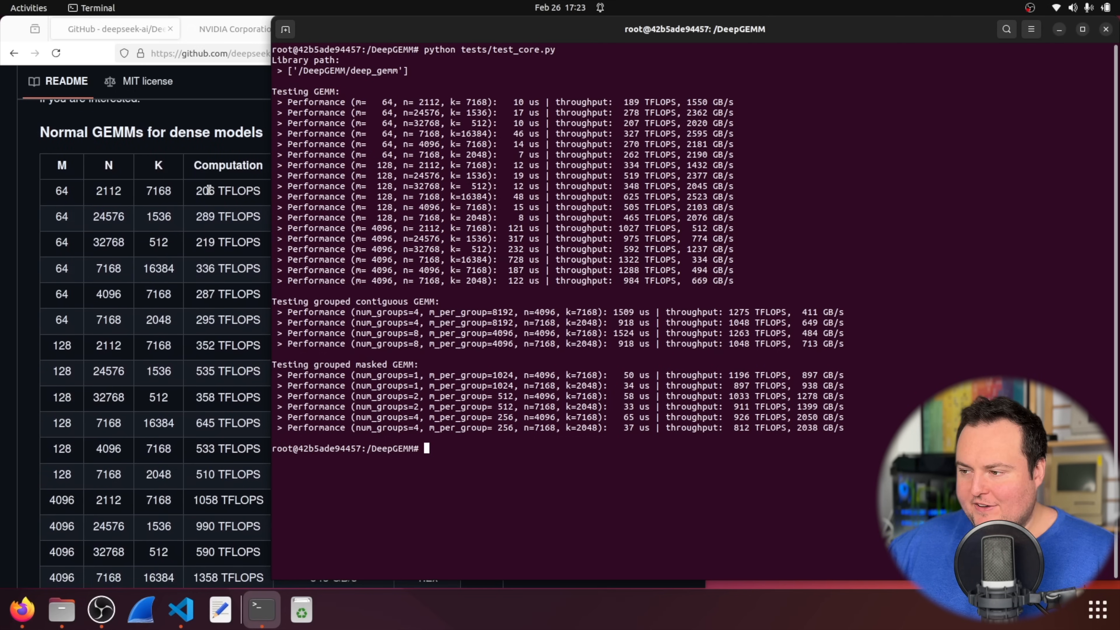
{"action": "mouse_move", "coordinate": [211, 187]}
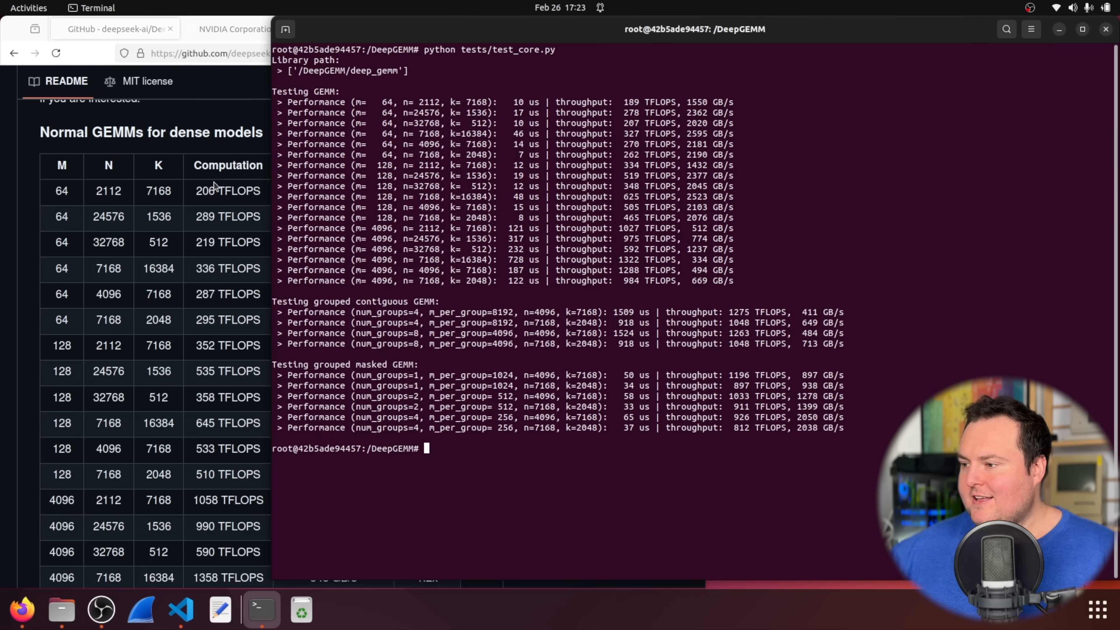
{"action": "mouse_move", "coordinate": [468, 135]}
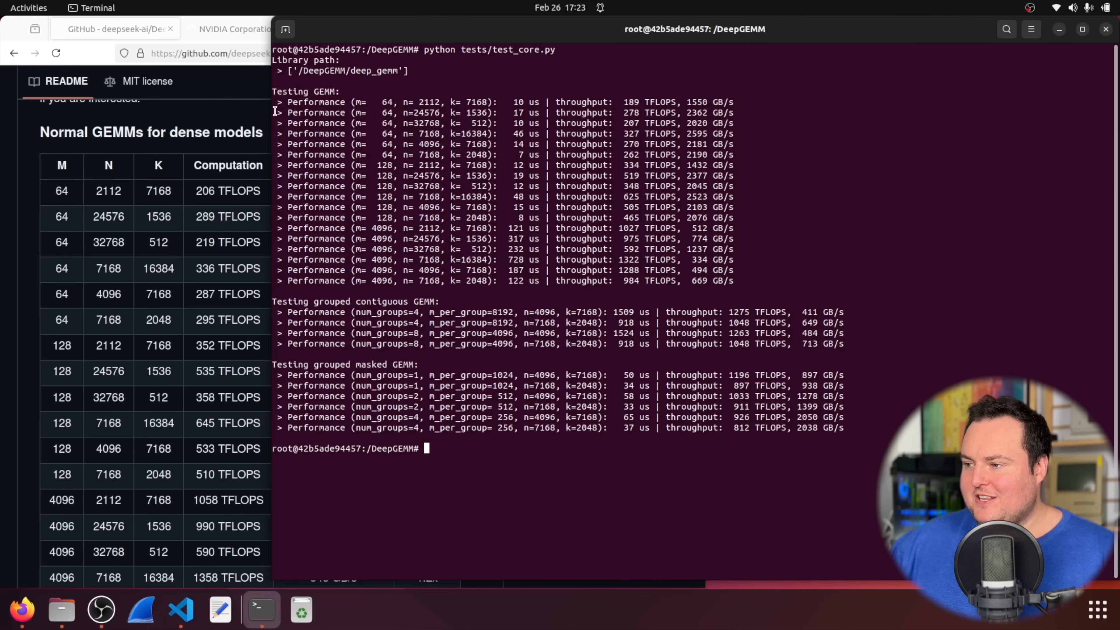
{"action": "mouse_move", "coordinate": [271, 123]}
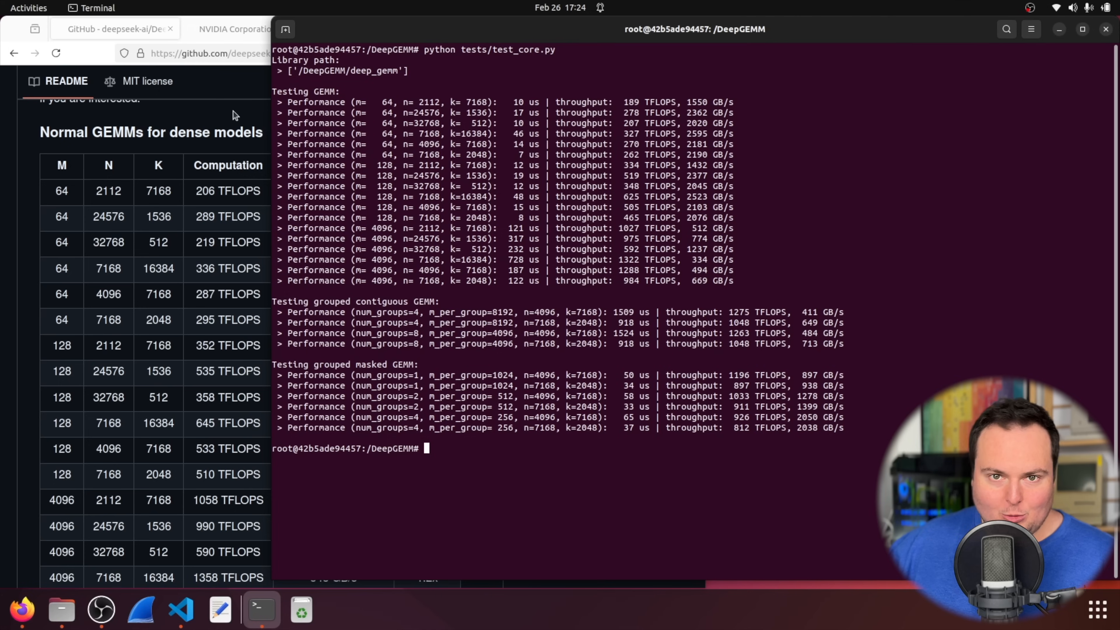
{"action": "mouse_move", "coordinate": [255, 171]}
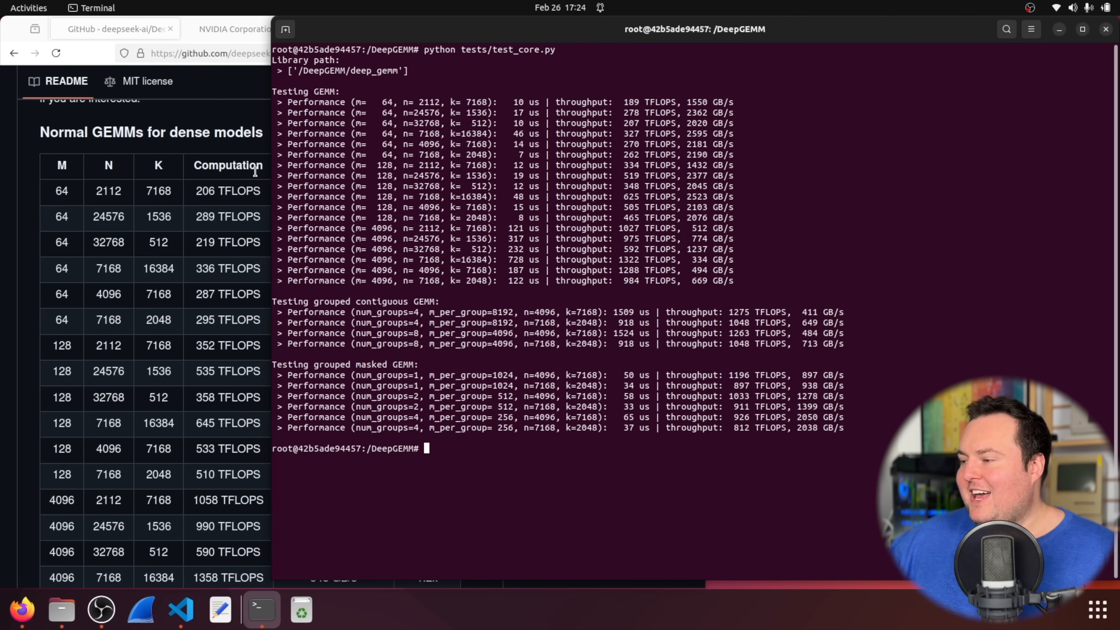
{"action": "mouse_move", "coordinate": [592, 221]}
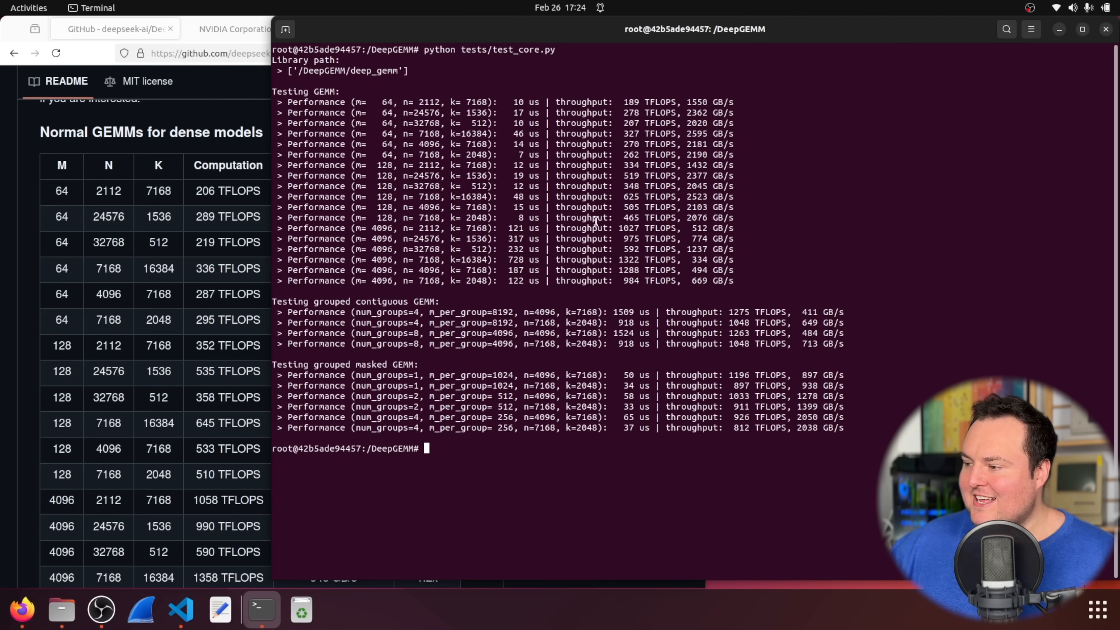
{"action": "mouse_move", "coordinate": [446, 97]}
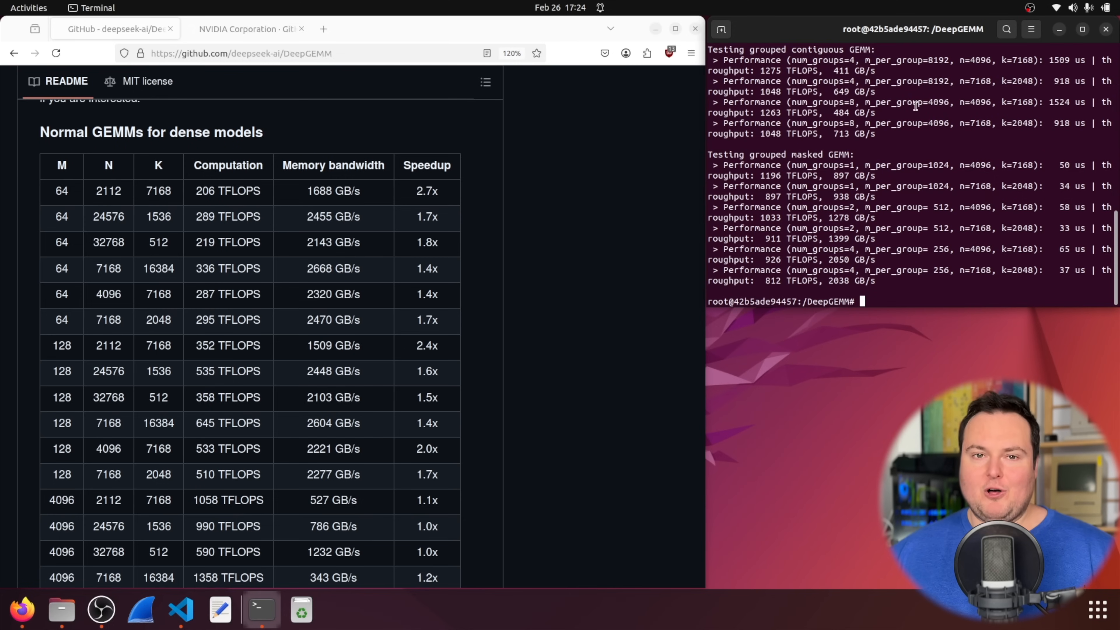
{"action": "scroll", "scroll_direction": "up", "scroll_amount": 3}
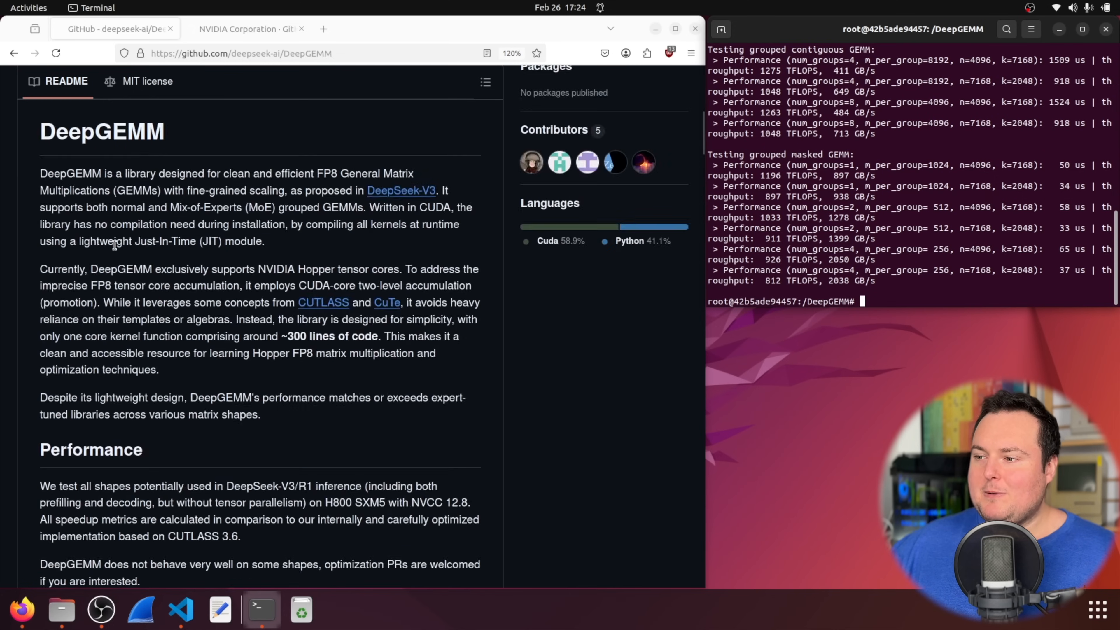
{"action": "scroll", "scroll_direction": "up", "scroll_amount": 3}
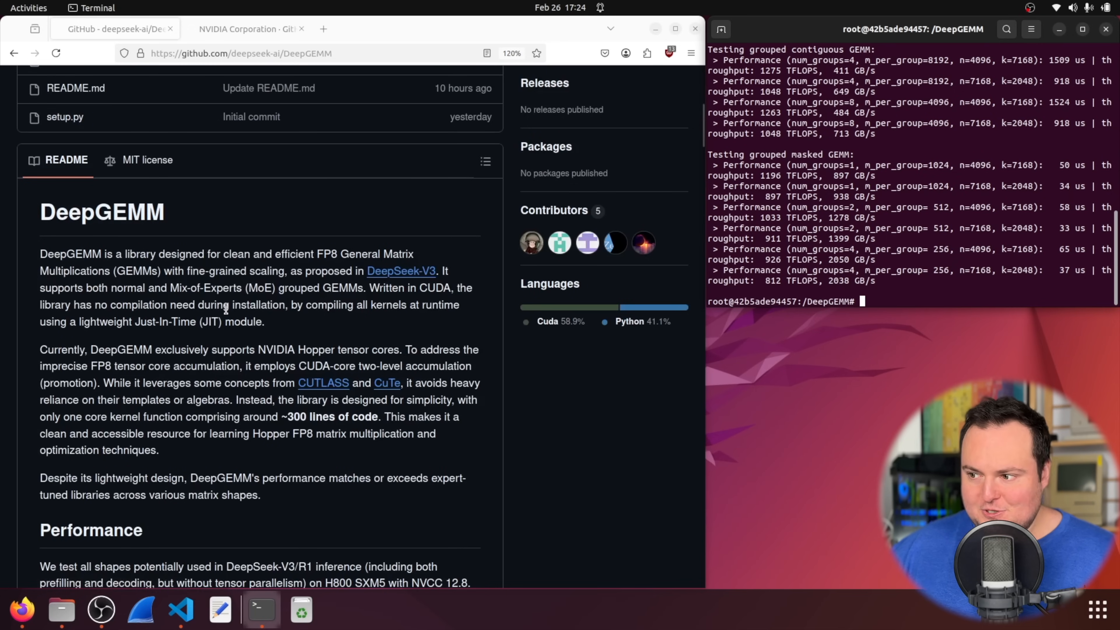
{"action": "scroll", "scroll_direction": "down", "scroll_amount": 3}
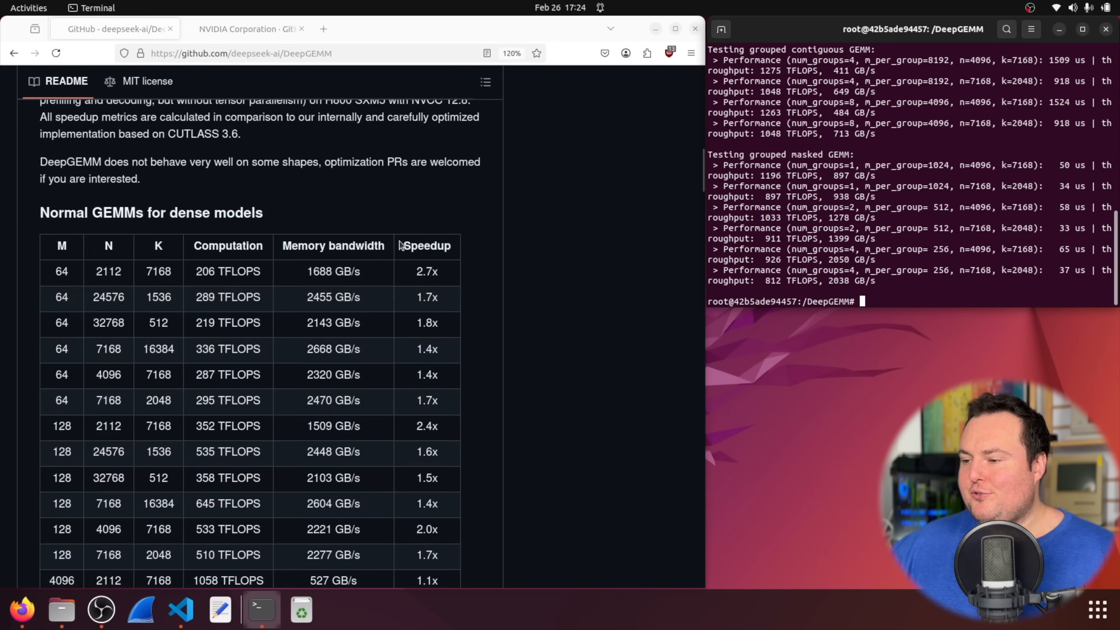
{"action": "mouse_move", "coordinate": [198, 293]}
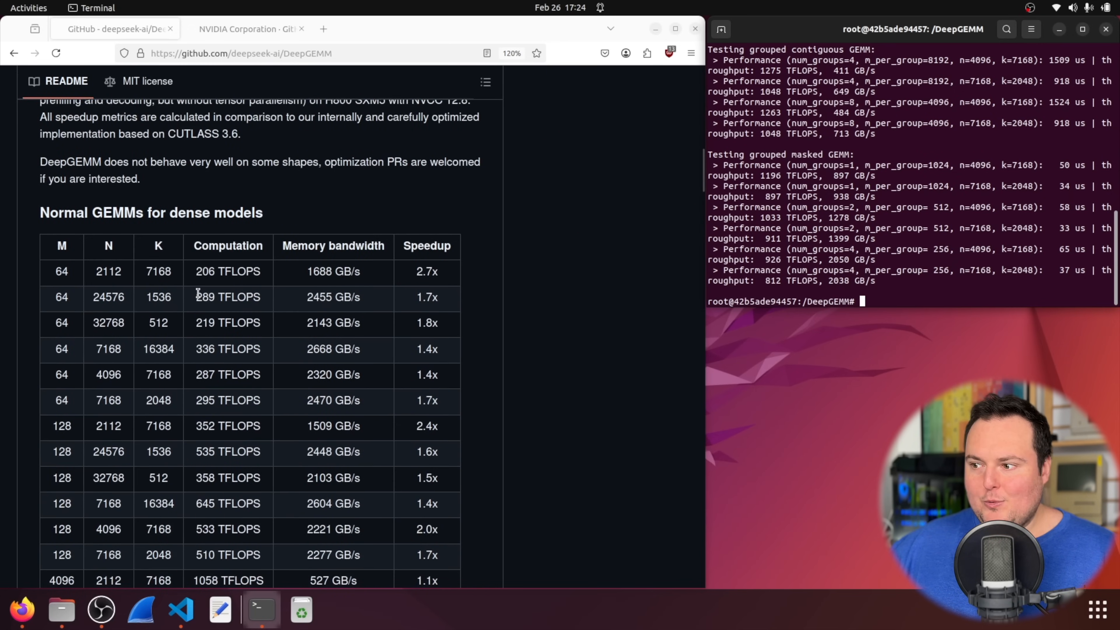
{"action": "scroll", "scroll_direction": "down", "scroll_amount": 3}
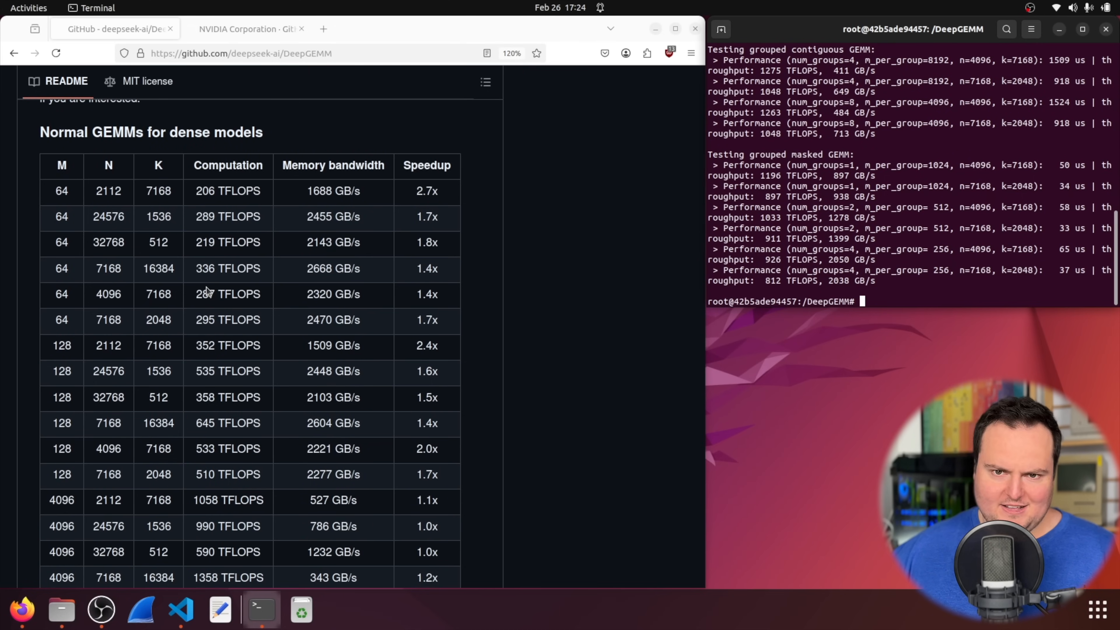
Step: Select all of the benchmark script in newpodman.txt, copy it, and return to Firefox
{"action": "left_click", "coordinate": [180, 609]}
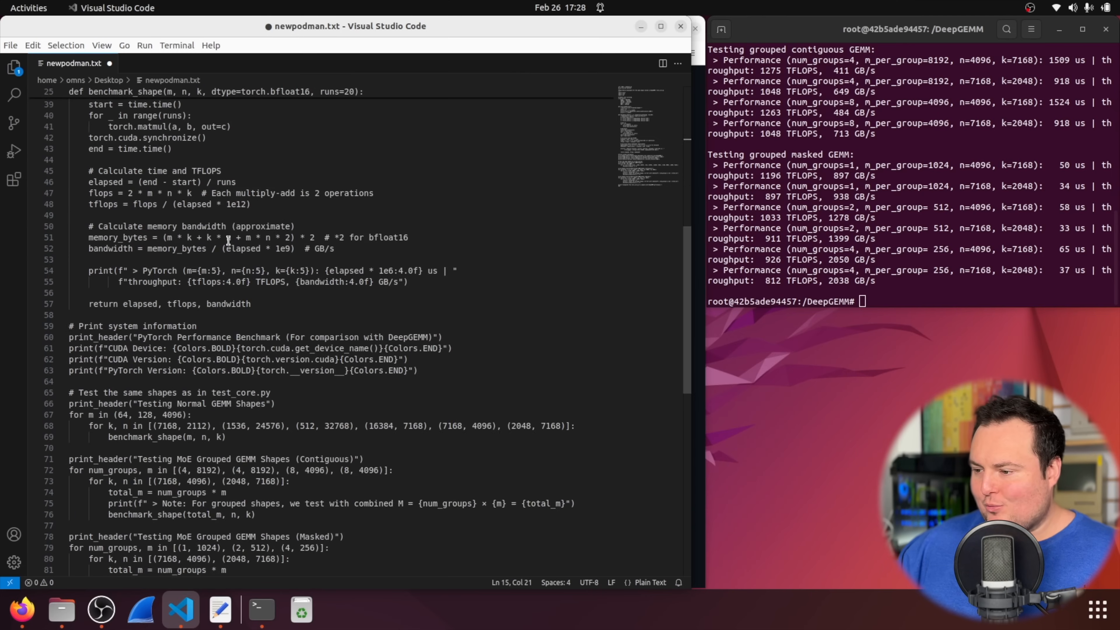
{"action": "scroll", "scroll_direction": "down", "scroll_amount": 3}
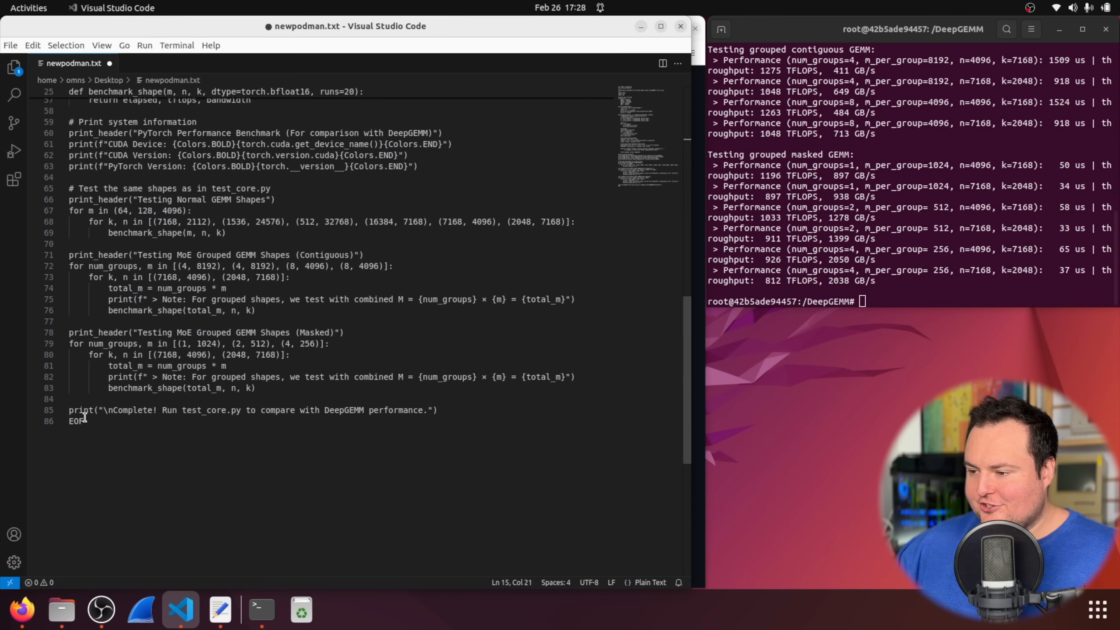
{"action": "key", "text": "ctrl+a"}
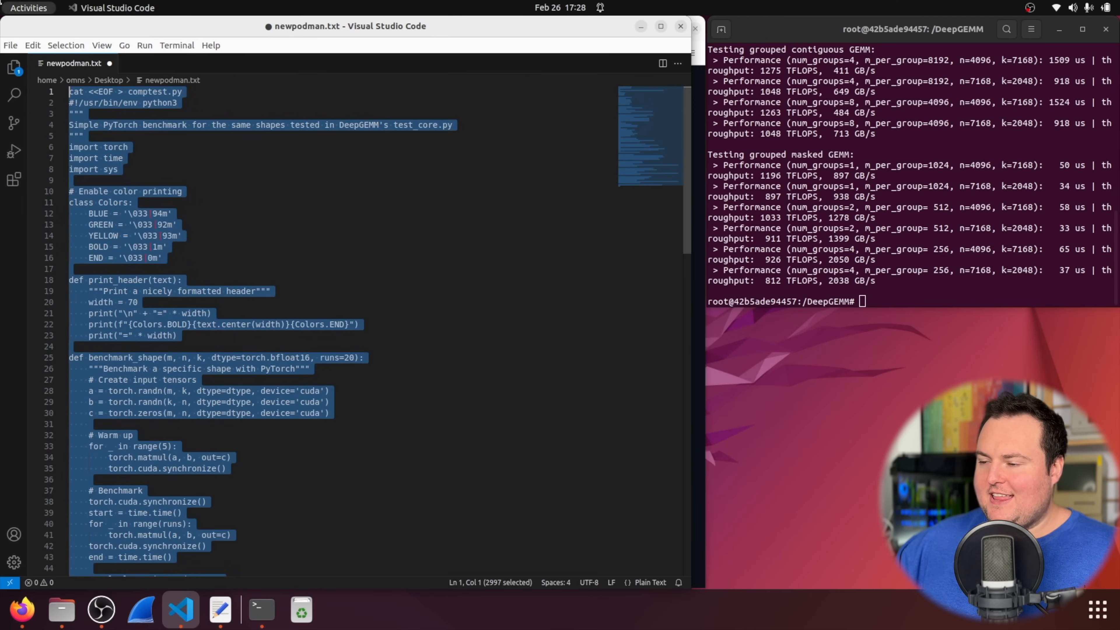
{"action": "right_click", "coordinate": [178, 193]}
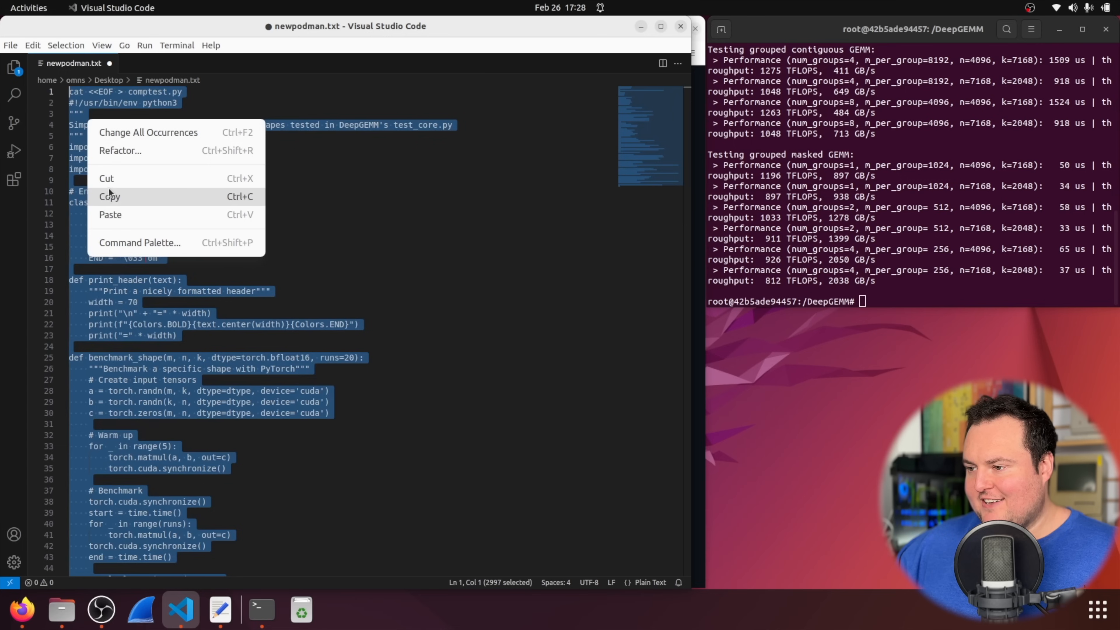
{"action": "left_click", "coordinate": [109, 196]}
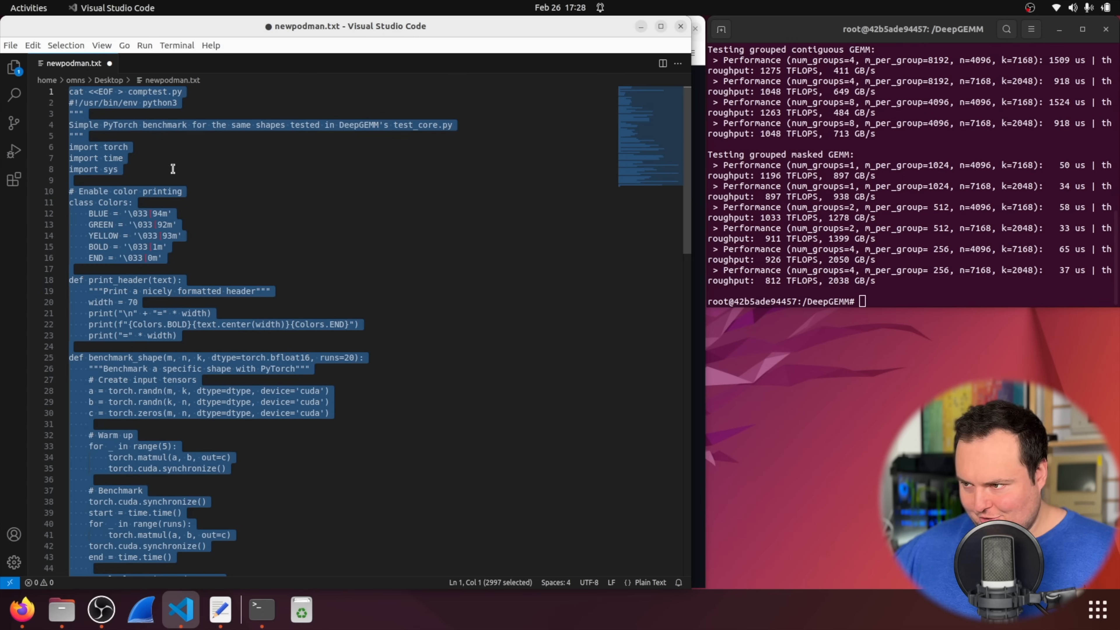
{"action": "left_click", "coordinate": [20, 609]}
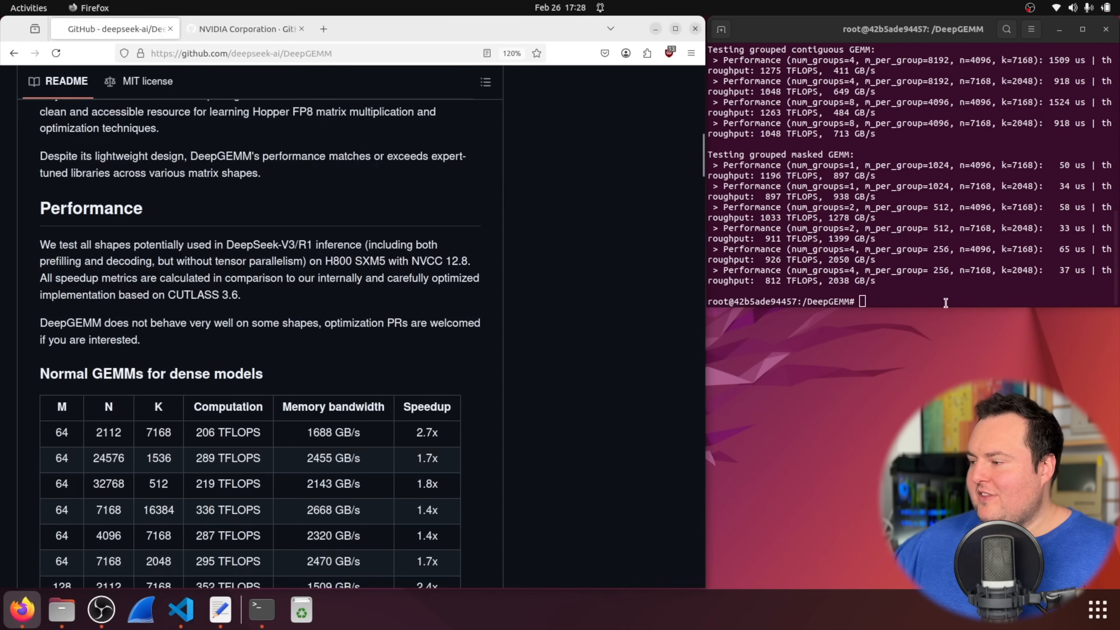
Step: Clear the terminal, paste the comparison script heredoc into tests, and cd back to the DeepGEMM root
{"action": "type", "text": "cle"}
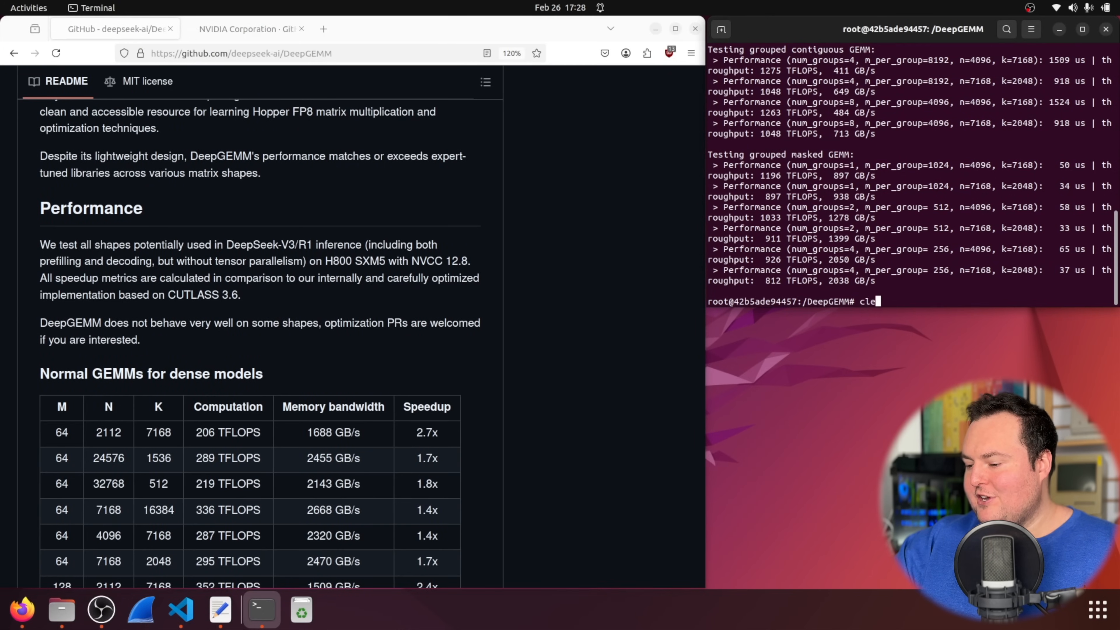
{"action": "key", "text": "Return"}
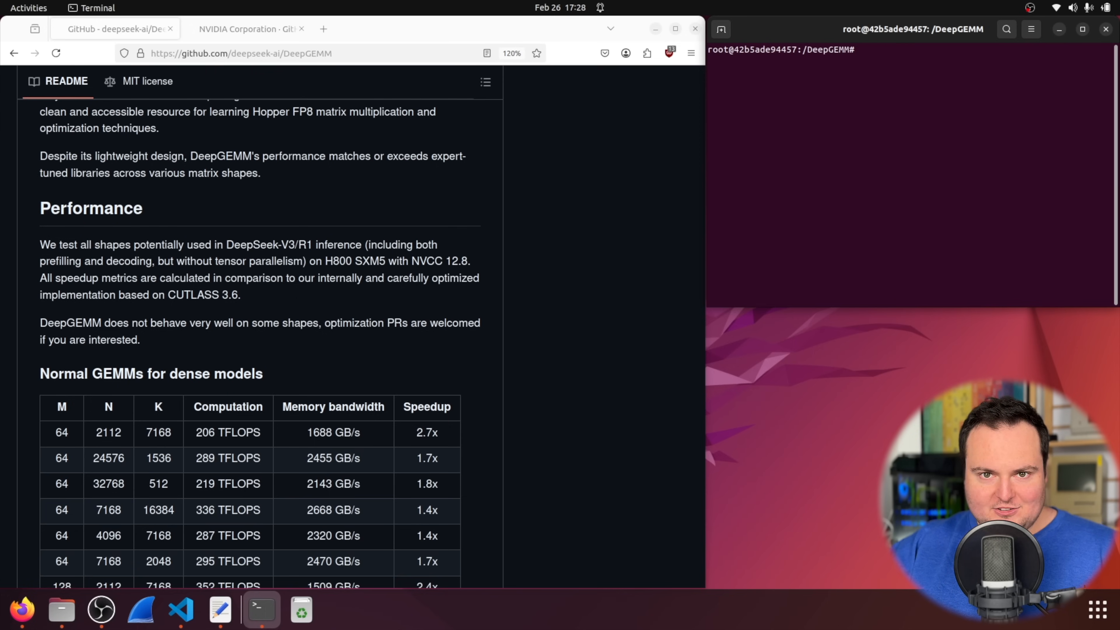
{"action": "left_click", "coordinate": [857, 49]}
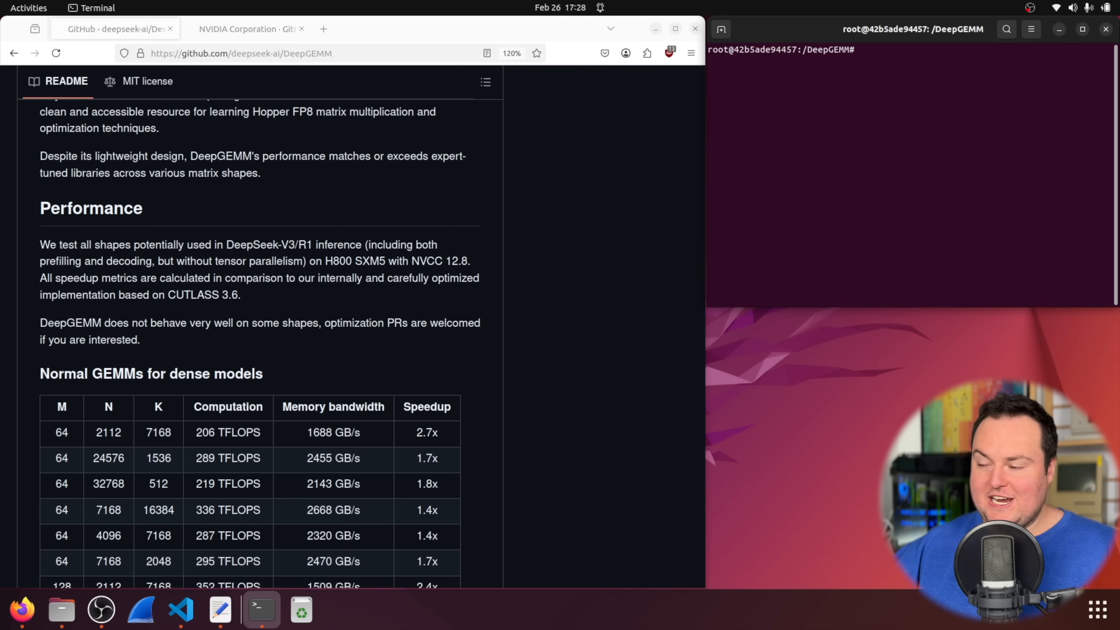
{"action": "type", "text": "cd"}
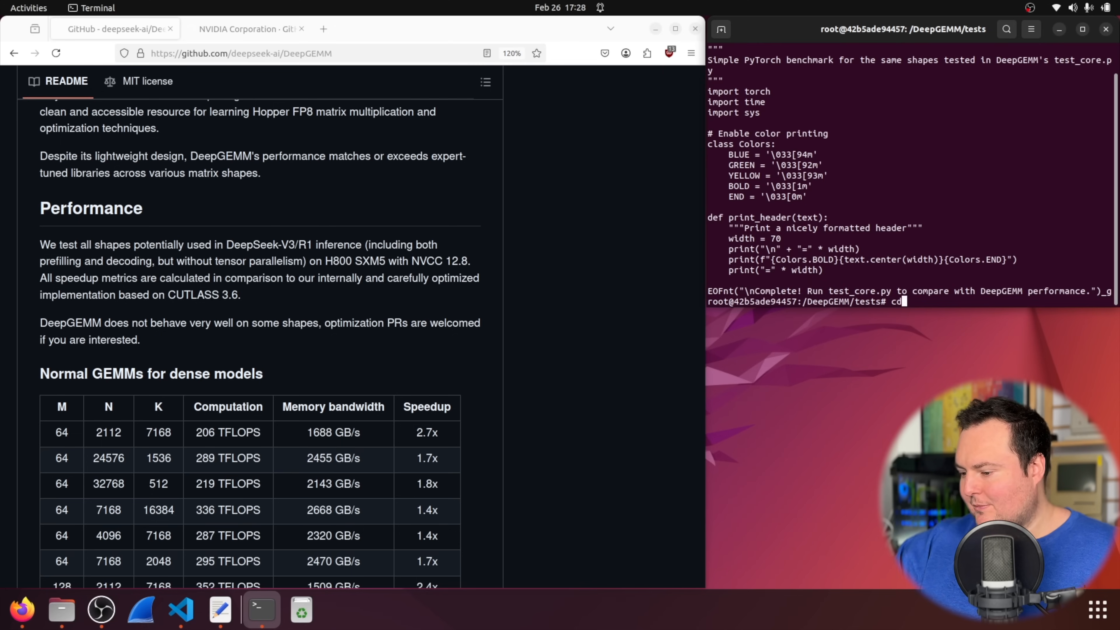
{"action": "key", "text": "Return"}
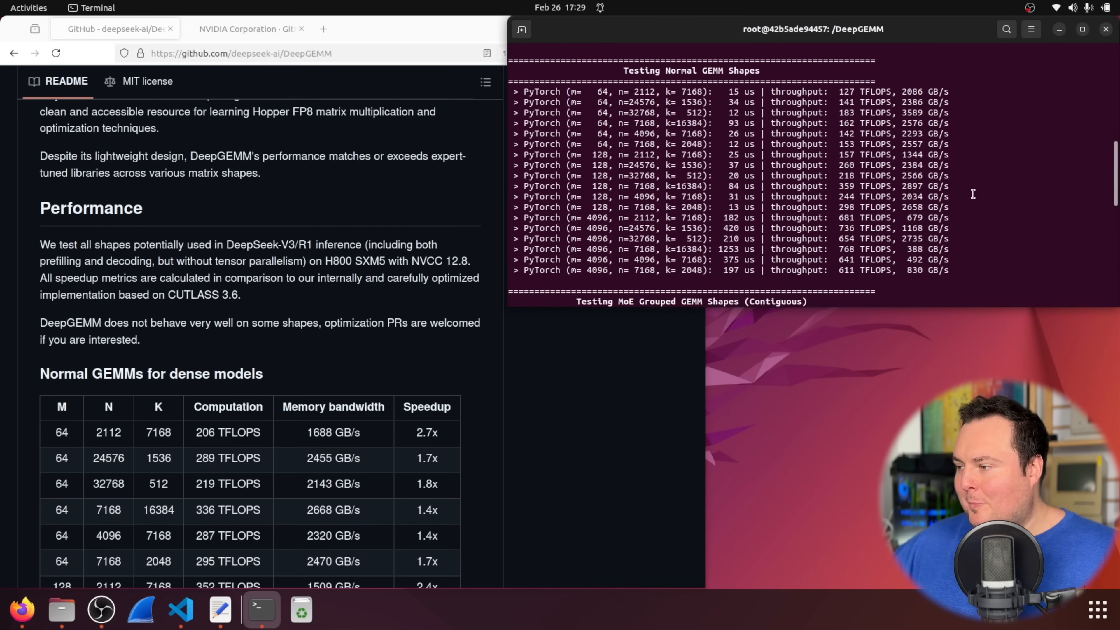
{"action": "mouse_move", "coordinate": [550, 102]}
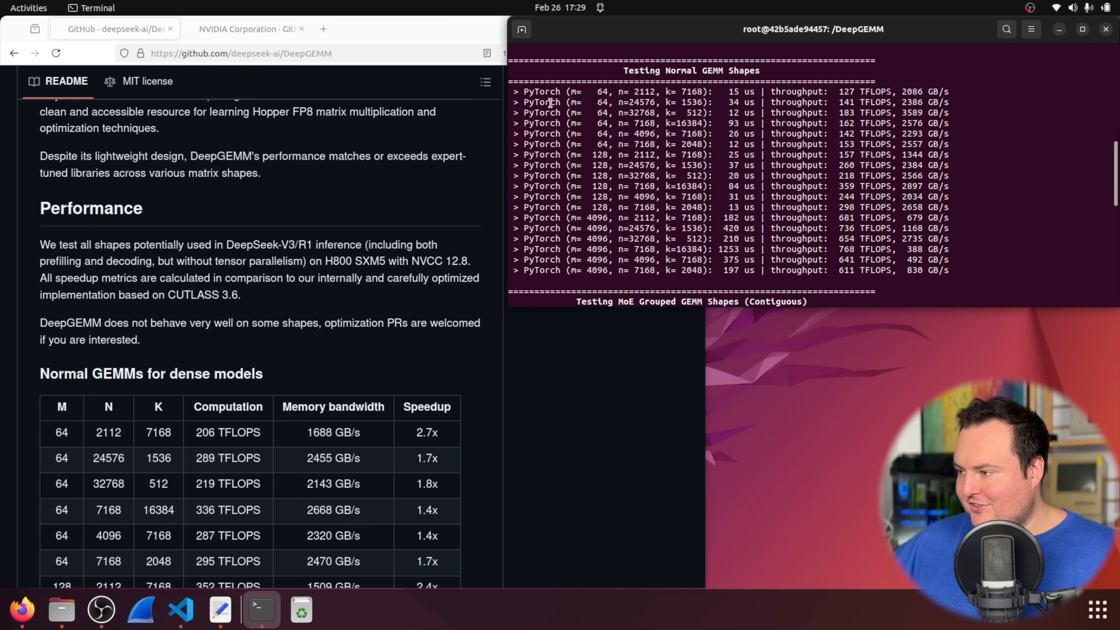
Step: Scroll through the python tests/comptest.py throughput output for normal and grouped GEMM shapes
{"action": "scroll", "scroll_direction": "down", "scroll_amount": 3}
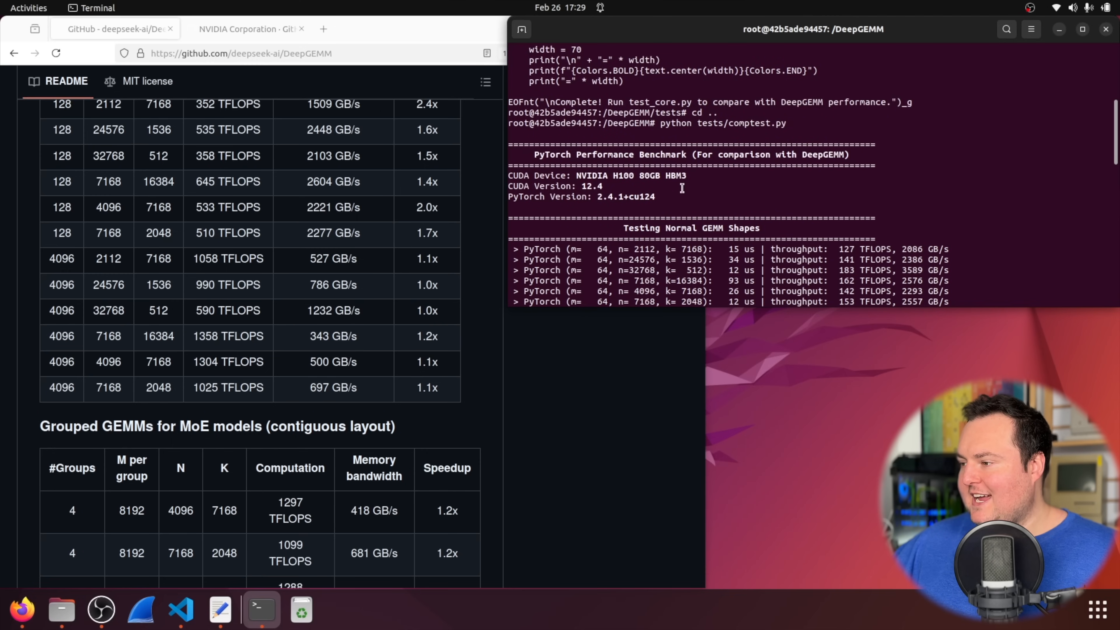
{"action": "mouse_move", "coordinate": [215, 174]}
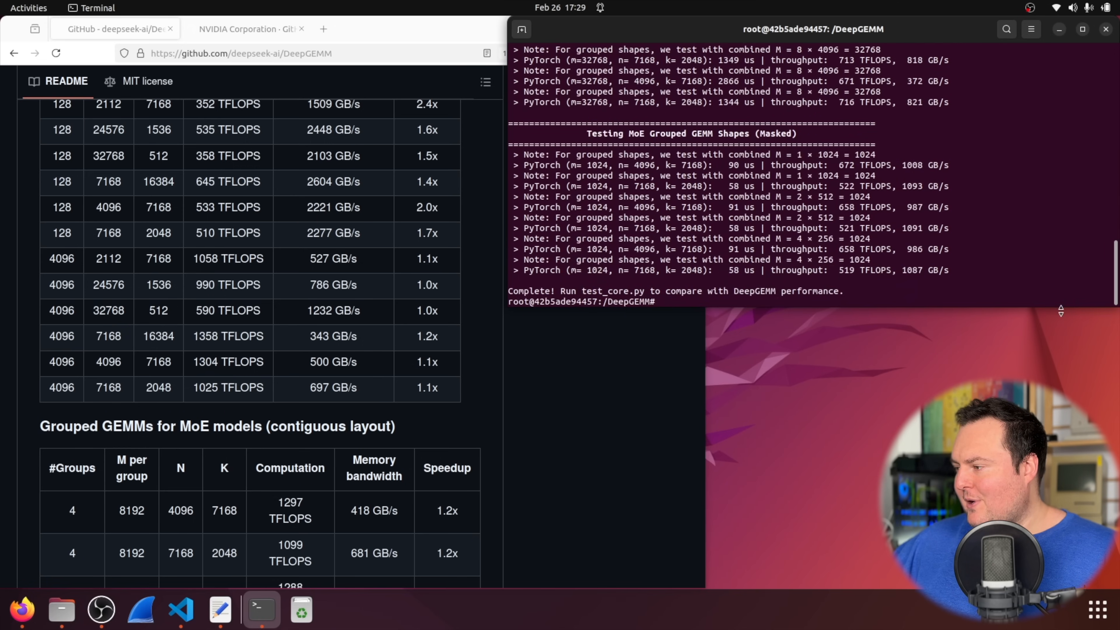
{"action": "scroll", "scroll_direction": "down", "scroll_amount": 3}
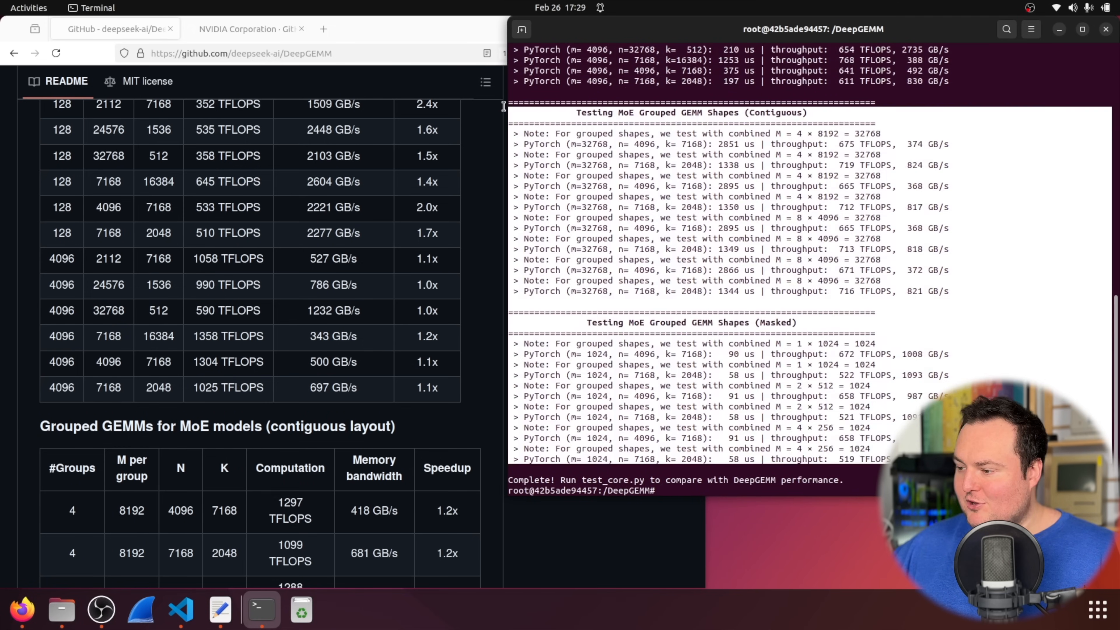
{"action": "mouse_move", "coordinate": [502, 108]}
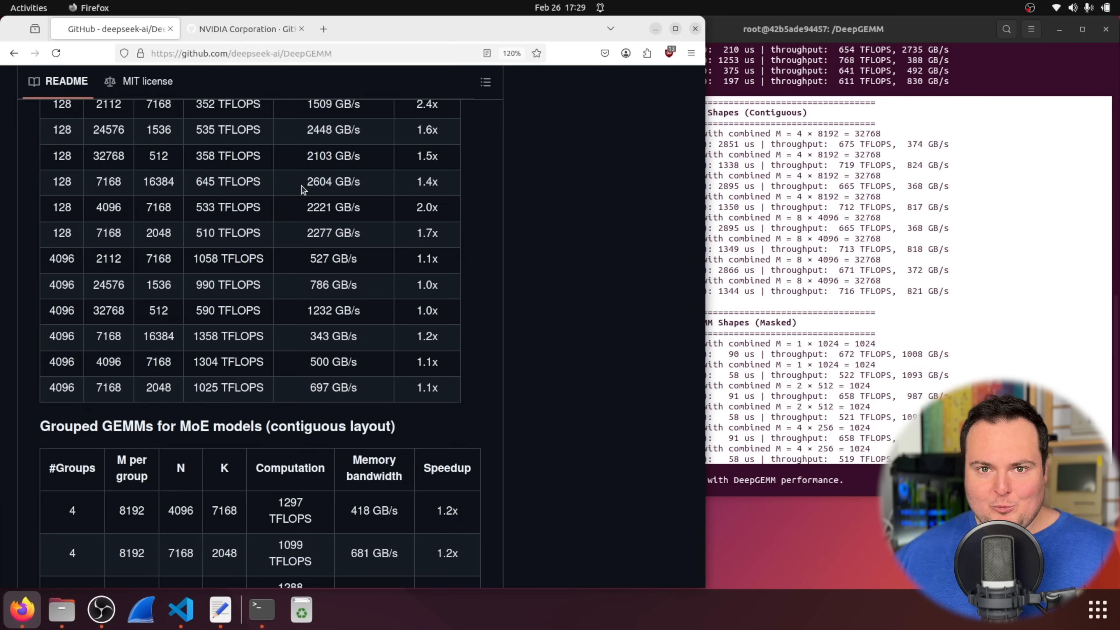
Step: Run visualizer1.py from VS Code to plot the DeepGEMM versus PyTorch speedup chart
{"action": "left_click", "coordinate": [179, 609]}
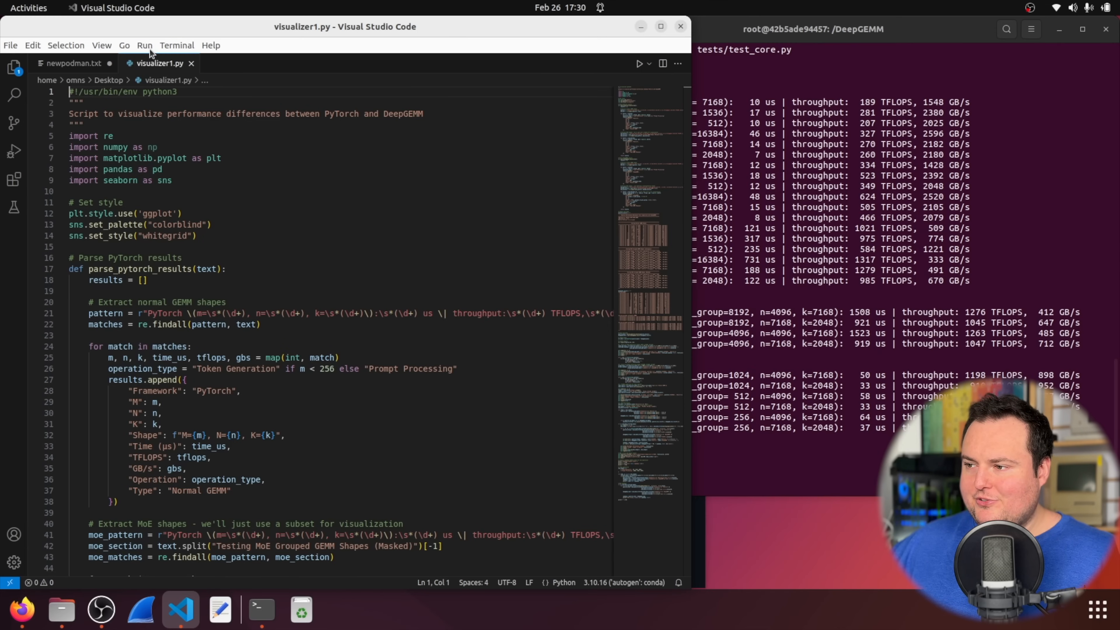
{"action": "left_click", "coordinate": [143, 45]}
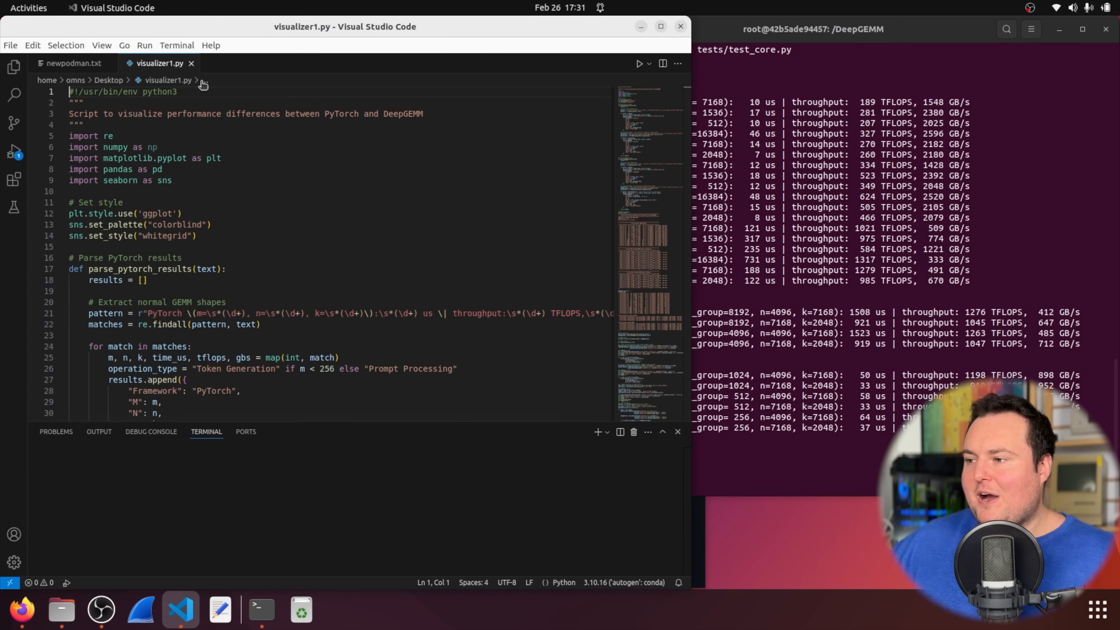
{"action": "left_click", "coordinate": [640, 64]}
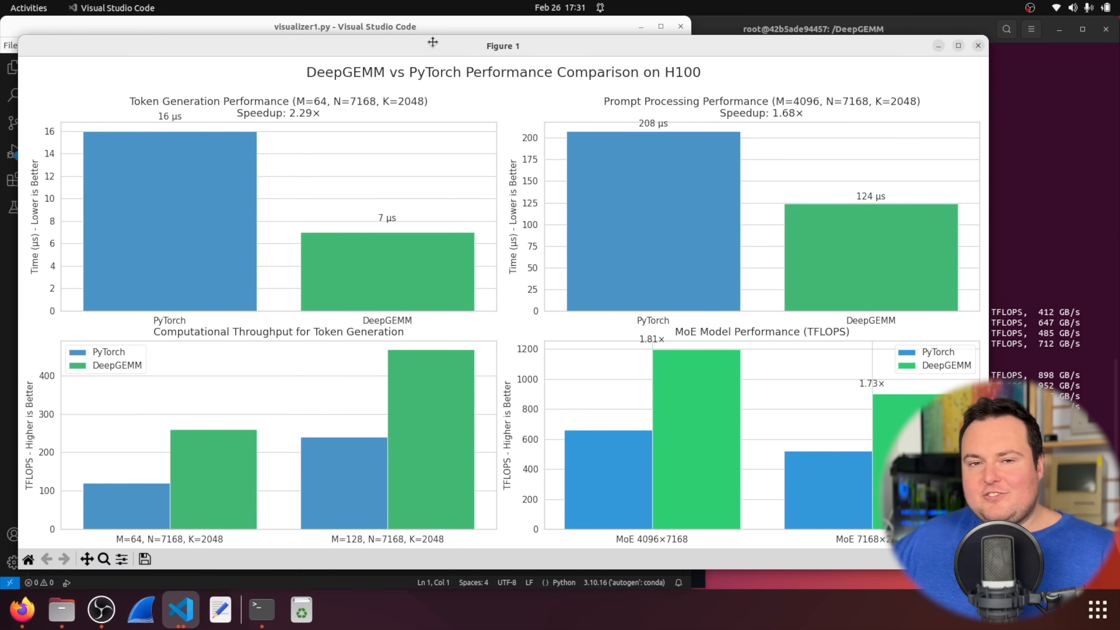
{"action": "mouse_move", "coordinate": [532, 175]}
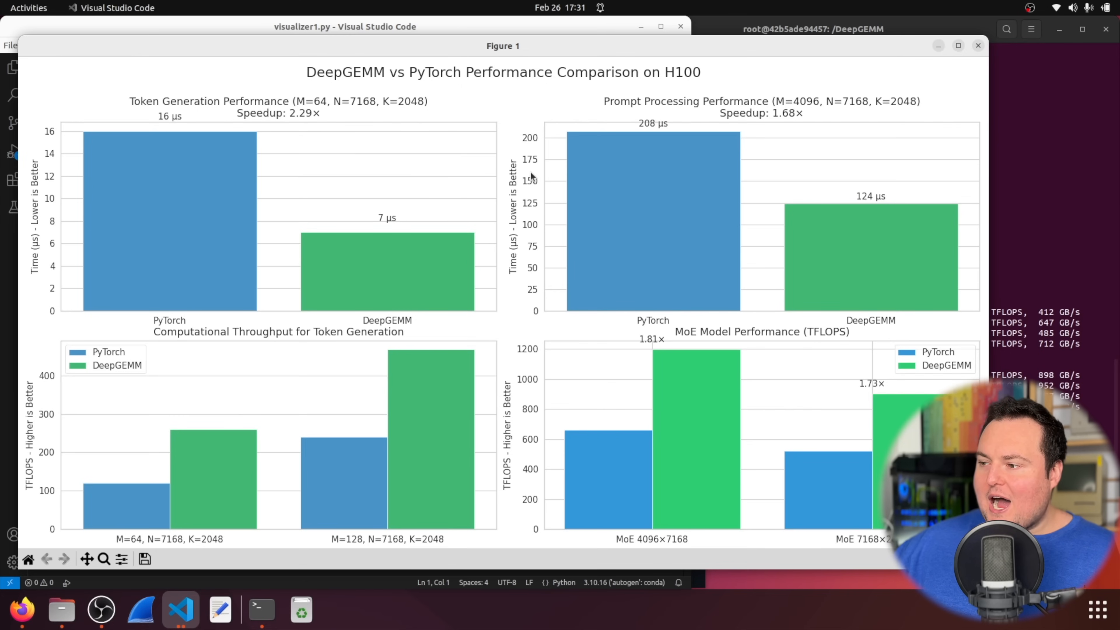
{"action": "mouse_move", "coordinate": [321, 220]}
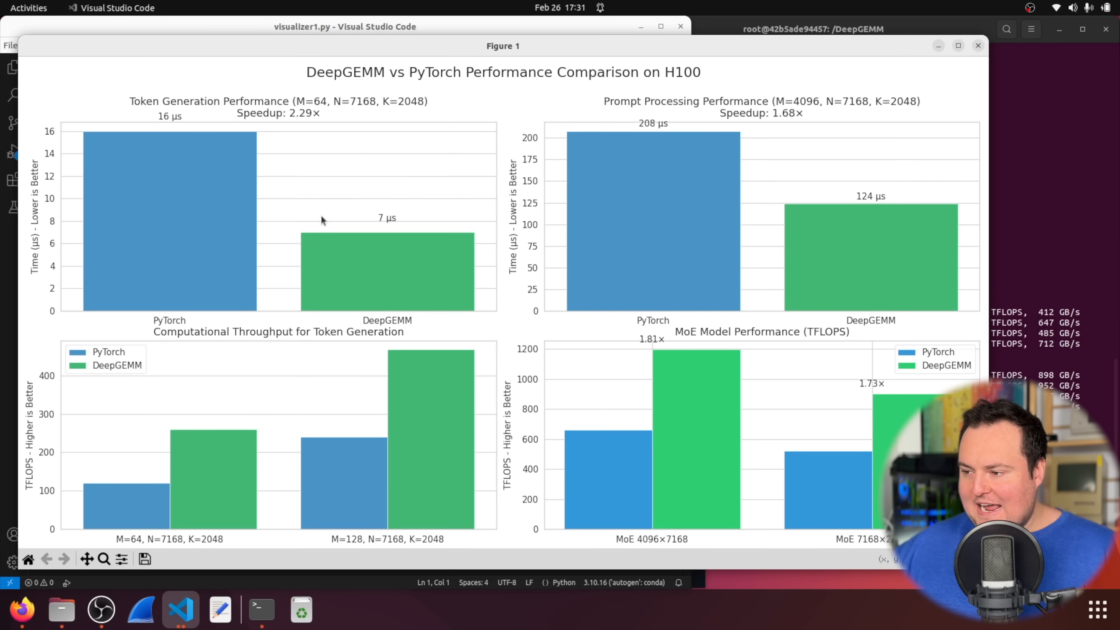
{"action": "mouse_move", "coordinate": [692, 140]}
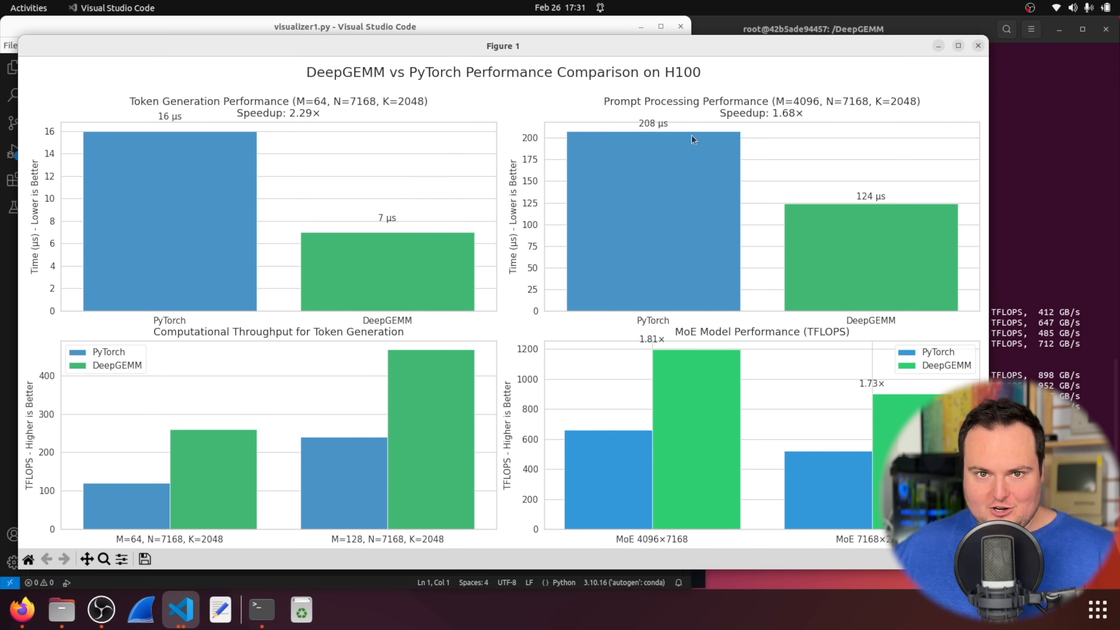
{"action": "mouse_move", "coordinate": [482, 169]}
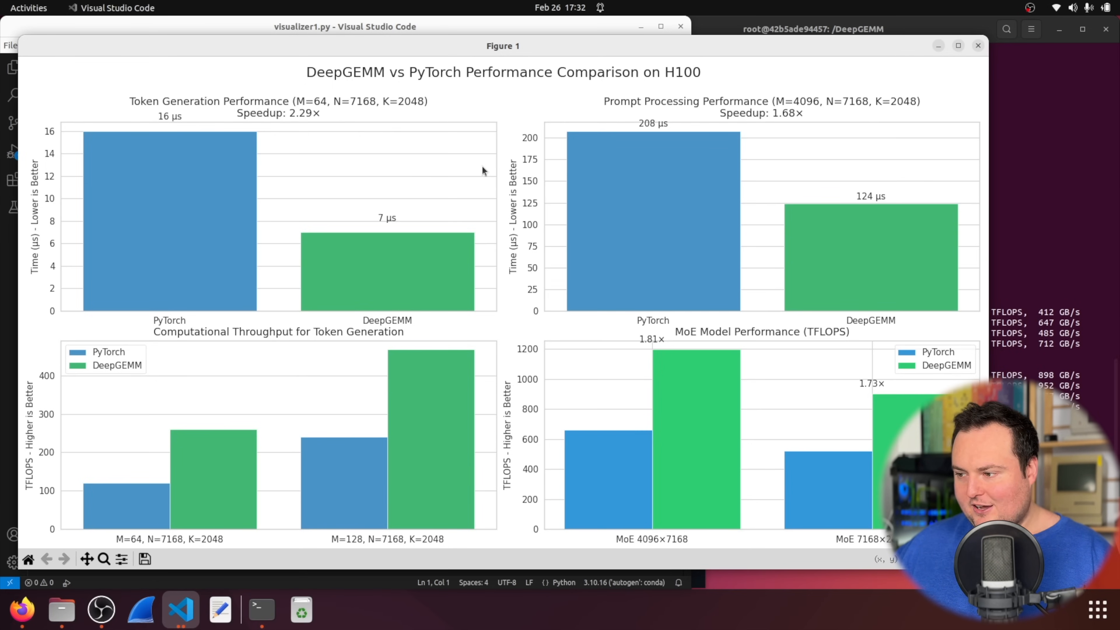
{"action": "mouse_move", "coordinate": [343, 297]}
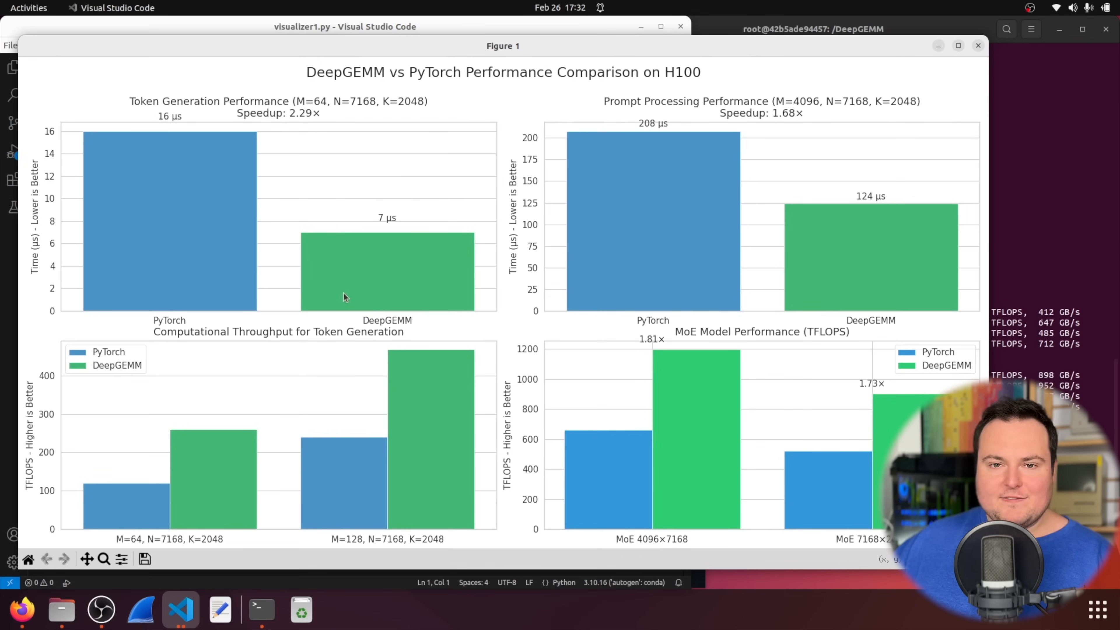
{"action": "mouse_move", "coordinate": [270, 267]}
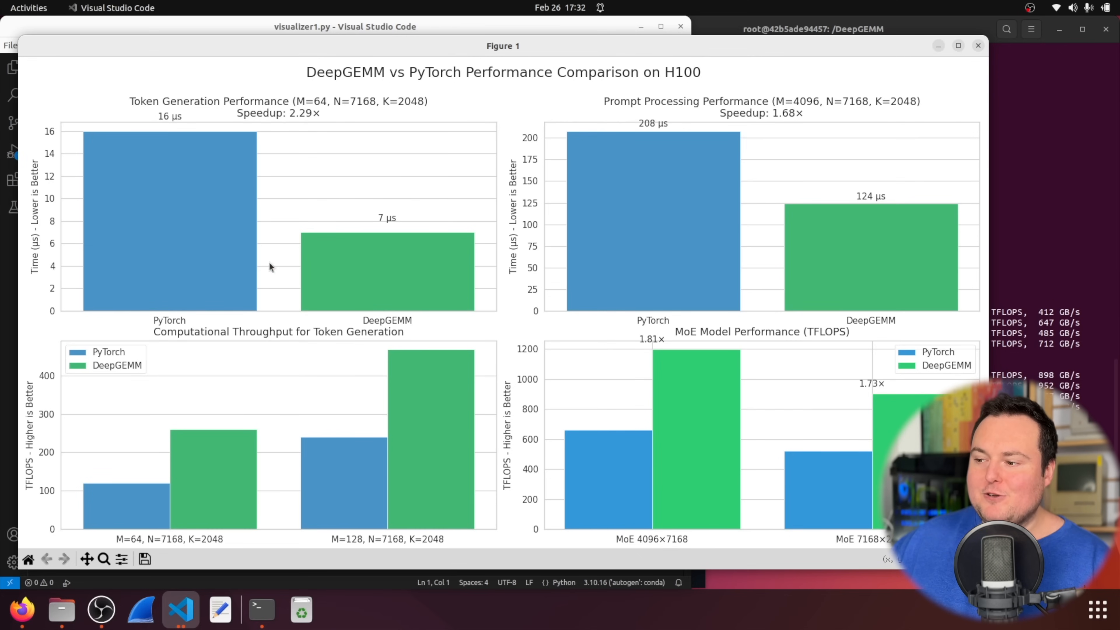
{"action": "mouse_move", "coordinate": [443, 392]}
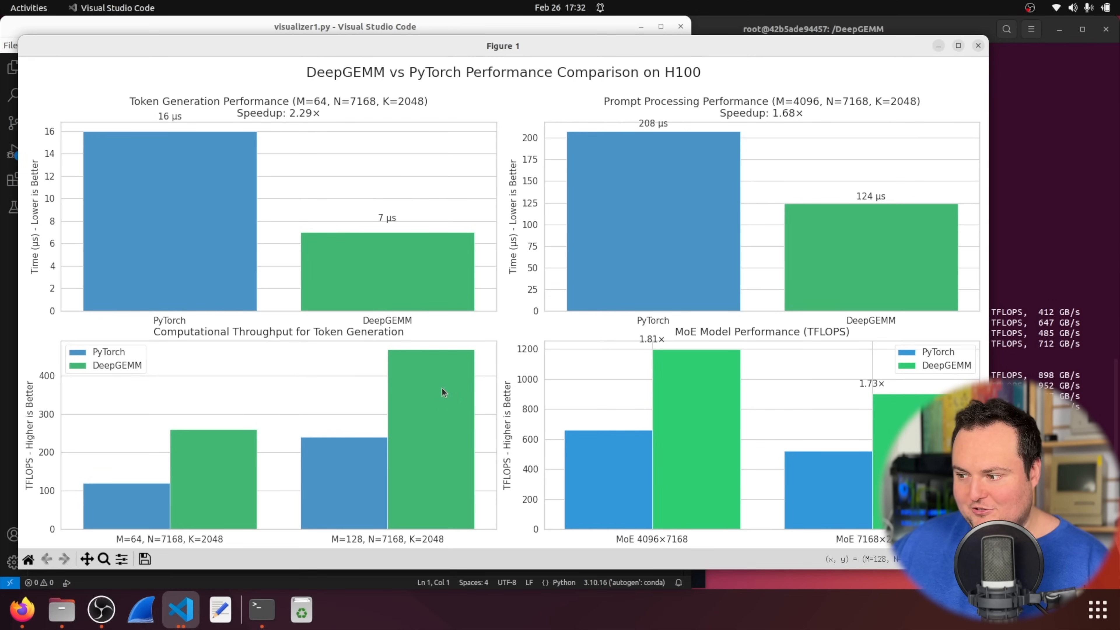
{"action": "mouse_move", "coordinate": [360, 376]}
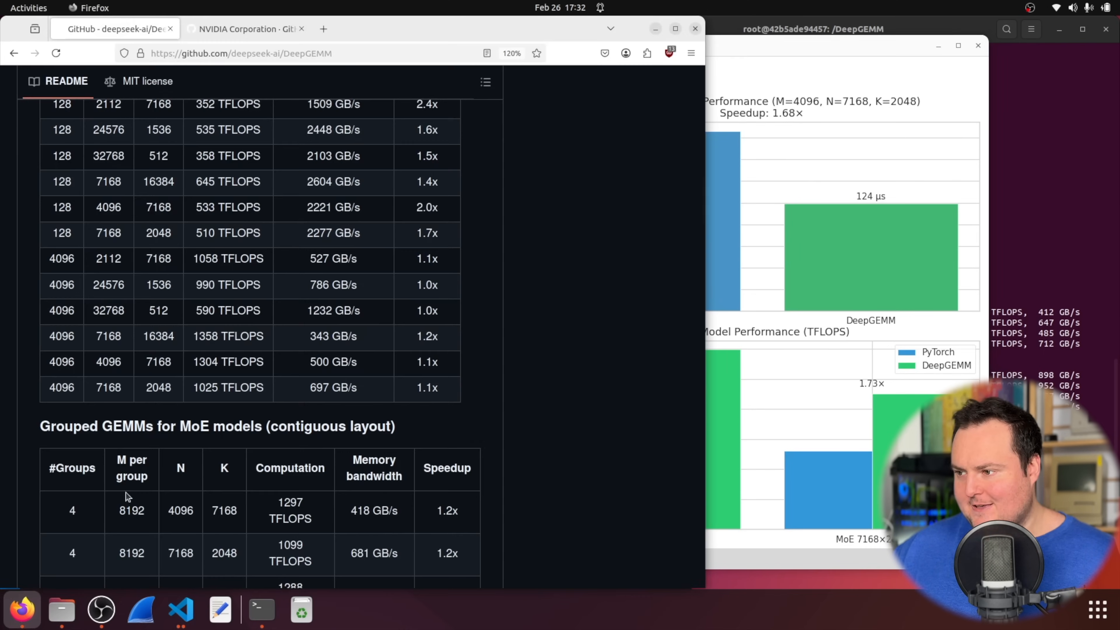
Step: Follow the README's DeepSeek-V3 link to that repository, then scroll back to the Optimizations section
{"action": "scroll", "scroll_direction": "up", "scroll_amount": 3}
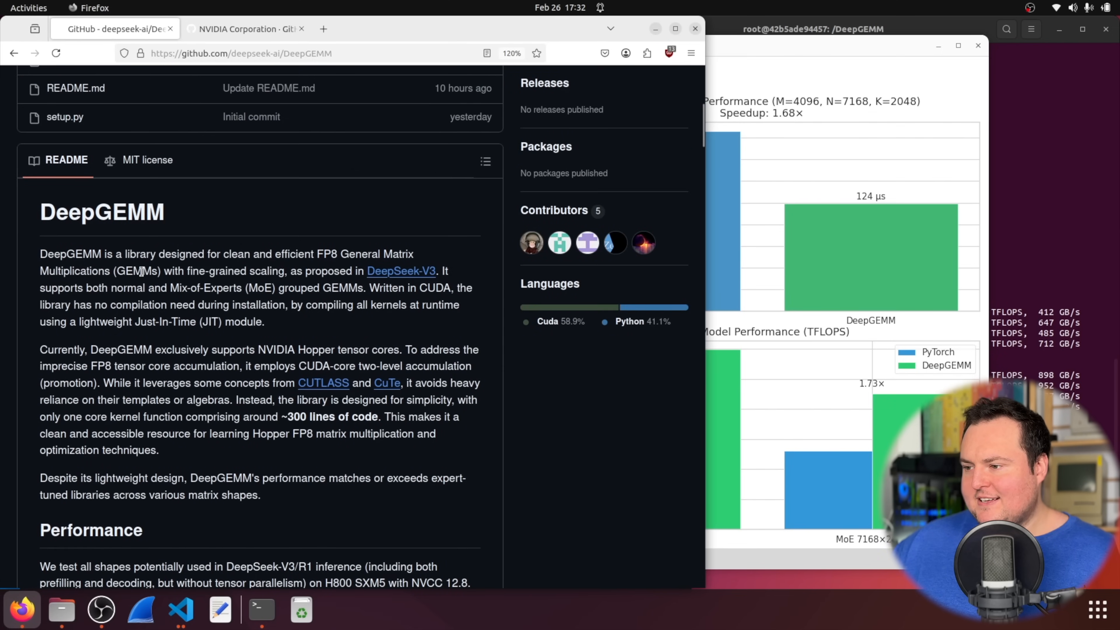
{"action": "mouse_move", "coordinate": [400, 270]}
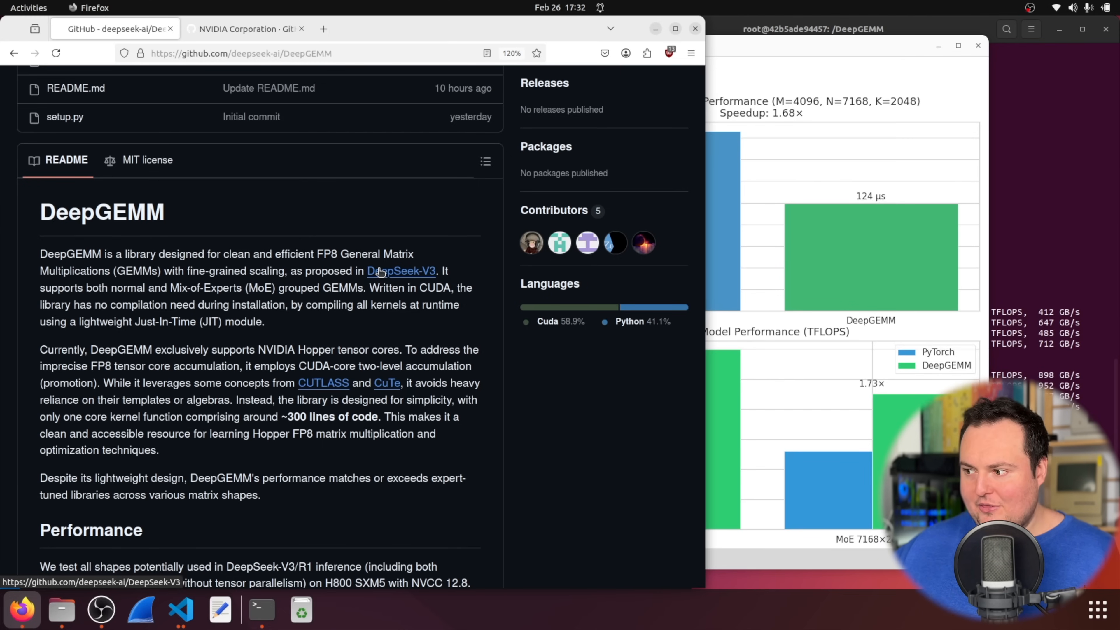
{"action": "left_click", "coordinate": [66, 159]}
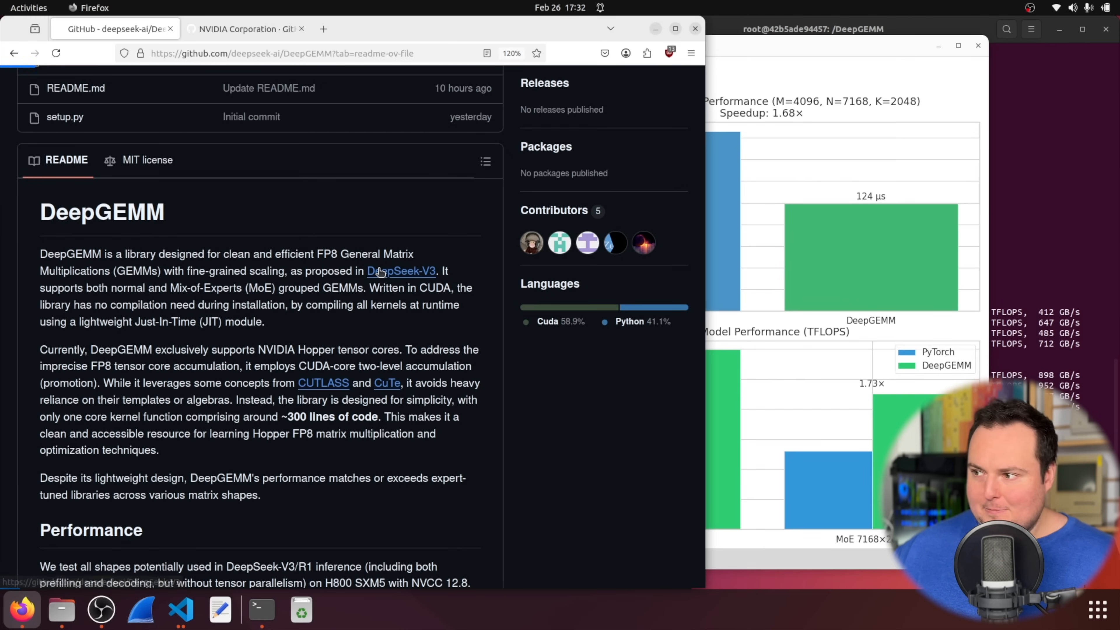
{"action": "left_click", "coordinate": [401, 271]}
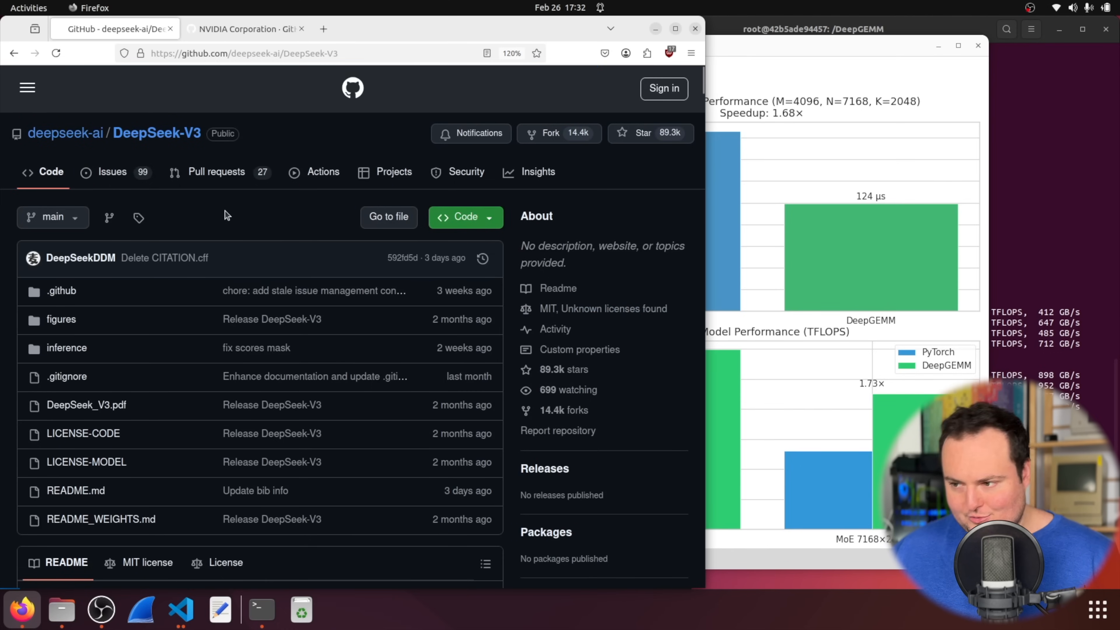
{"action": "scroll", "scroll_direction": "down", "scroll_amount": 3}
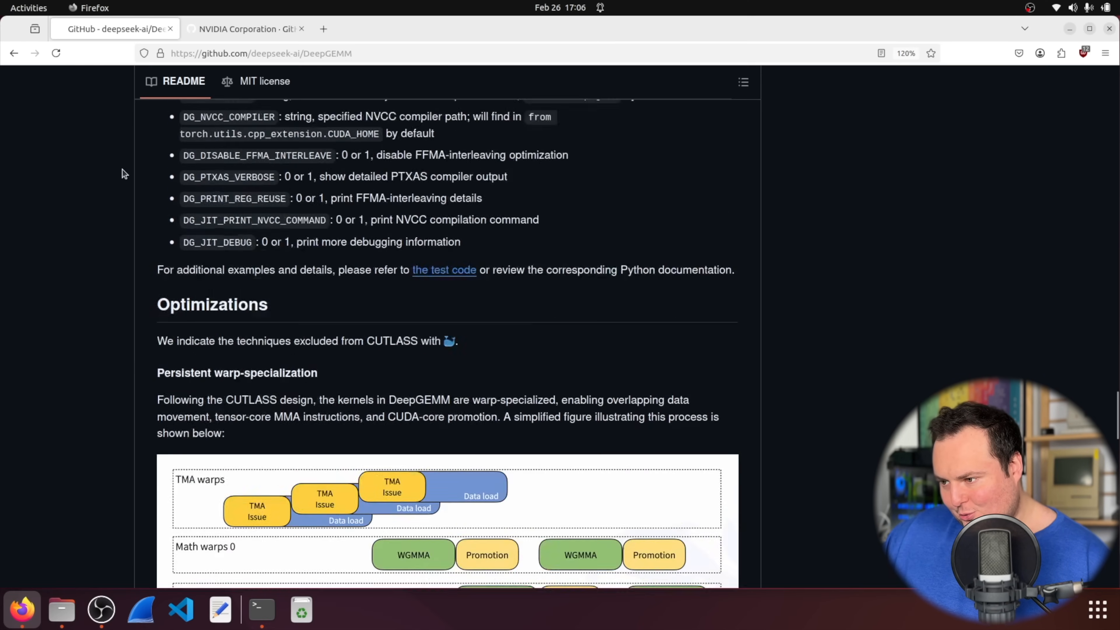
{"action": "scroll", "scroll_direction": "down", "scroll_amount": 3}
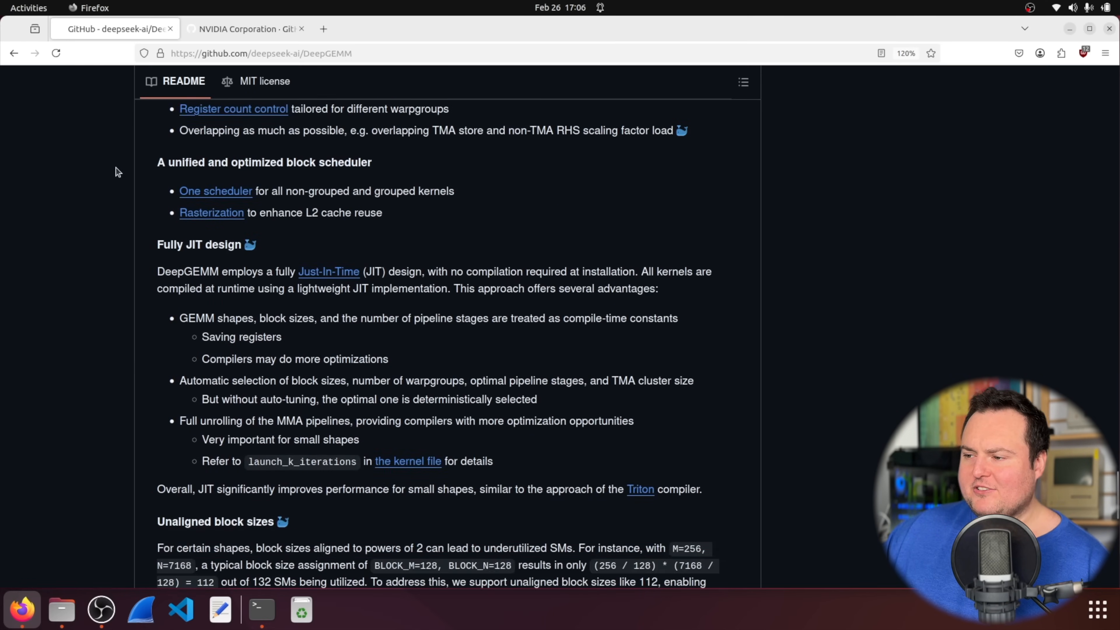
{"action": "scroll", "scroll_direction": "down", "scroll_amount": 3}
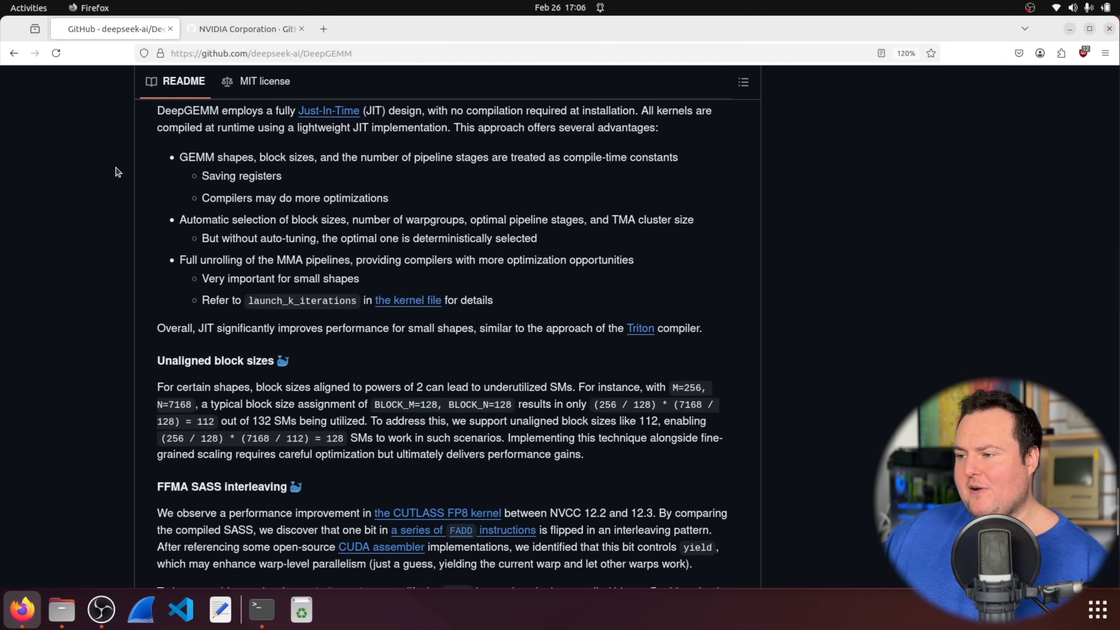
{"action": "scroll", "scroll_direction": "up", "scroll_amount": 3}
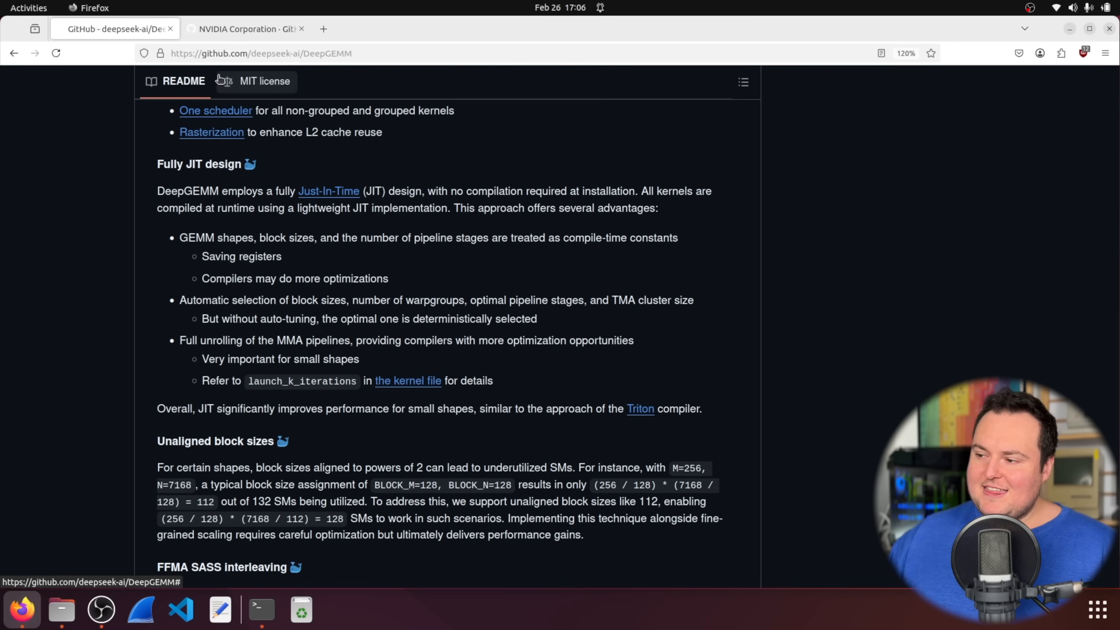
{"action": "mouse_move", "coordinate": [150, 124]}
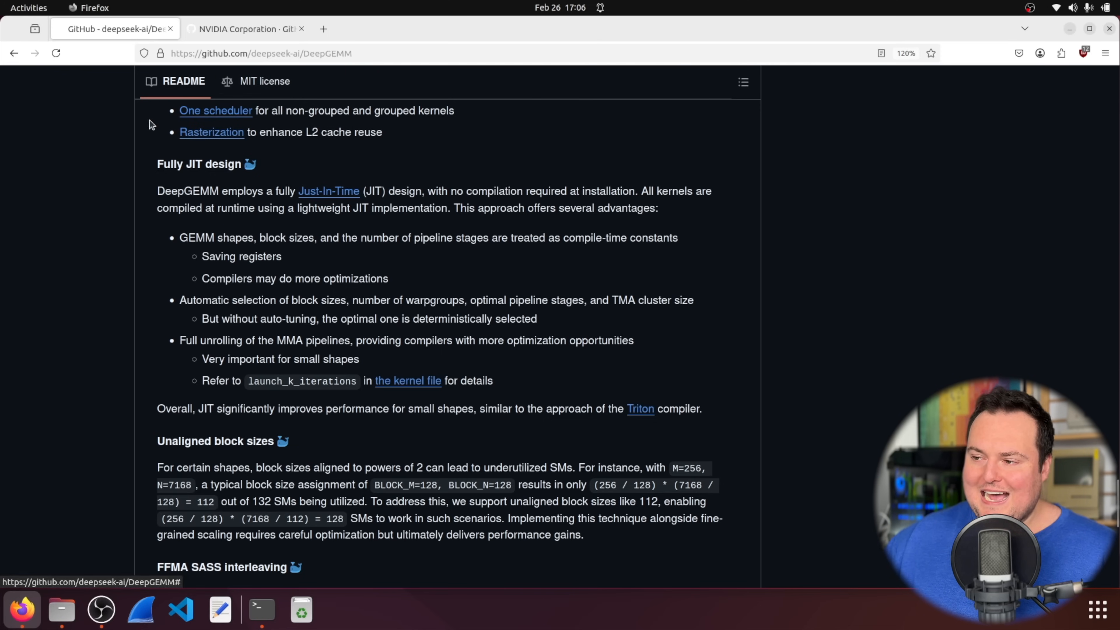
{"action": "scroll", "scroll_direction": "down", "scroll_amount": 3}
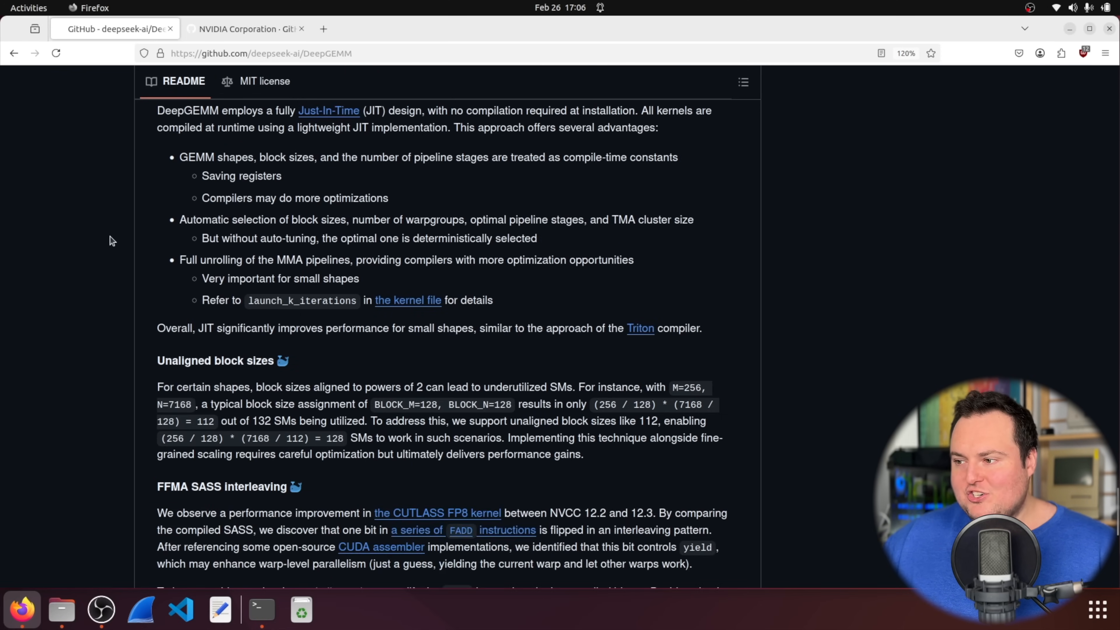
{"action": "scroll", "scroll_direction": "up", "scroll_amount": 3}
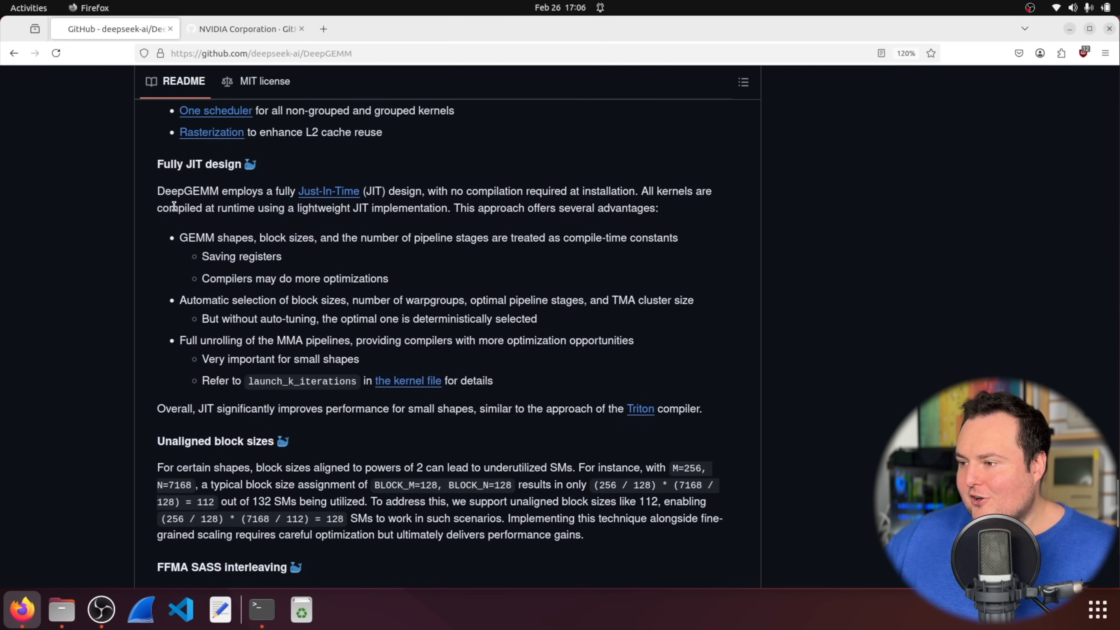
{"action": "mouse_move", "coordinate": [353, 193]}
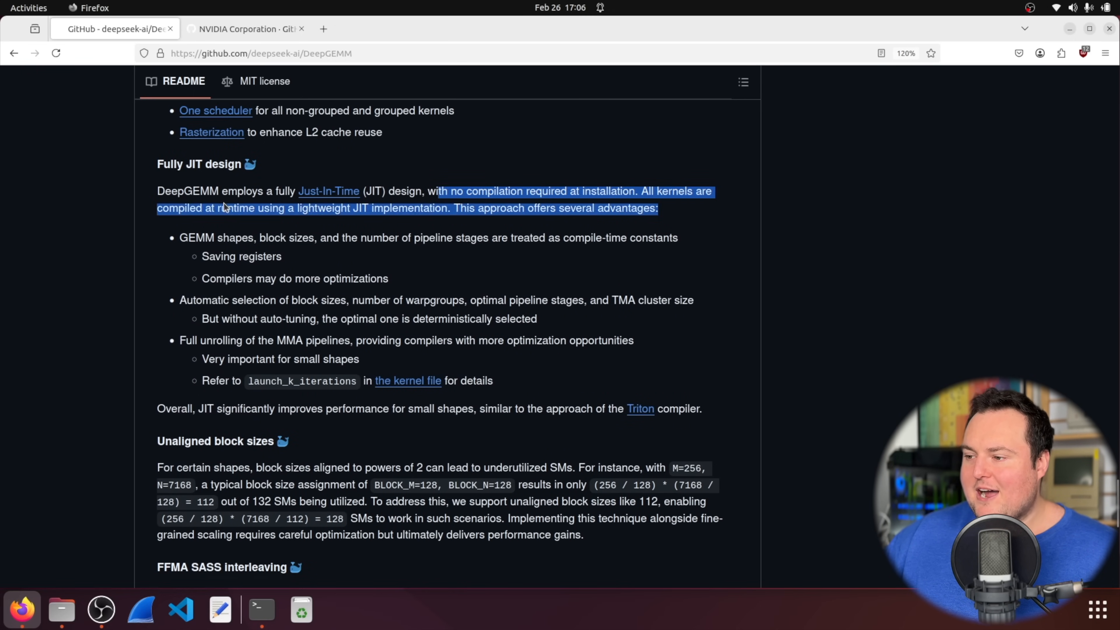
{"action": "left_click", "coordinate": [443, 208]}
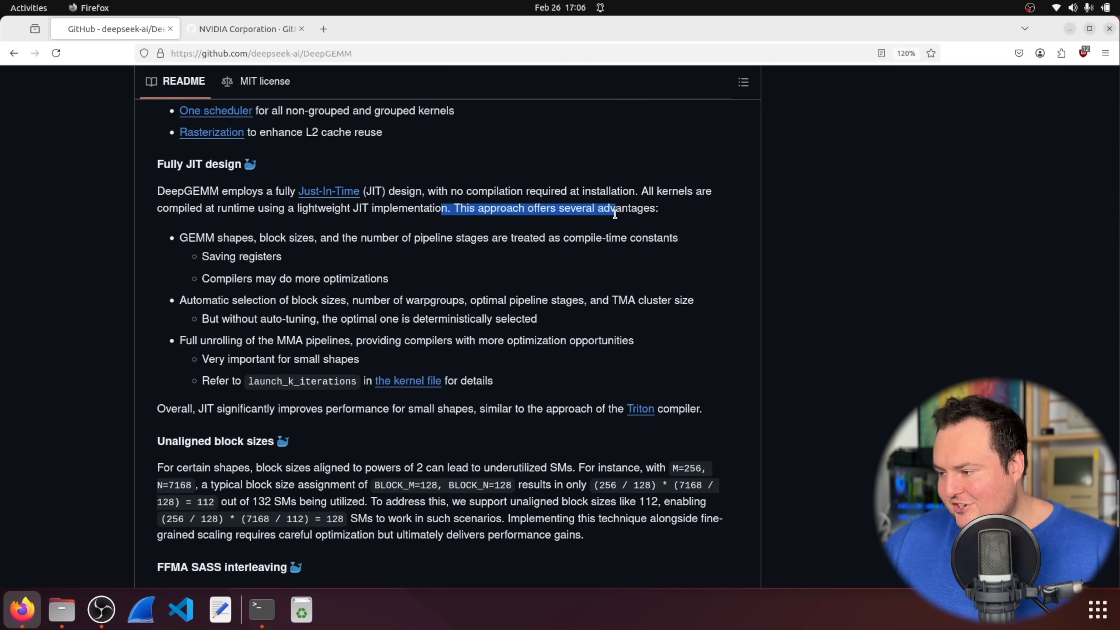
{"action": "scroll", "scroll_direction": "down", "scroll_amount": 3}
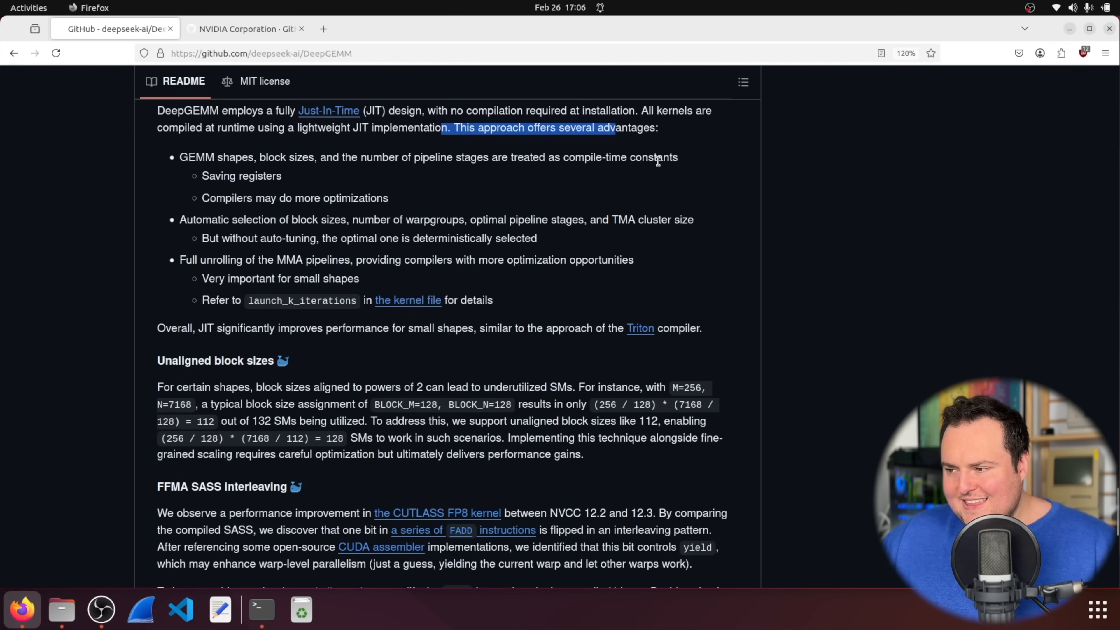
{"action": "scroll", "scroll_direction": "up", "scroll_amount": 3}
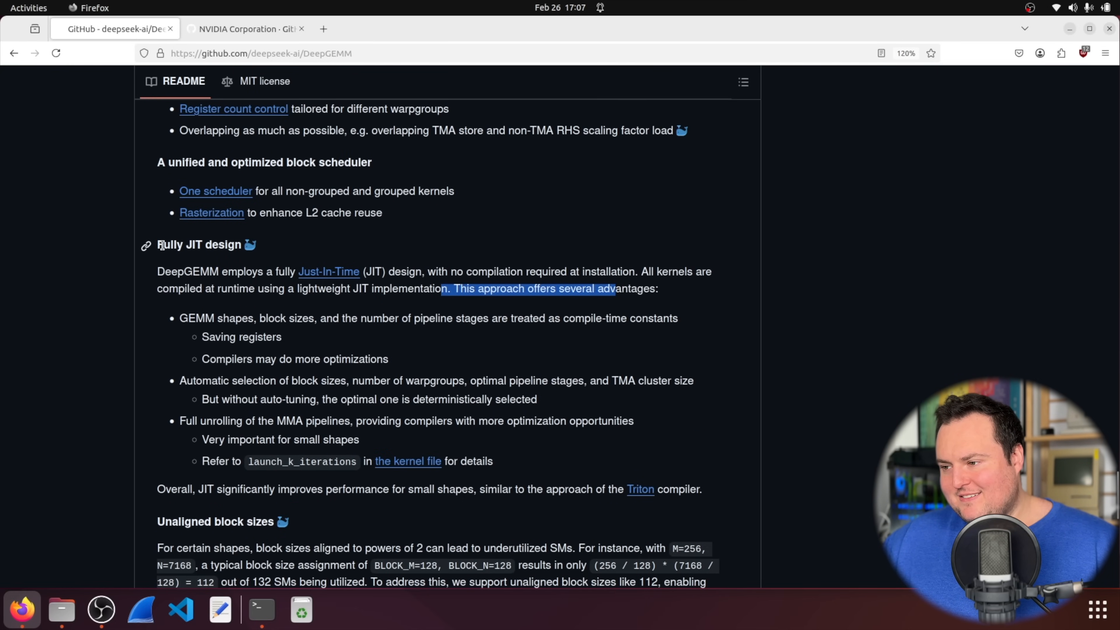
{"action": "scroll", "scroll_direction": "down", "scroll_amount": 3}
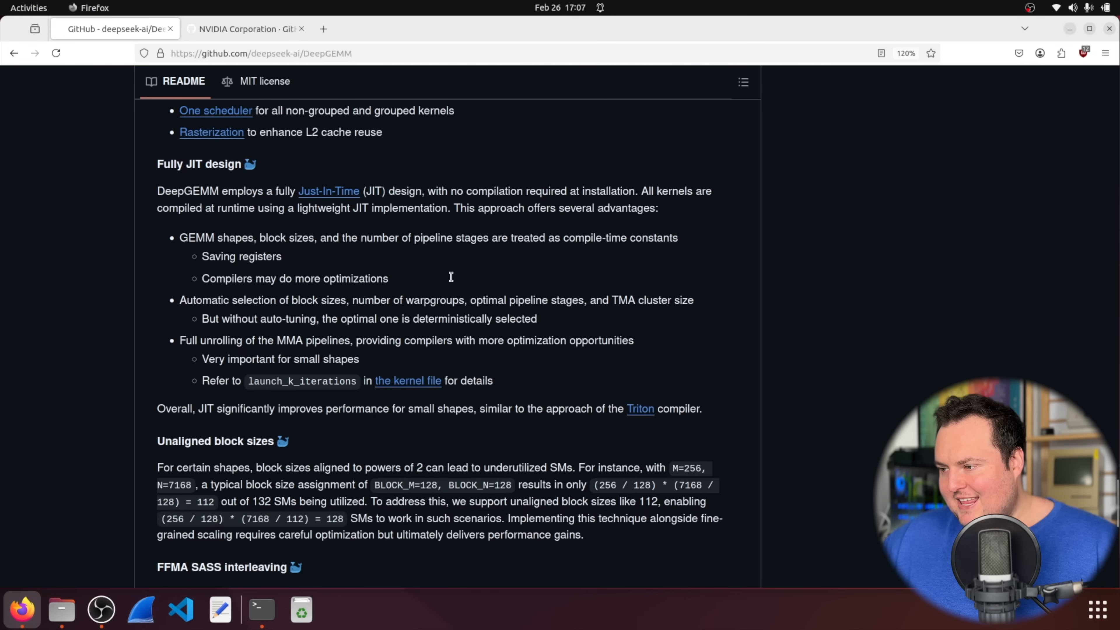
{"action": "mouse_move", "coordinate": [630, 261]}
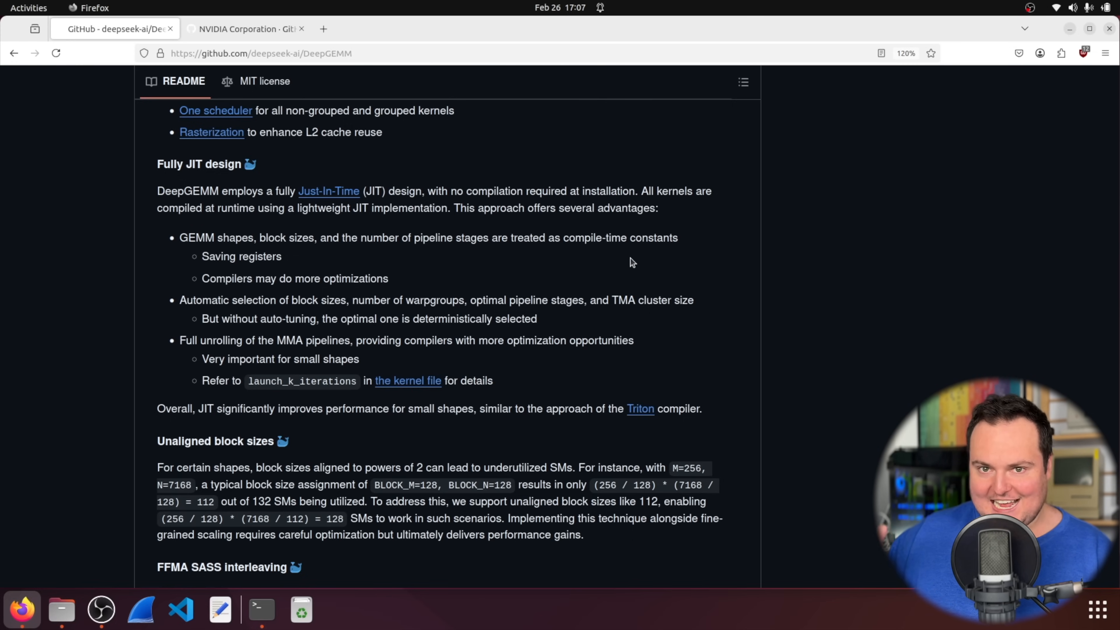
{"action": "scroll", "scroll_direction": "down", "scroll_amount": 3}
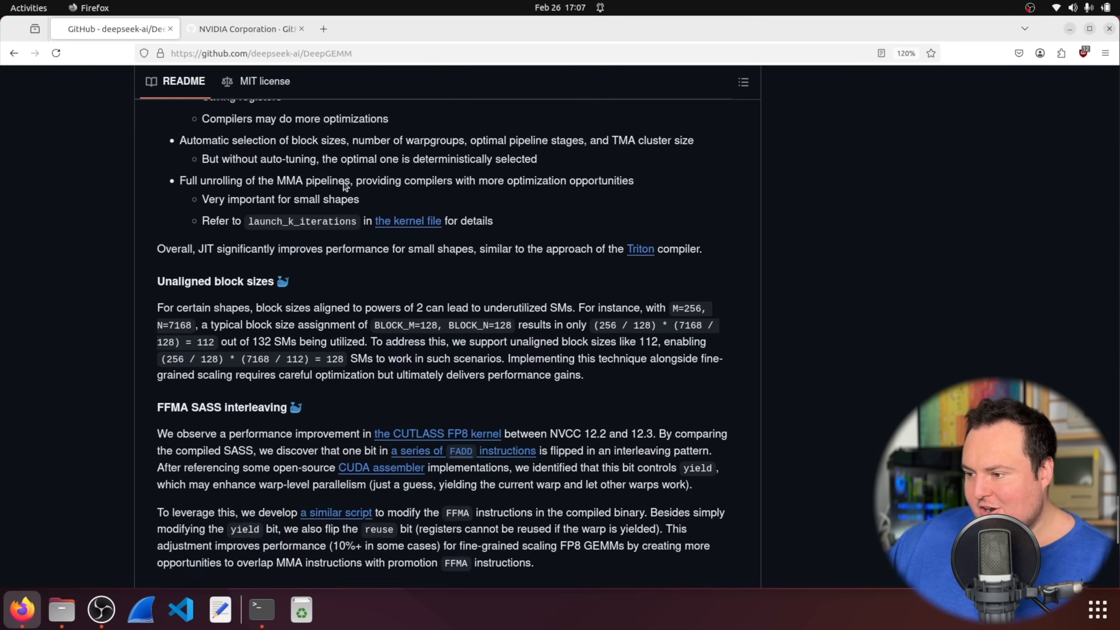
{"action": "scroll", "scroll_direction": "down", "scroll_amount": 3}
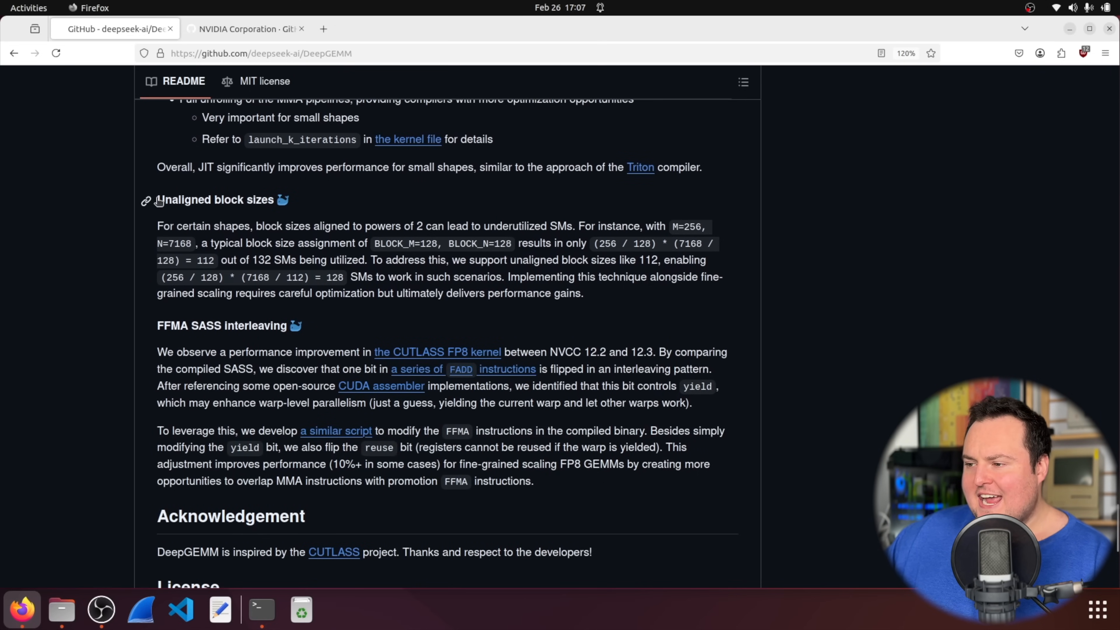
{"action": "mouse_move", "coordinate": [417, 204]}
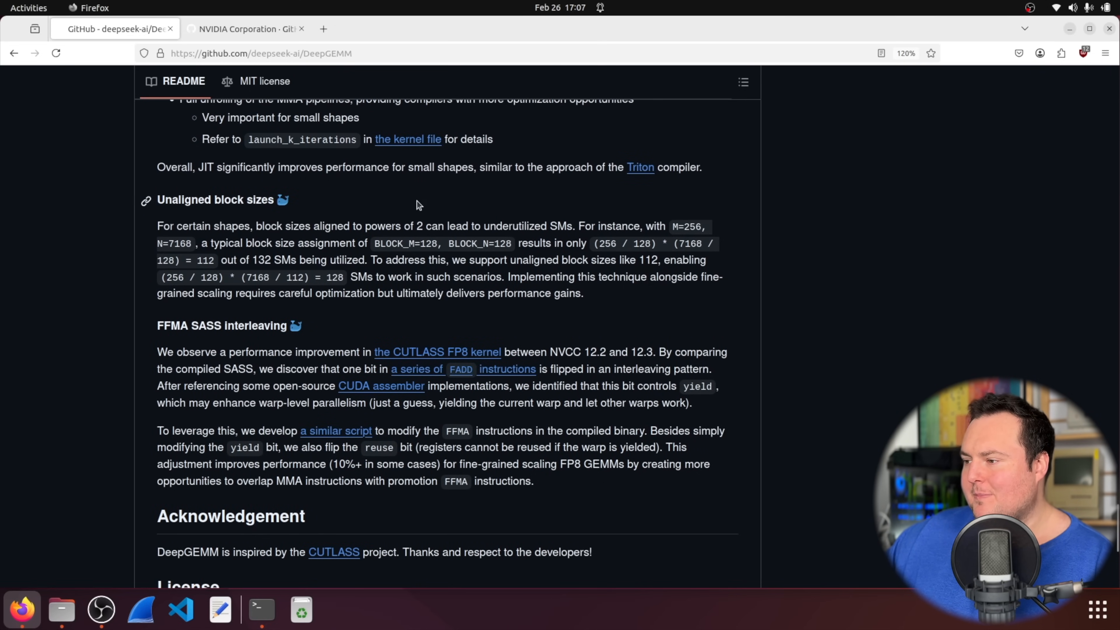
{"action": "mouse_move", "coordinate": [223, 224]}
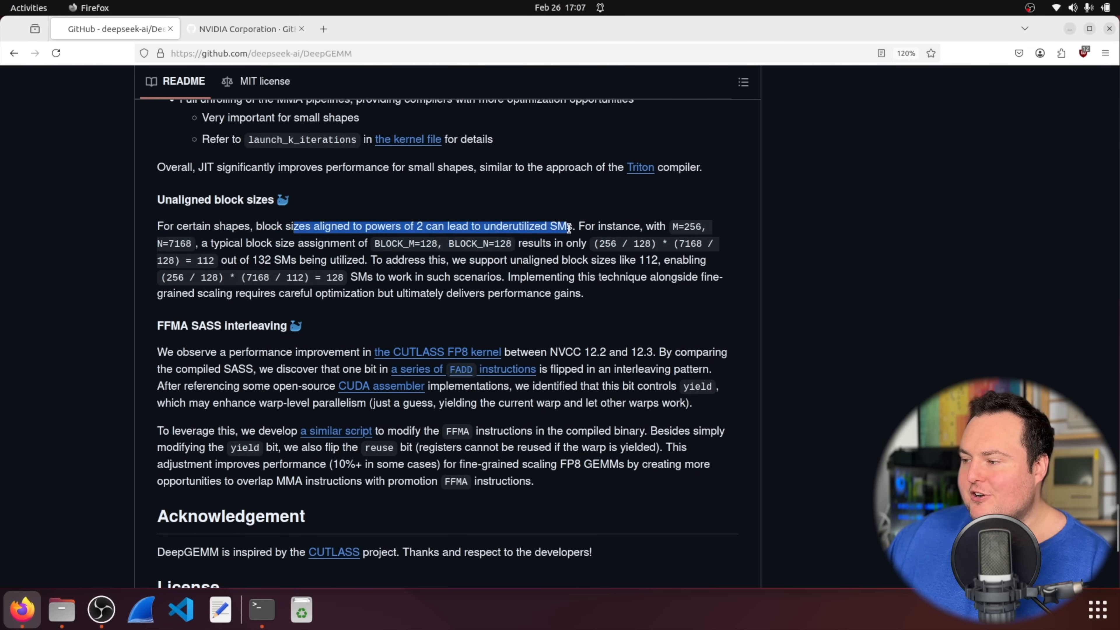
{"action": "left_click", "coordinate": [564, 198]}
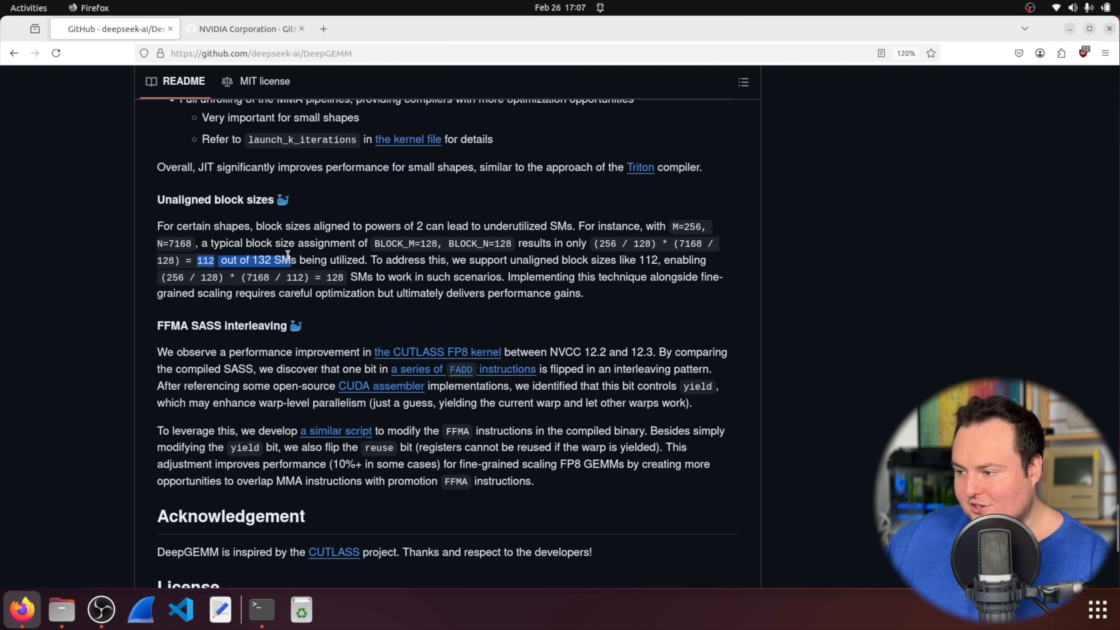
{"action": "left_click", "coordinate": [372, 259]}
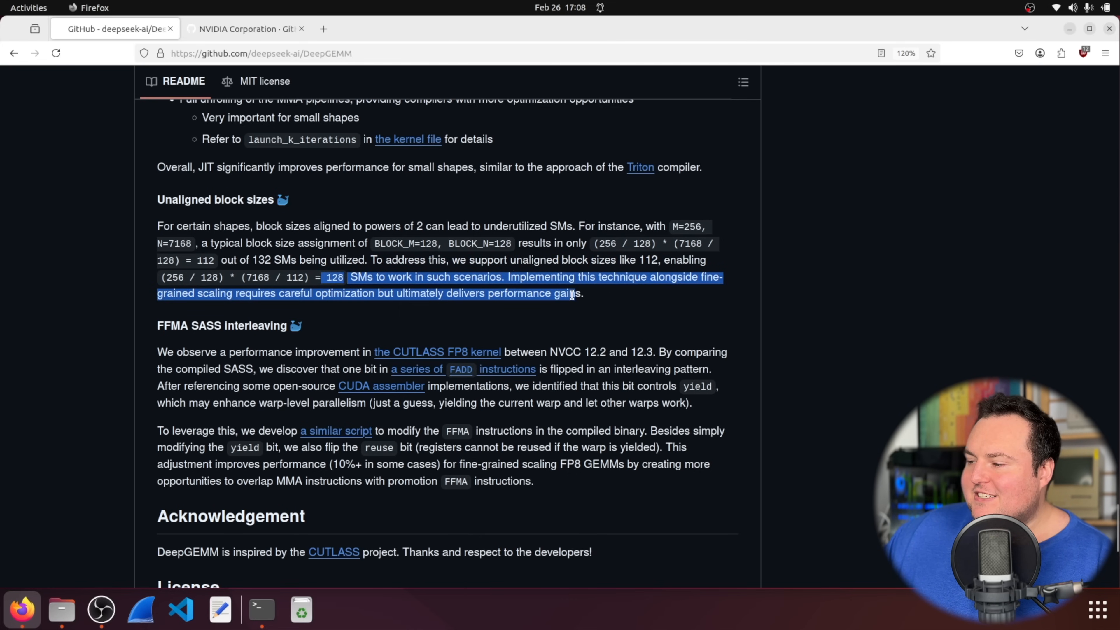
{"action": "left_click", "coordinate": [605, 280]}
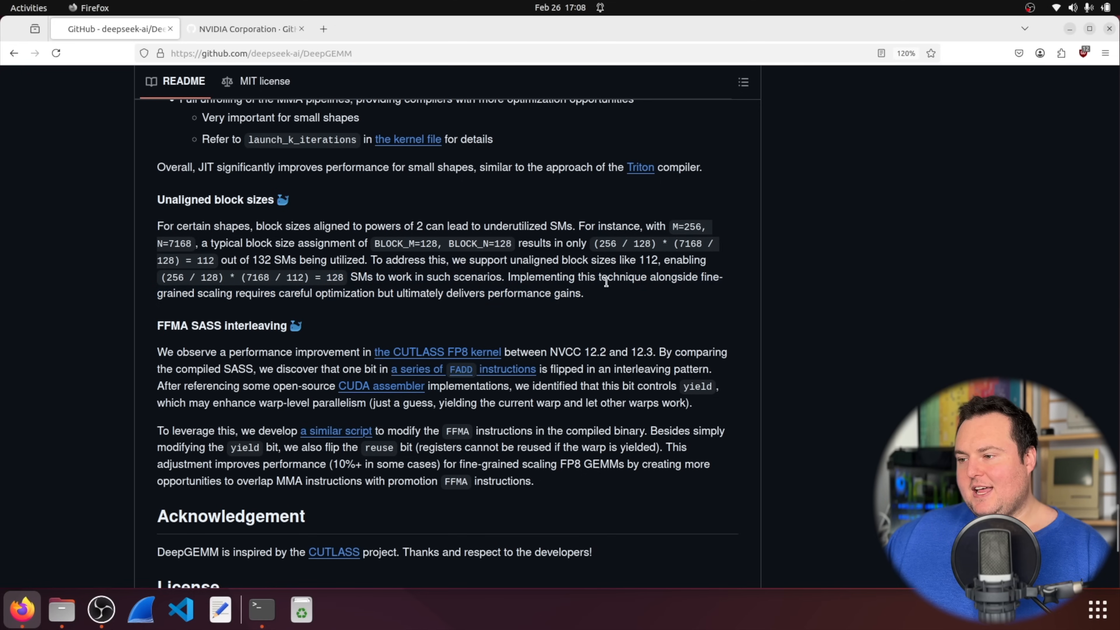
{"action": "mouse_move", "coordinate": [320, 256]}
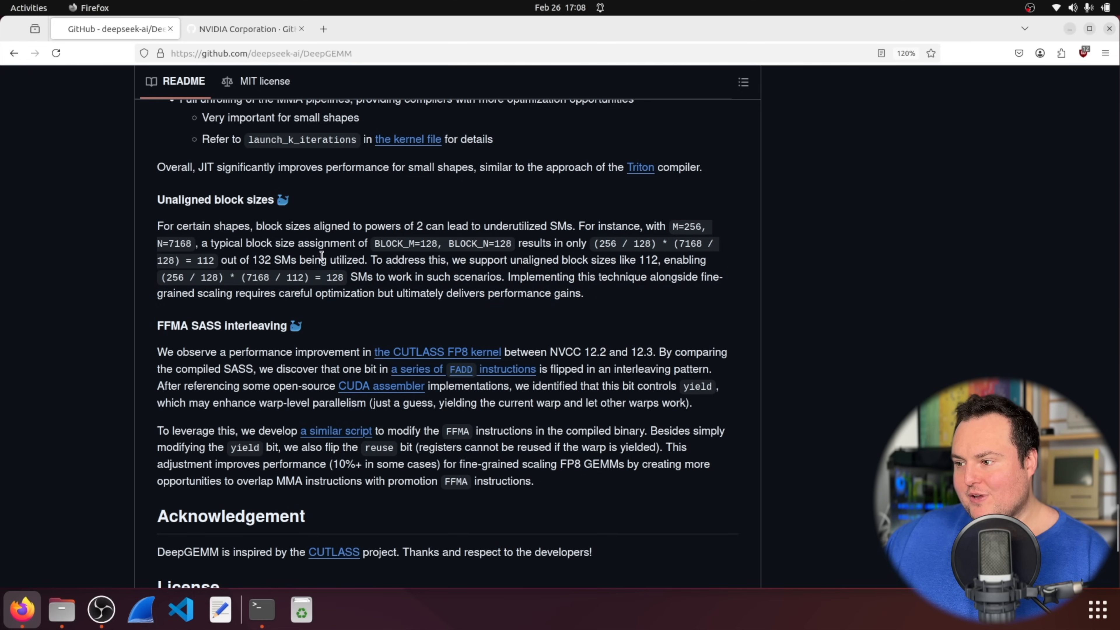
{"action": "mouse_move", "coordinate": [210, 278]}
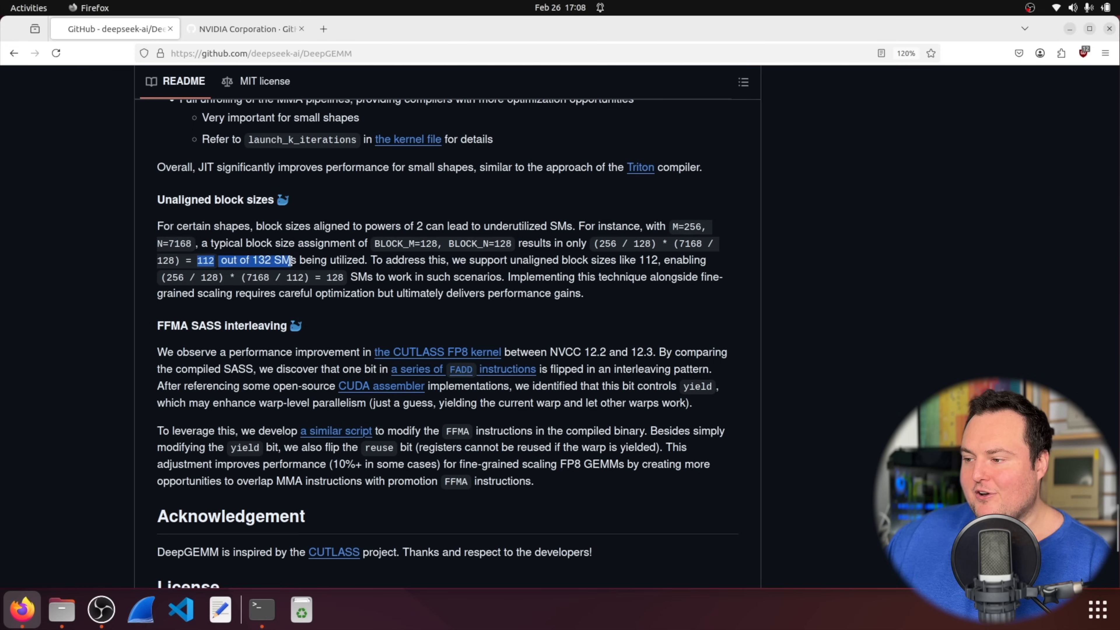
{"action": "mouse_move", "coordinate": [440, 274]}
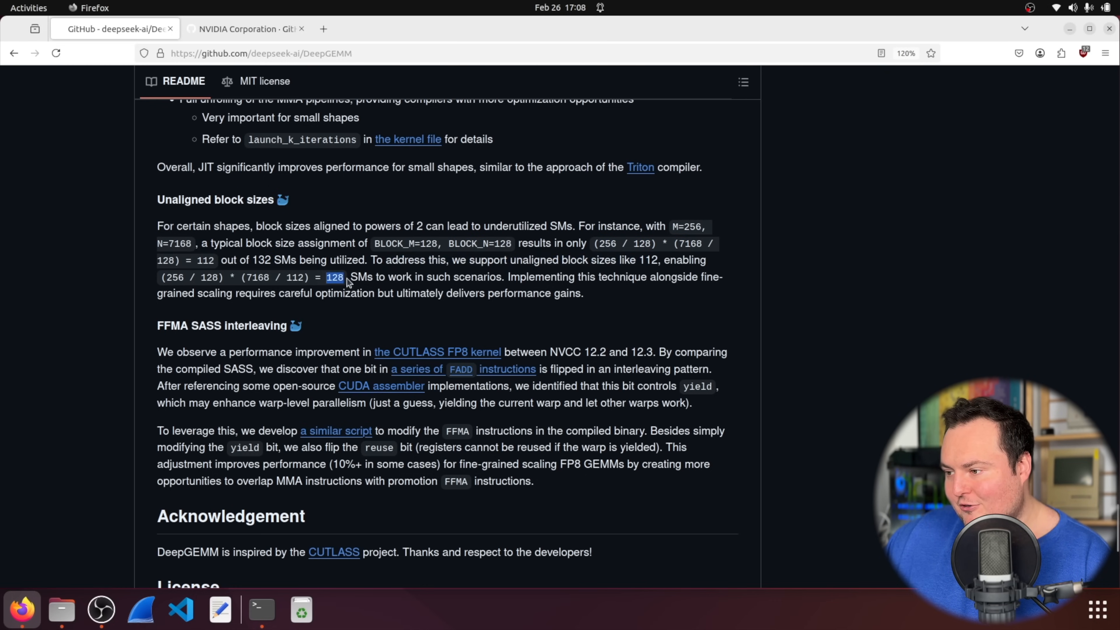
{"action": "double_click", "coordinate": [273, 259]}
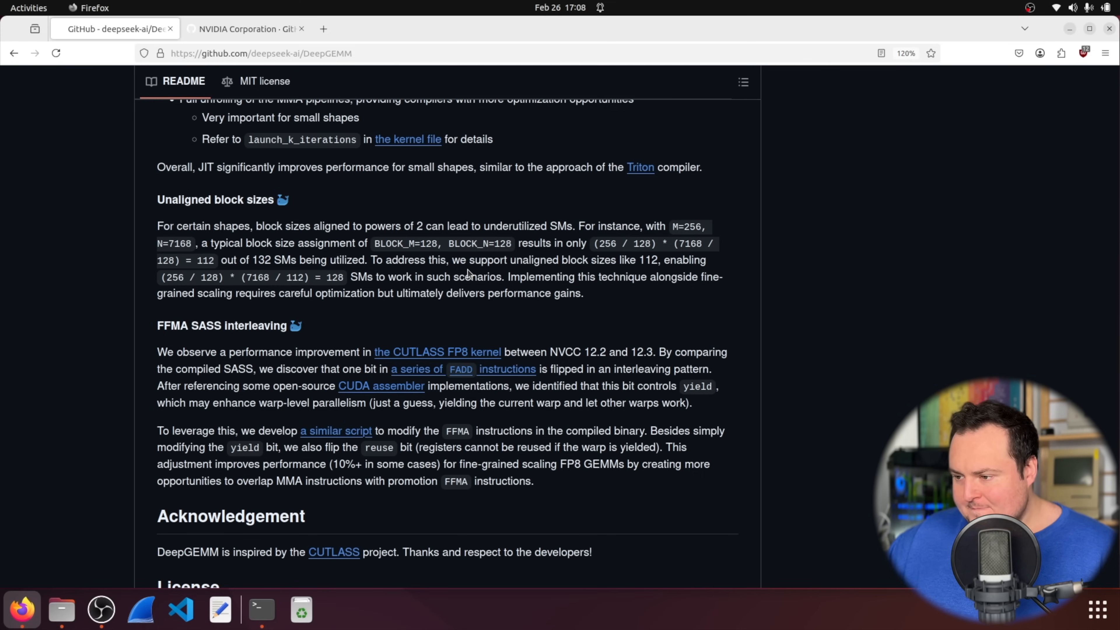
{"action": "mouse_move", "coordinate": [441, 312]}
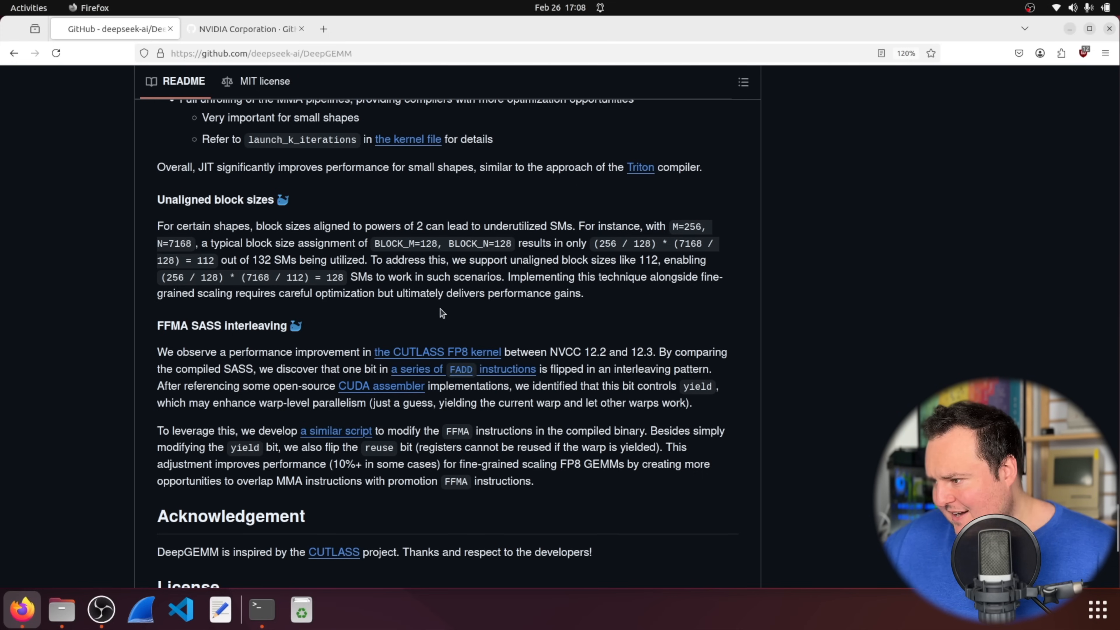
{"action": "mouse_move", "coordinate": [165, 350]}
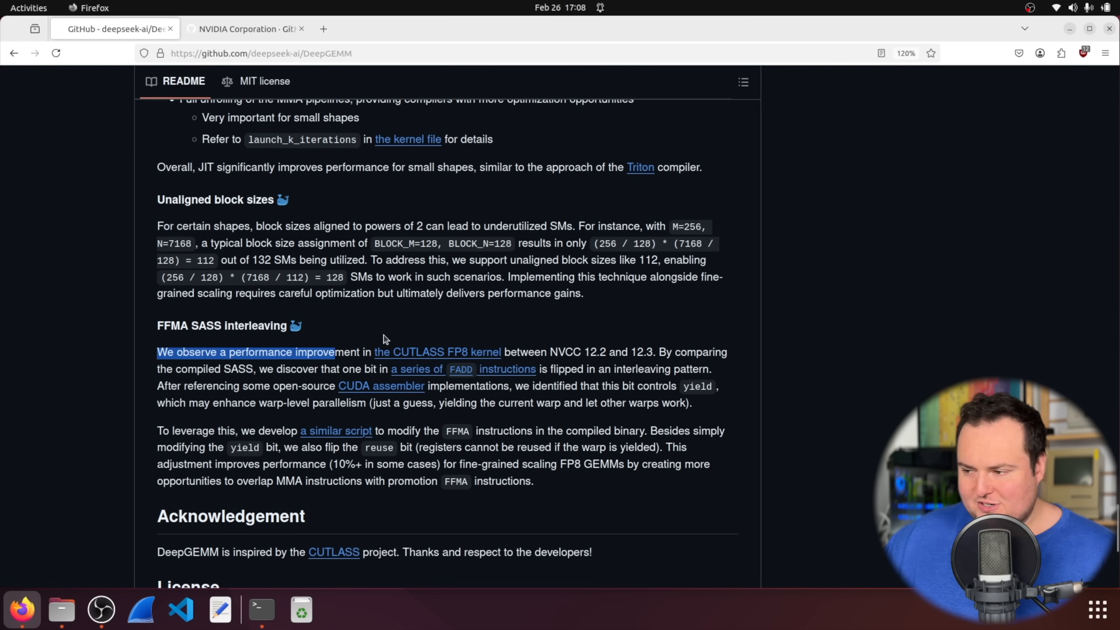
{"action": "mouse_move", "coordinate": [357, 318]}
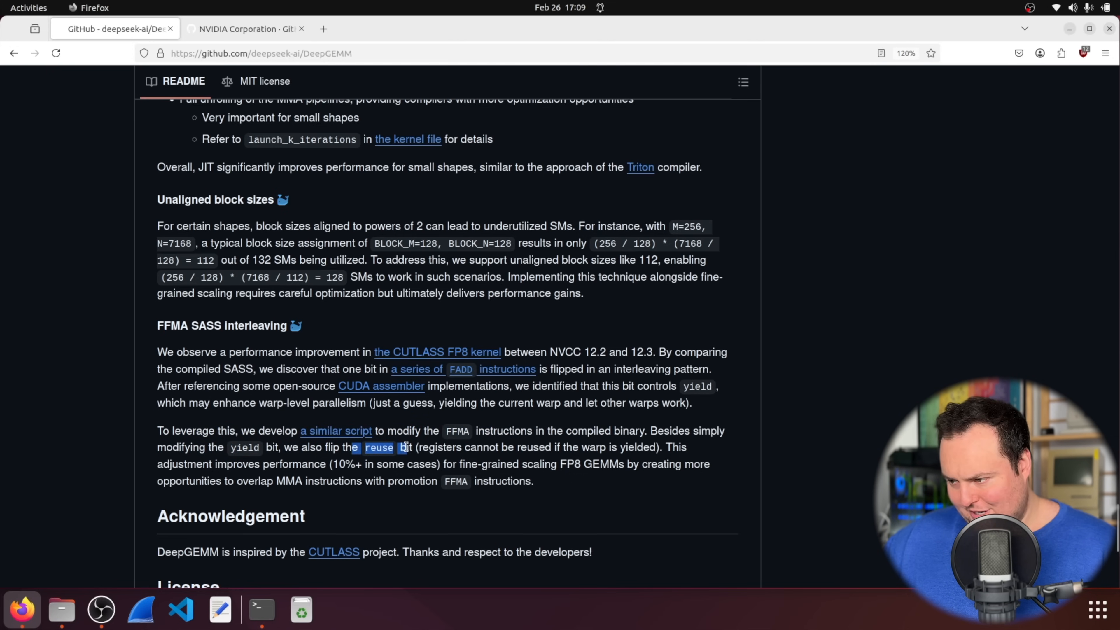
{"action": "mouse_move", "coordinate": [250, 478]}
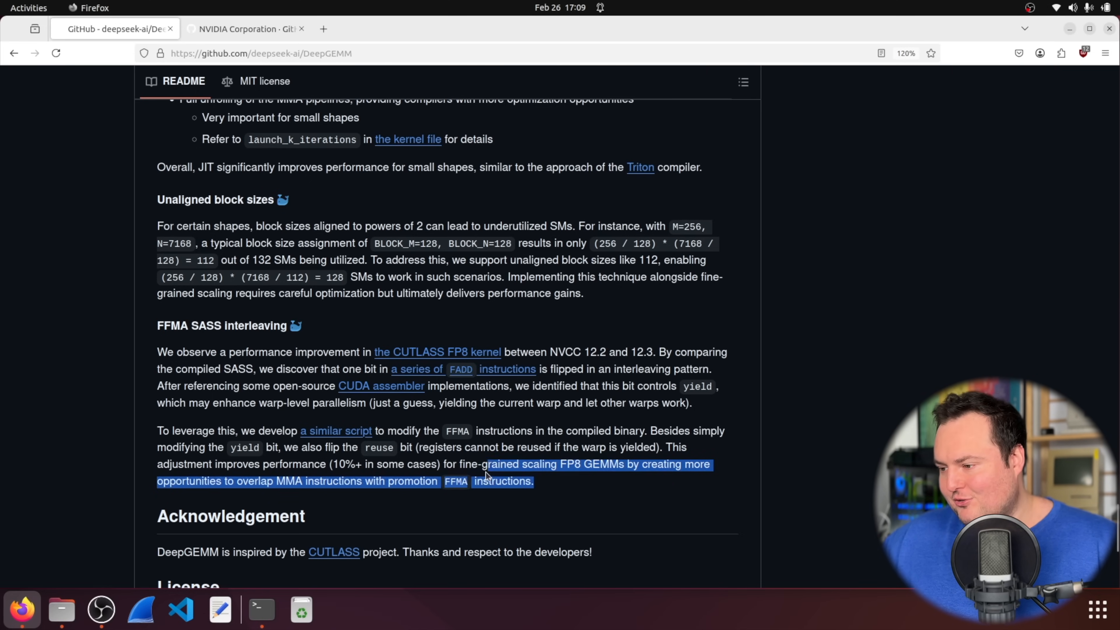
{"action": "left_click", "coordinate": [143, 353]}
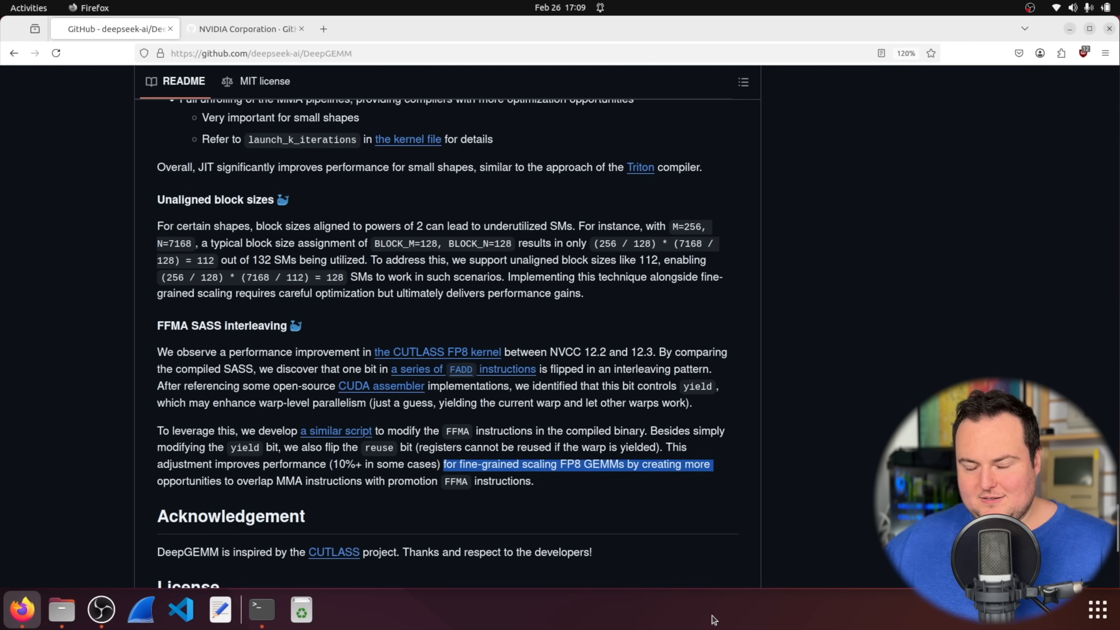
{"action": "mouse_move", "coordinate": [334, 461]}
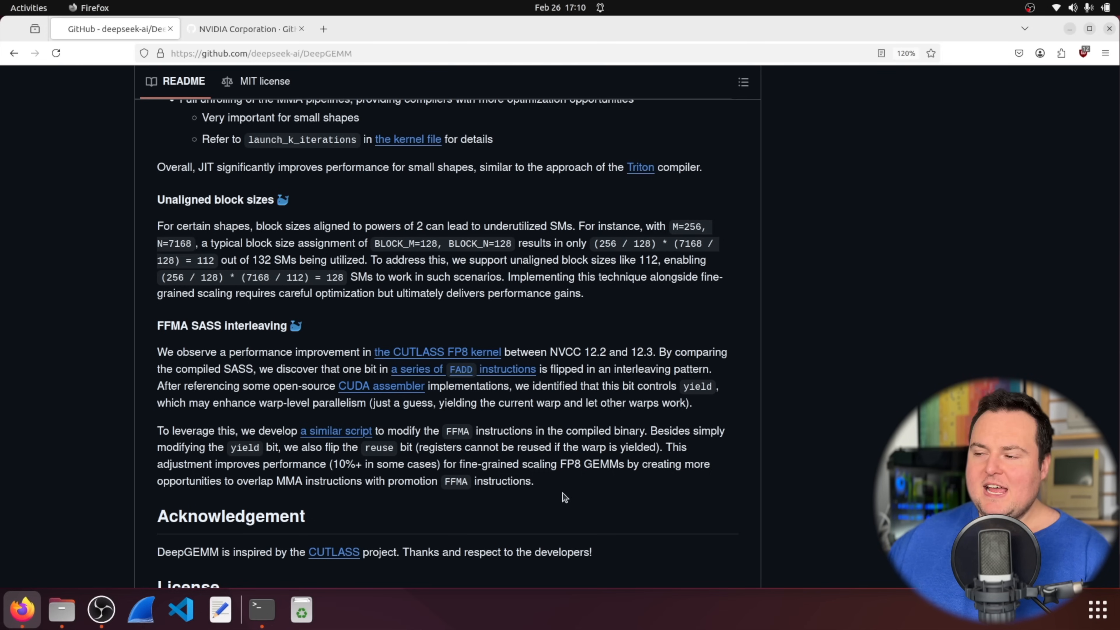
Step: Scroll the README back to the top and down to the Normal GEMMs for dense models table
{"action": "scroll", "scroll_direction": "up", "scroll_amount": 3}
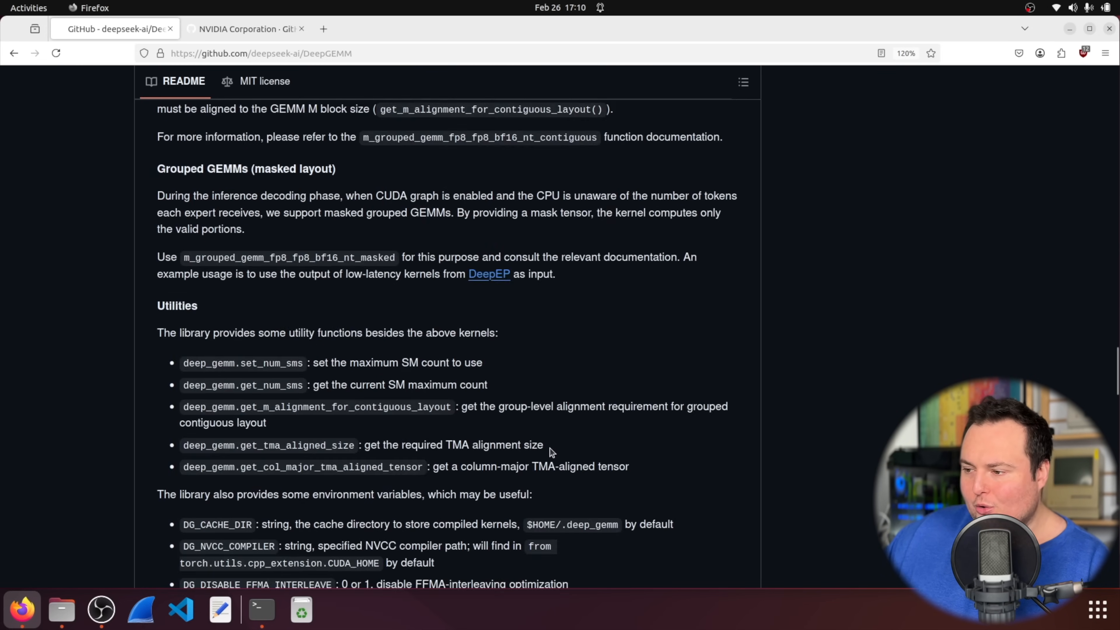
{"action": "scroll", "scroll_direction": "up", "scroll_amount": 3}
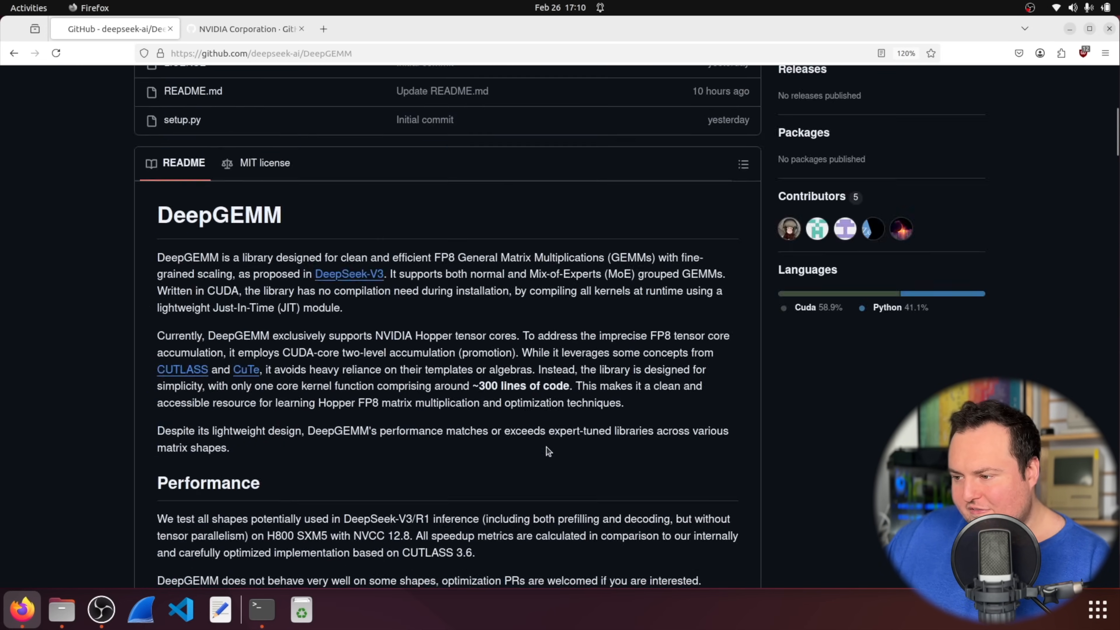
{"action": "scroll", "scroll_direction": "down", "scroll_amount": 3}
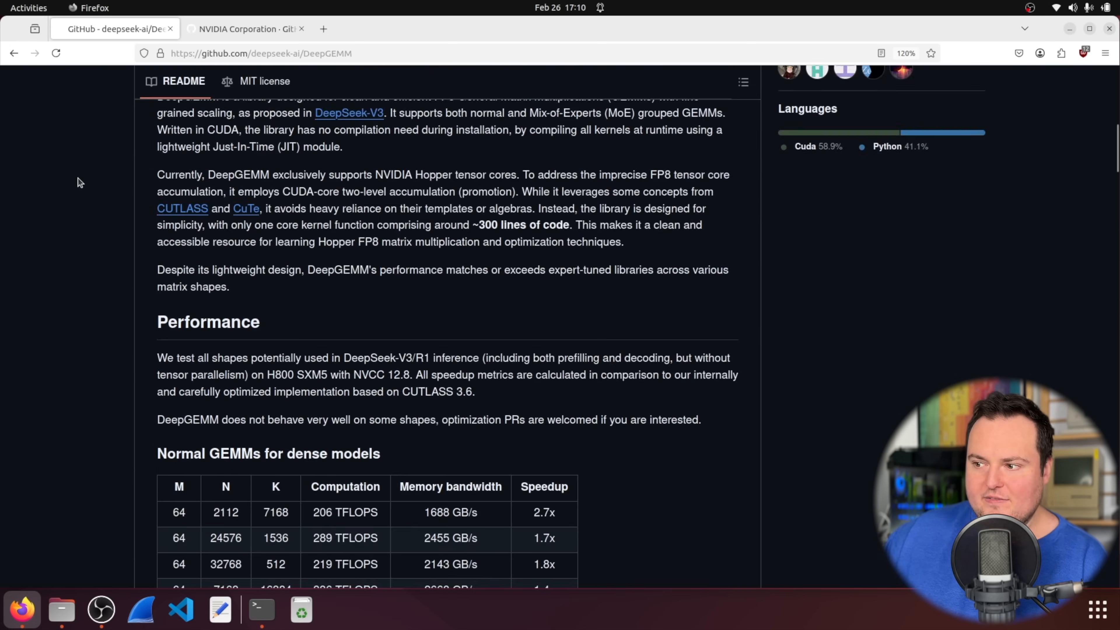
{"action": "scroll", "scroll_direction": "down", "scroll_amount": 3}
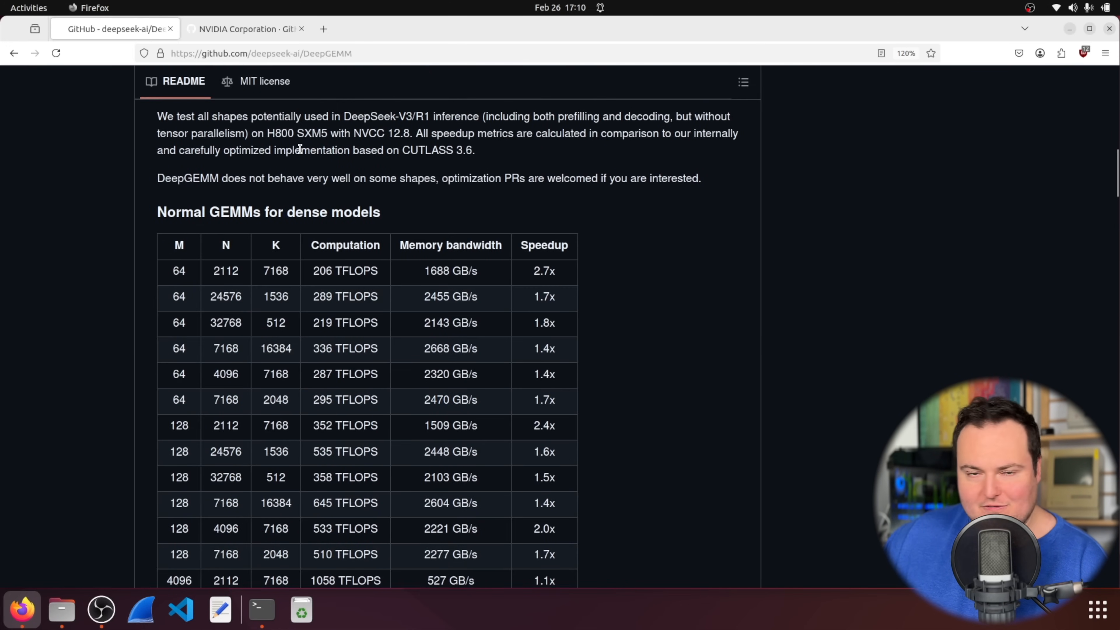
{"action": "scroll", "scroll_direction": "down", "scroll_amount": 3}
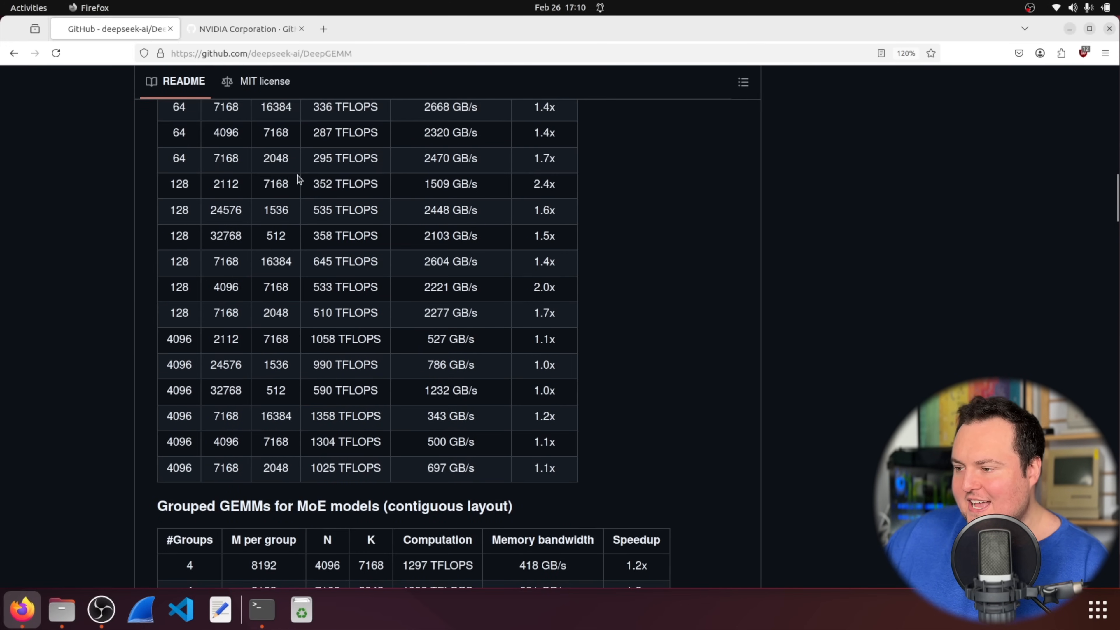
{"action": "scroll", "scroll_direction": "down", "scroll_amount": 3}
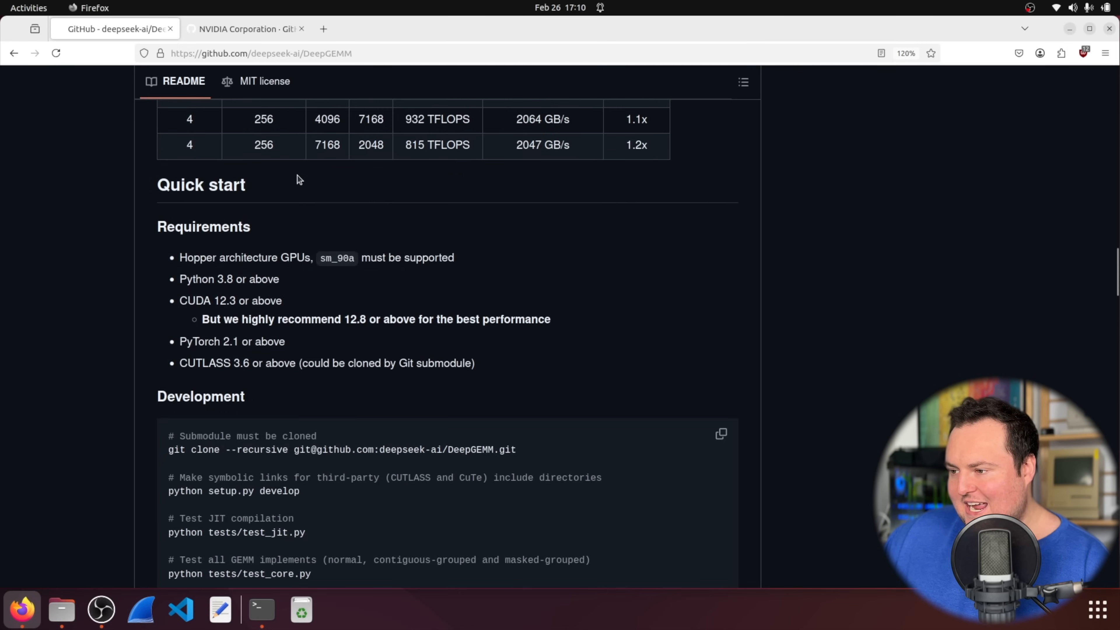
{"action": "scroll", "scroll_direction": "up", "scroll_amount": 3}
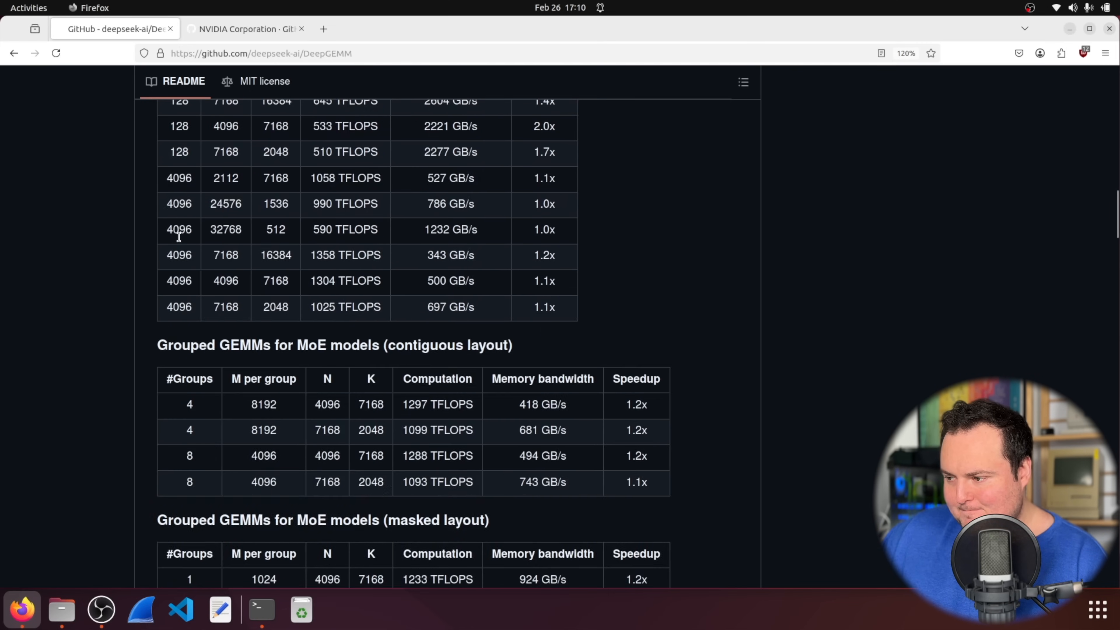
{"action": "scroll", "scroll_direction": "up", "scroll_amount": 3}
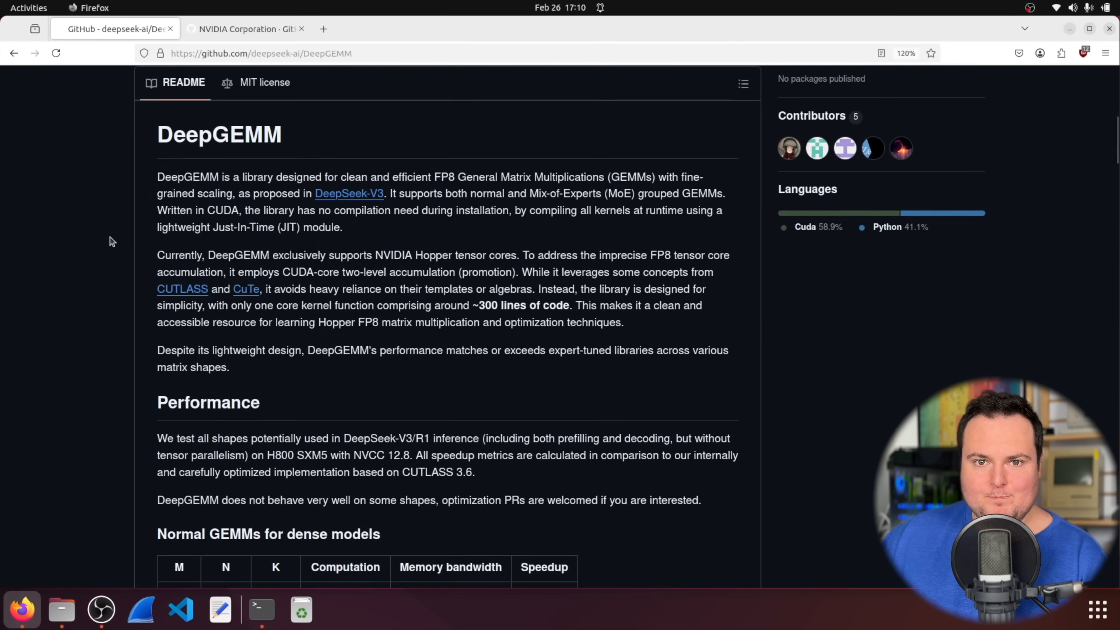
{"action": "scroll", "scroll_direction": "up", "scroll_amount": 3}
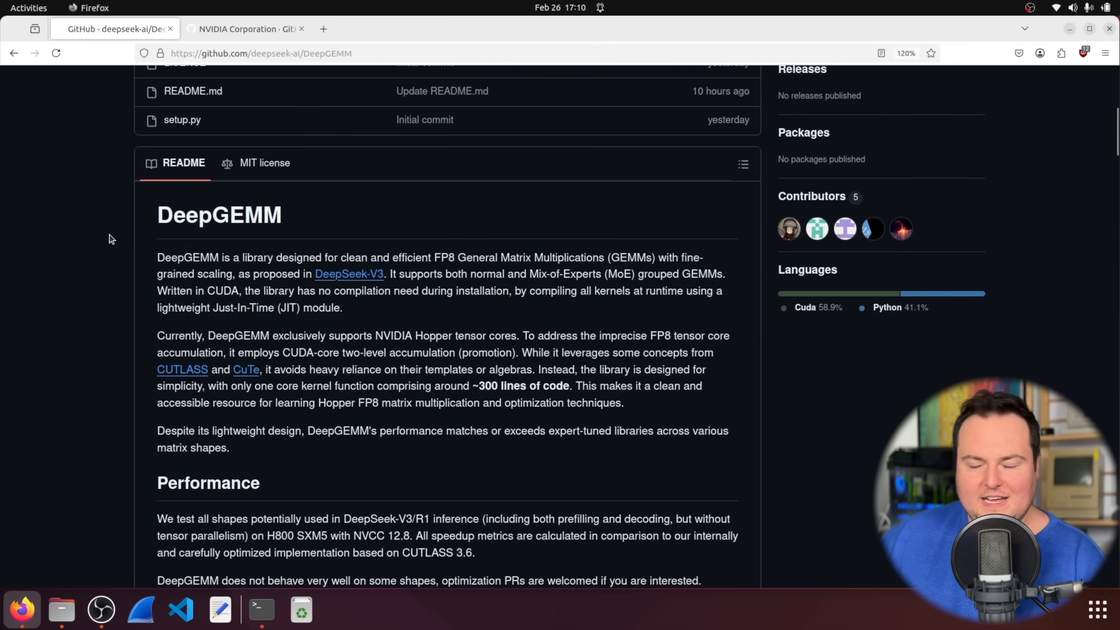
{"action": "mouse_move", "coordinate": [102, 233]}
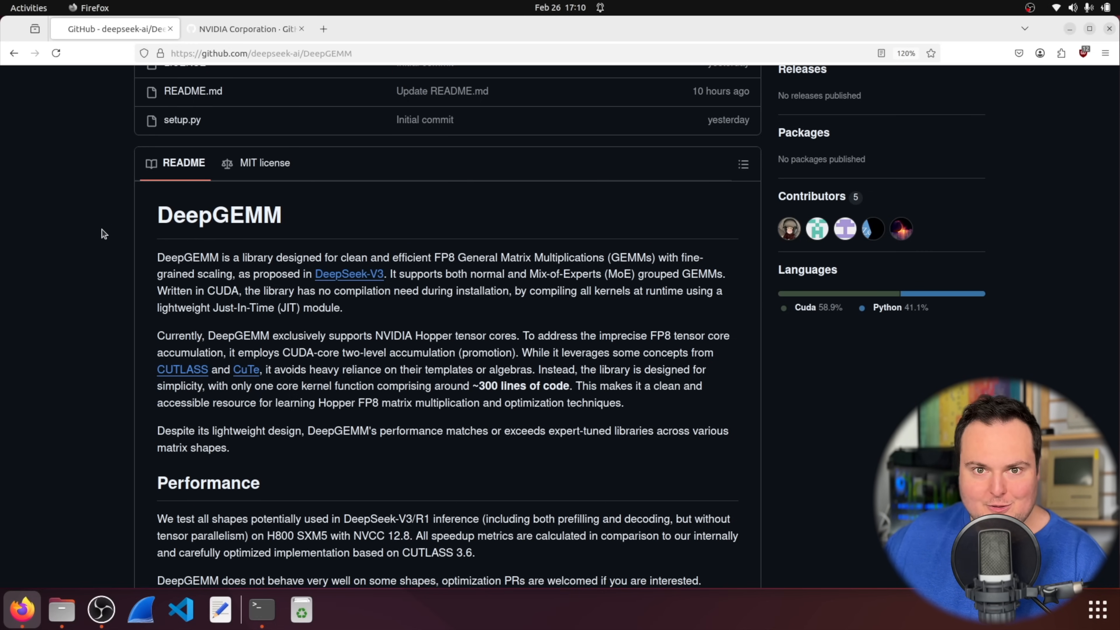
{"action": "scroll", "scroll_direction": "down", "scroll_amount": 3}
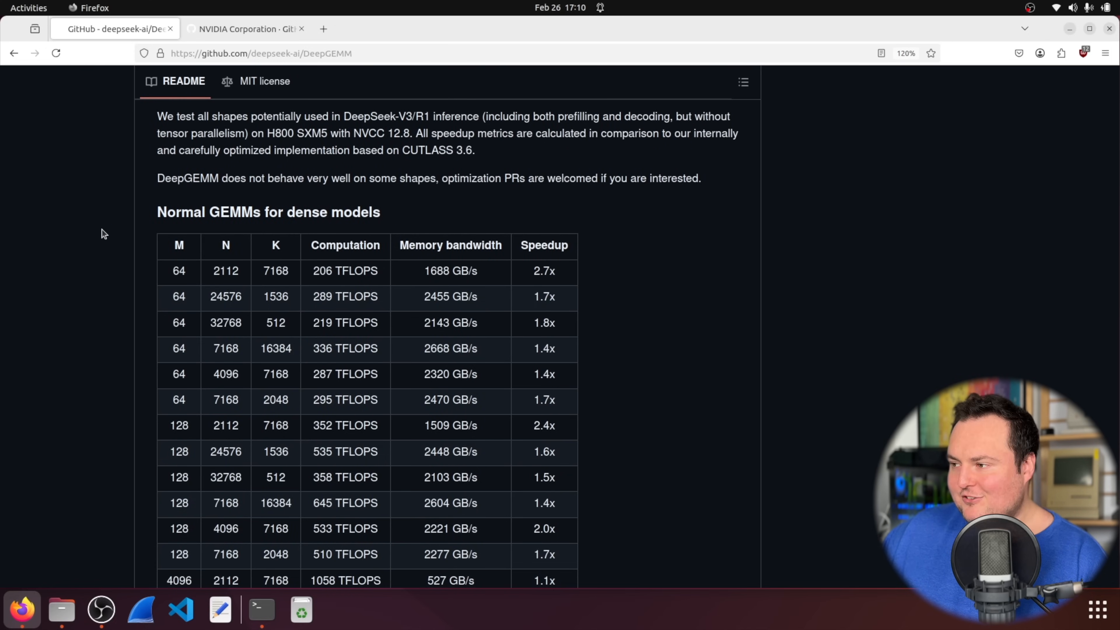
{"action": "scroll", "scroll_direction": "down", "scroll_amount": 3}
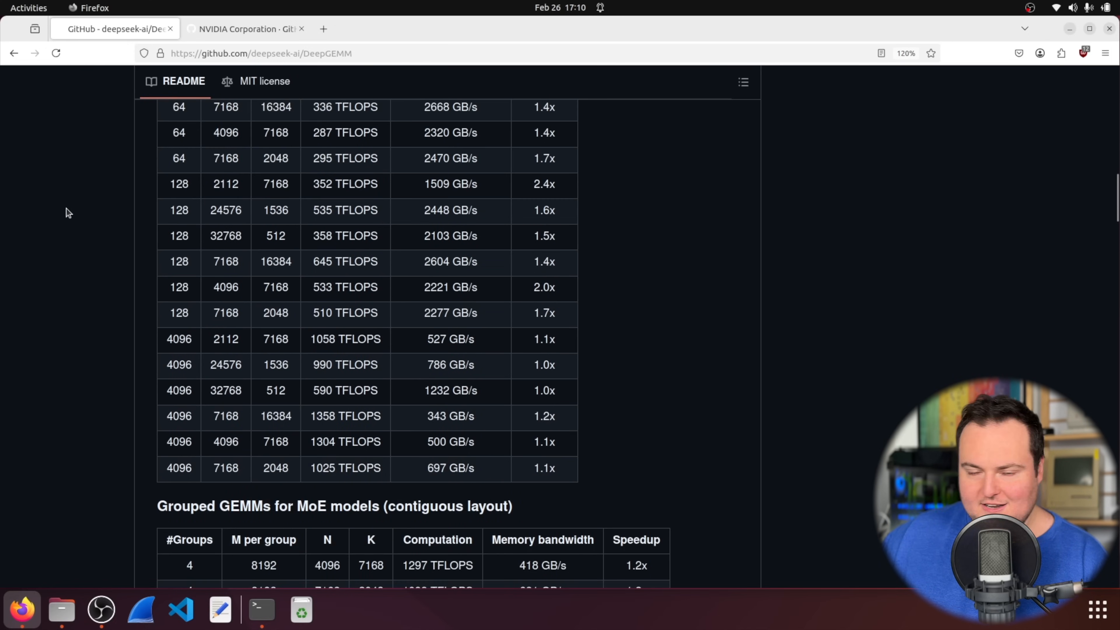